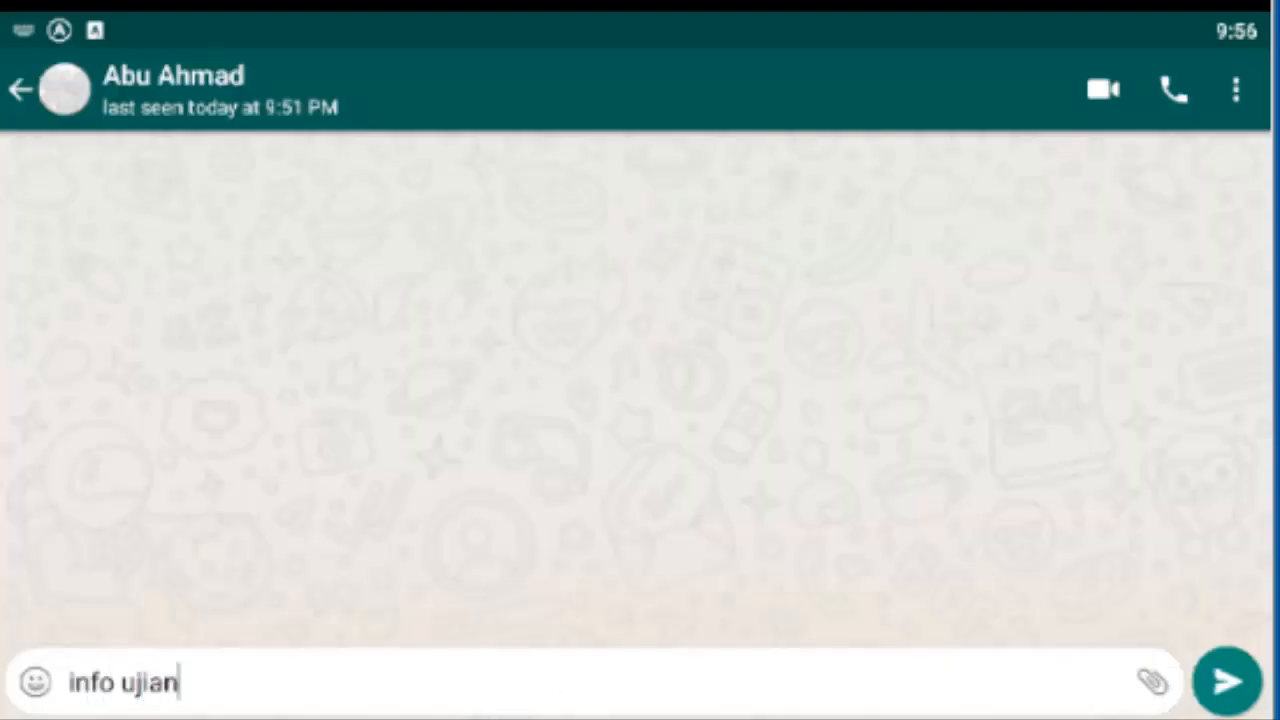
Send the exam info request, the start message and the request for question 1.
click(1226, 680)
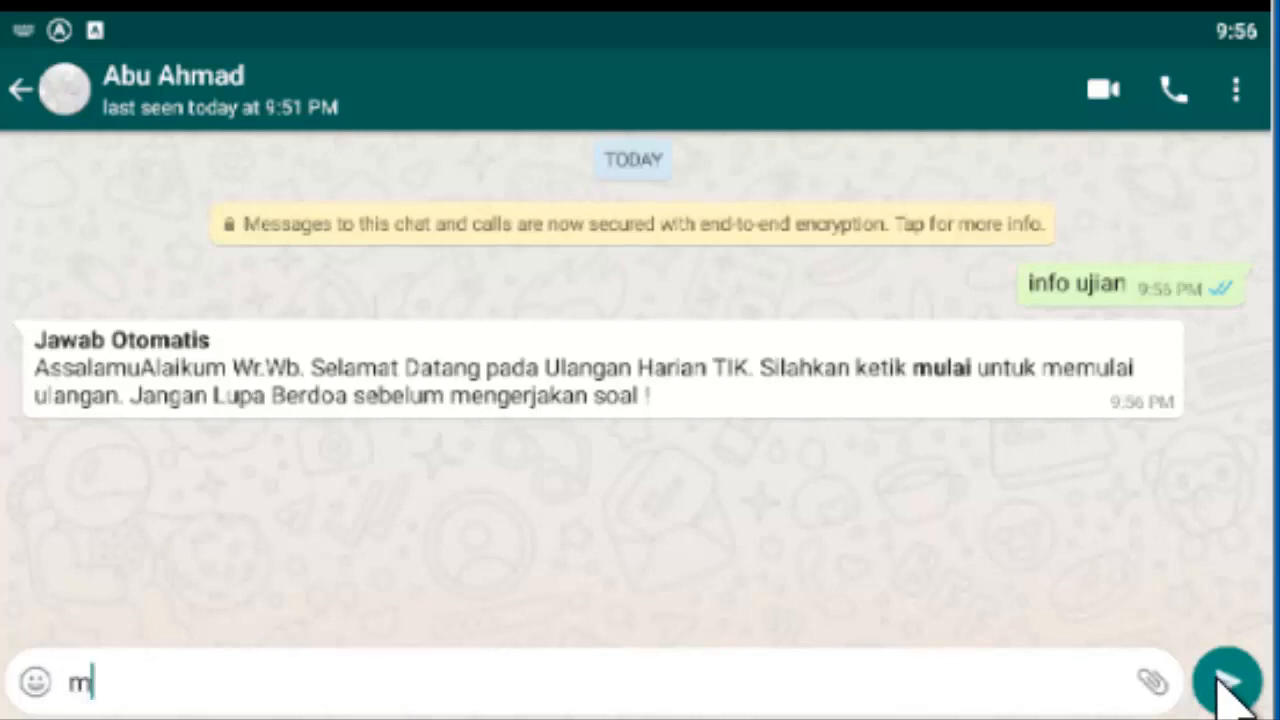
click(1226, 682)
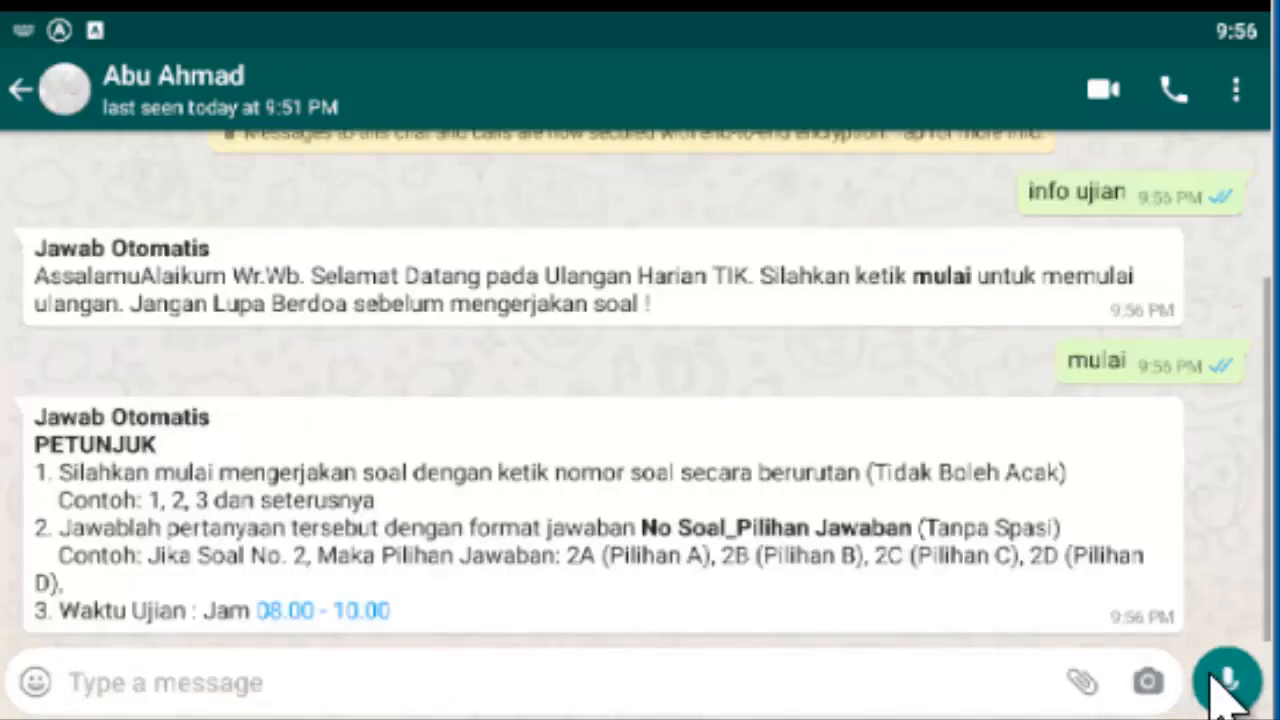
text(1)
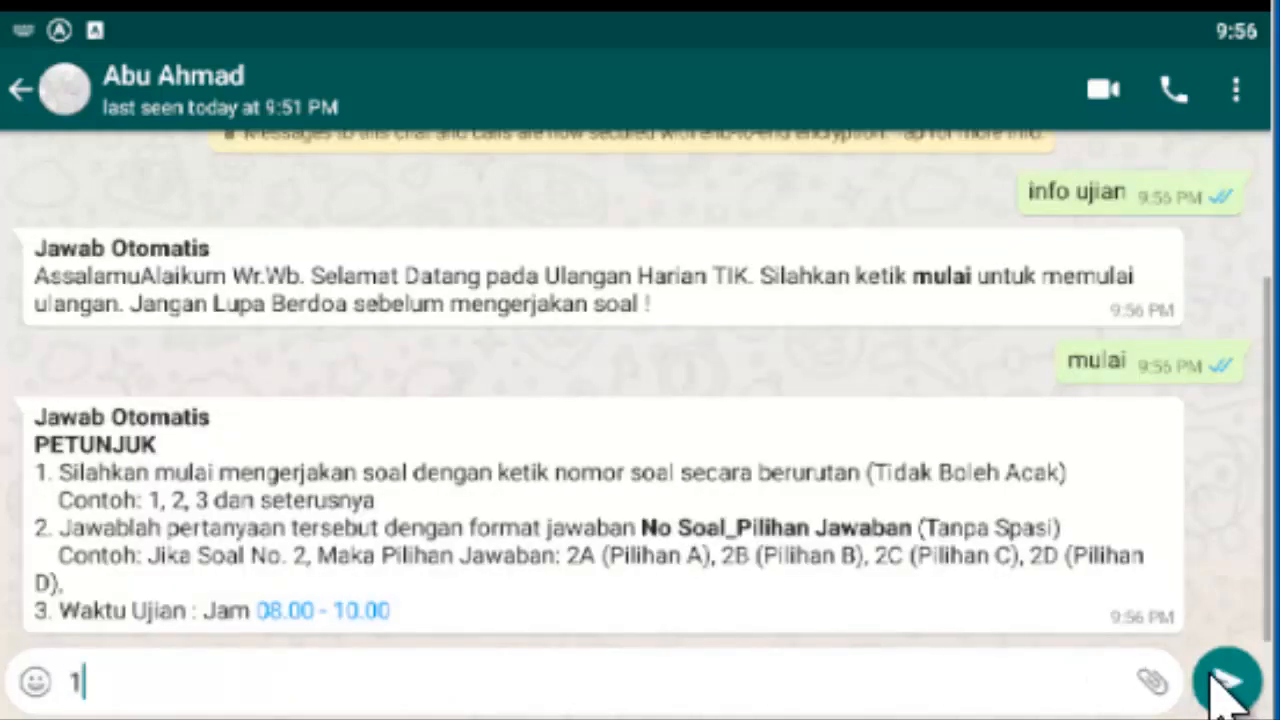
click(1224, 682)
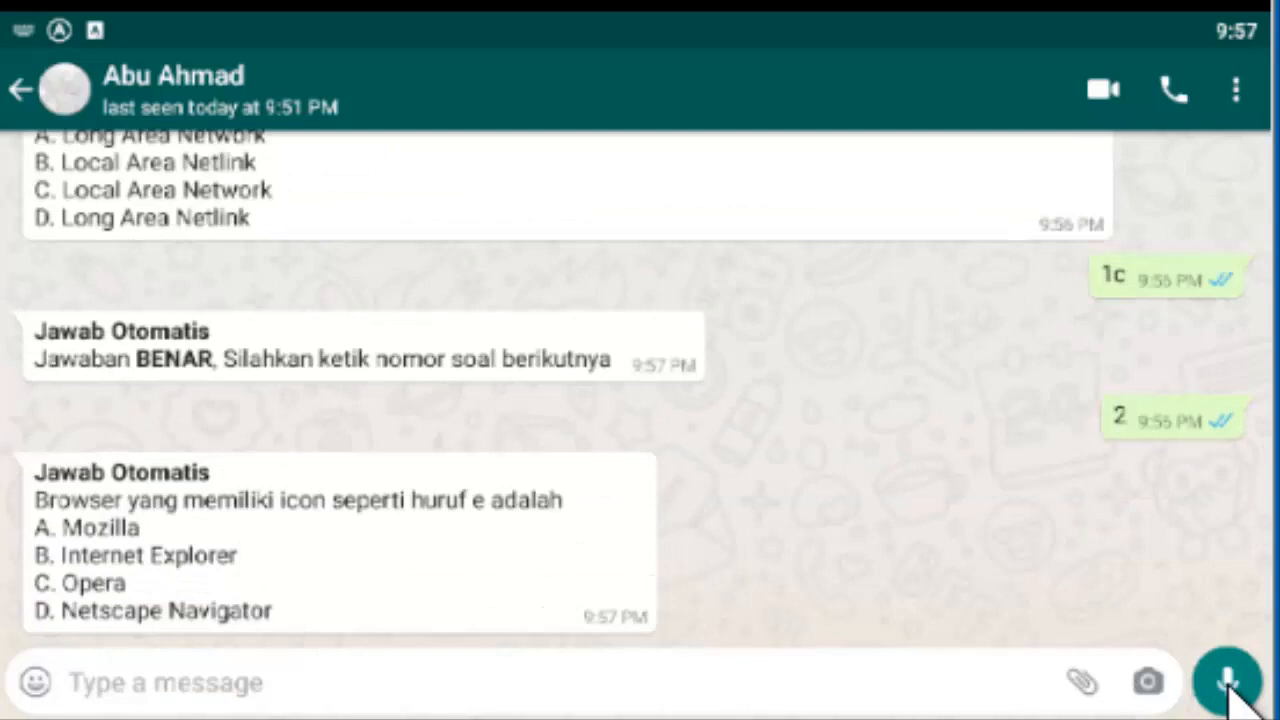
Send answers 2B, 3 and 4 and request question 5, receiving automatic feedback.
text(2B)
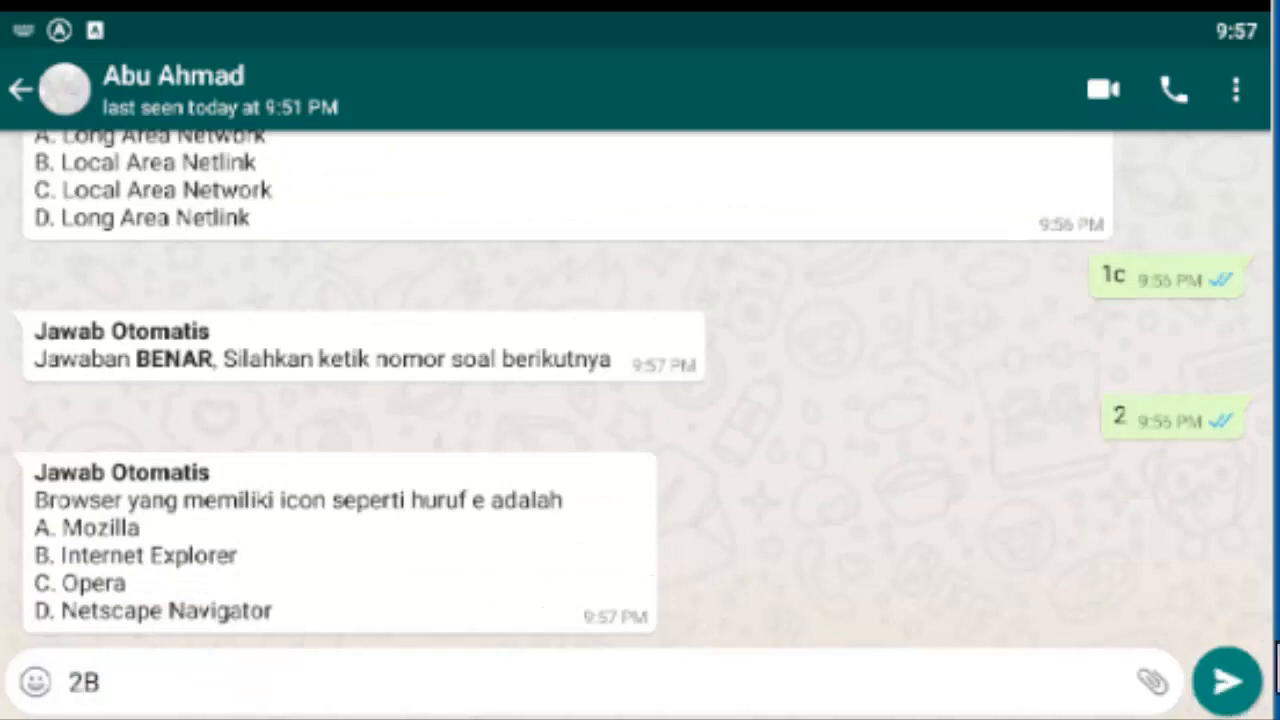
click(1228, 680)
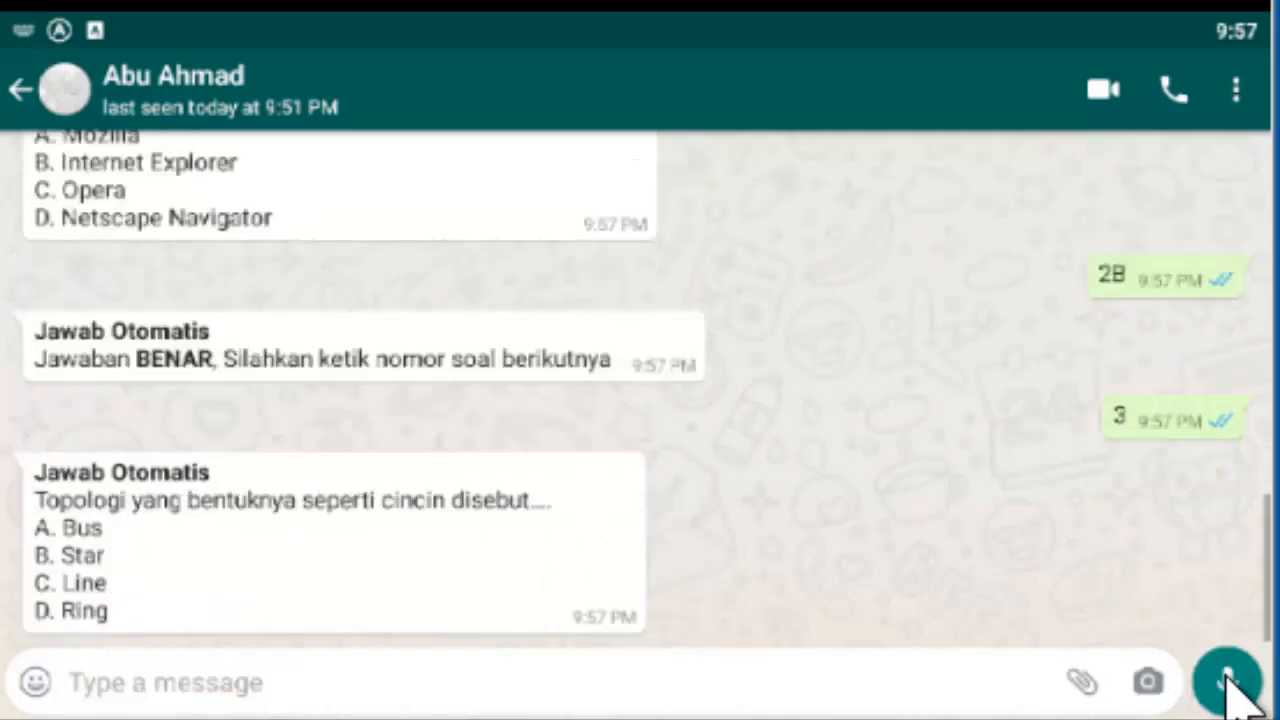
click(1224, 682)
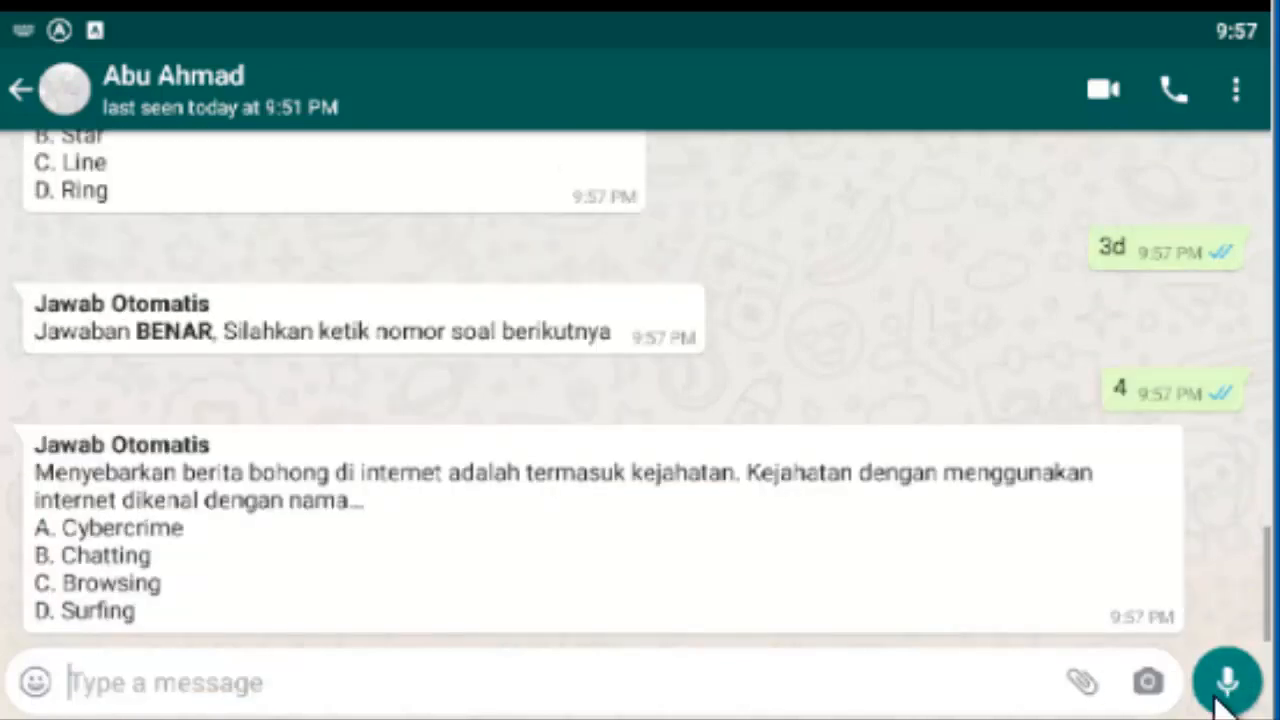
text(4)
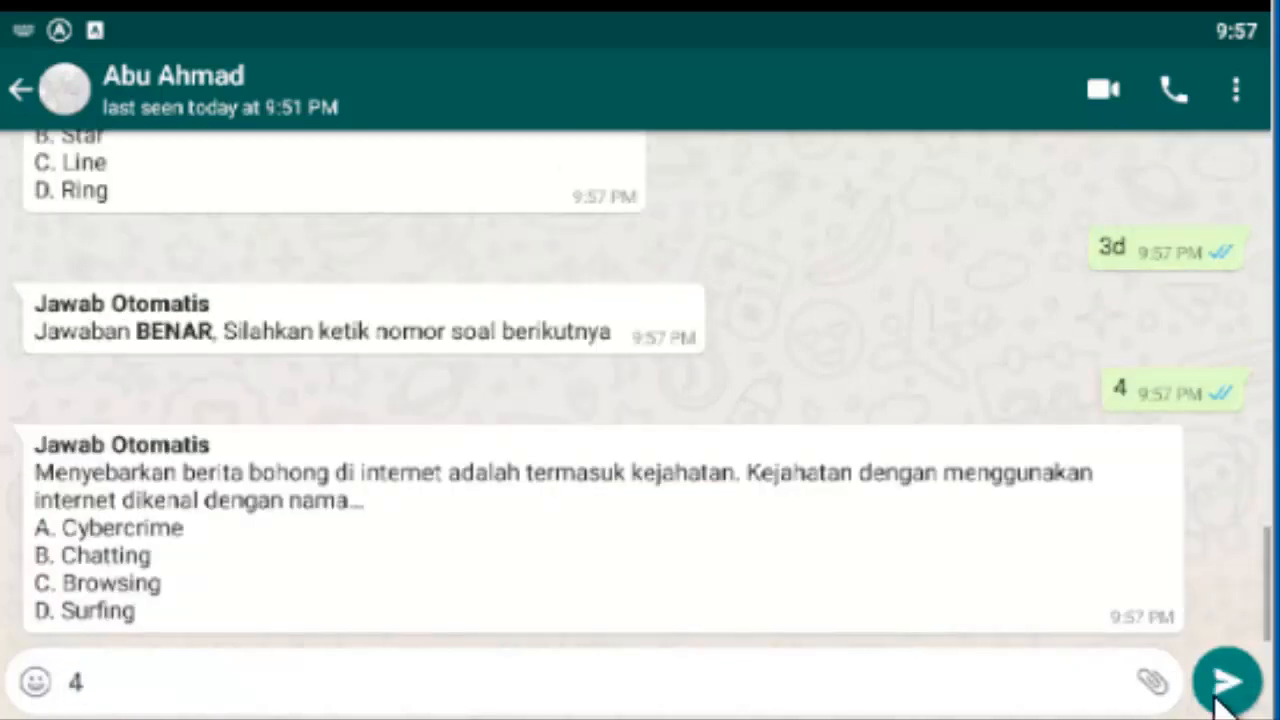
click(1224, 680)
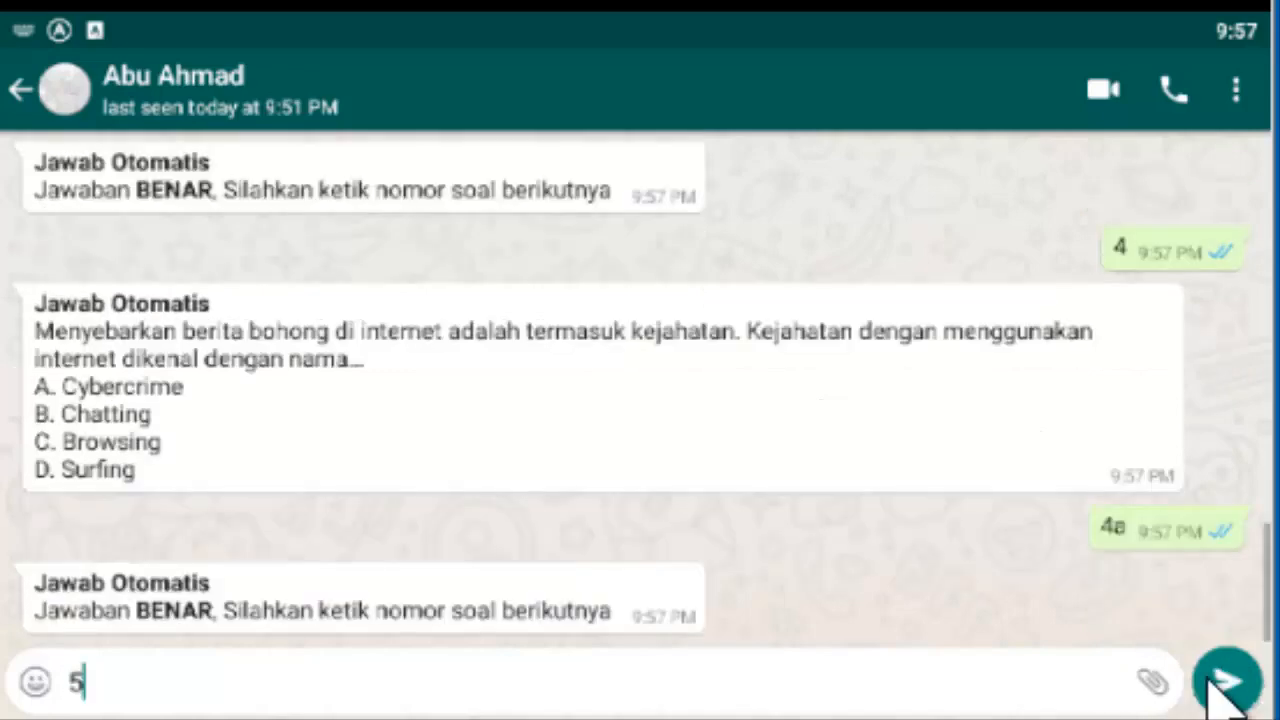
click(1224, 680)
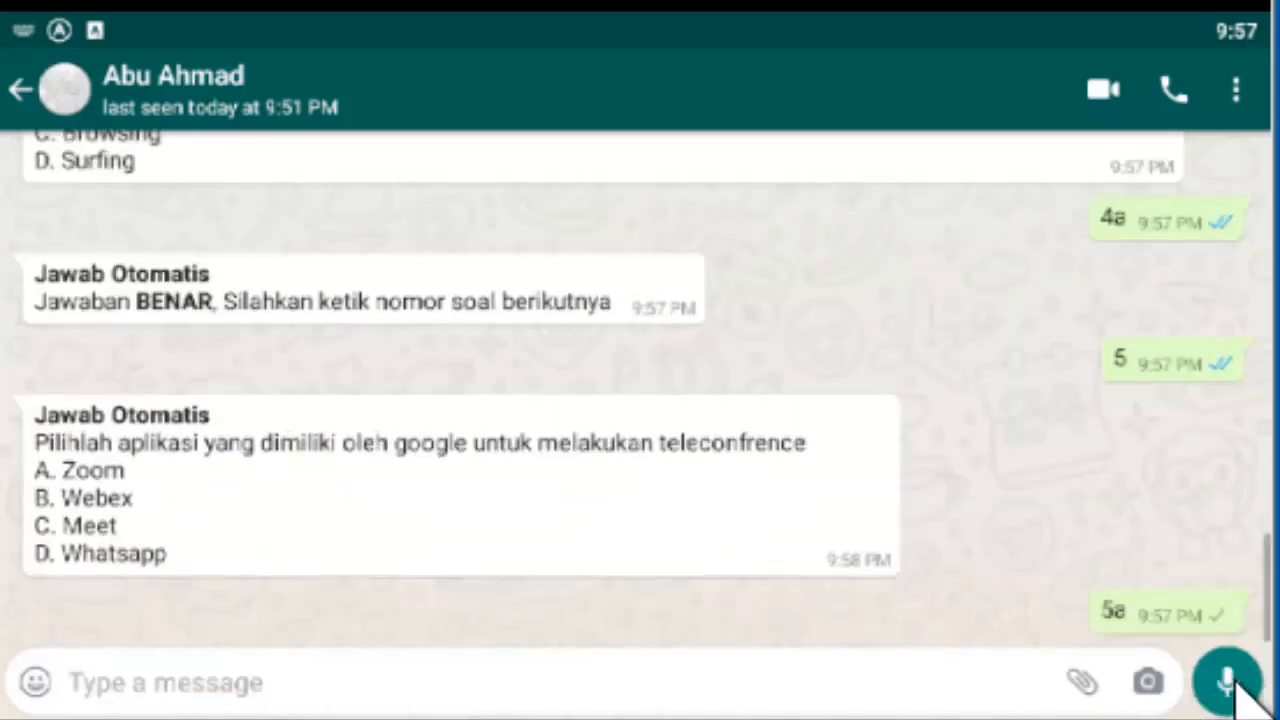
Send the submit message to finish the quiz.
text(submit)
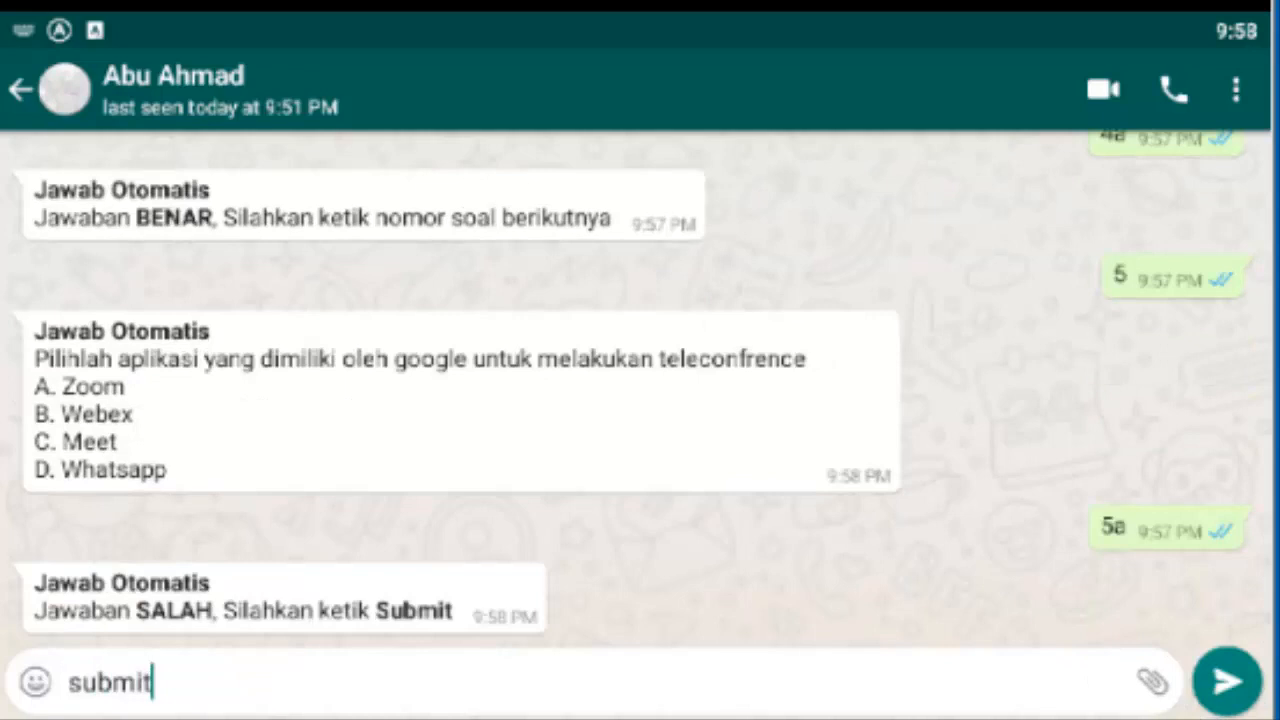
click(1228, 680)
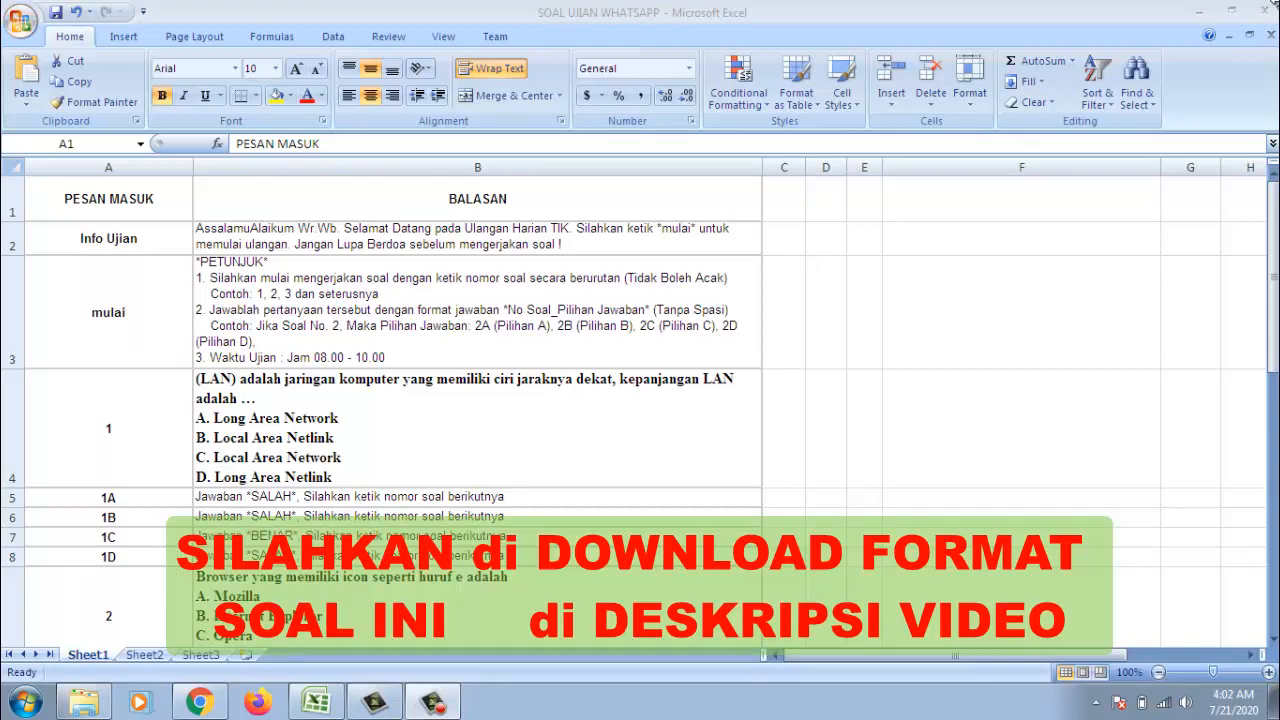
mouse_move(968, 40)
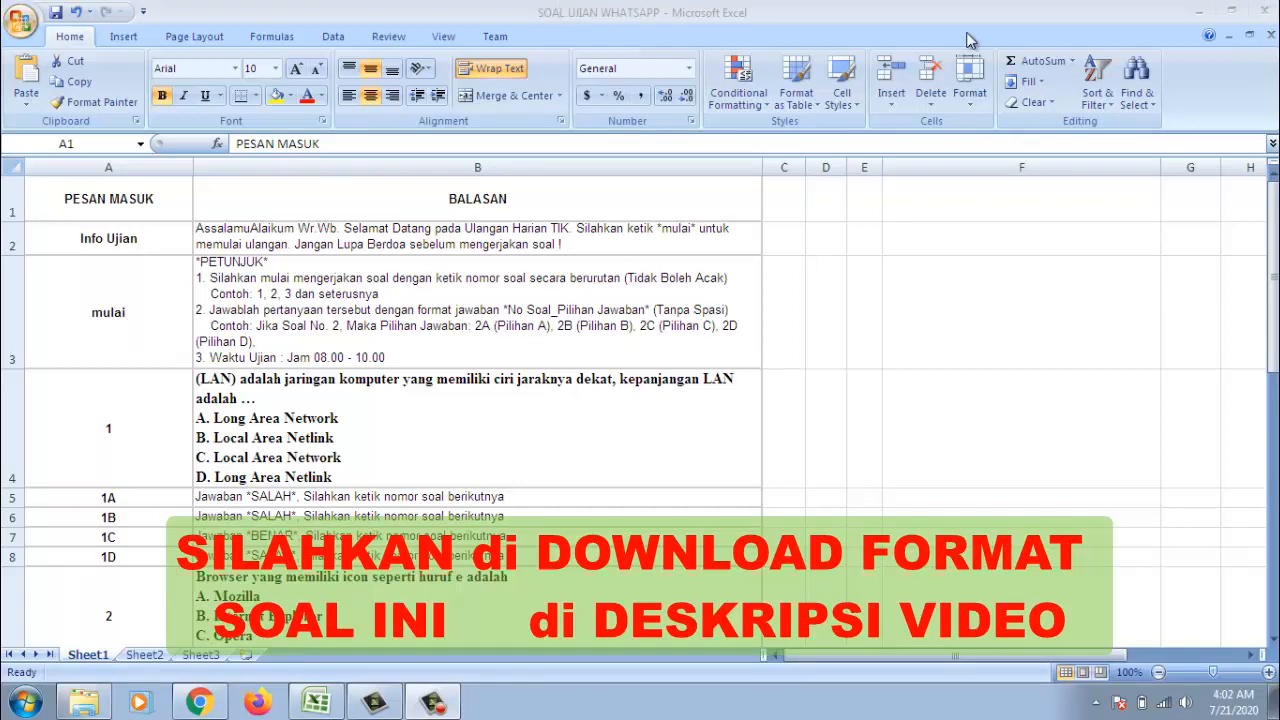
mouse_move(530, 350)
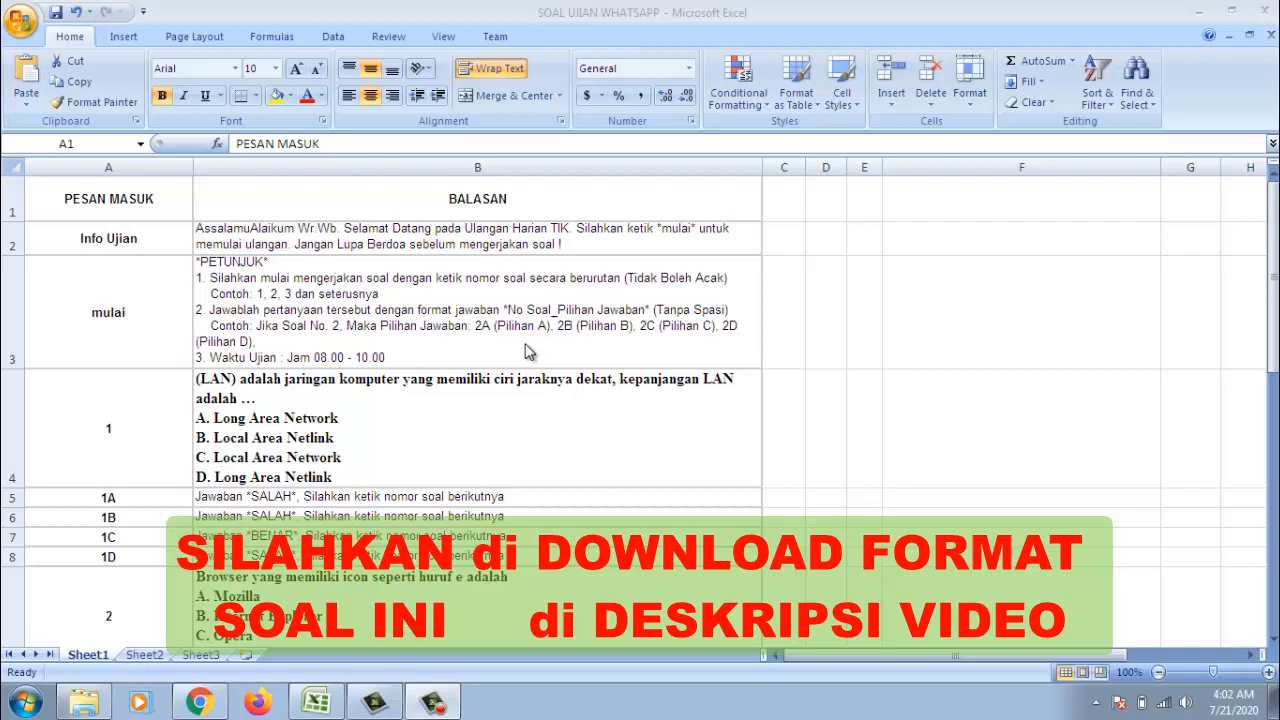
mouse_move(598, 308)
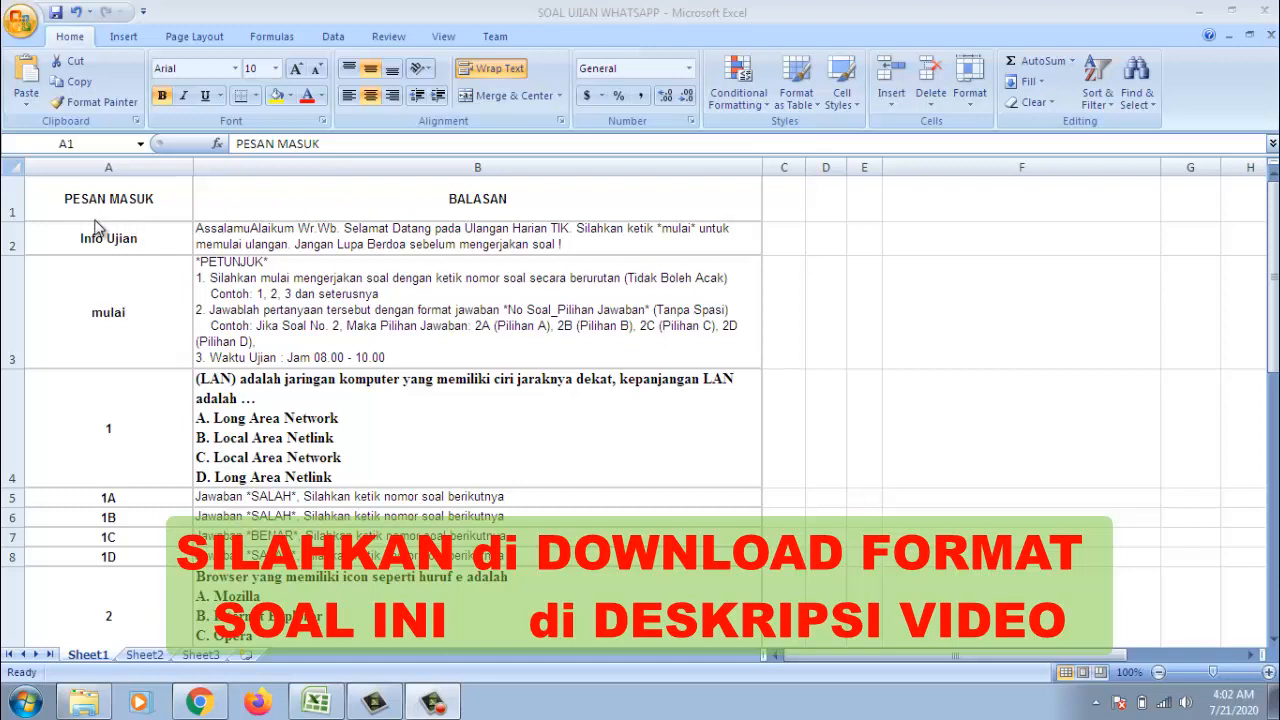
mouse_move(112, 270)
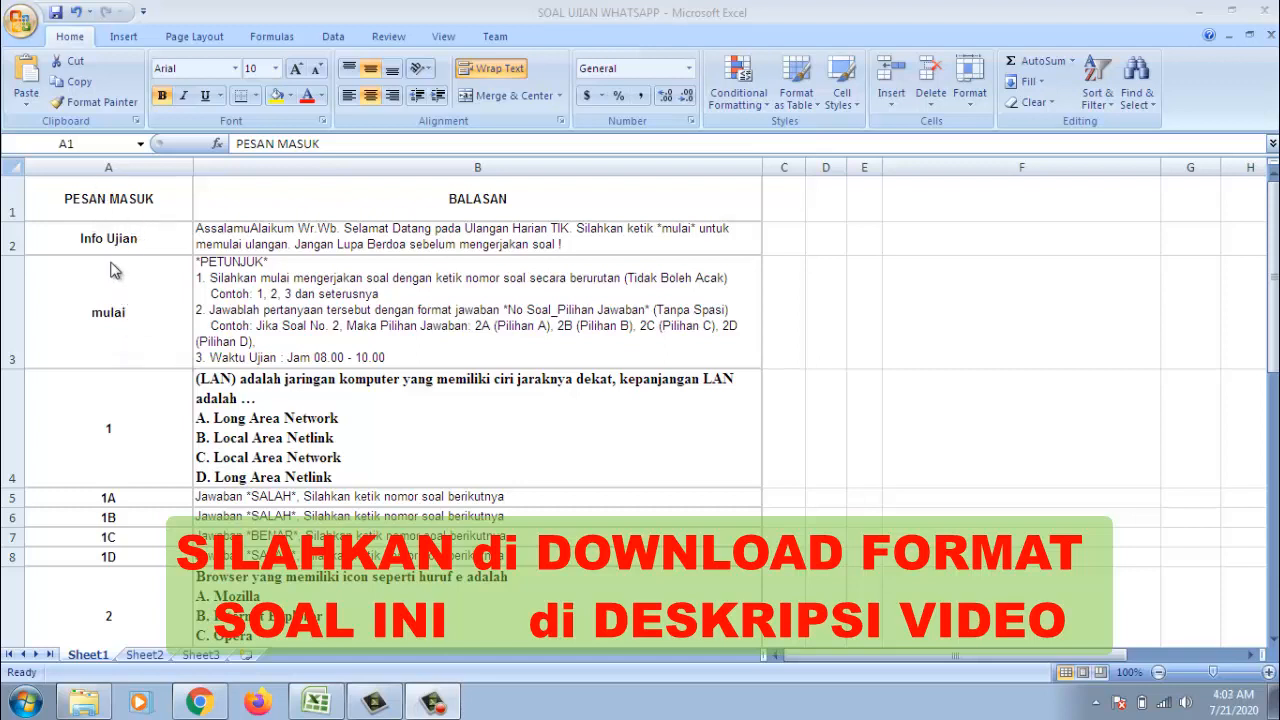
mouse_move(104, 232)
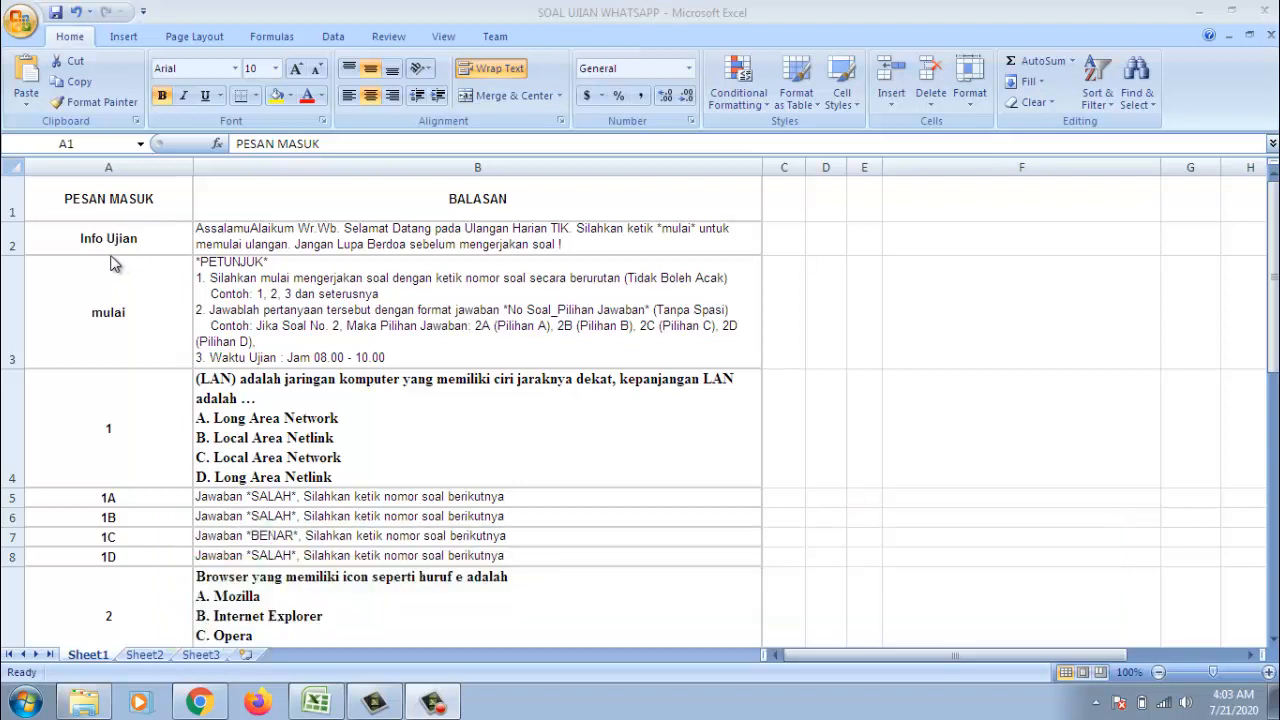
mouse_move(136, 340)
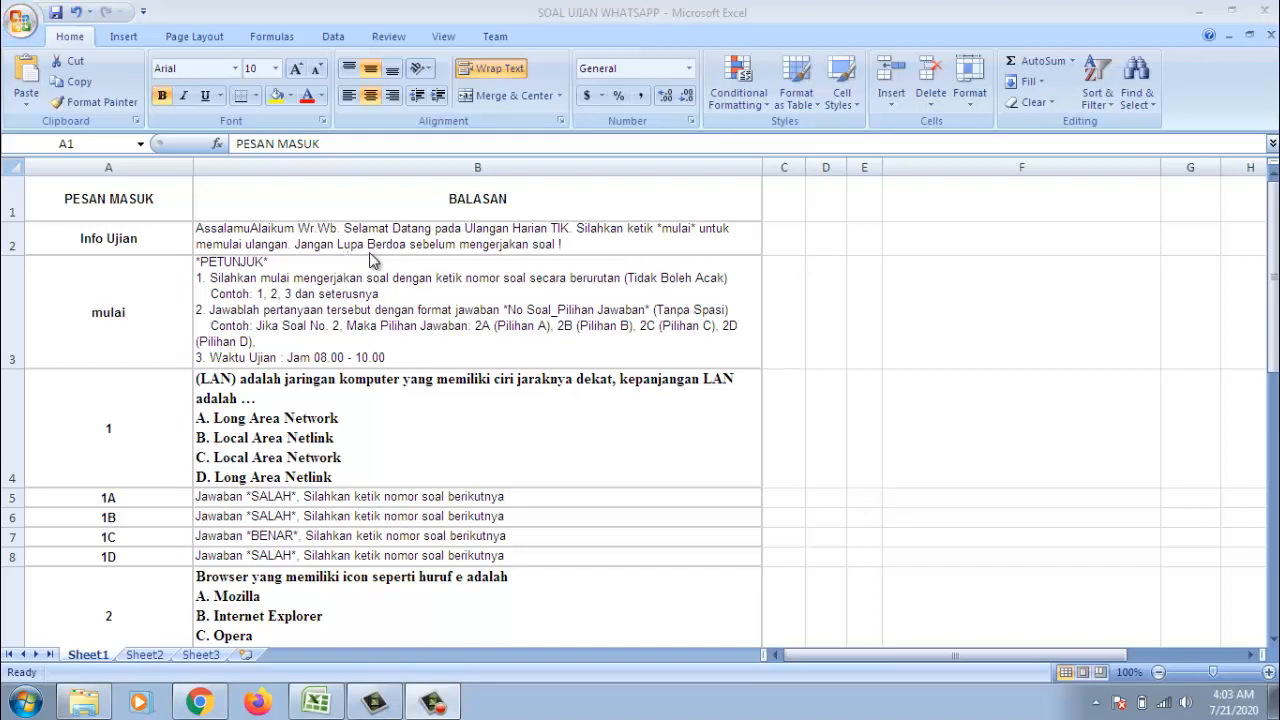
mouse_move(344, 240)
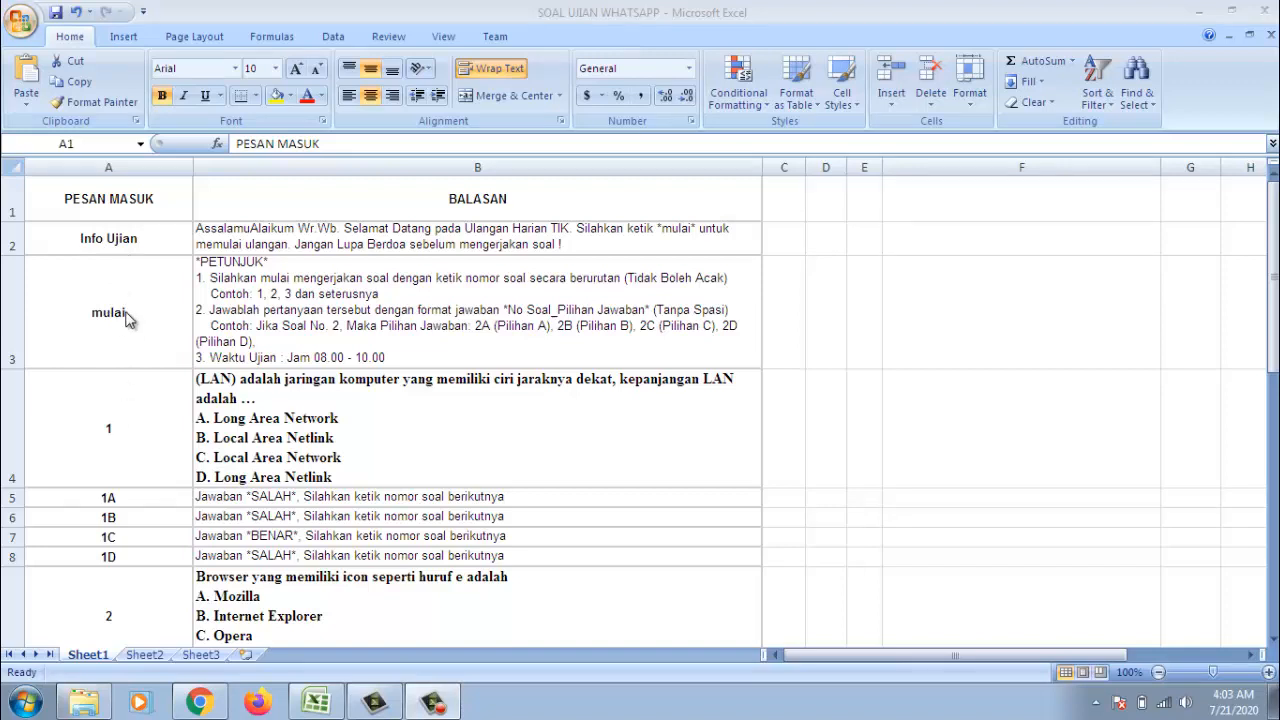
mouse_move(158, 238)
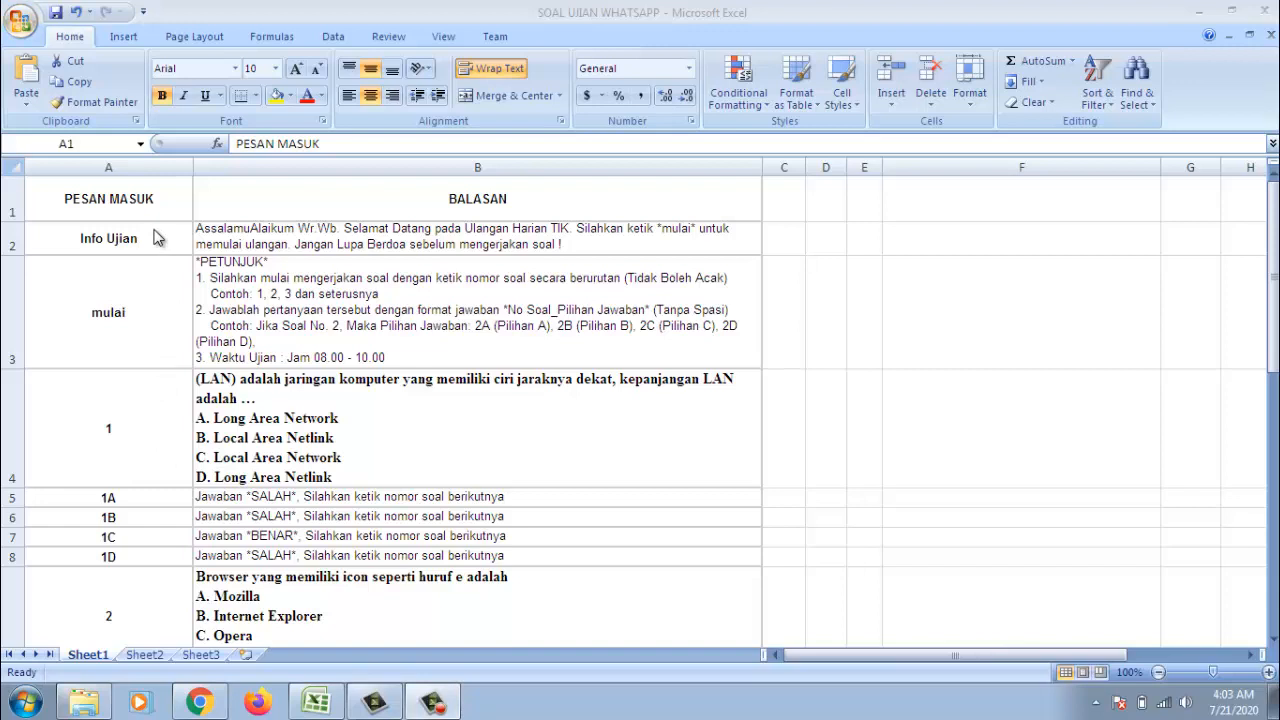
mouse_move(170, 300)
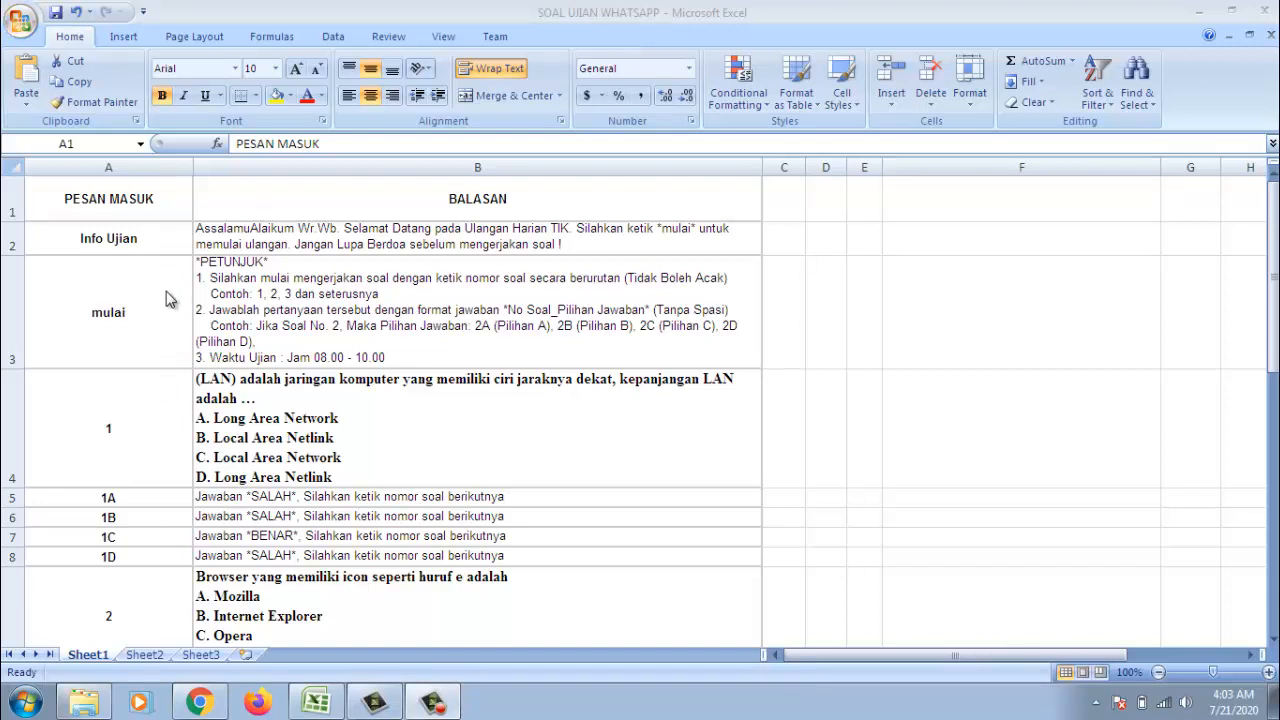
mouse_move(150, 252)
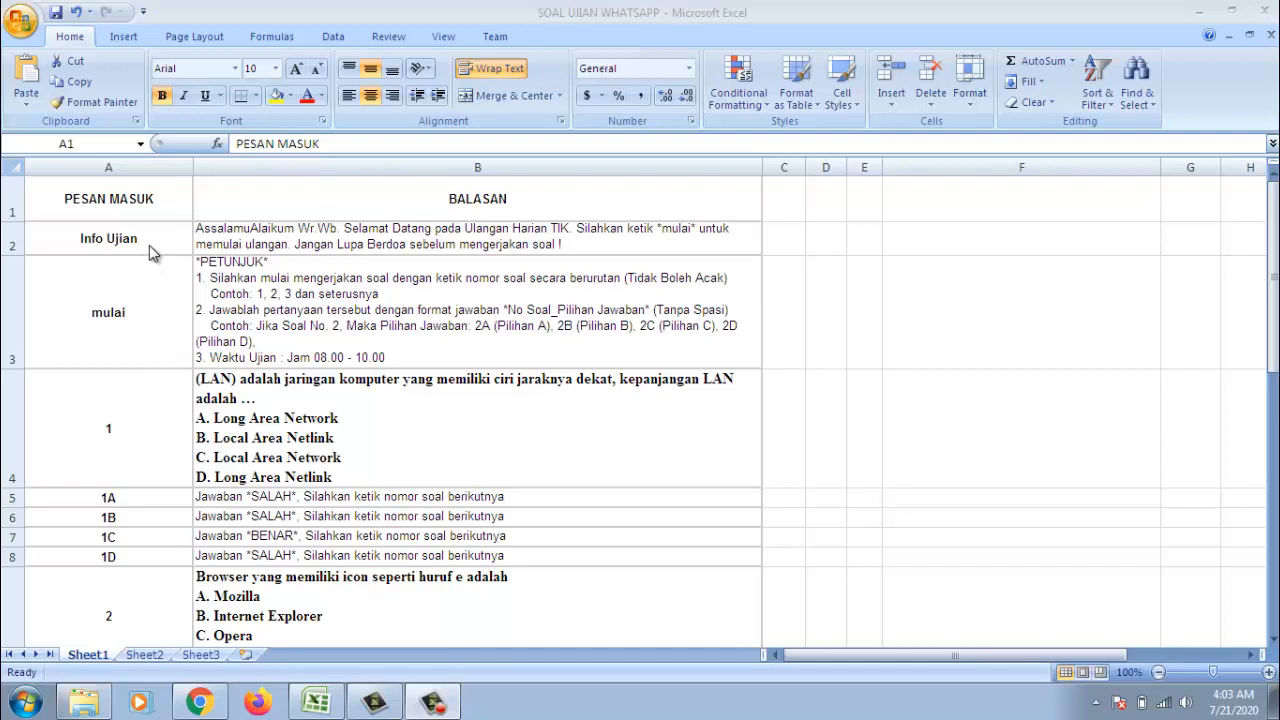
mouse_move(362, 304)
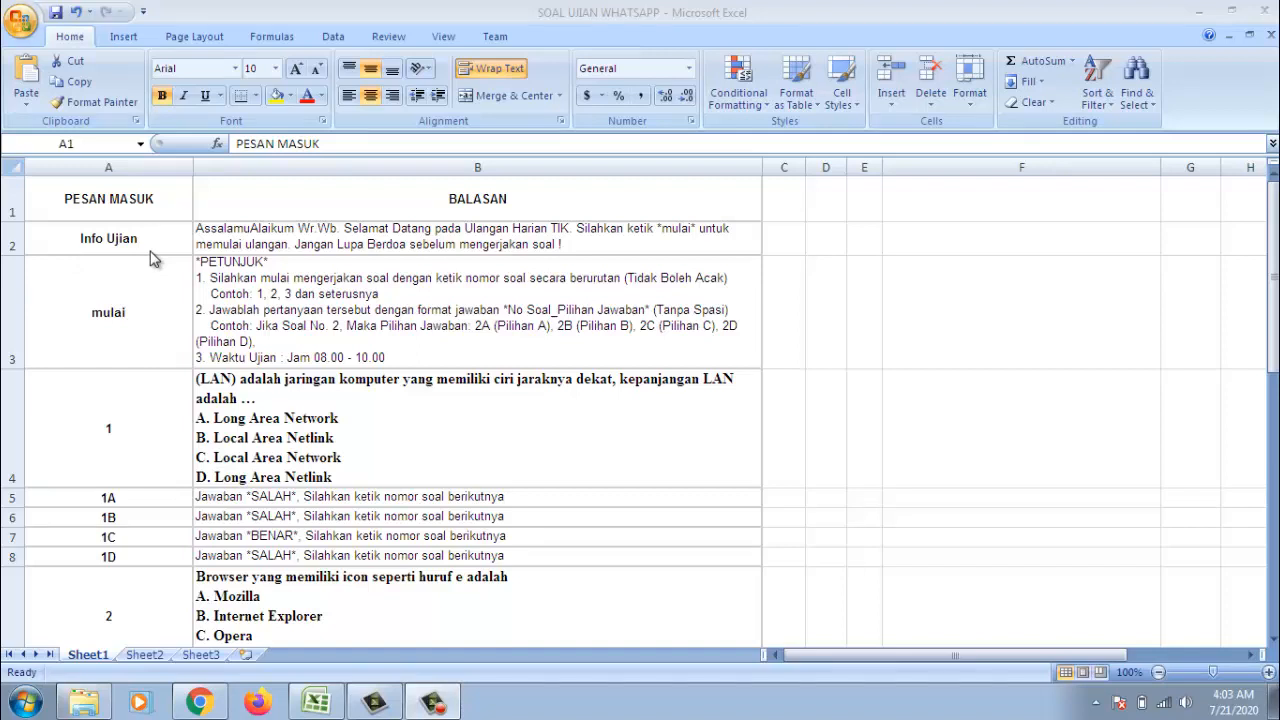
mouse_move(148, 244)
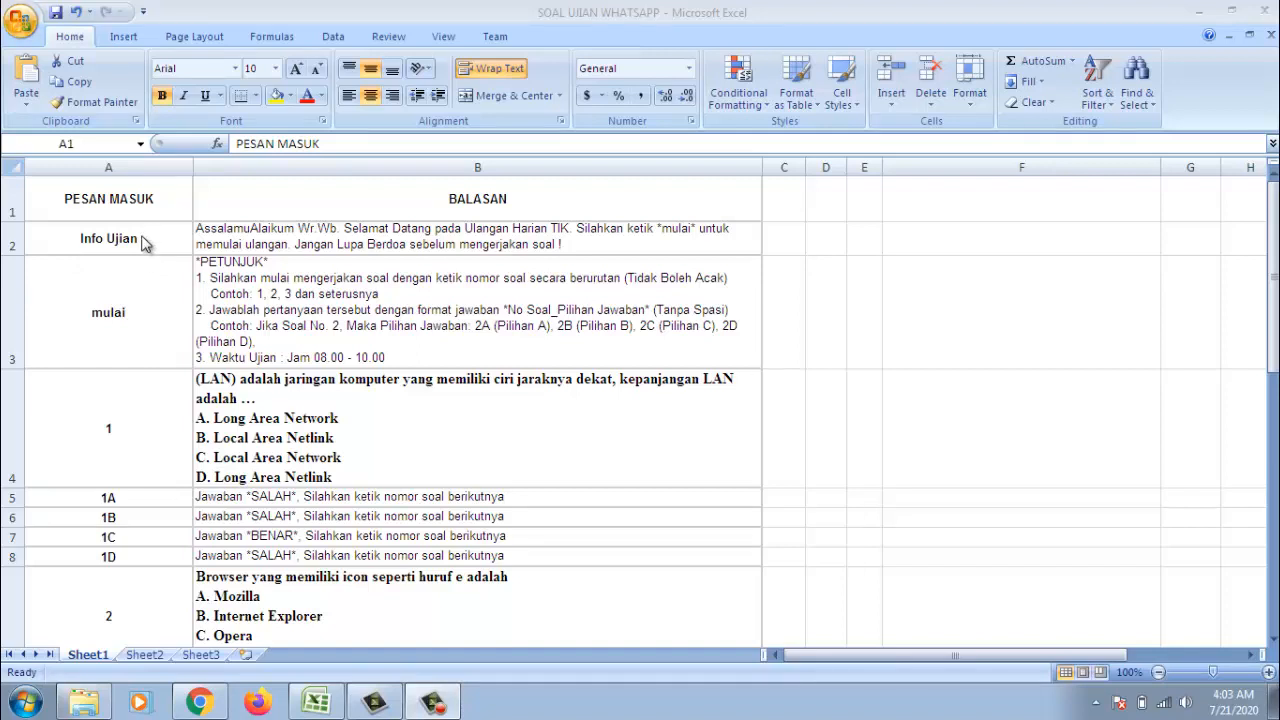
mouse_move(148, 252)
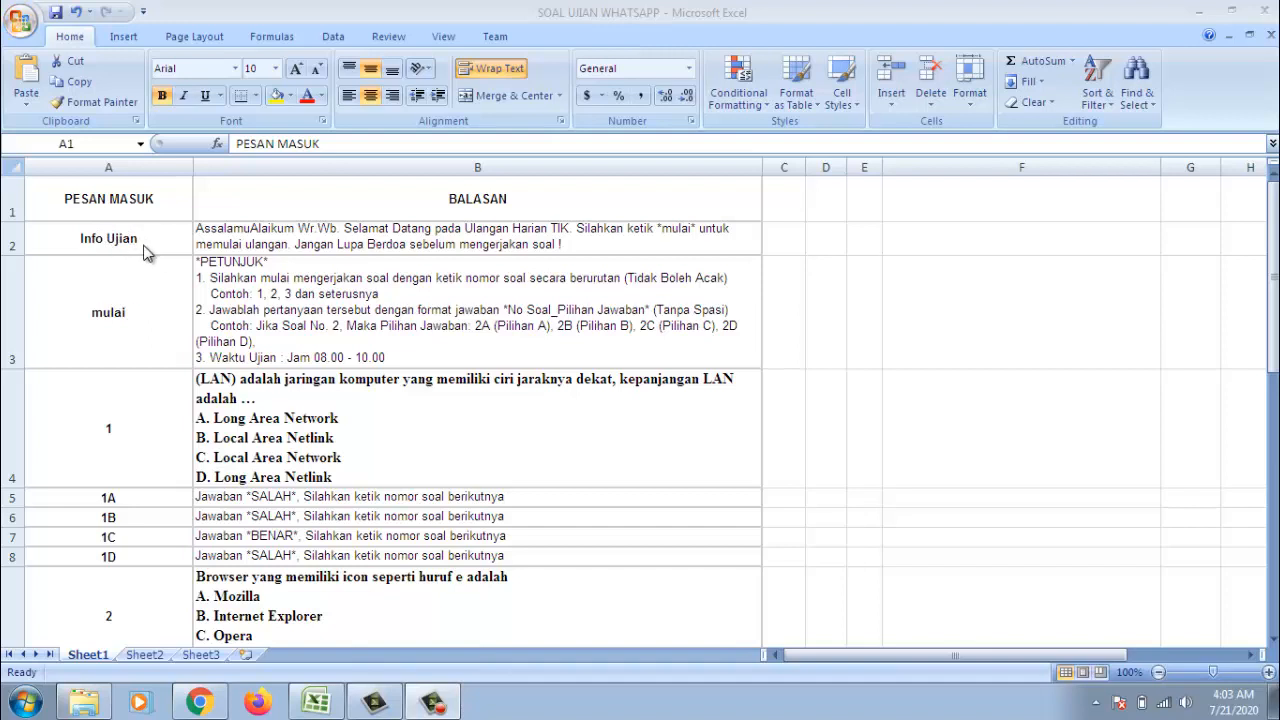
mouse_move(288, 250)
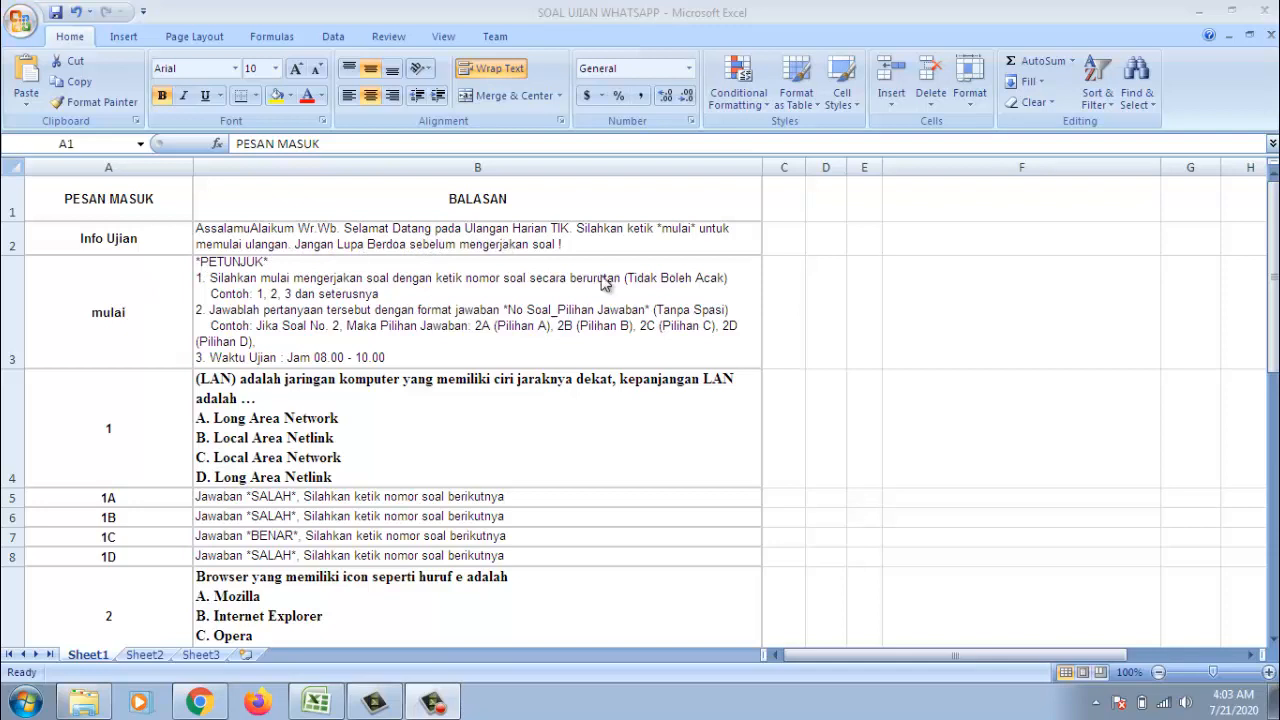
mouse_move(680, 244)
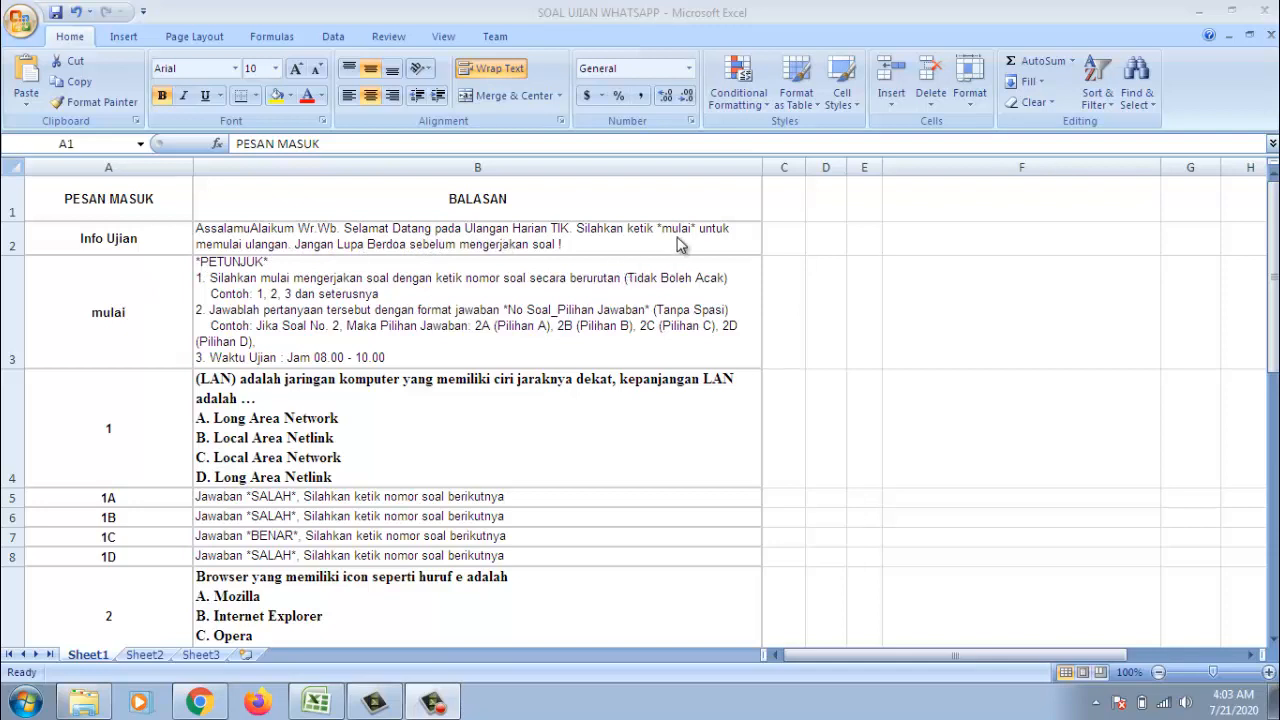
mouse_move(656, 236)
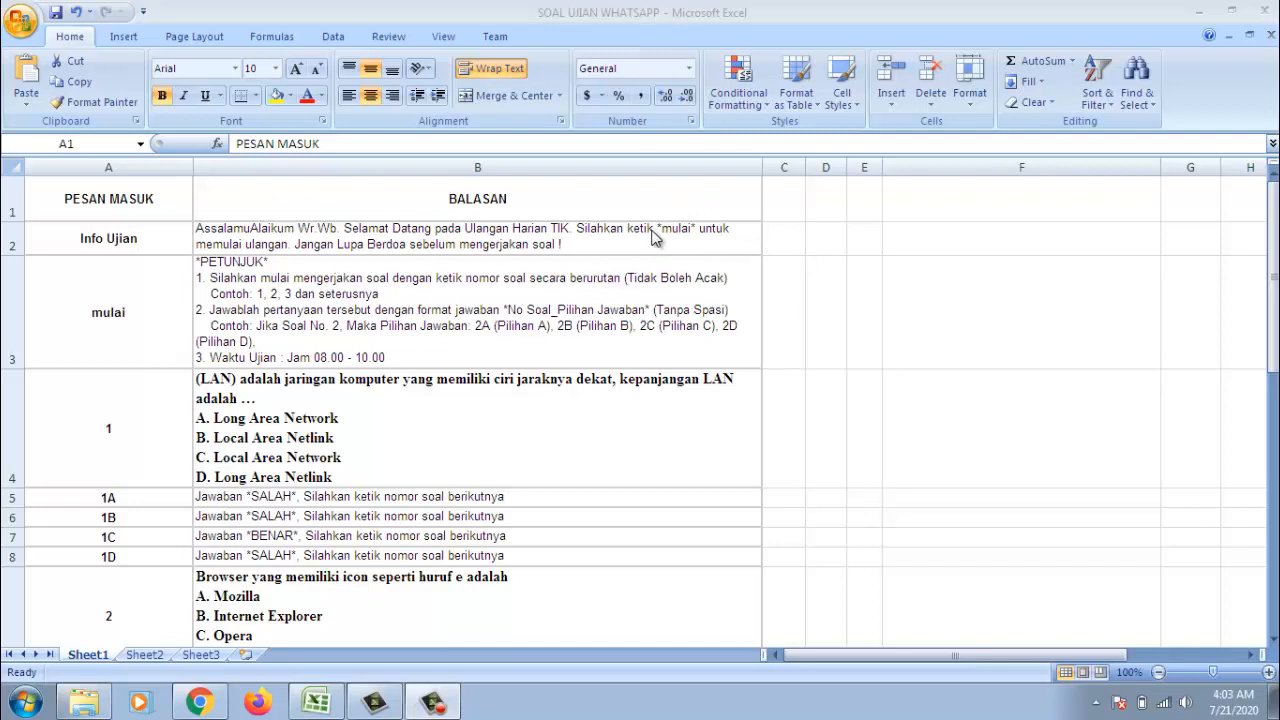
mouse_move(678, 240)
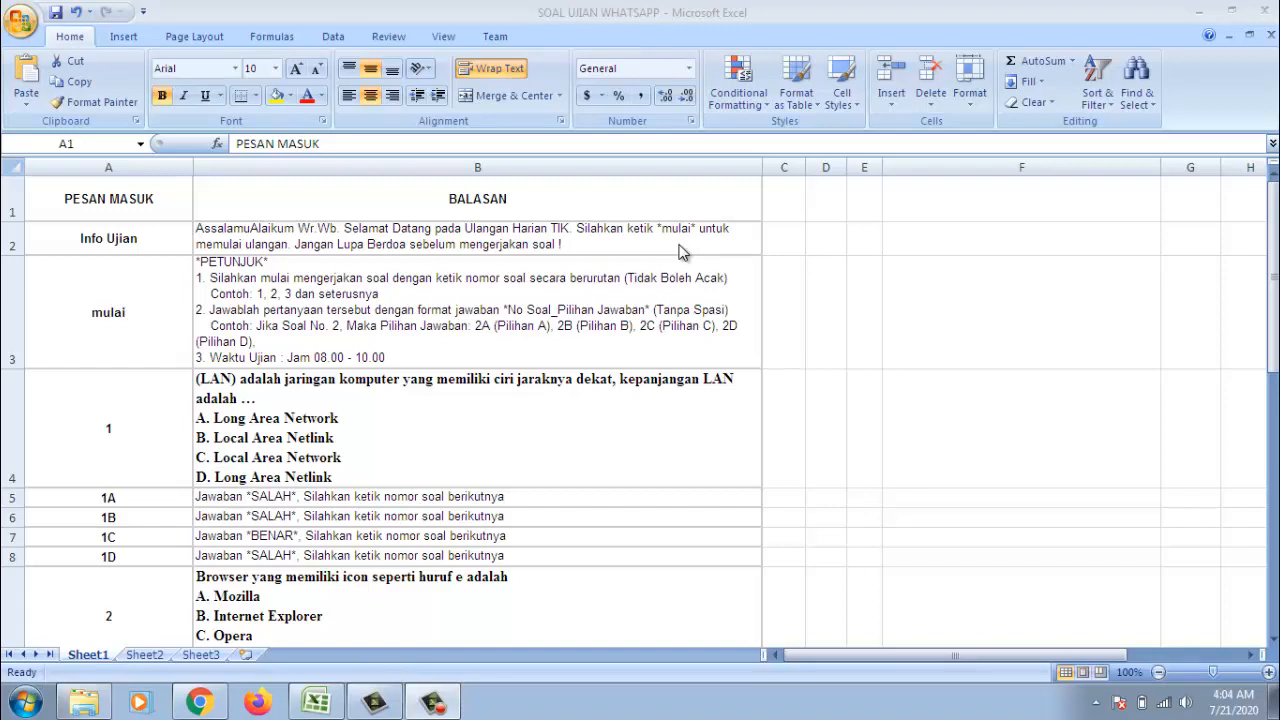
mouse_move(98, 284)
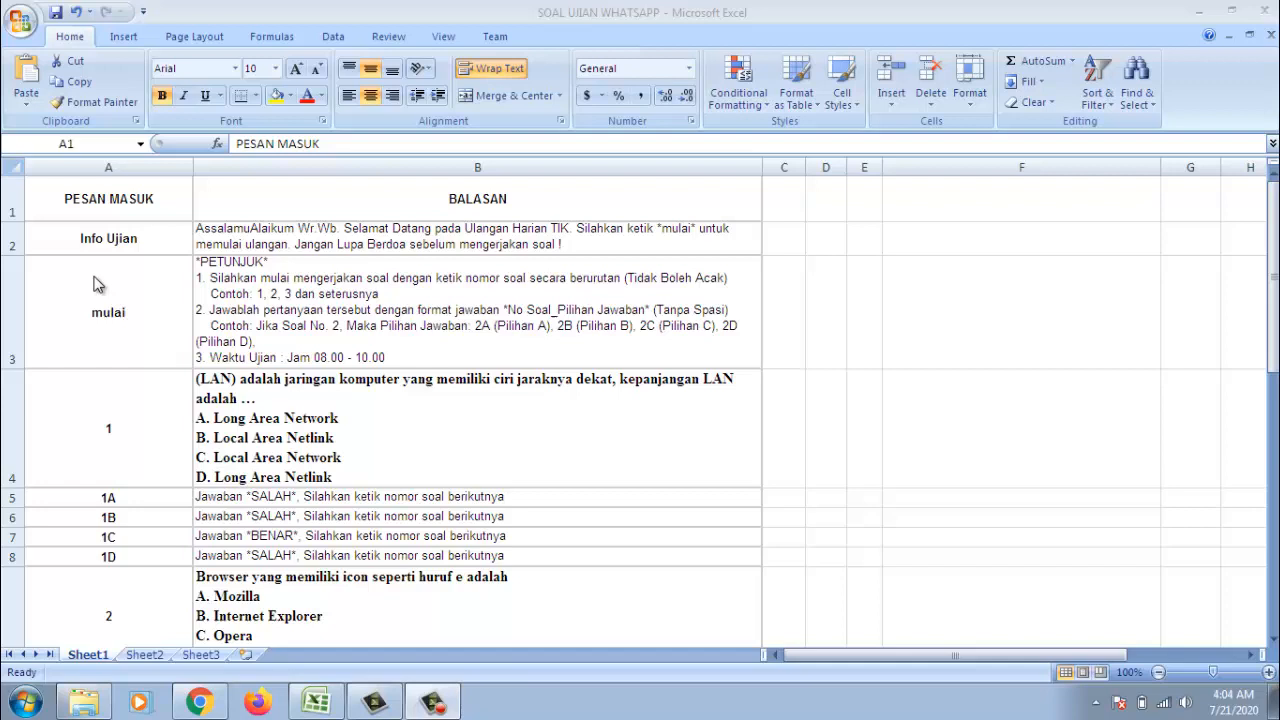
mouse_move(156, 274)
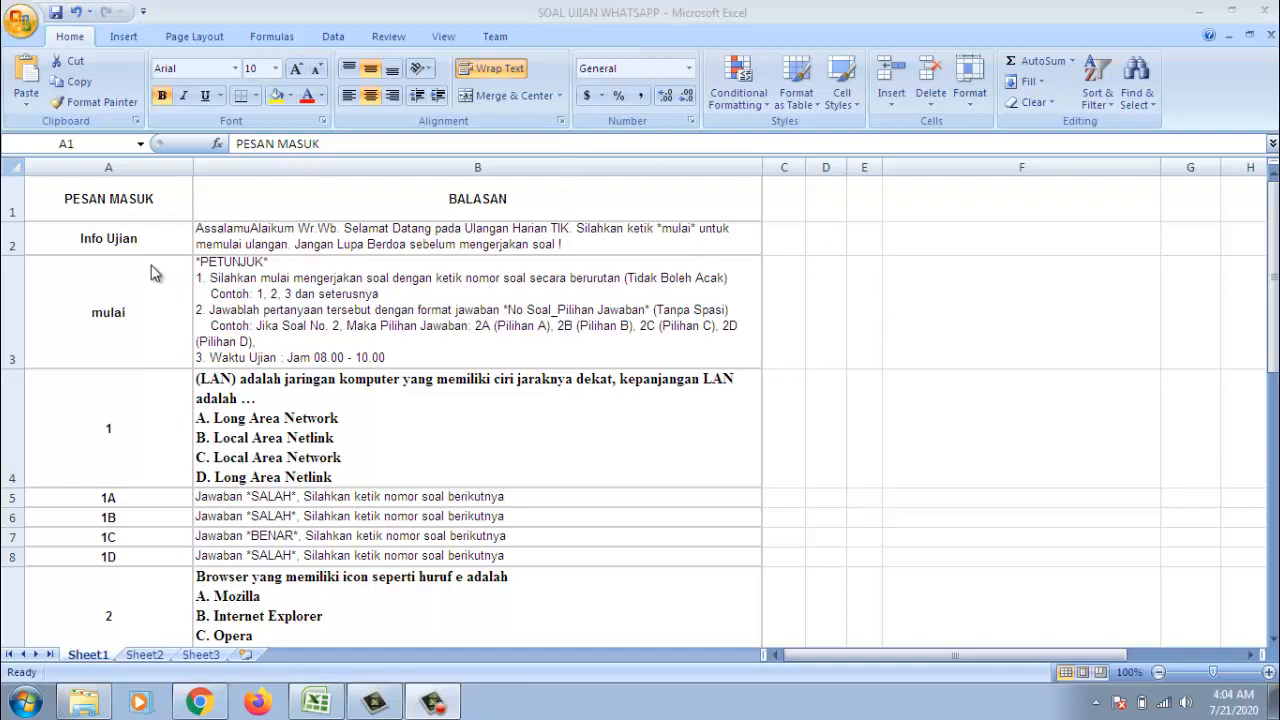
mouse_move(120, 312)
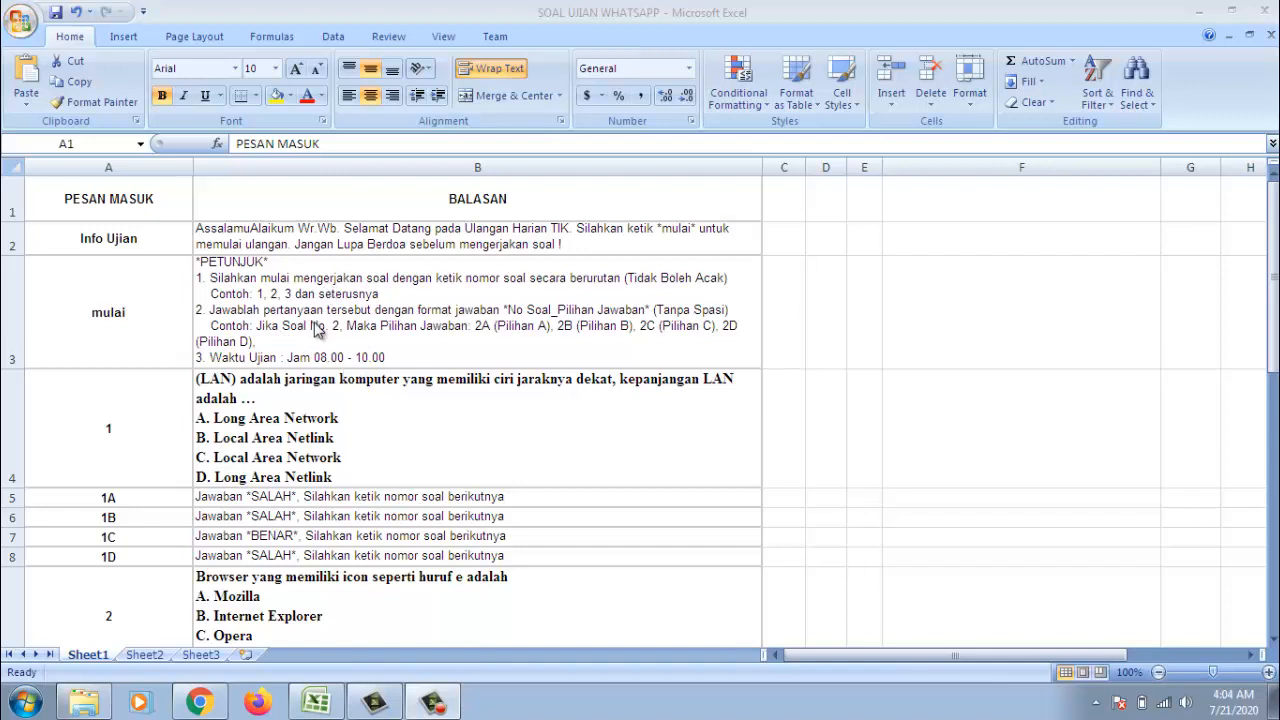
mouse_move(316, 318)
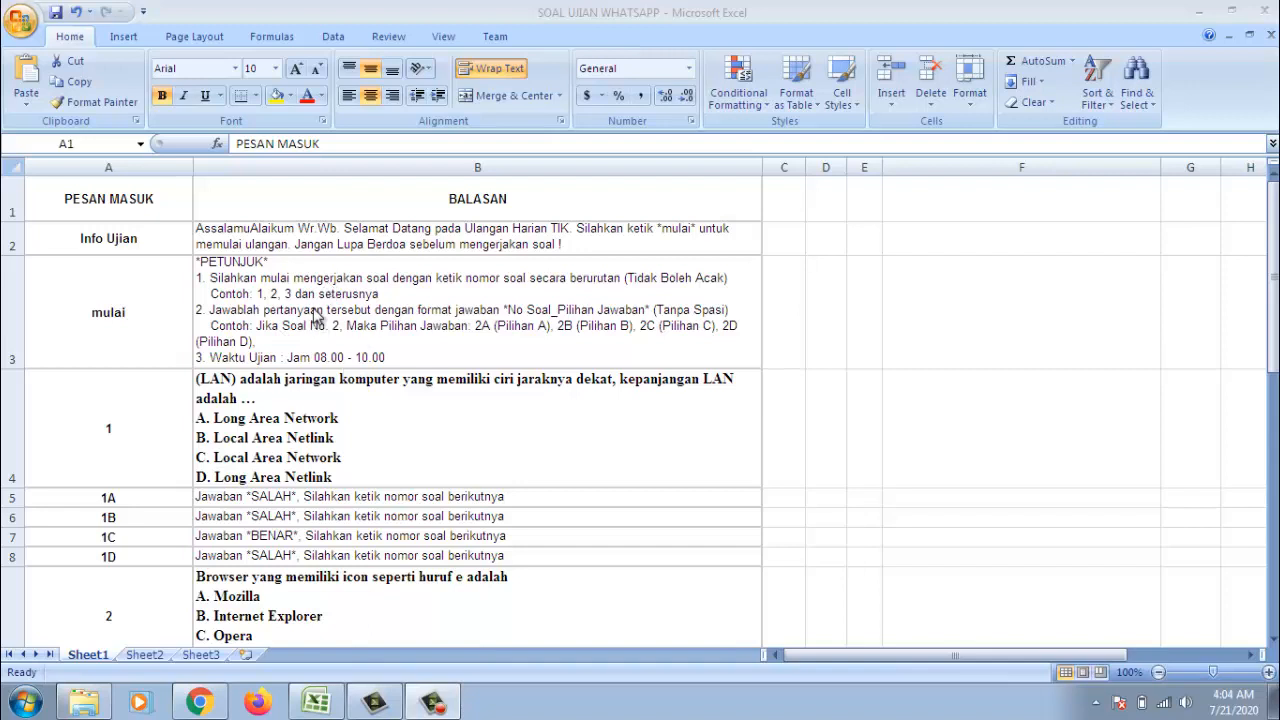
mouse_move(292, 304)
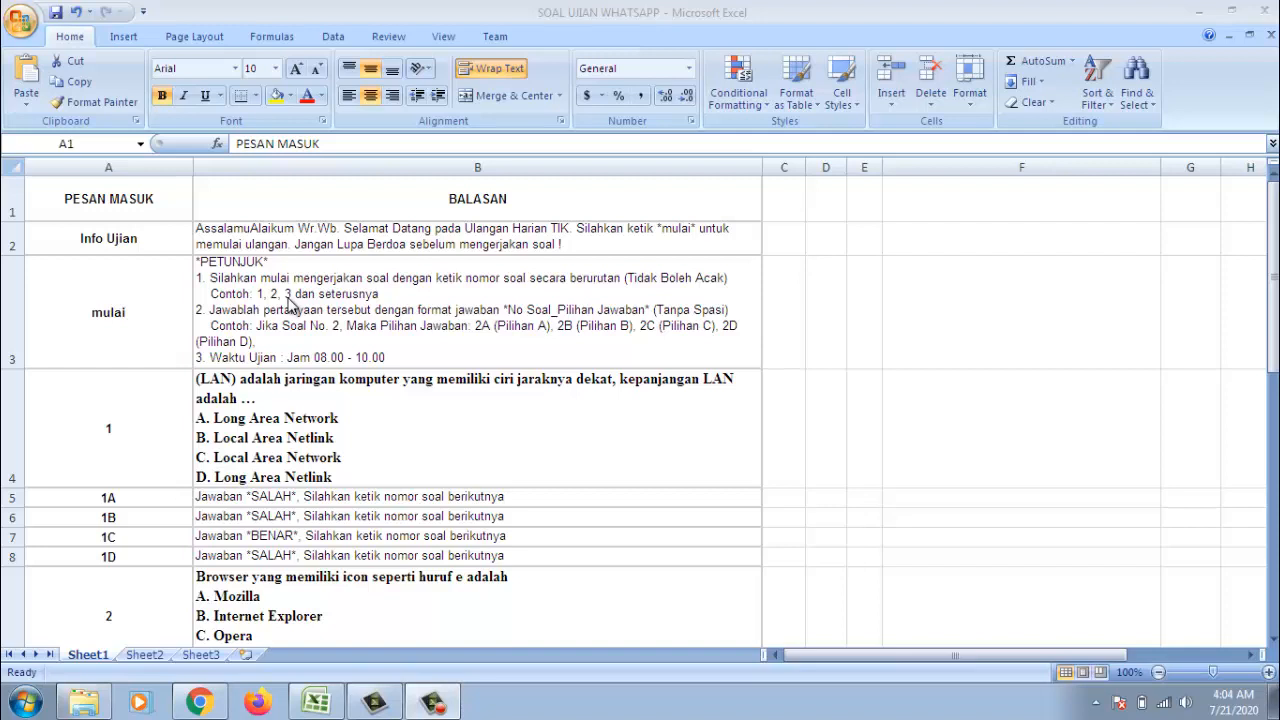
mouse_move(324, 308)
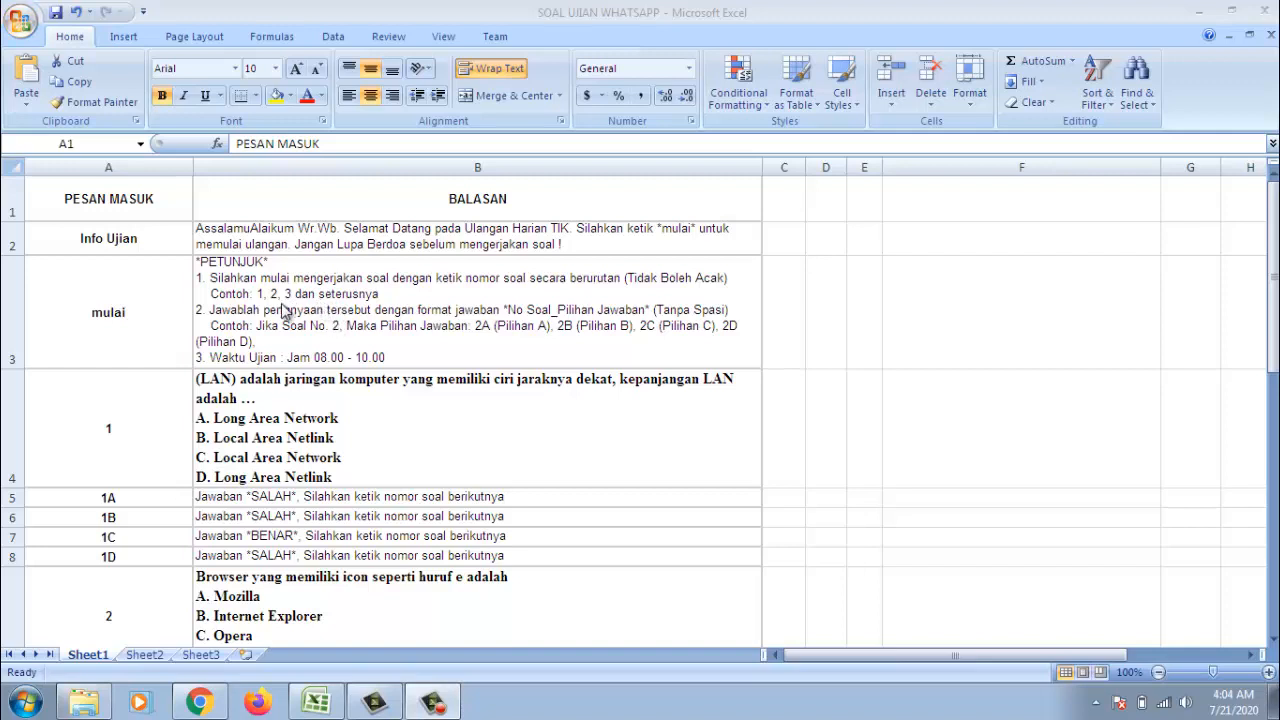
mouse_move(446, 340)
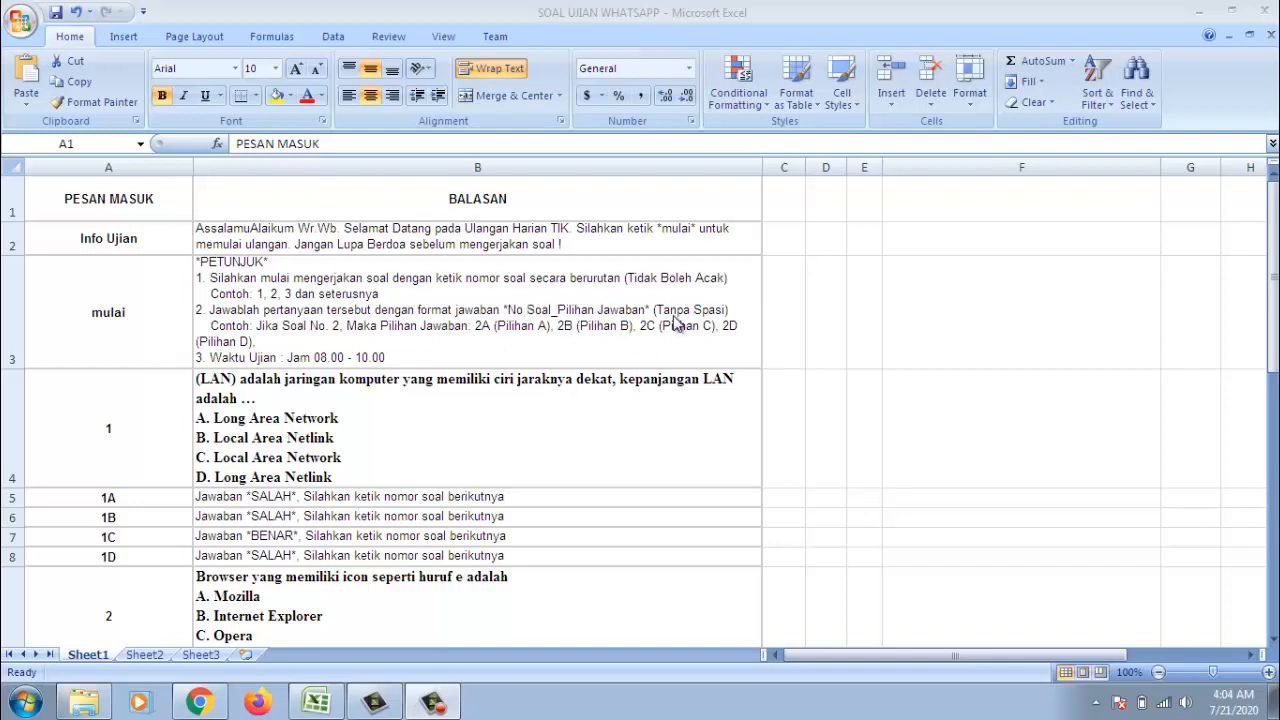
mouse_move(304, 328)
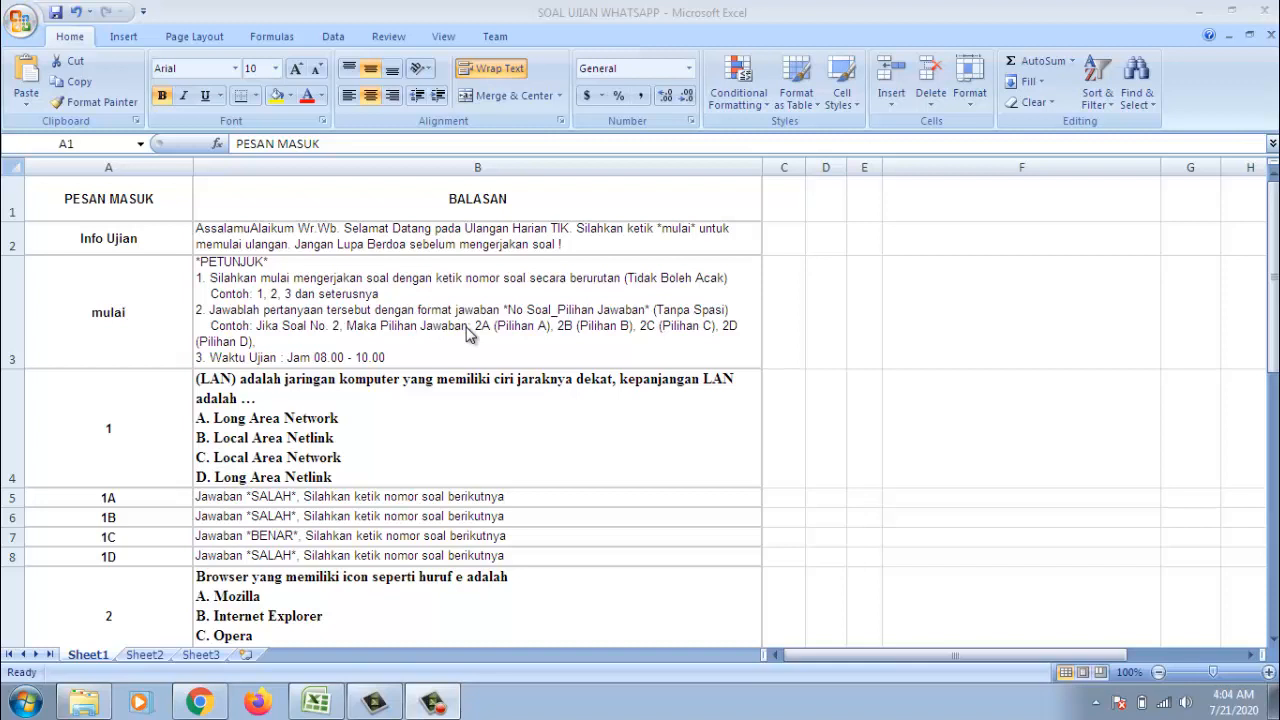
mouse_move(644, 344)
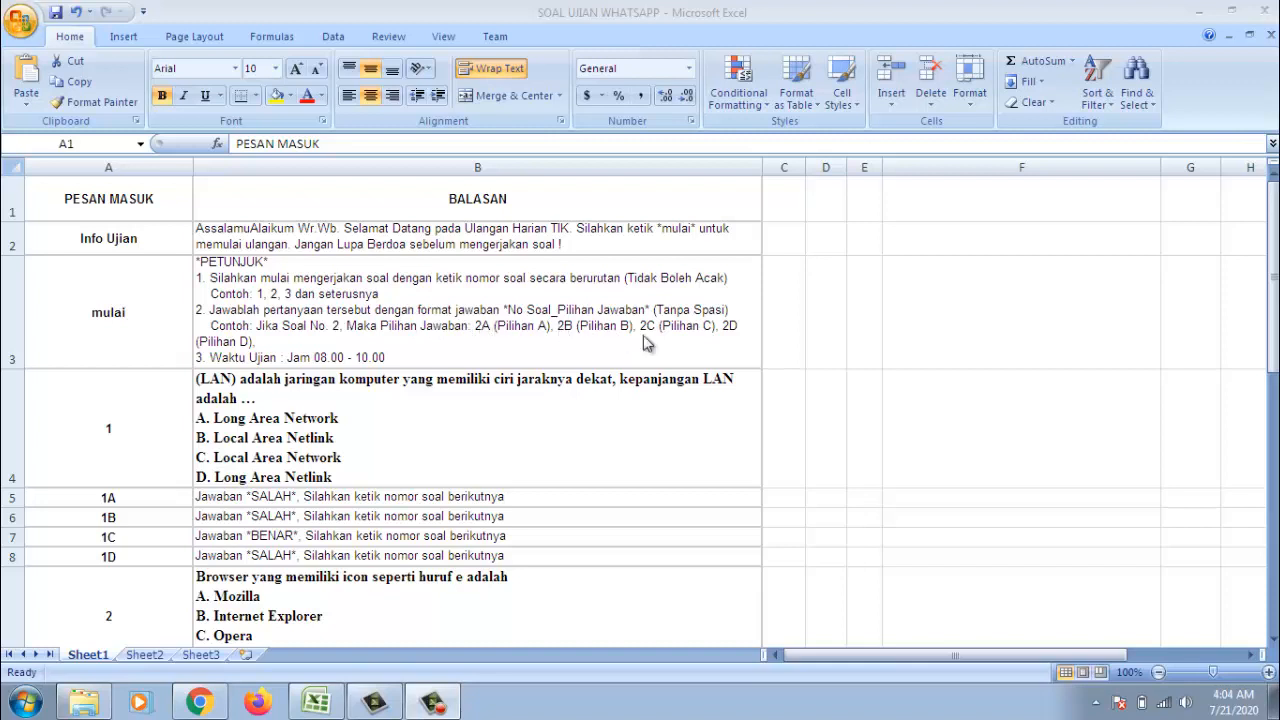
mouse_move(668, 348)
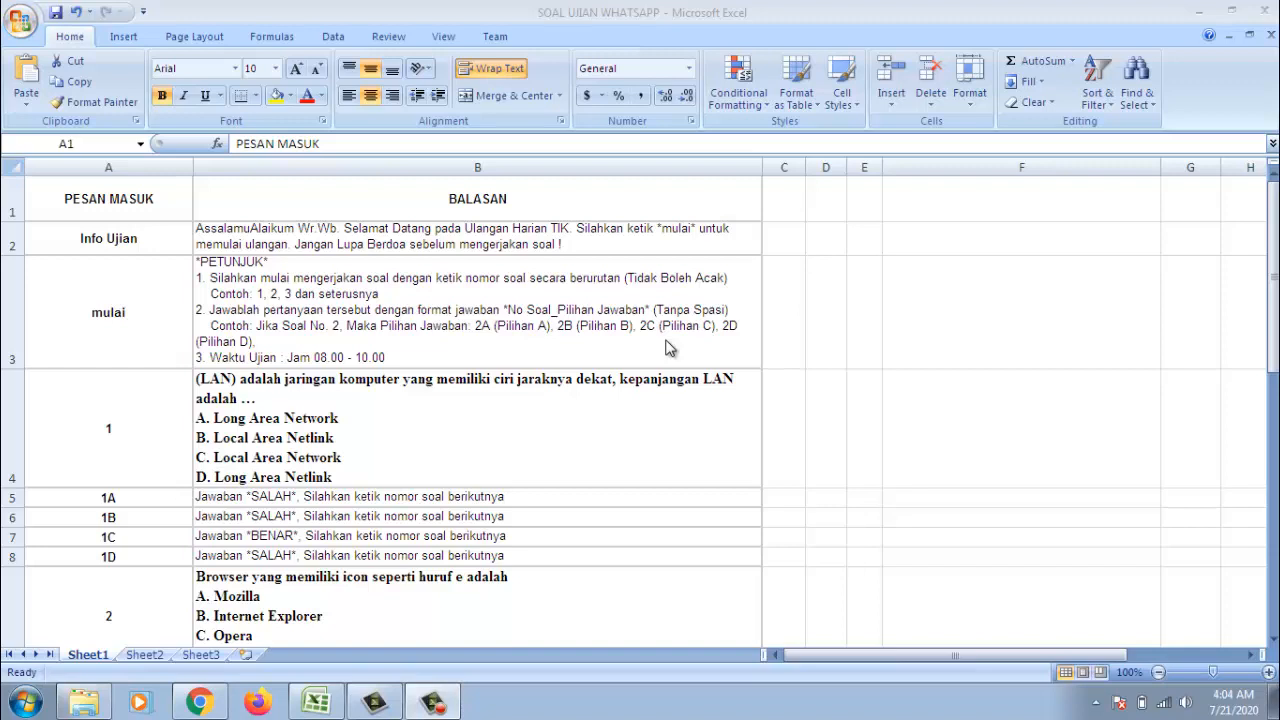
mouse_move(498, 316)
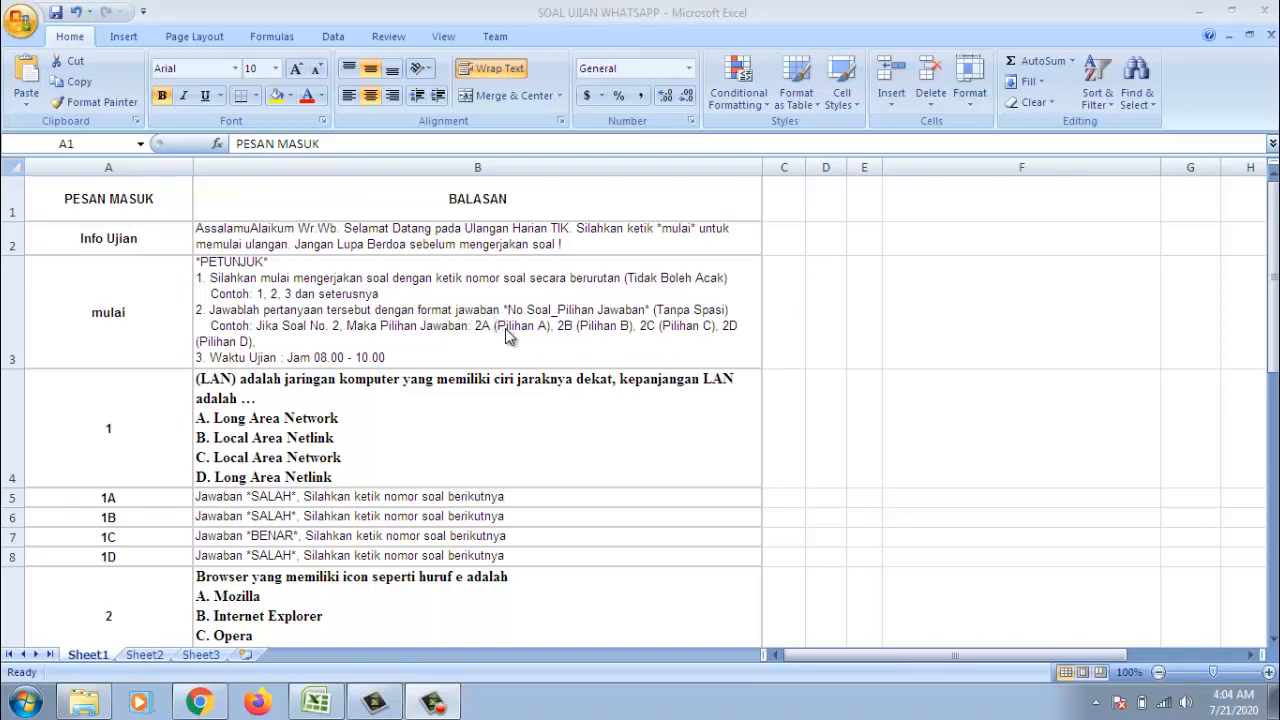
mouse_move(452, 332)
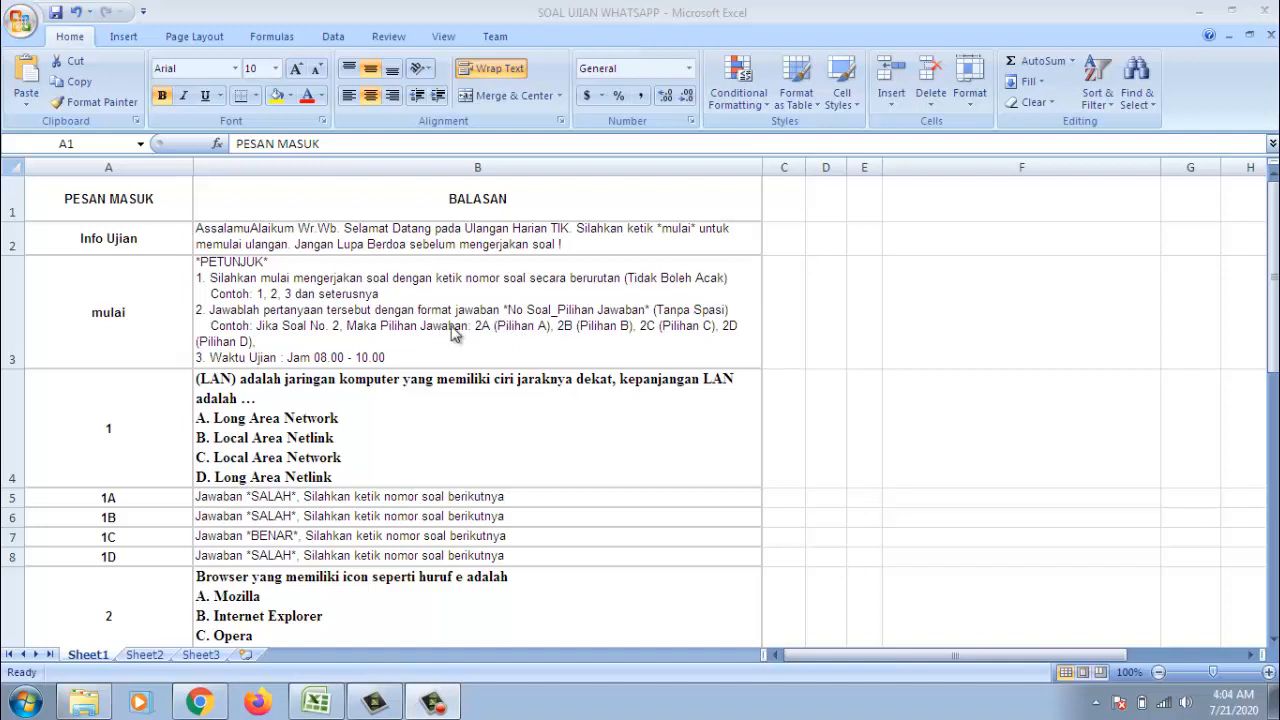
mouse_move(480, 360)
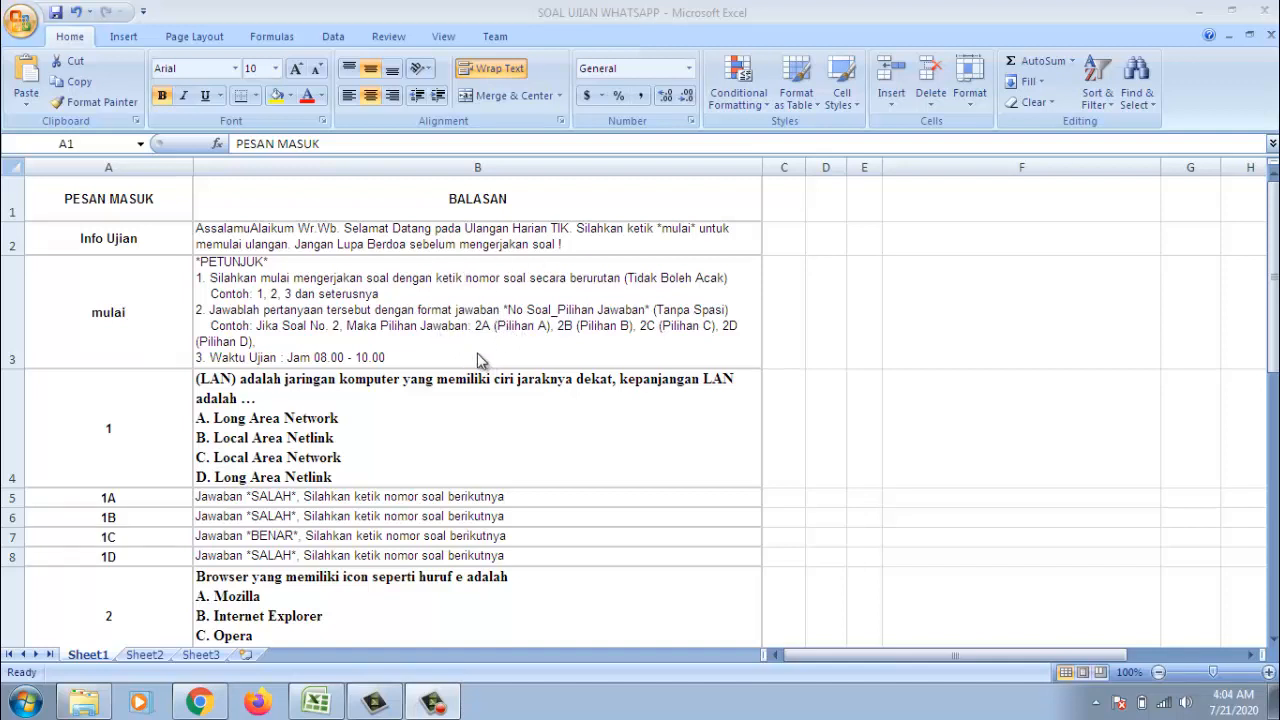
mouse_move(128, 432)
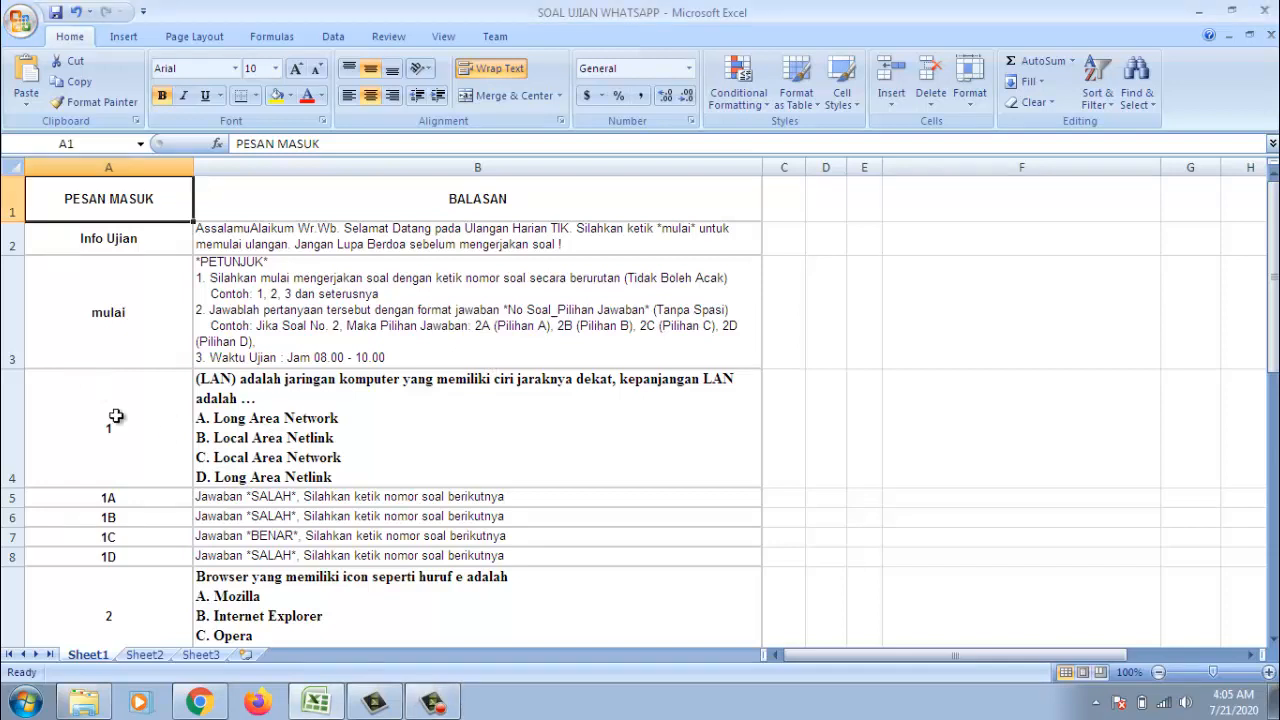
Review answer key 2B, then question 5's key 5A and the replies for 5A, 5B and 5D.
click(108, 516)
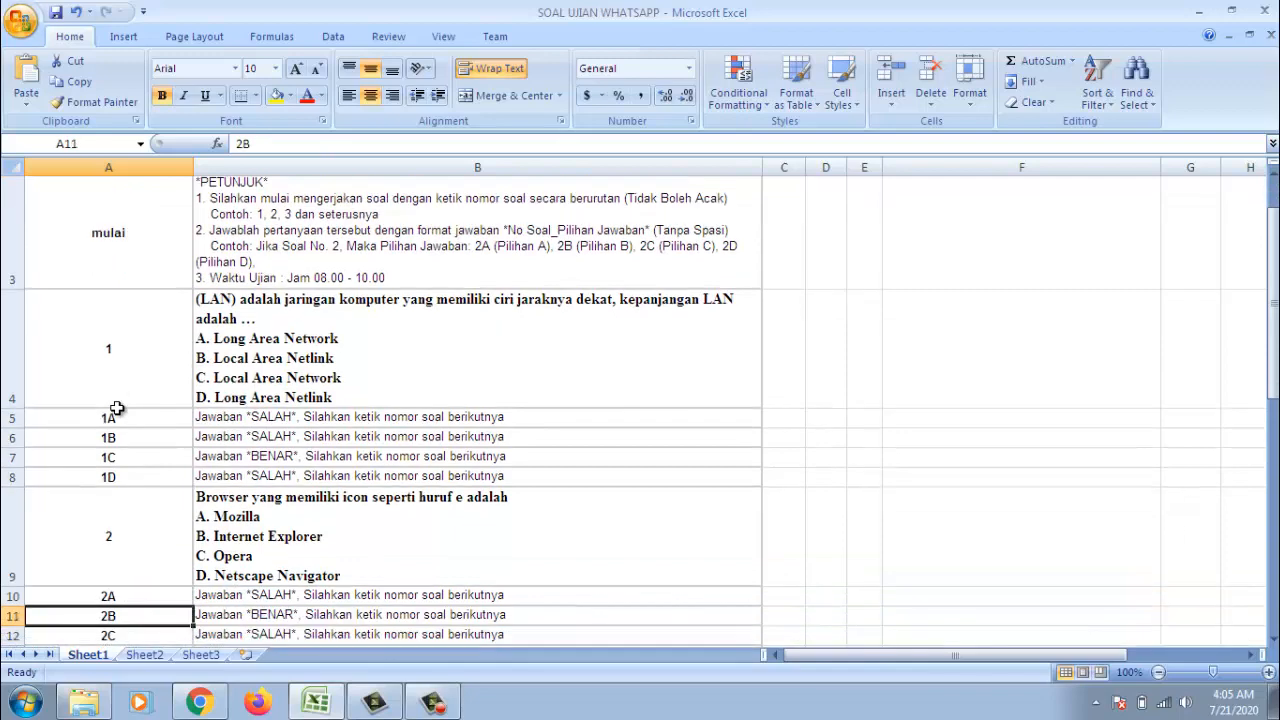
scroll(down, 3)
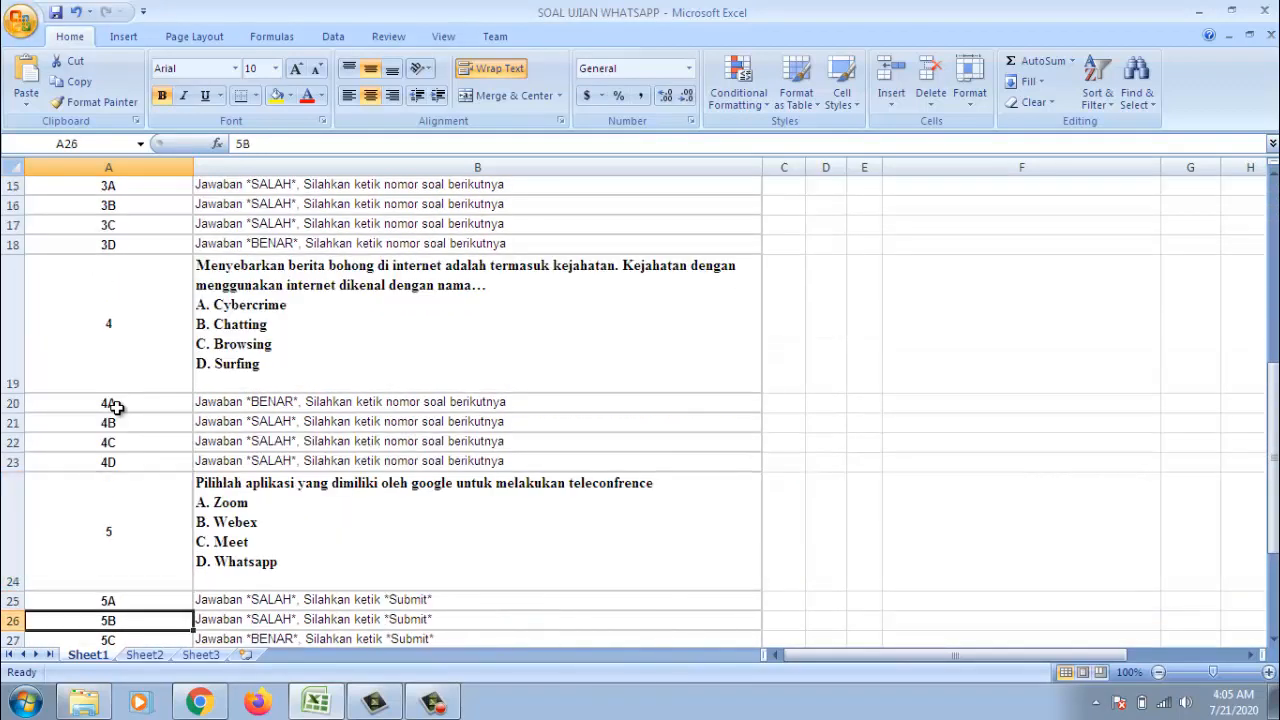
scroll(down, 3)
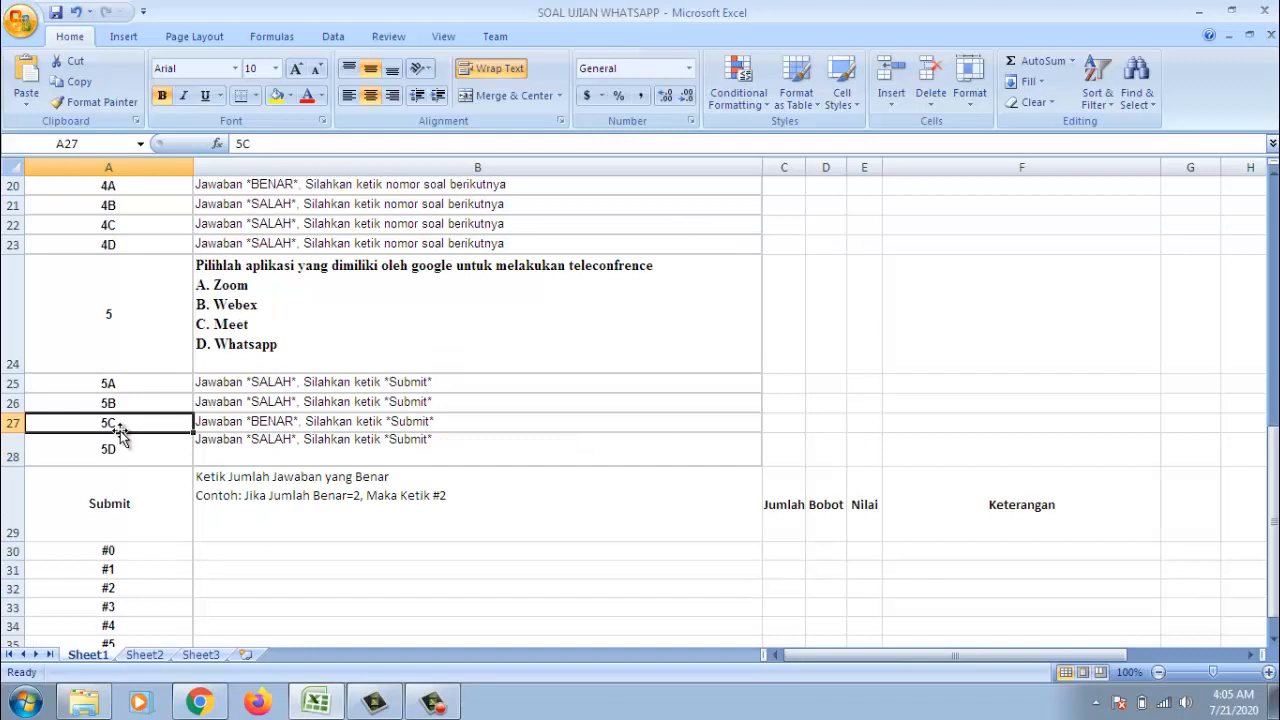
click(108, 384)
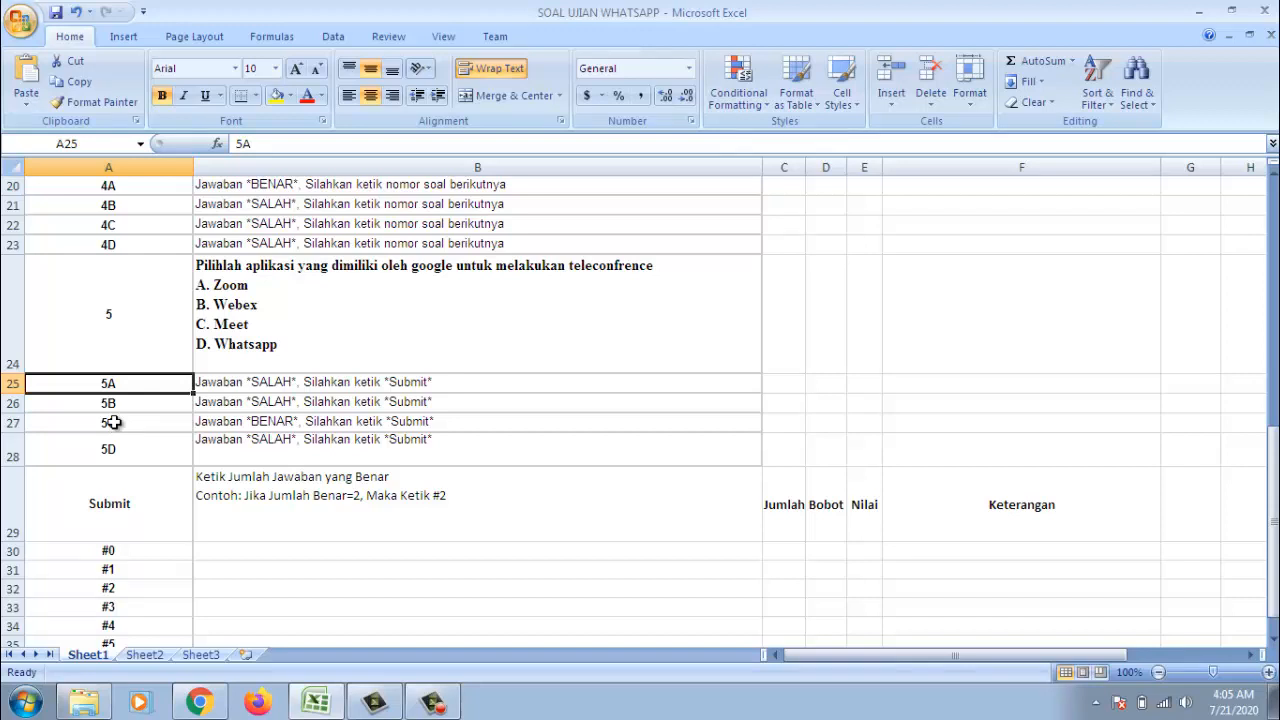
mouse_move(110, 418)
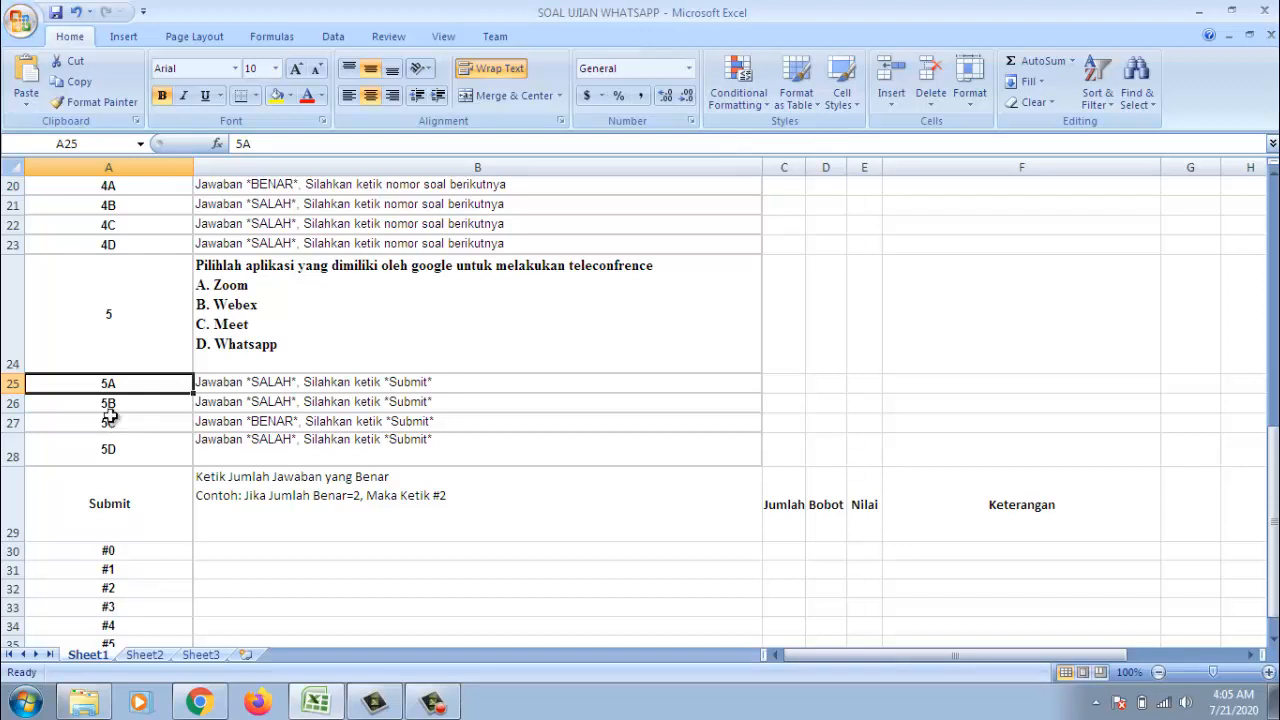
click(476, 382)
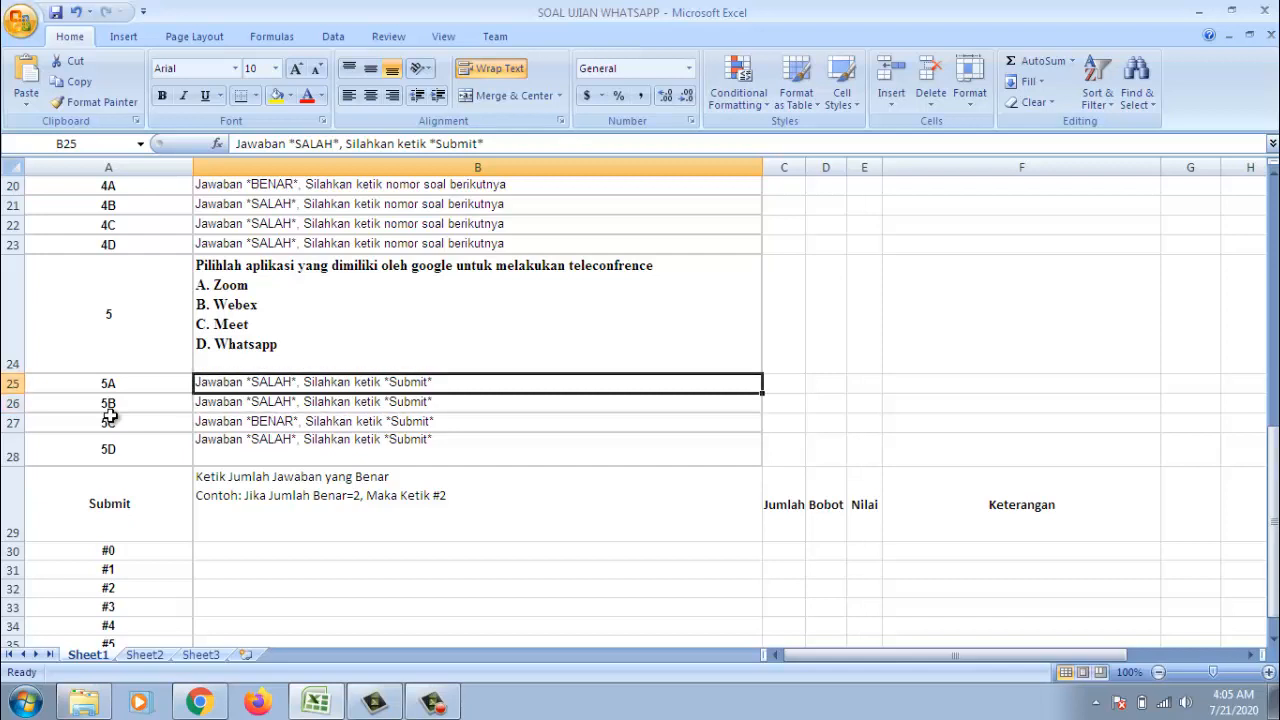
click(478, 400)
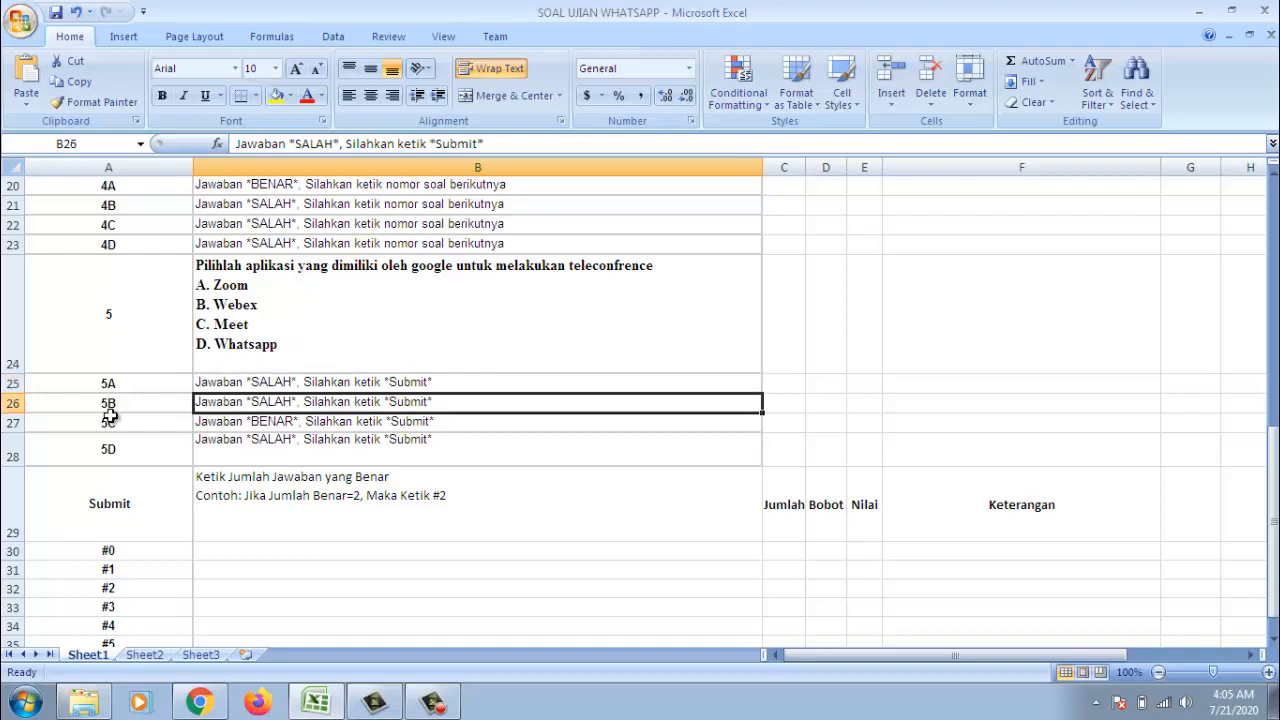
click(478, 382)
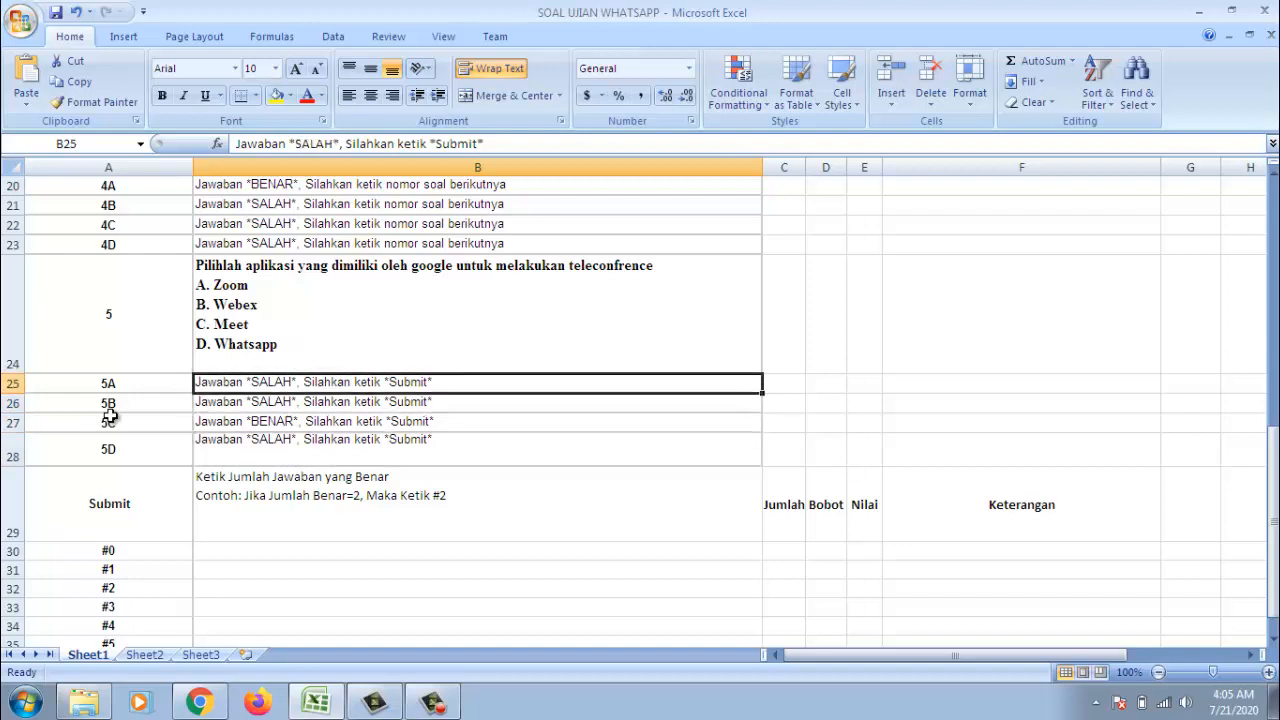
click(478, 448)
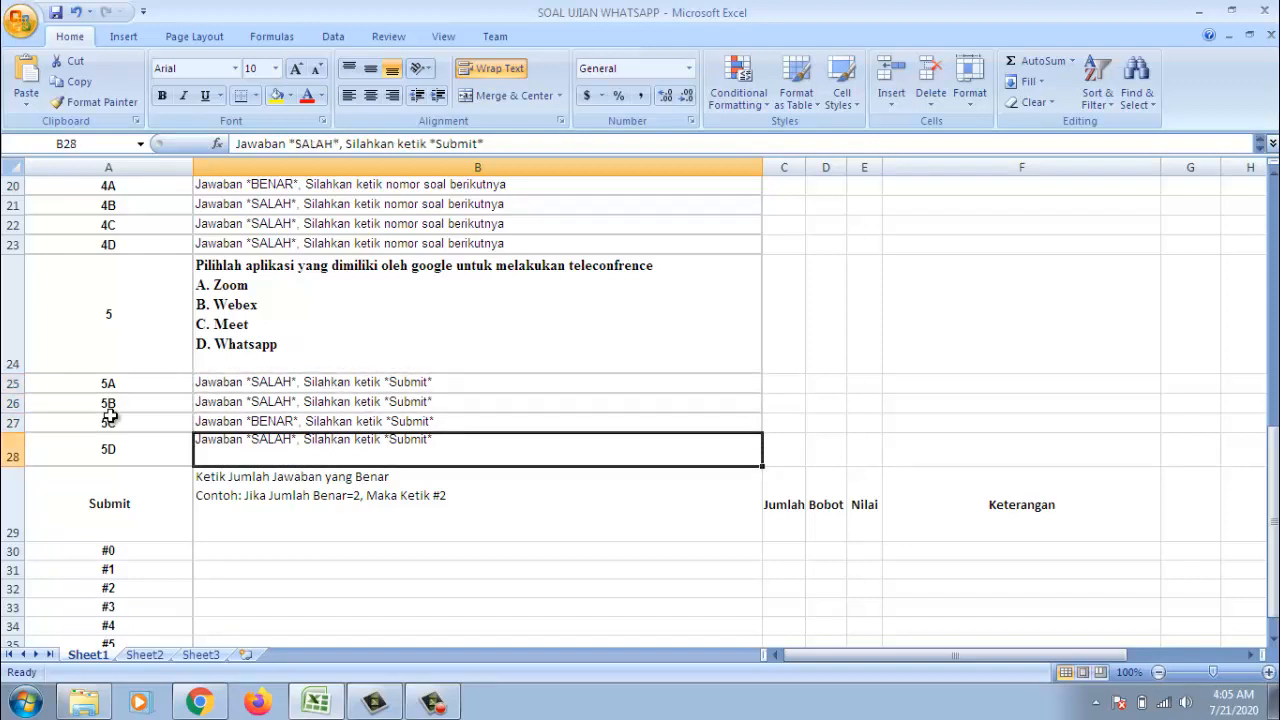
Show the Submit instructions, the Jumlah heading and the reply cell for score #0.
click(476, 504)
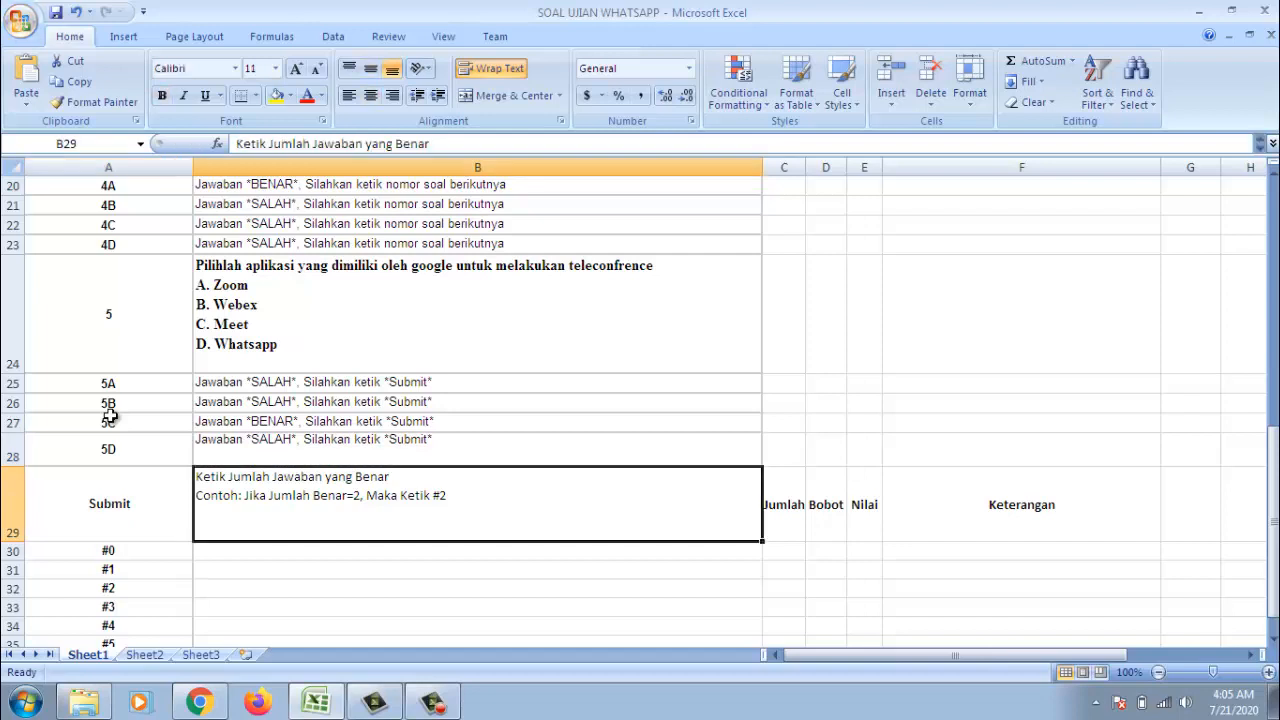
click(108, 504)
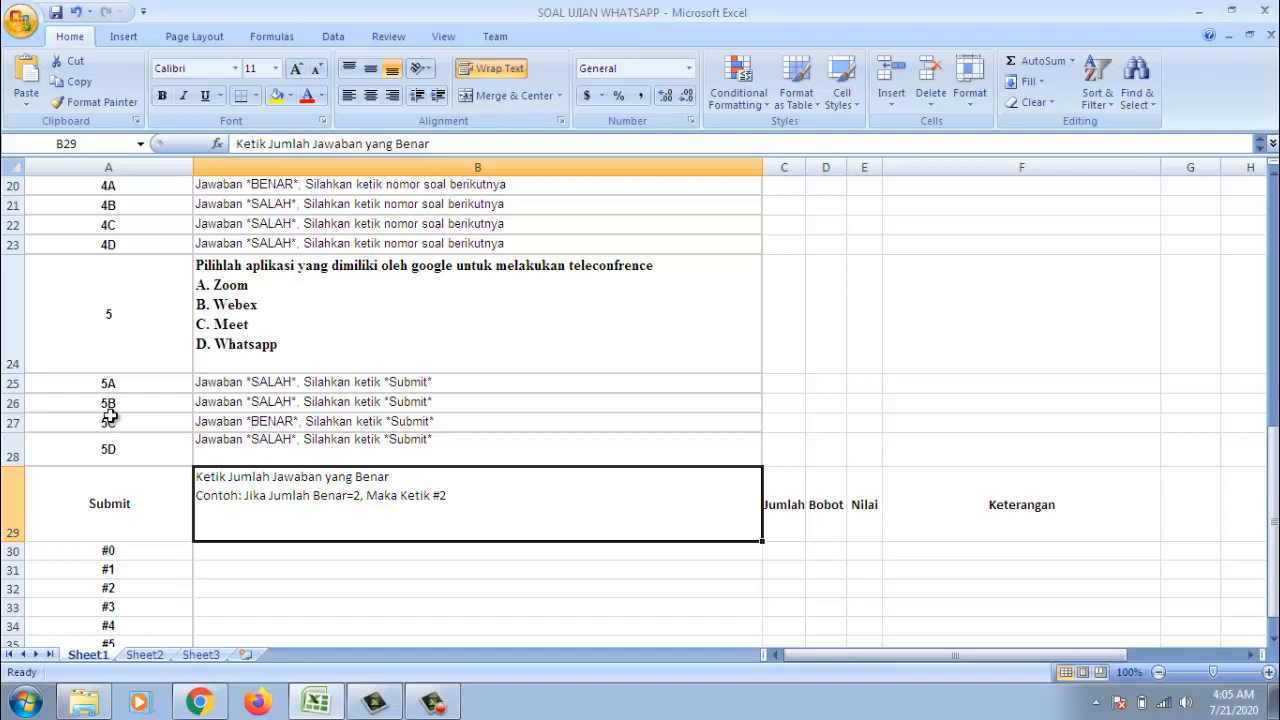
click(784, 504)
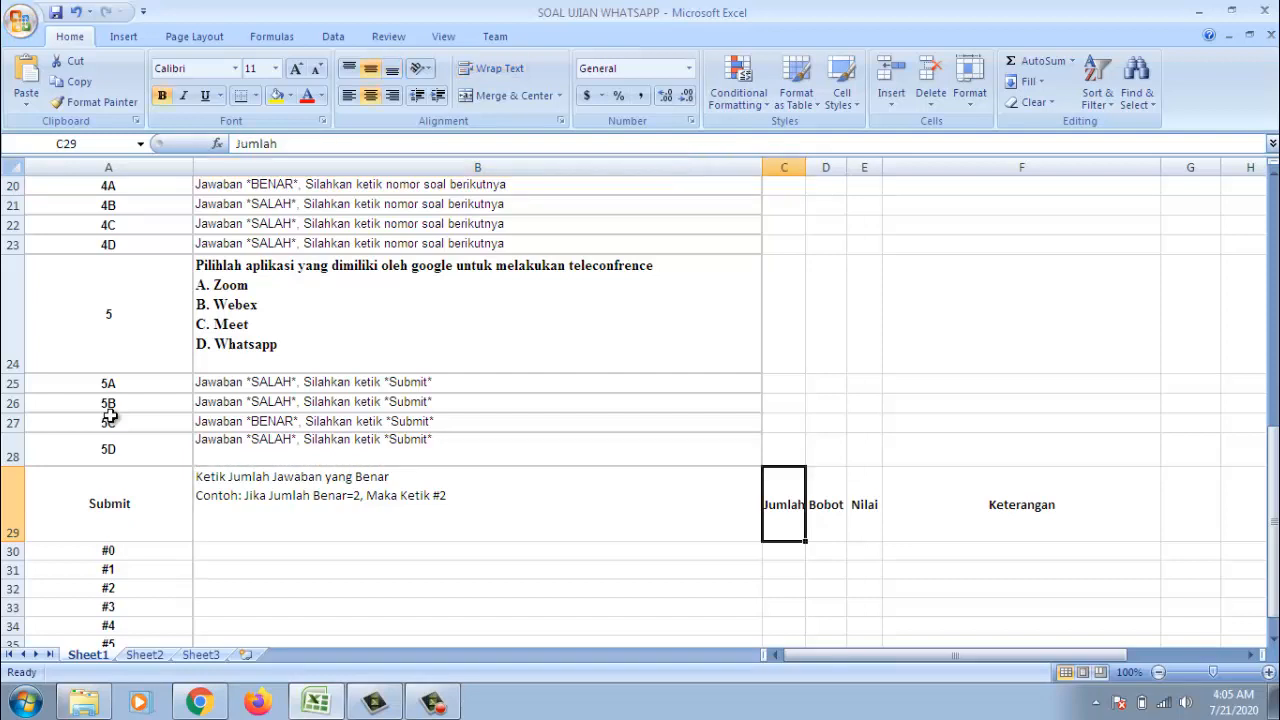
click(476, 504)
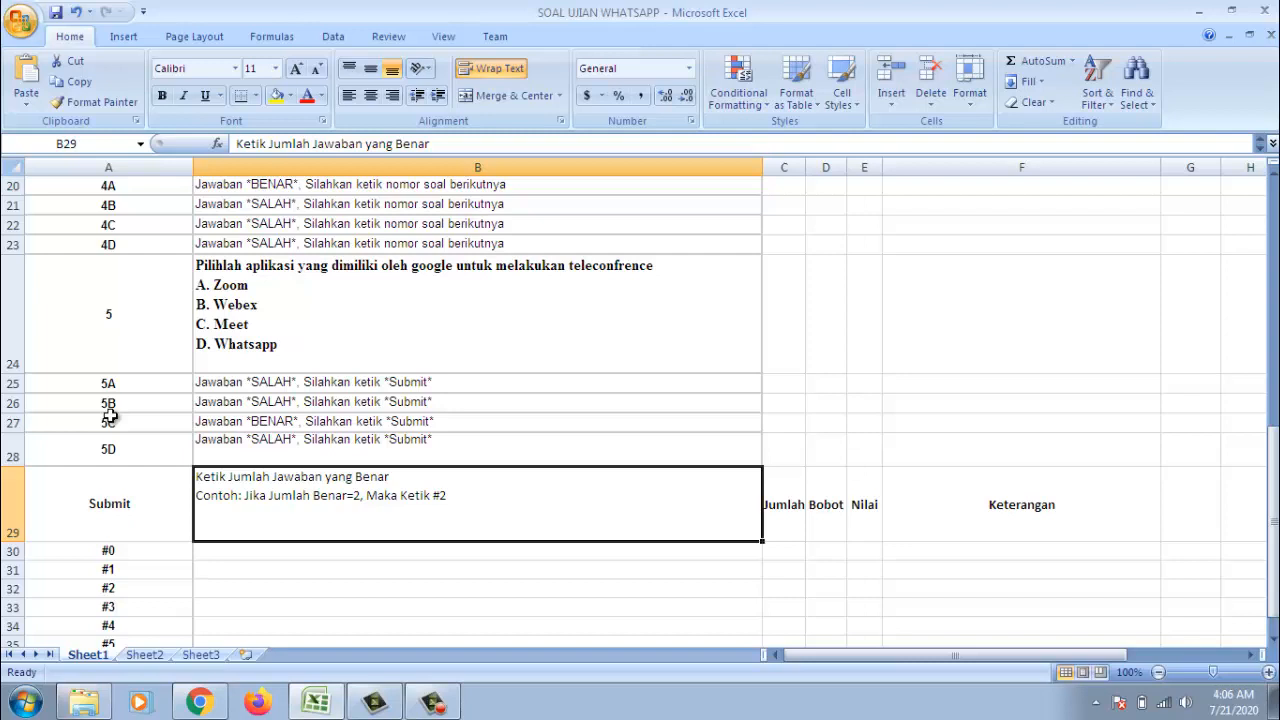
click(476, 550)
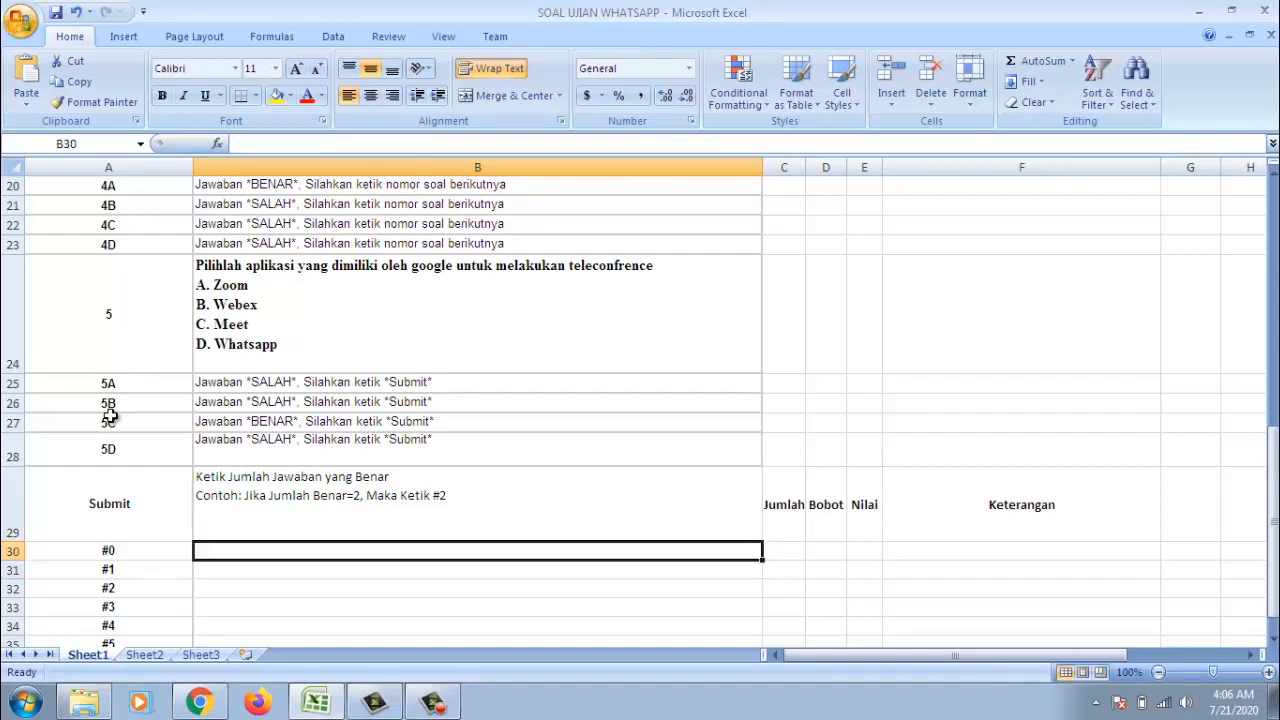
Number the Jumlah column from 1 down to the #5 row.
click(784, 588)
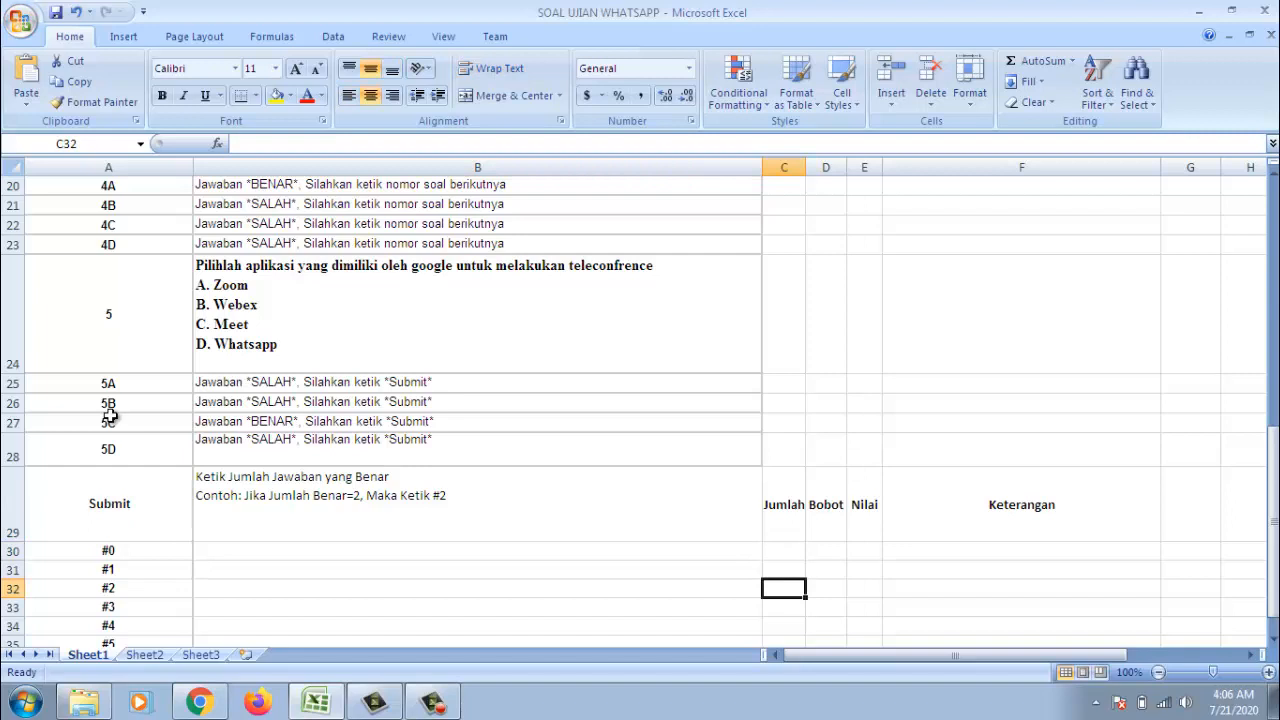
scroll(down, 3)
text('1)
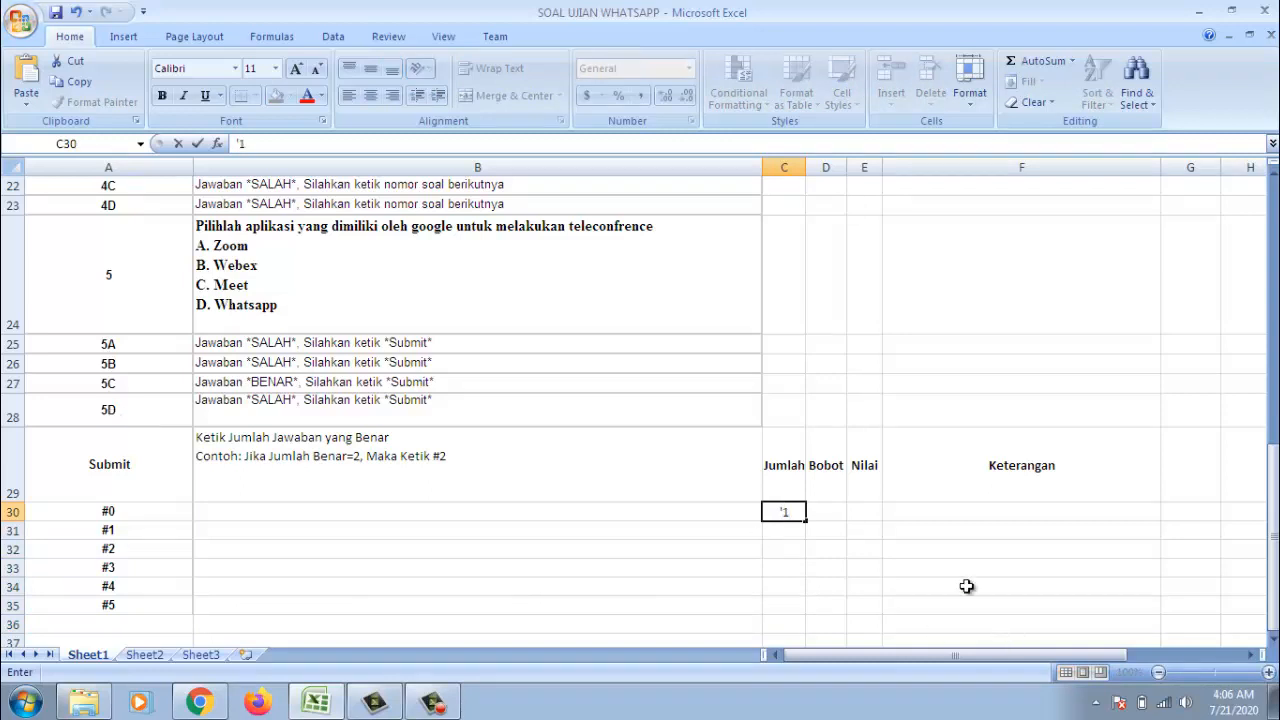
click(826, 512)
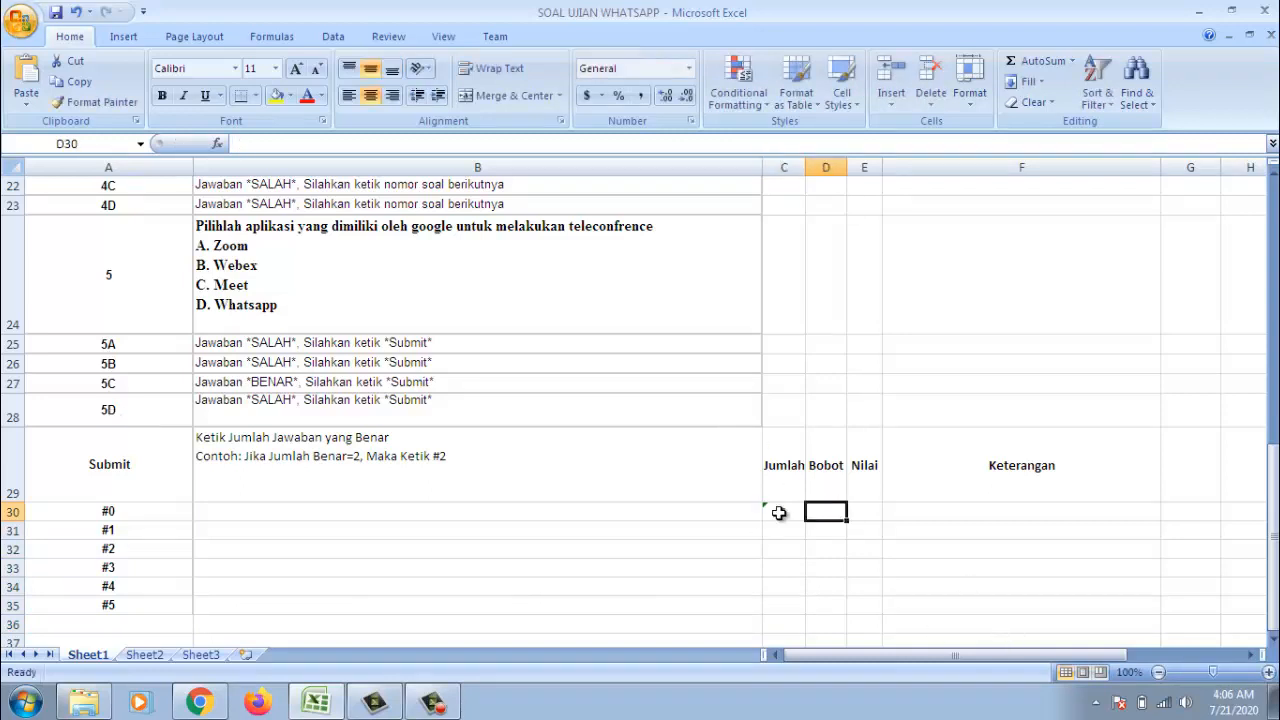
text(1)
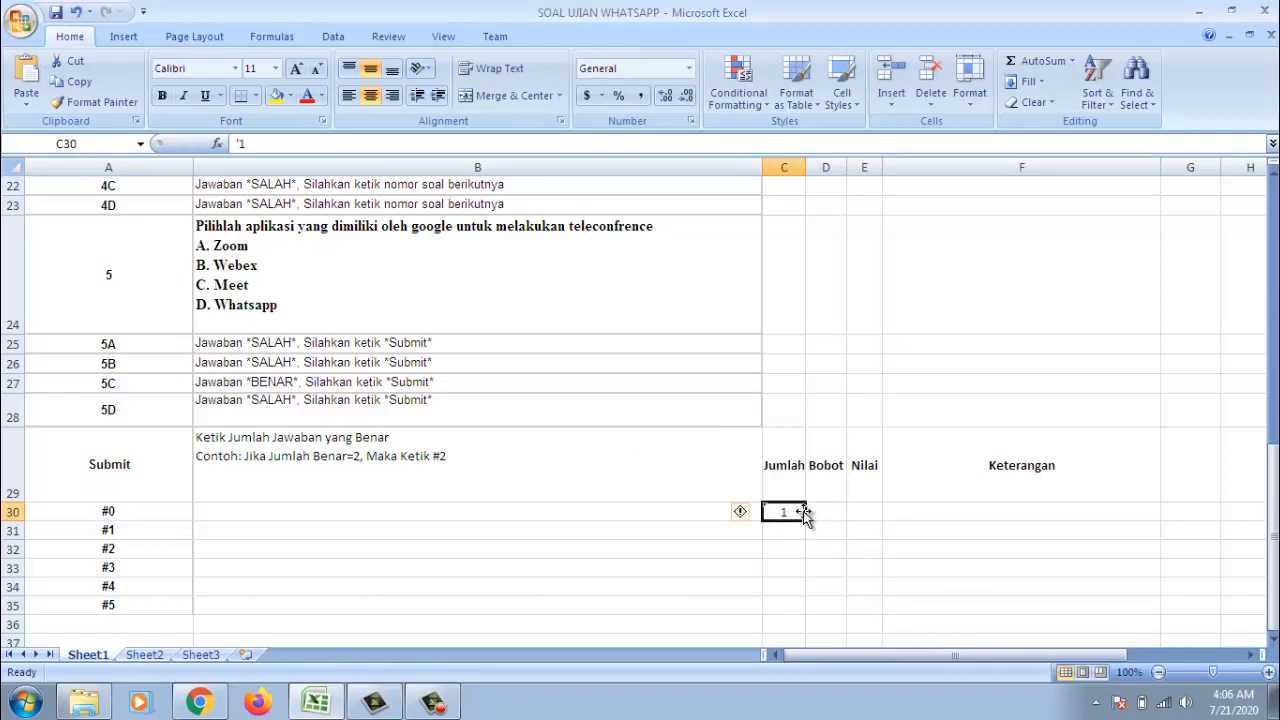
drag(804, 516, 800, 600)
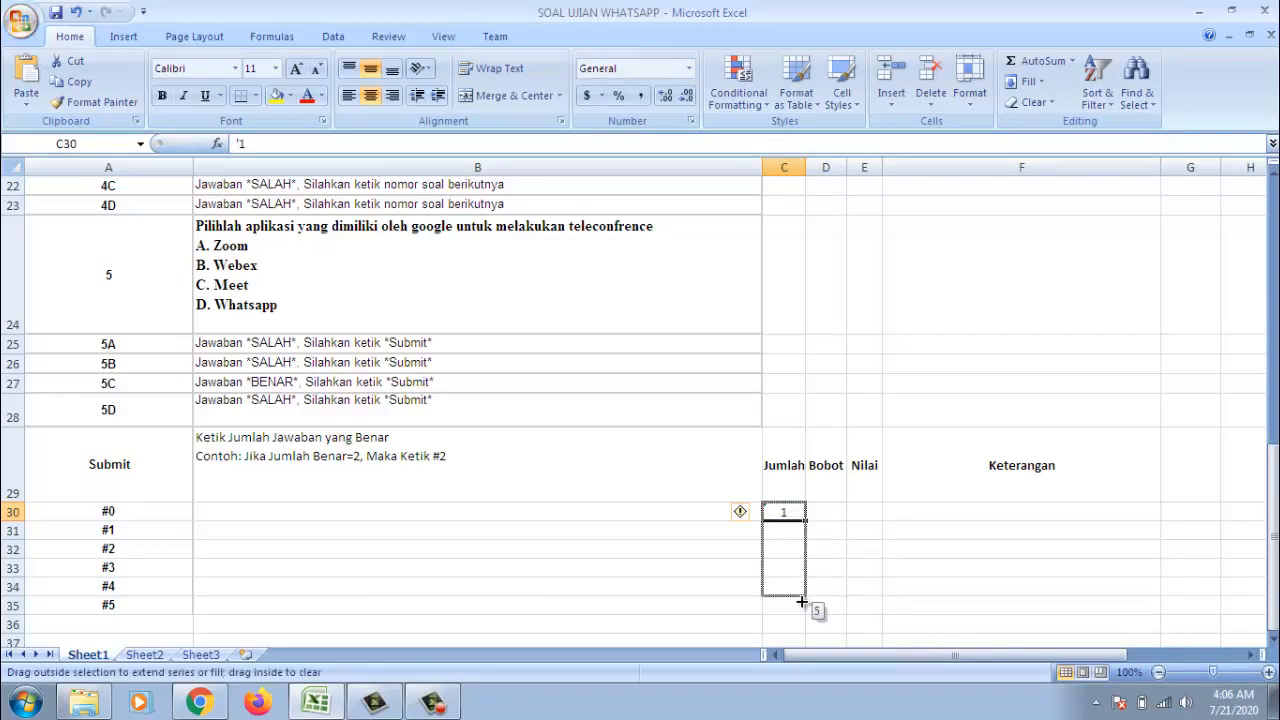
Enter =100/5 in the Bobot cell for #0 and fill the weight 20 through row 34.
drag(784, 512, 796, 602)
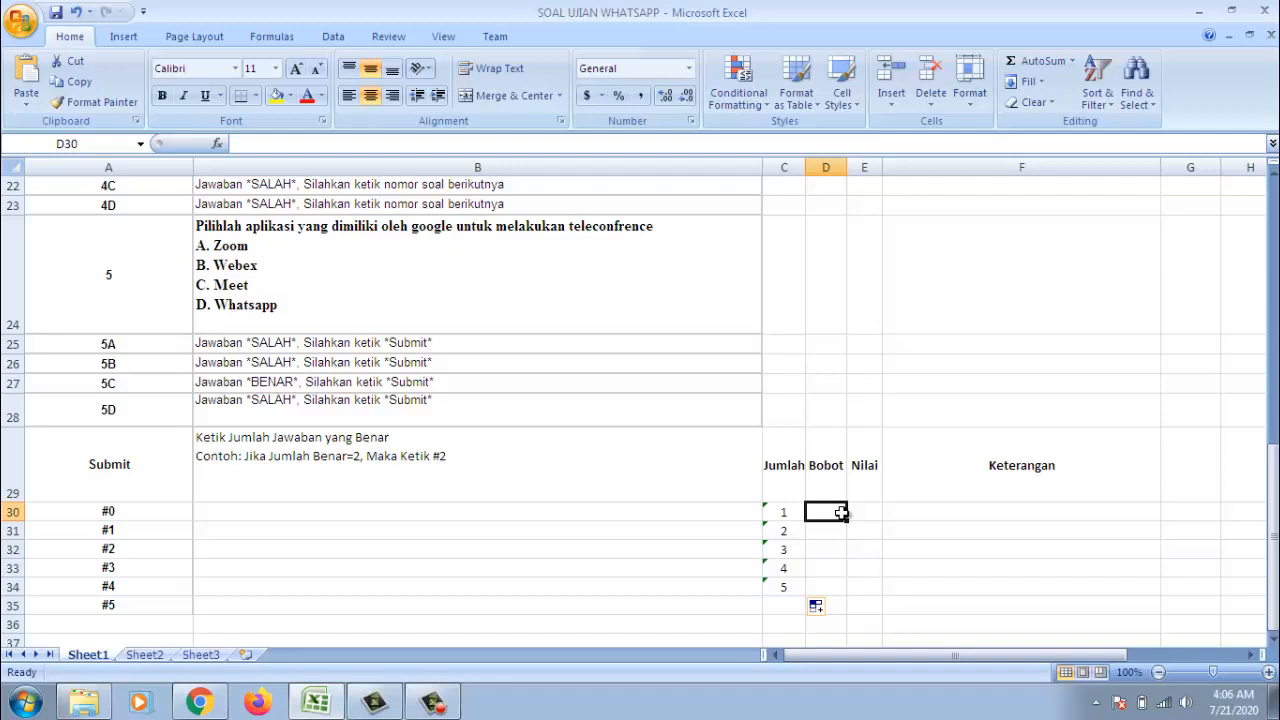
text(=)
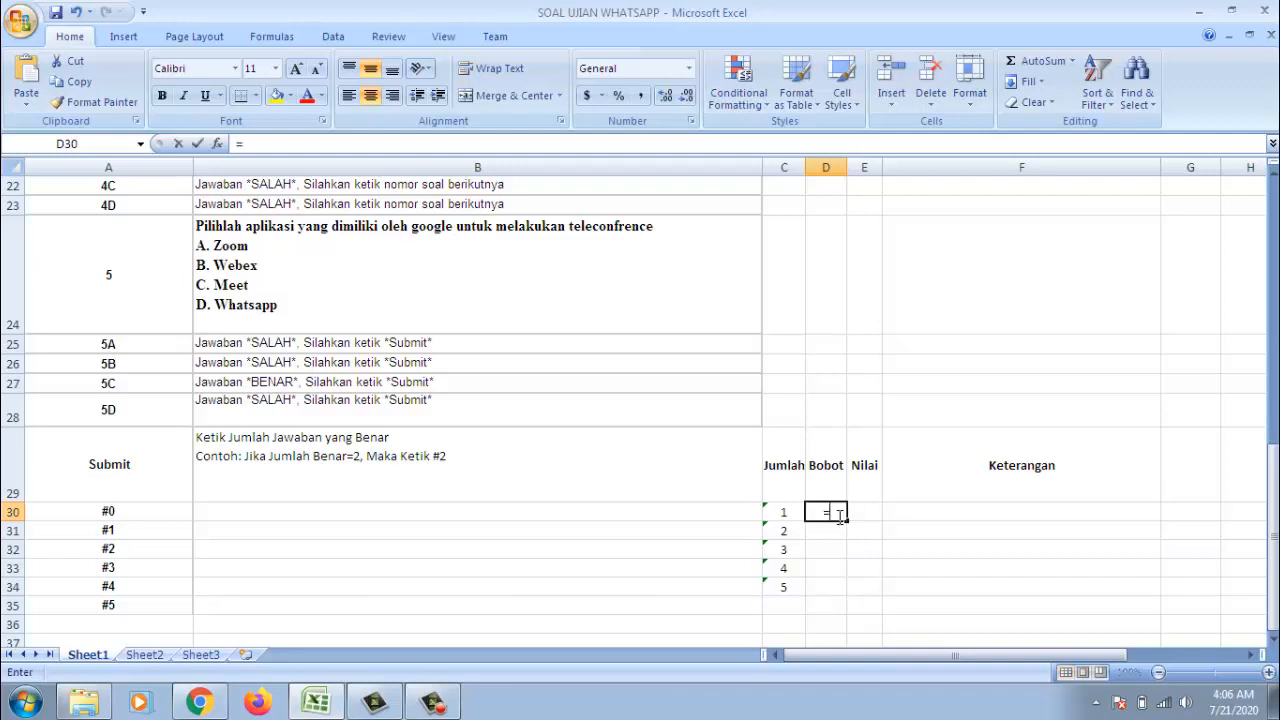
text(=100)
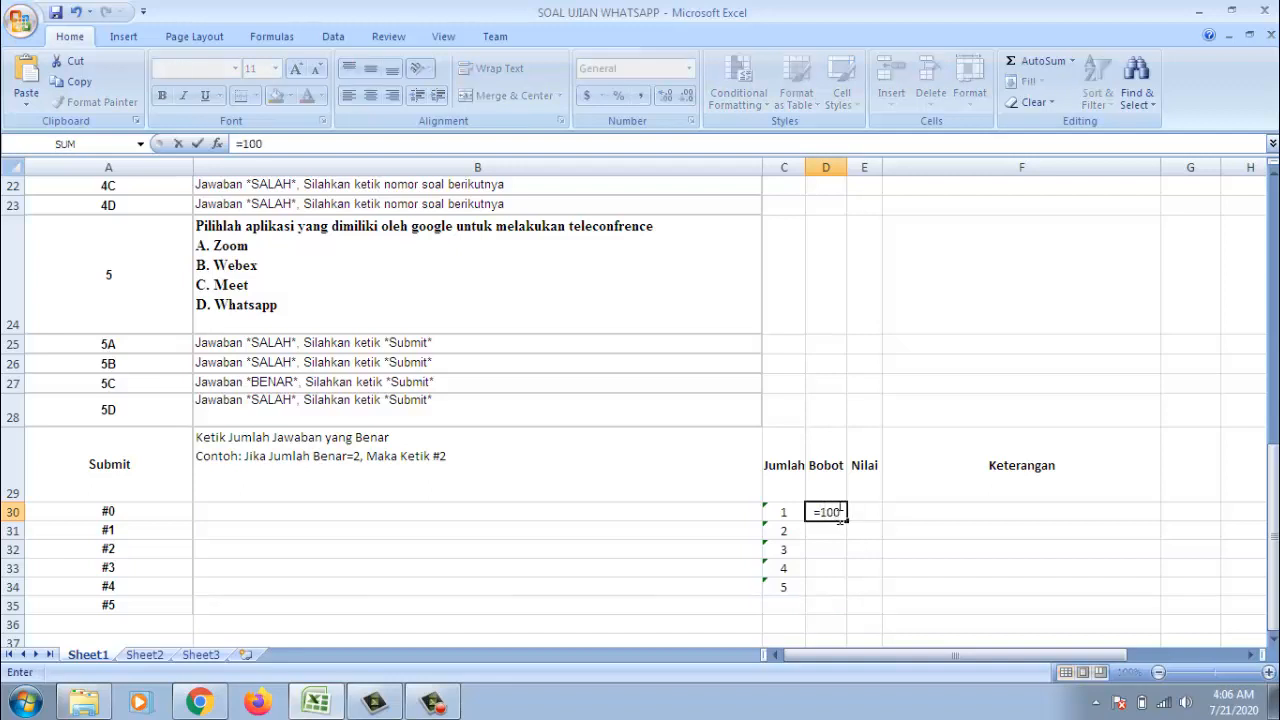
text(/)
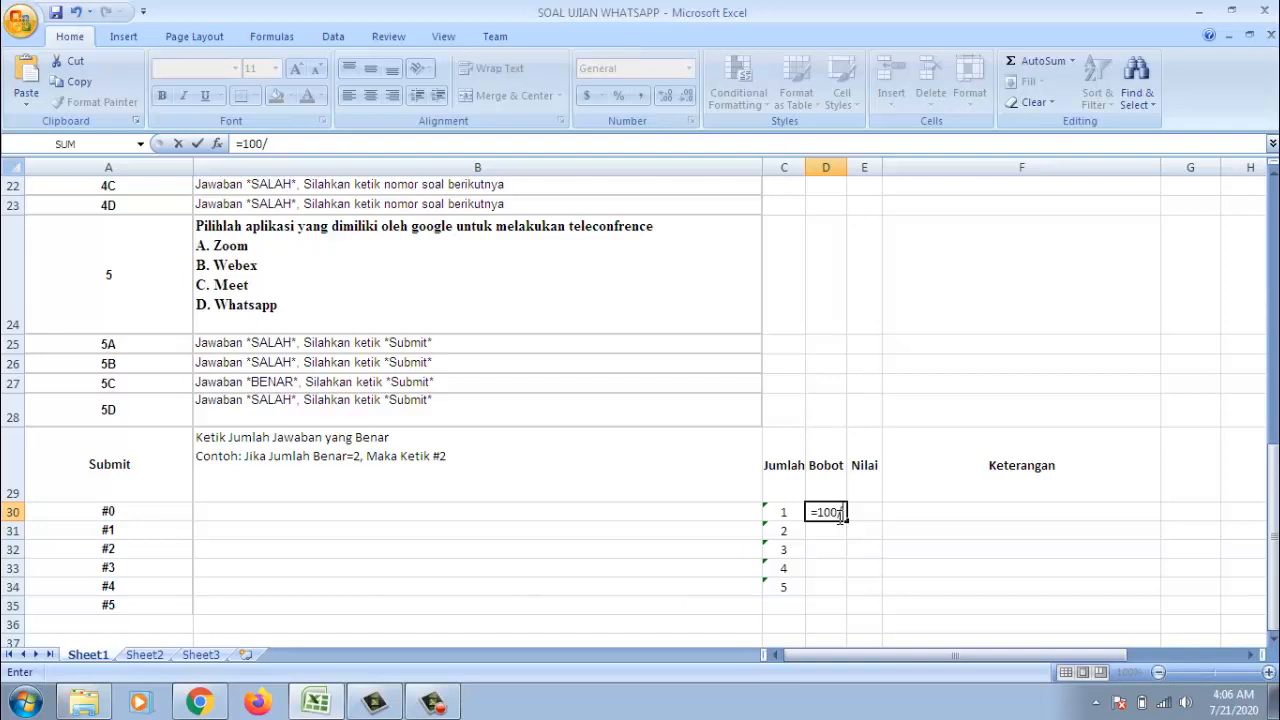
text(5)
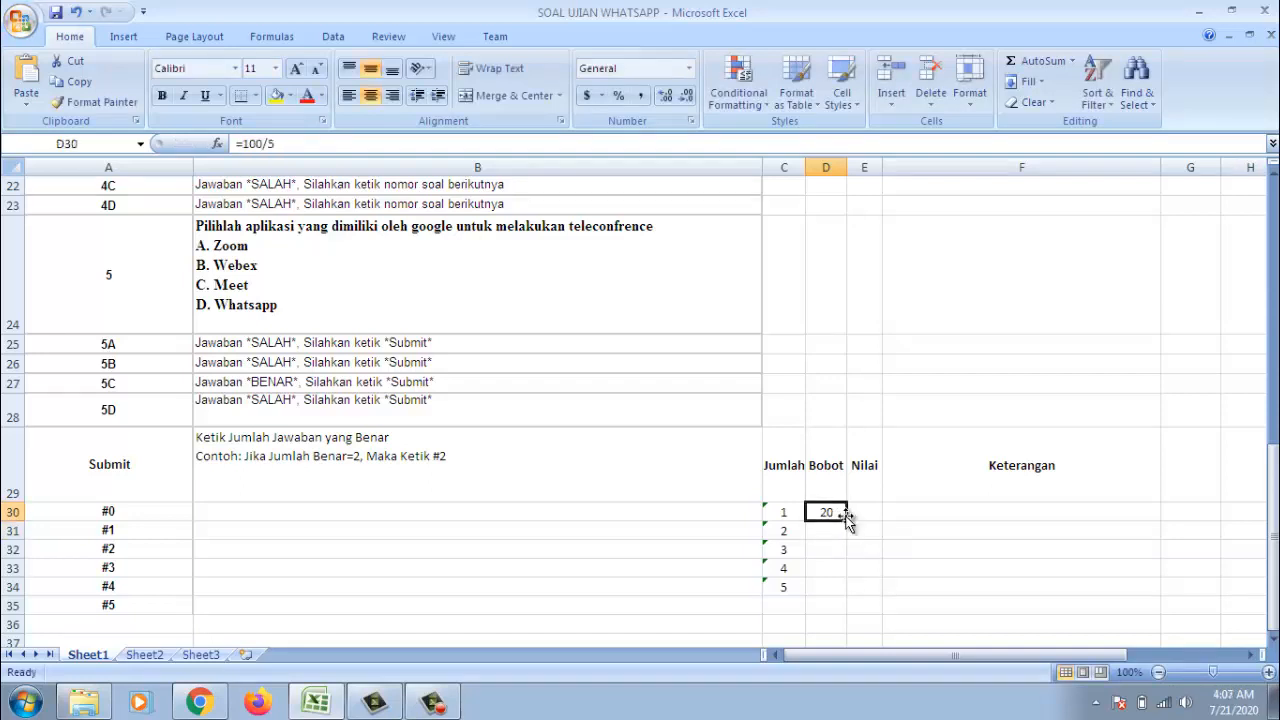
drag(826, 512, 826, 588)
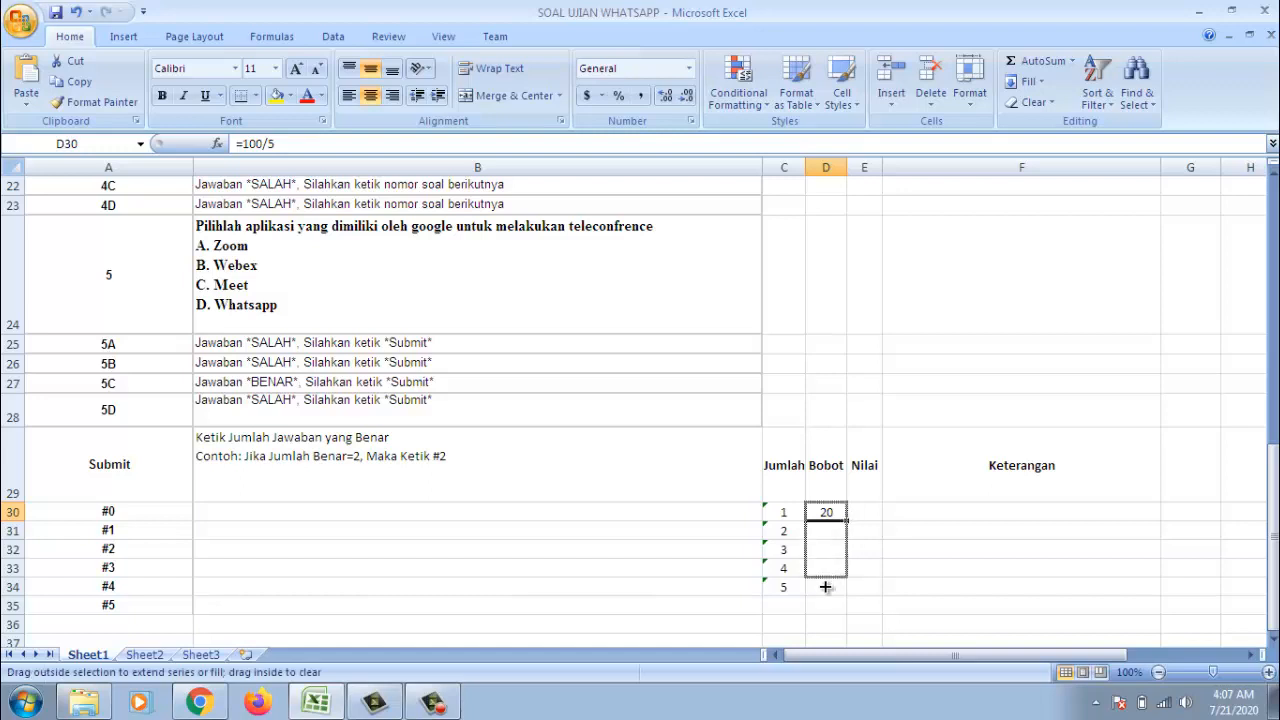
drag(826, 512, 826, 588)
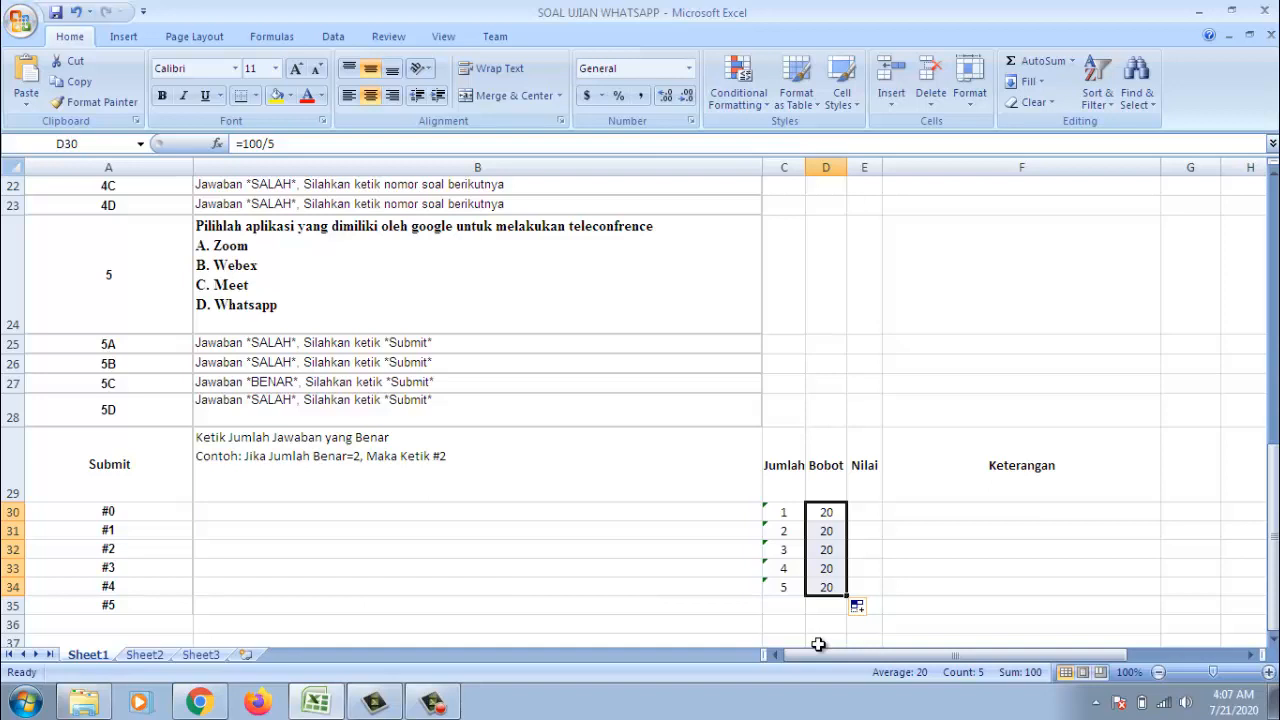
mouse_move(848, 578)
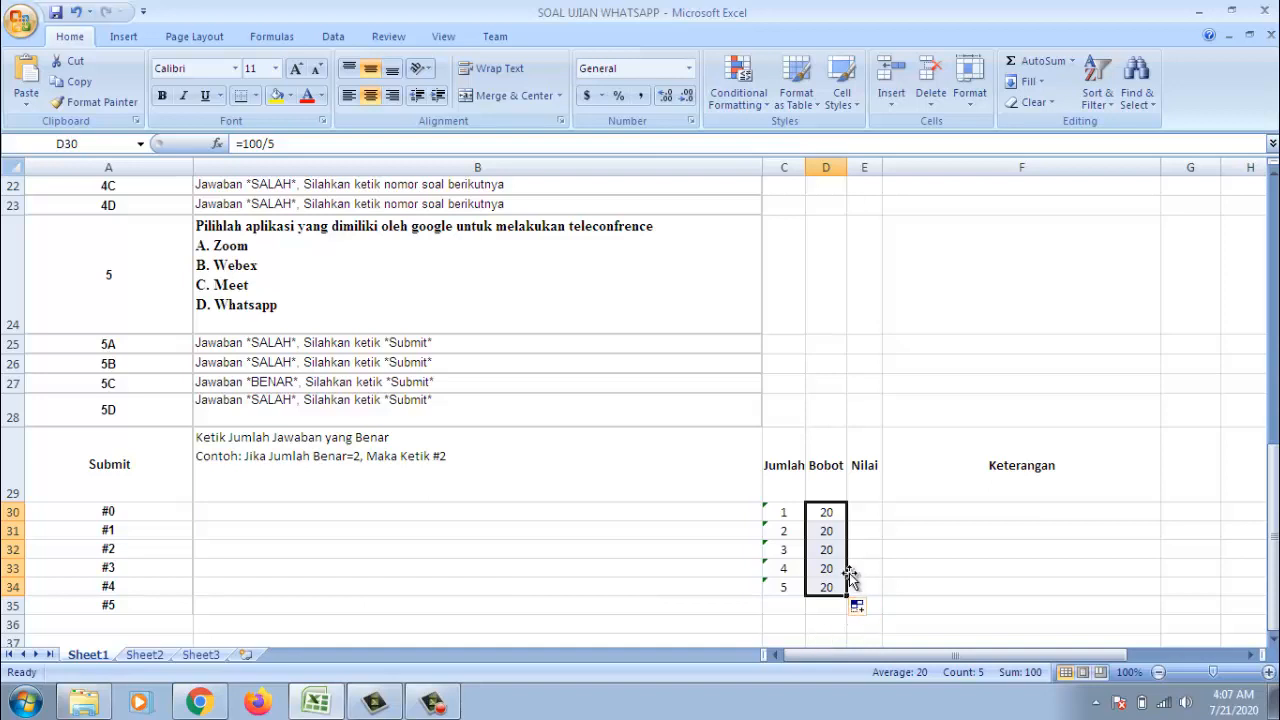
mouse_move(856, 532)
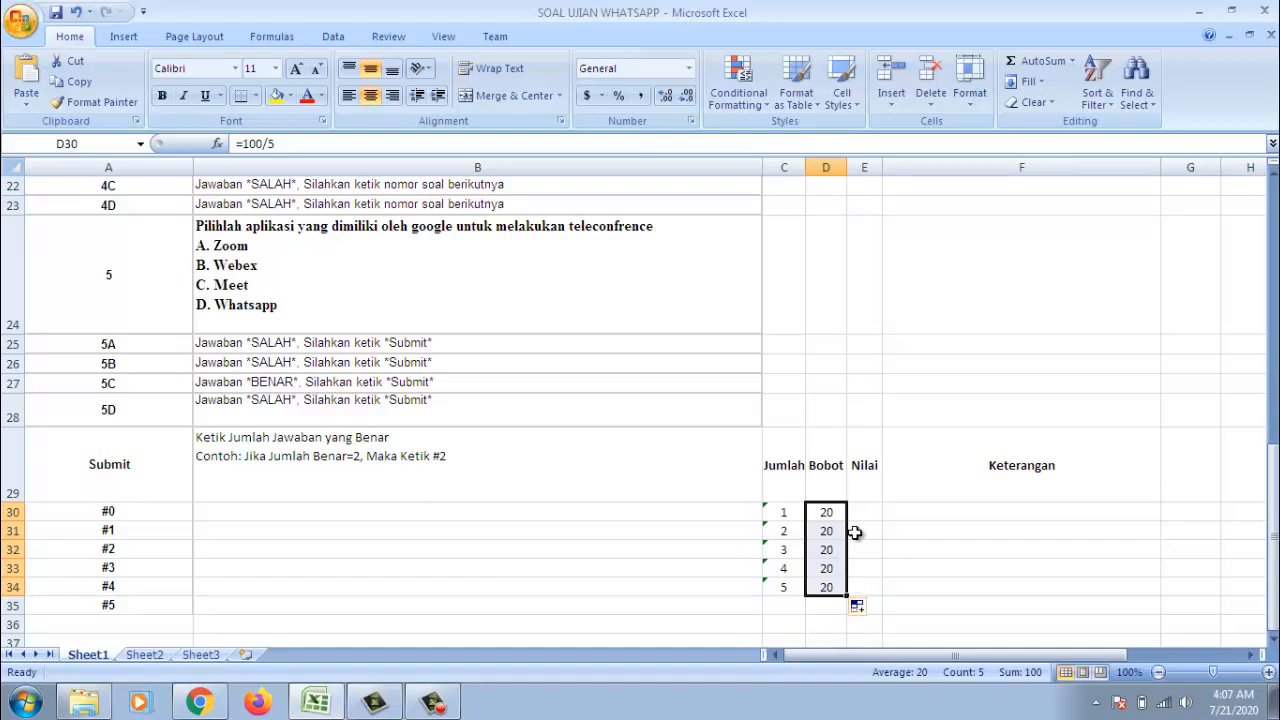
Enter =C30*D30 in E30 and fill it to E34, giving scores 20 to 100.
click(864, 512)
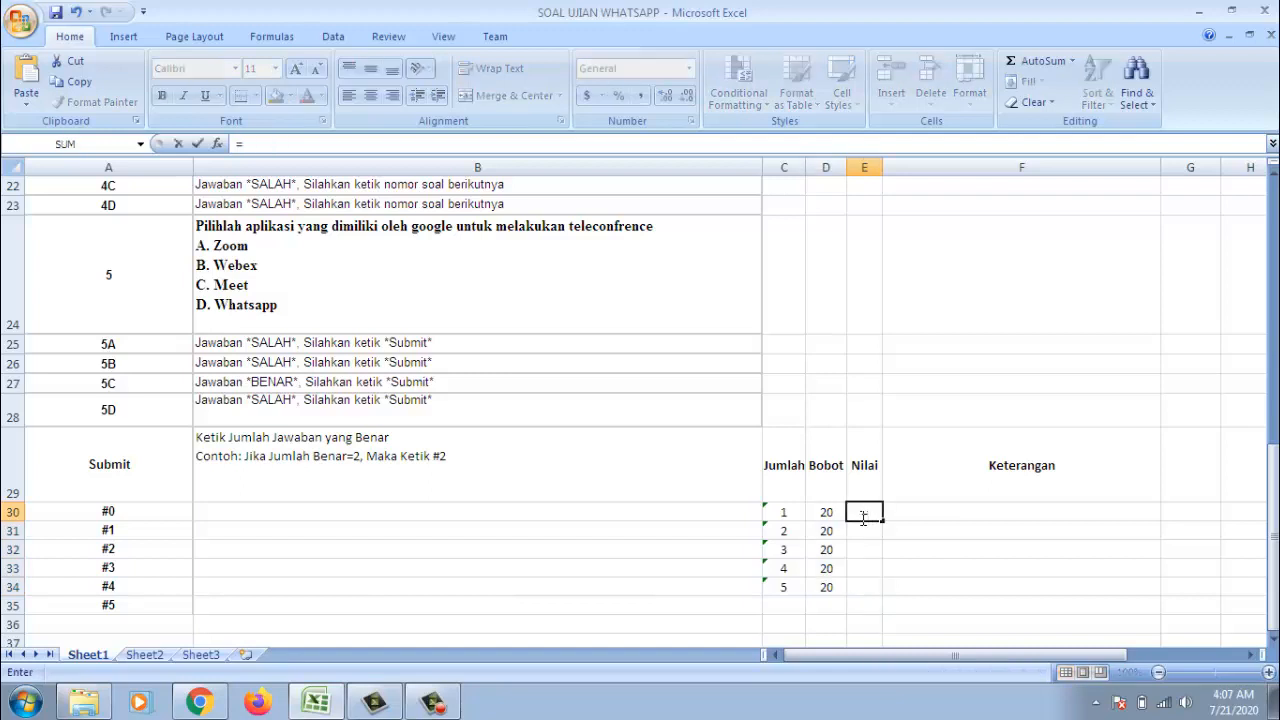
text(=)
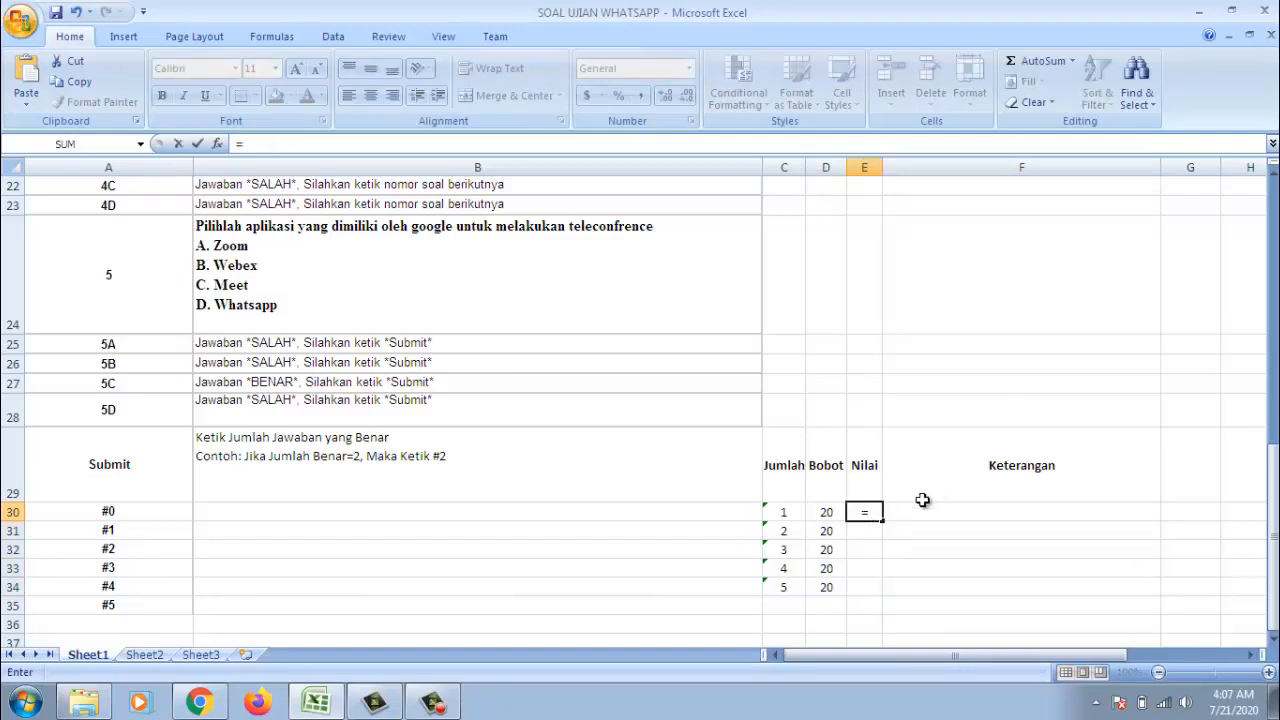
click(784, 512)
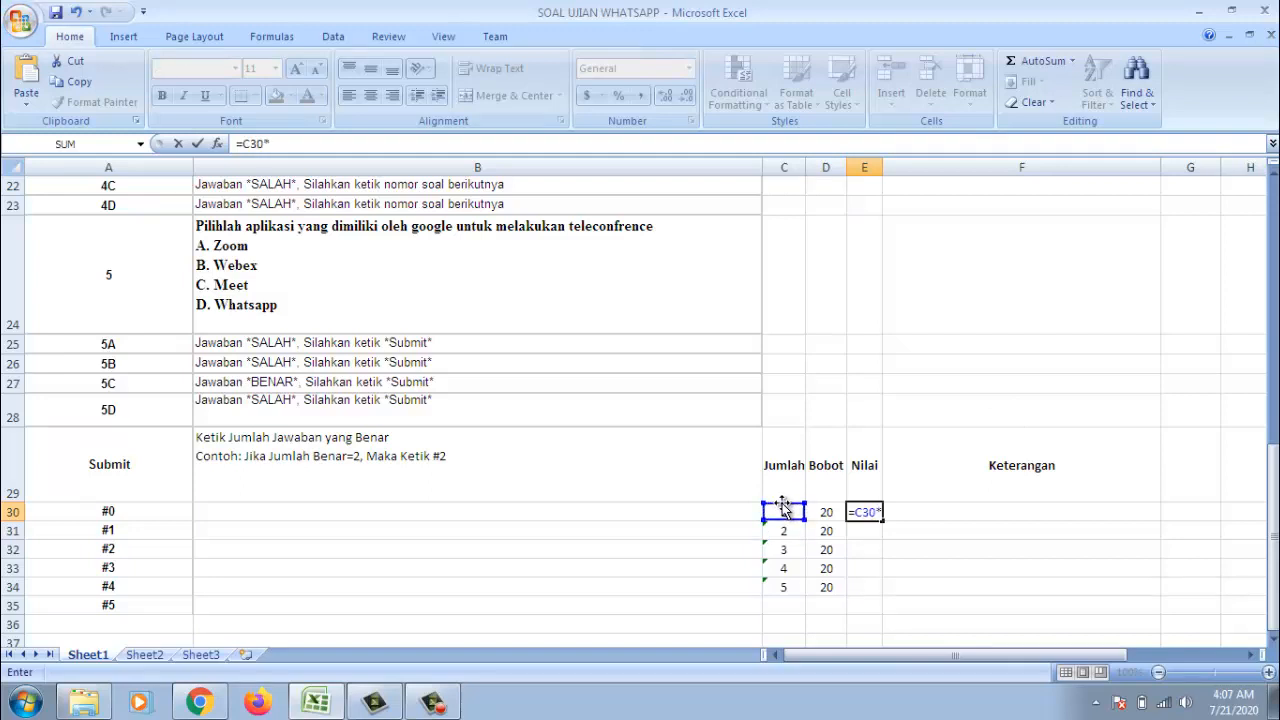
click(824, 512)
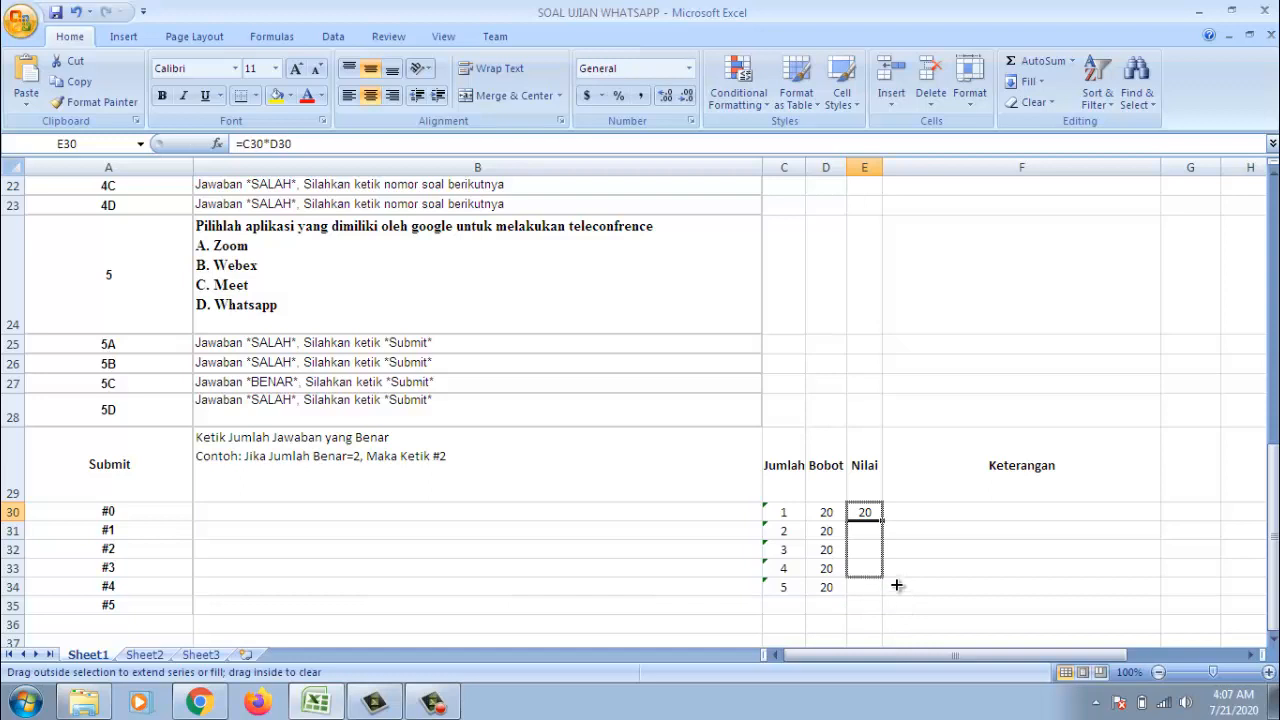
drag(864, 512, 864, 588)
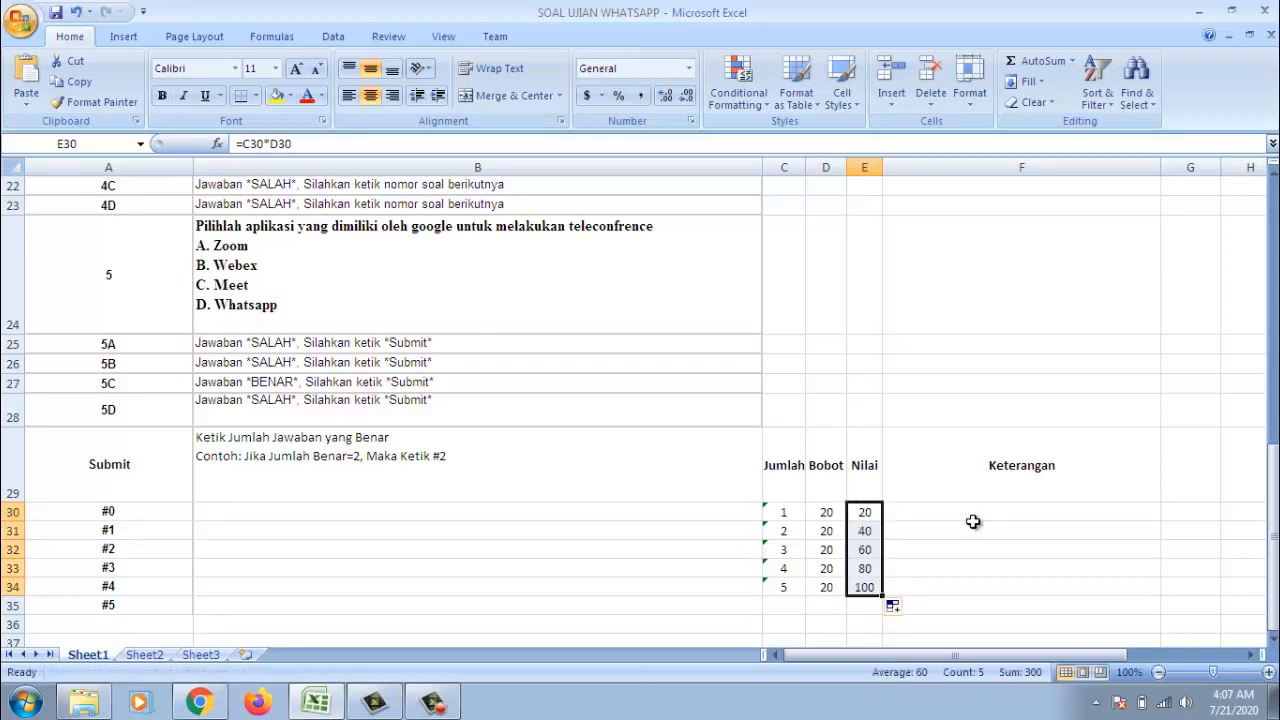
click(1020, 512)
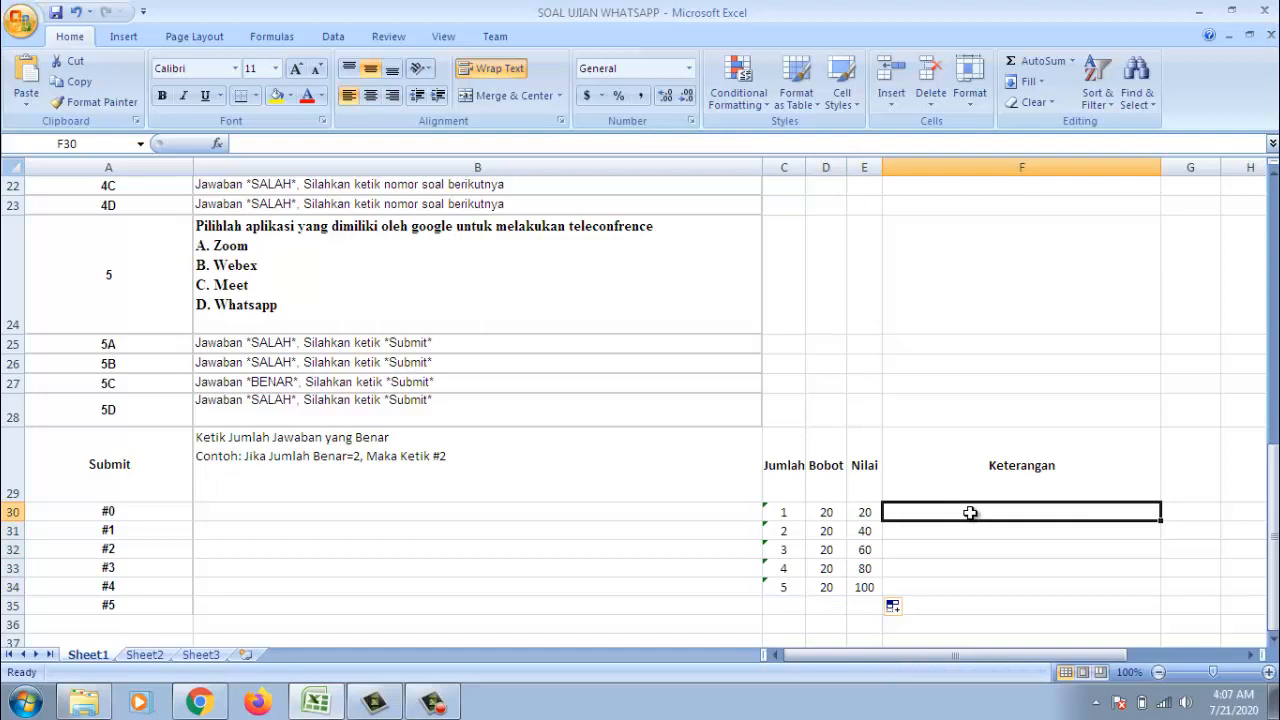
Enter the thank-you message 'telah mengikuti ulangan harian / Nilai Anda Adalah 20' in F30.
text(Terima K)
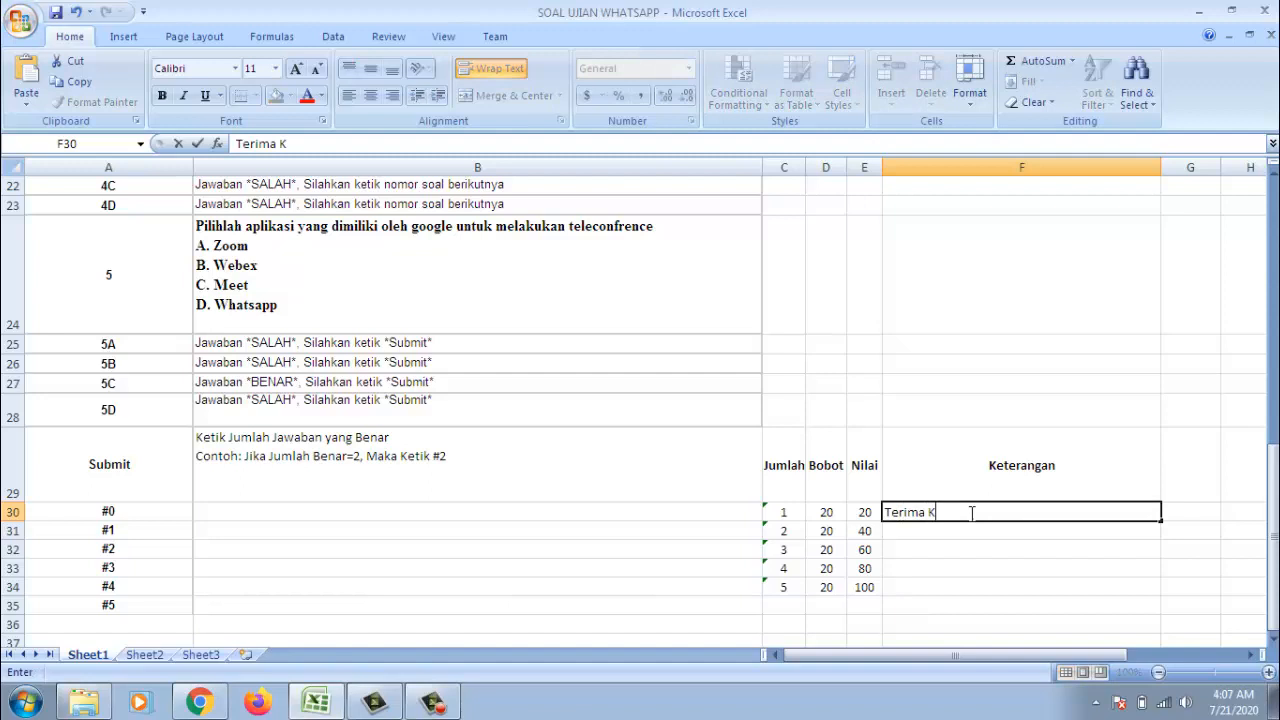
text(asi)
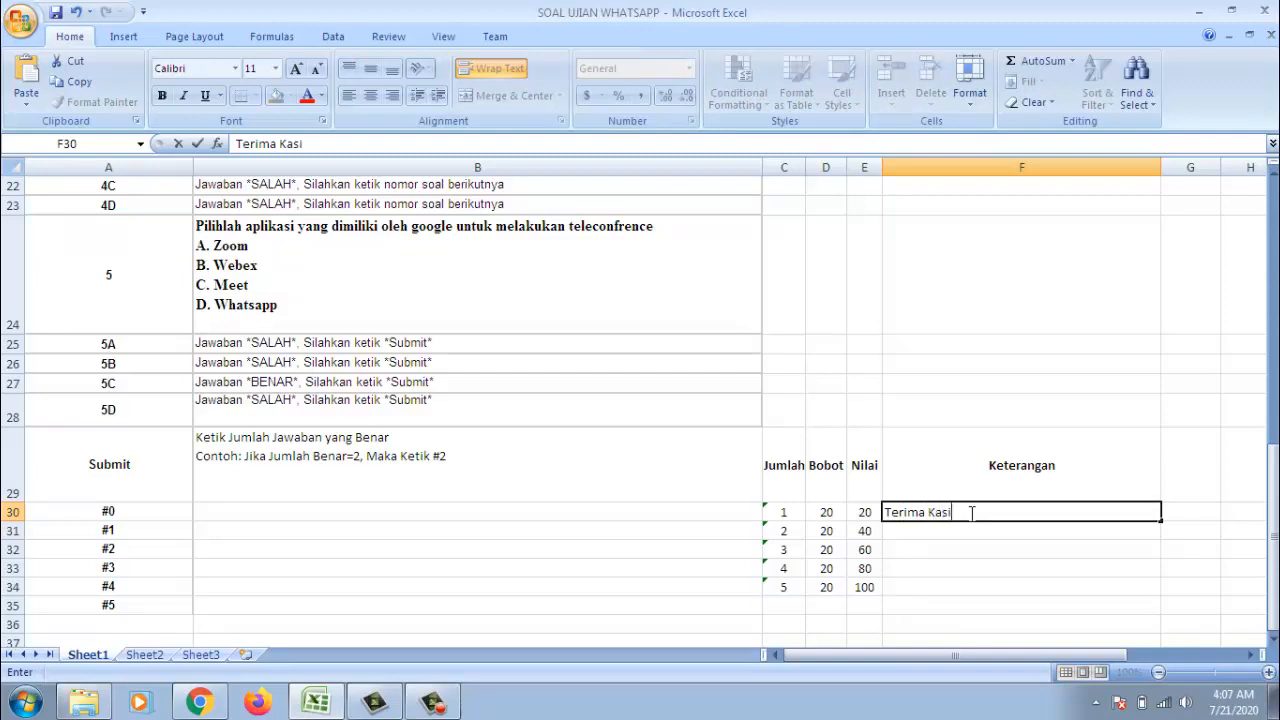
text(h te)
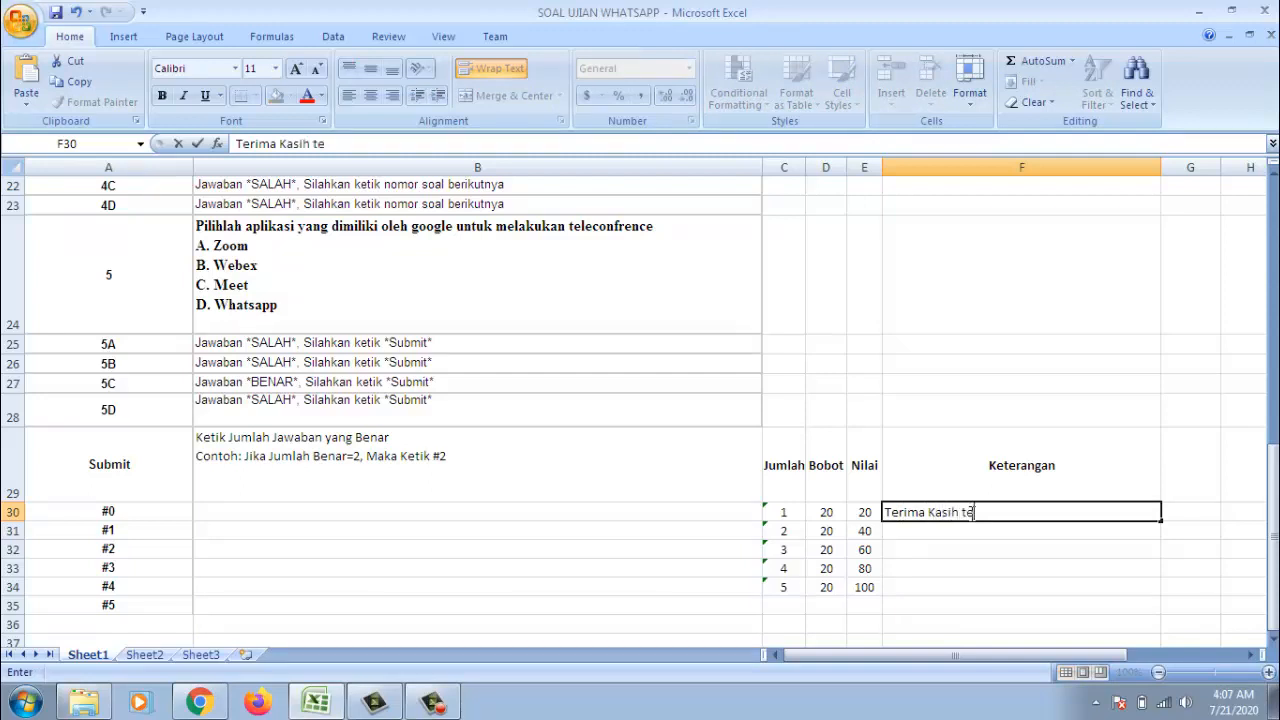
text(lah meng)
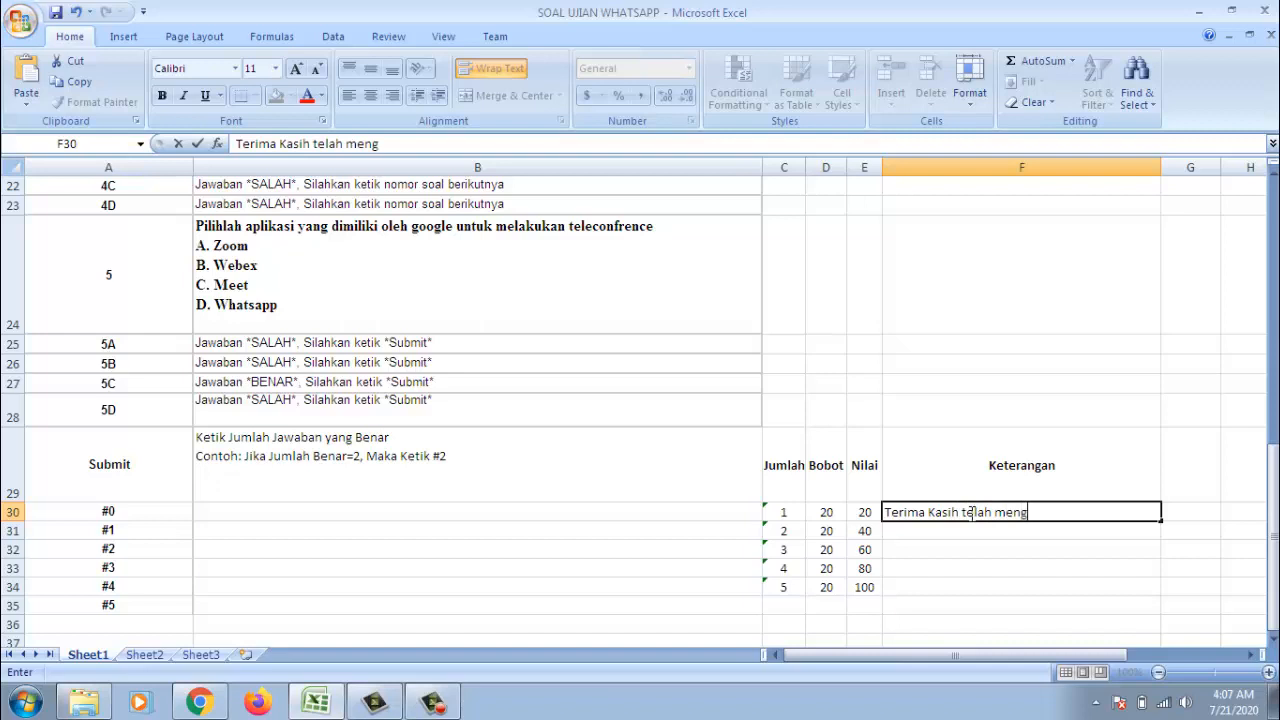
text(ikuti)
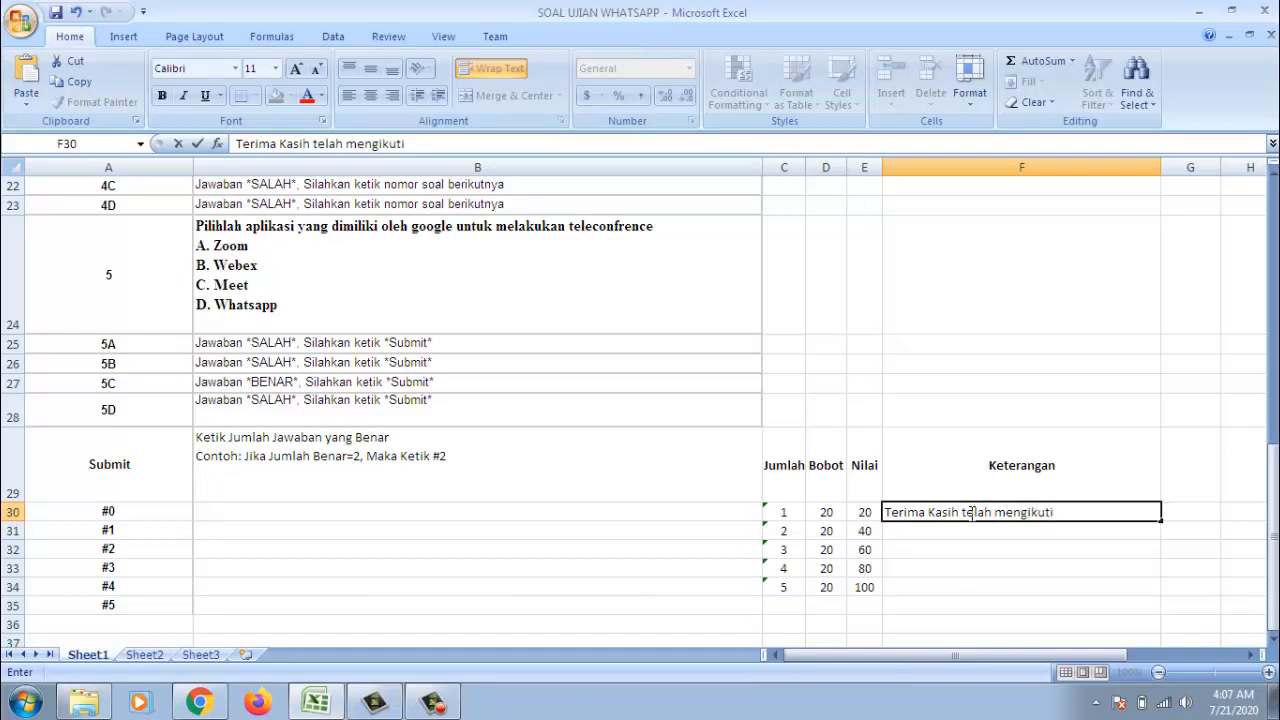
text(ulangan)
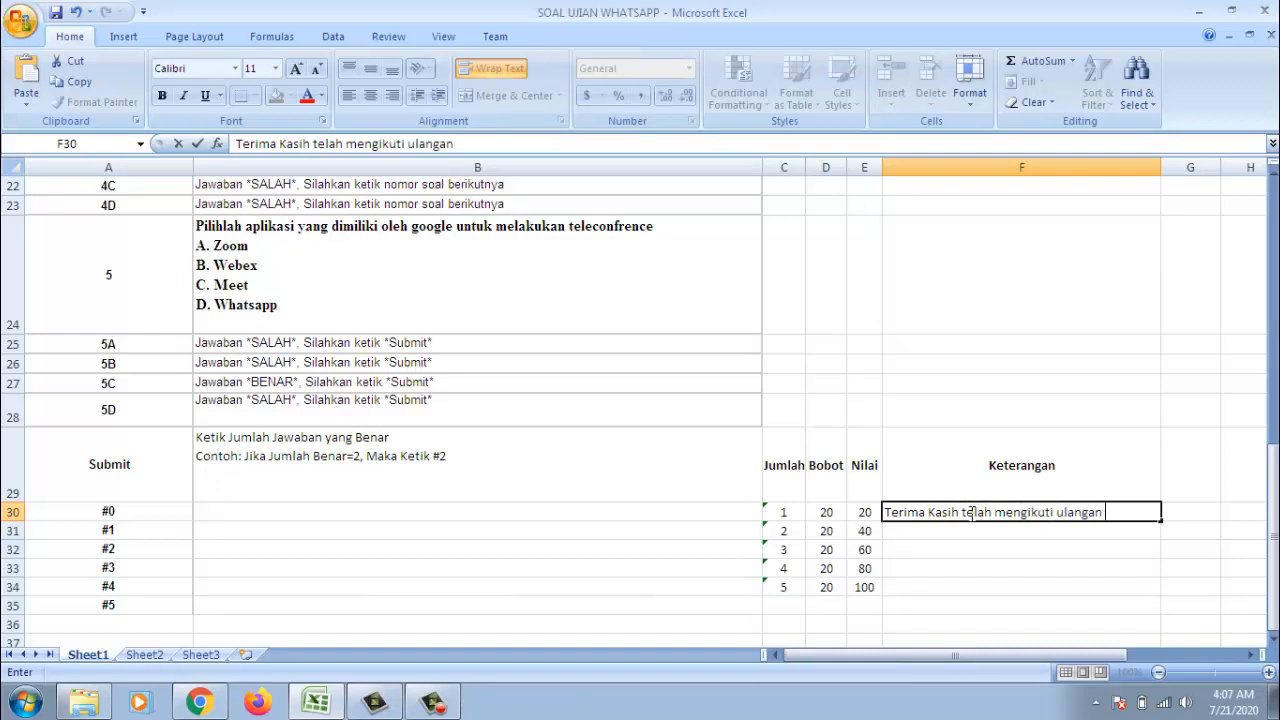
text(harian)
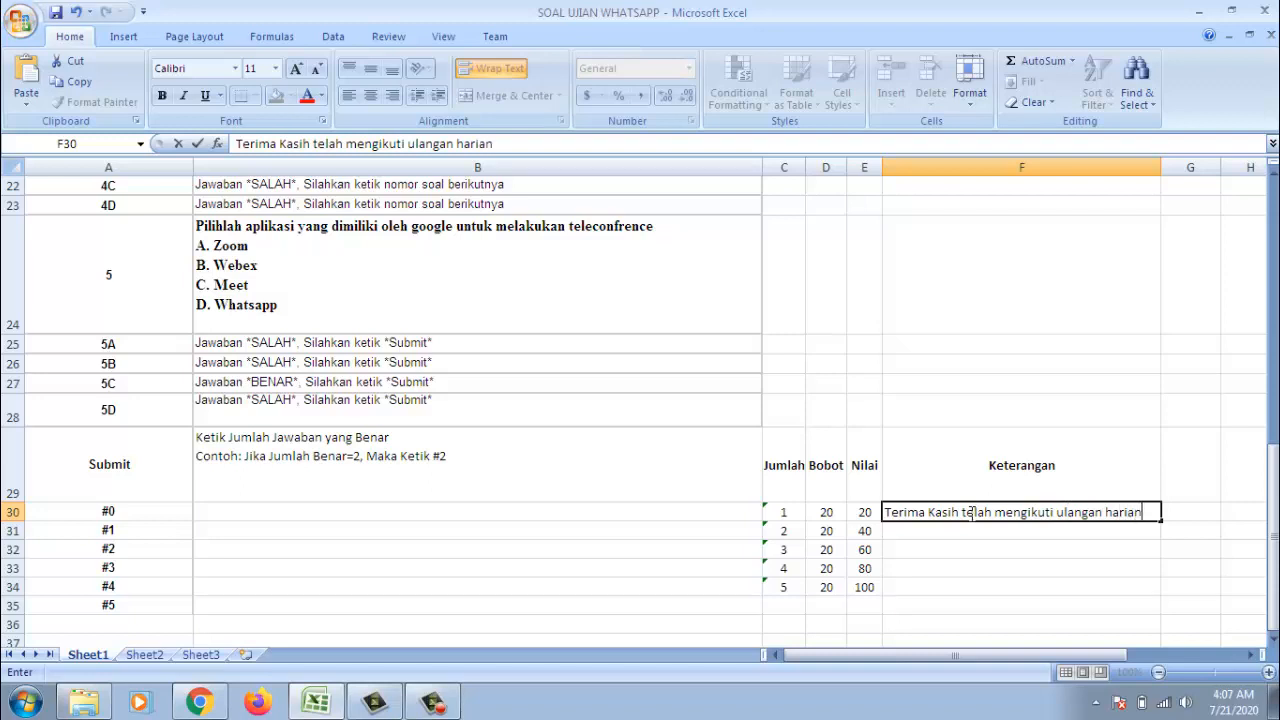
text(,)
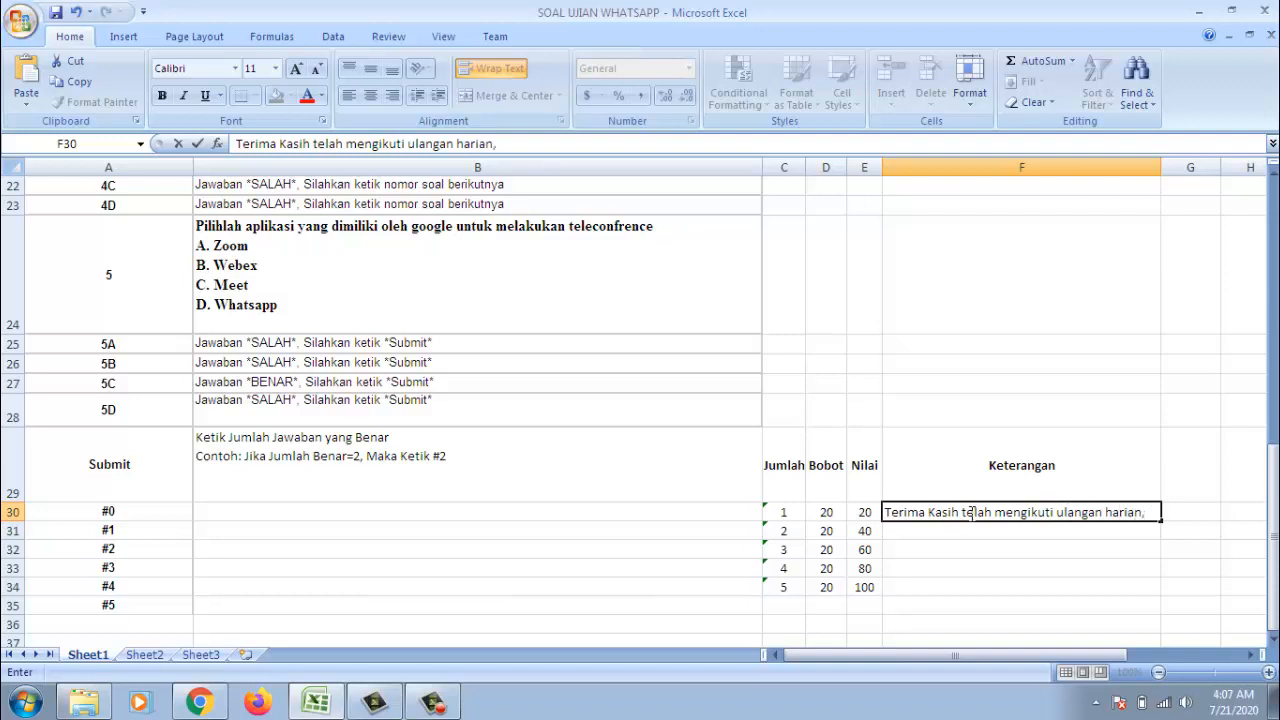
key(backspace)
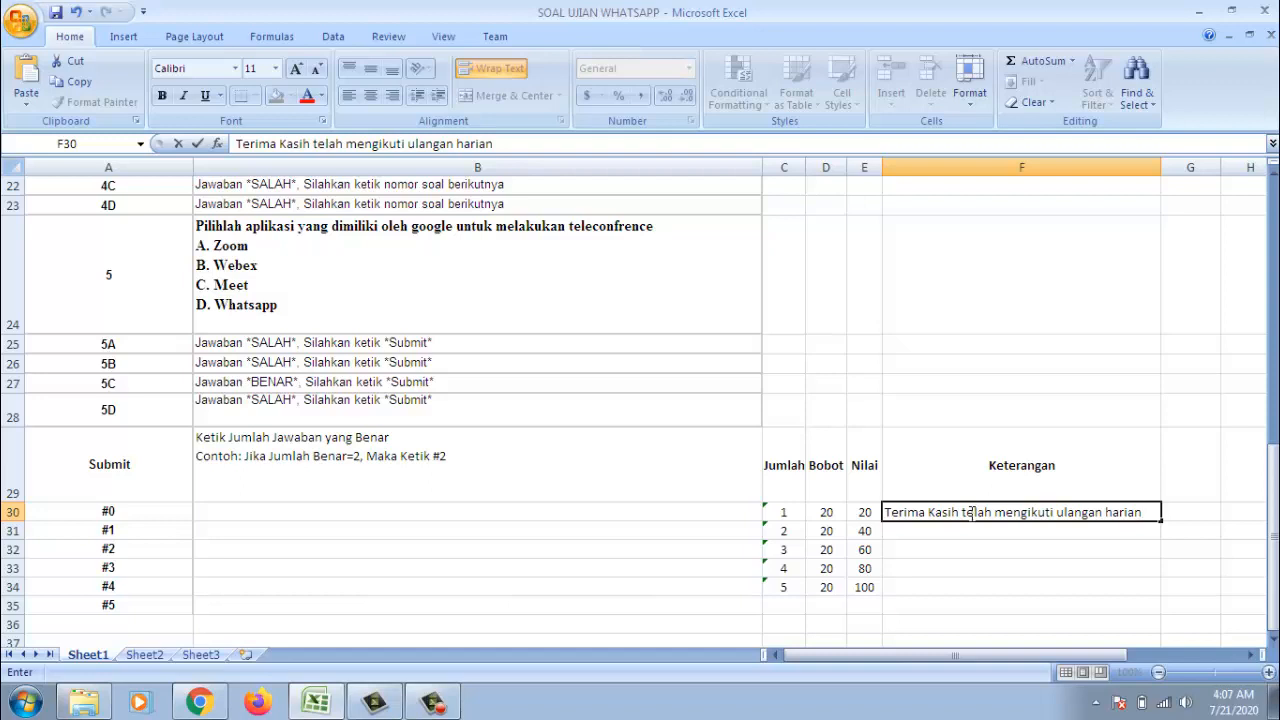
text(Nilai An)
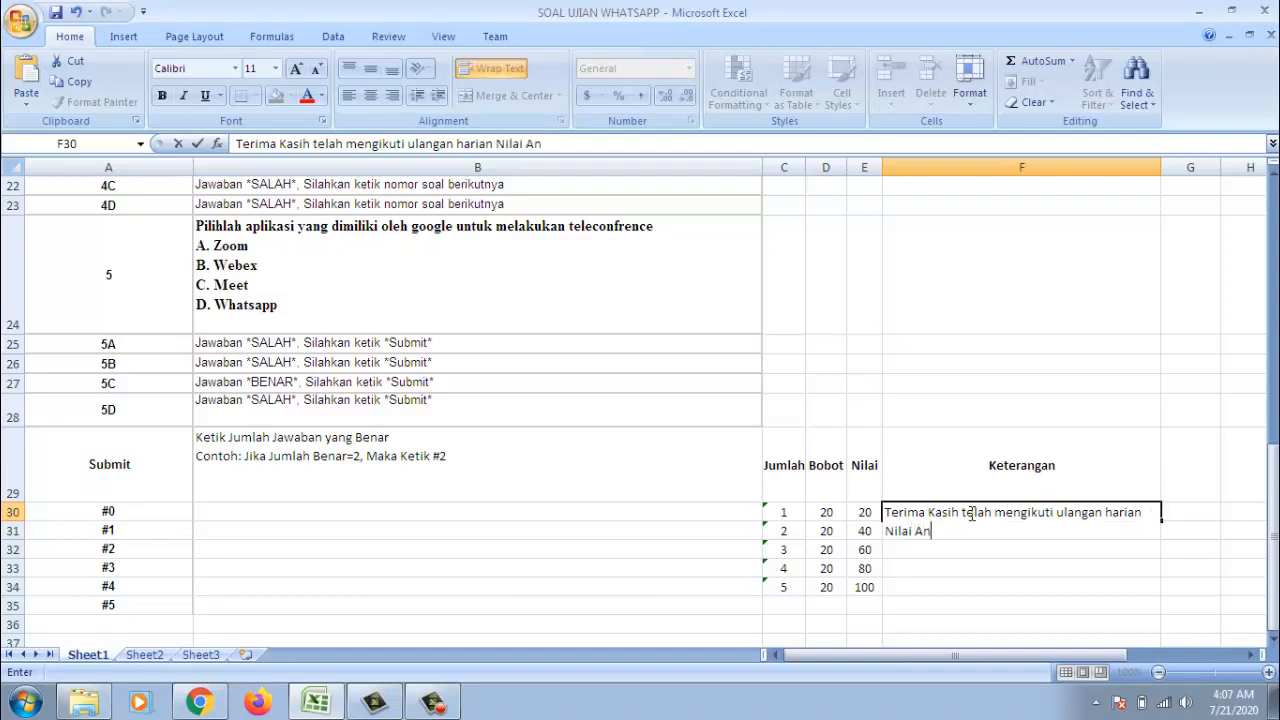
text(da A)
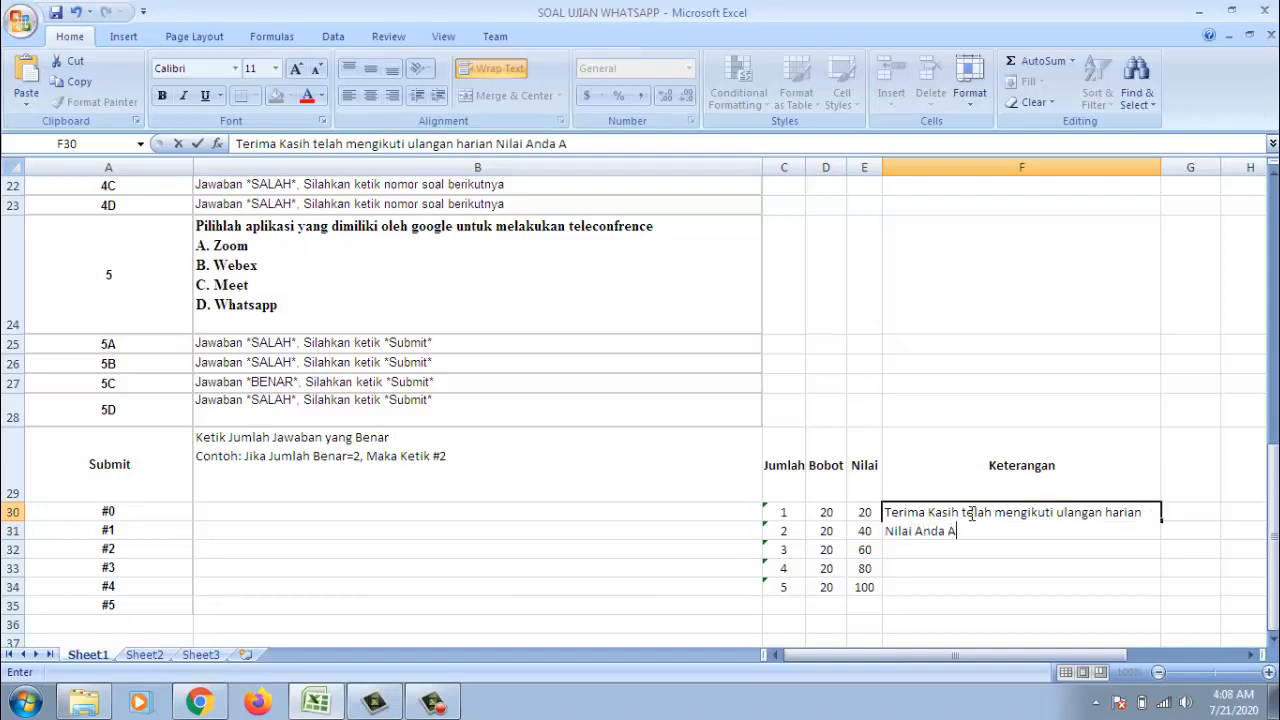
text(dalah)
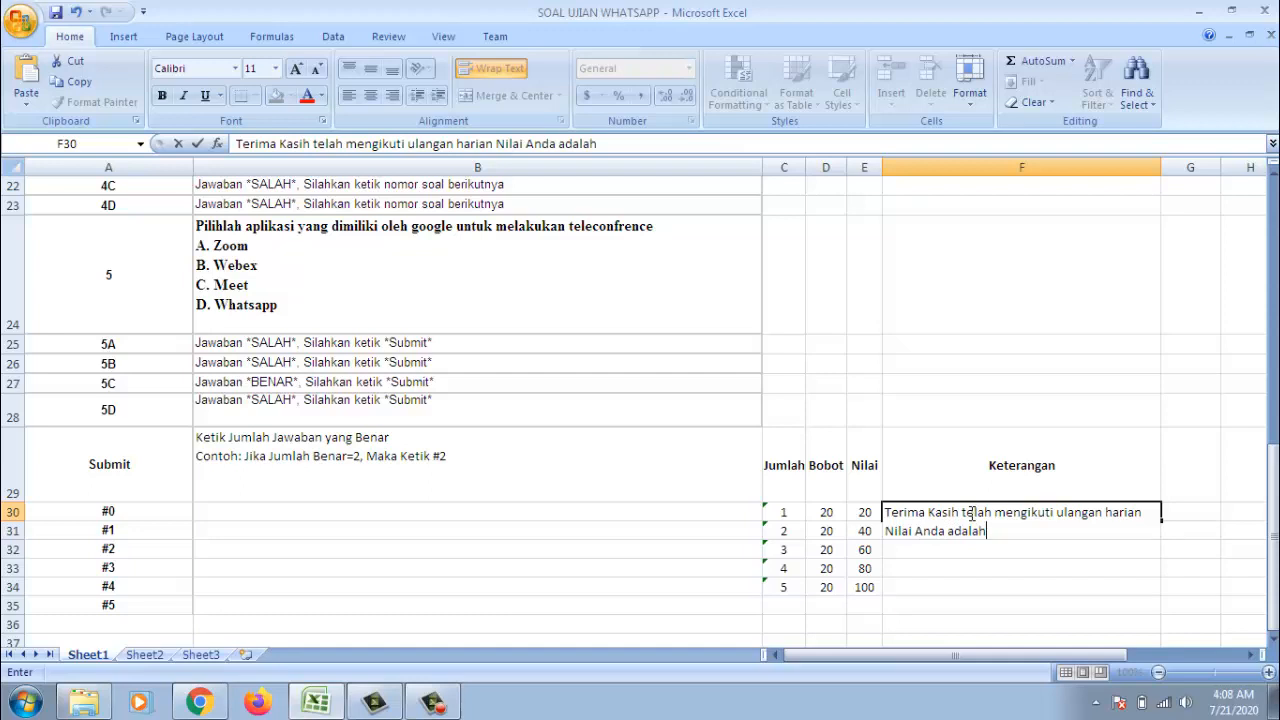
text(2)
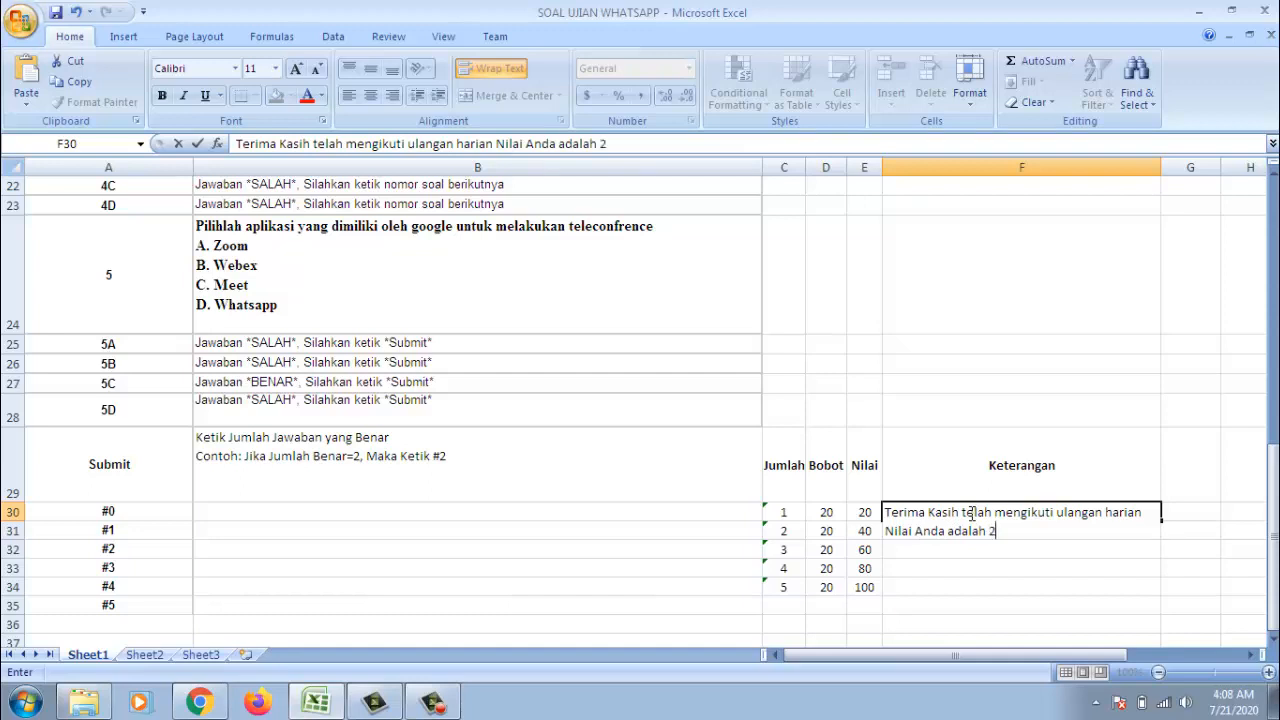
key(enter)
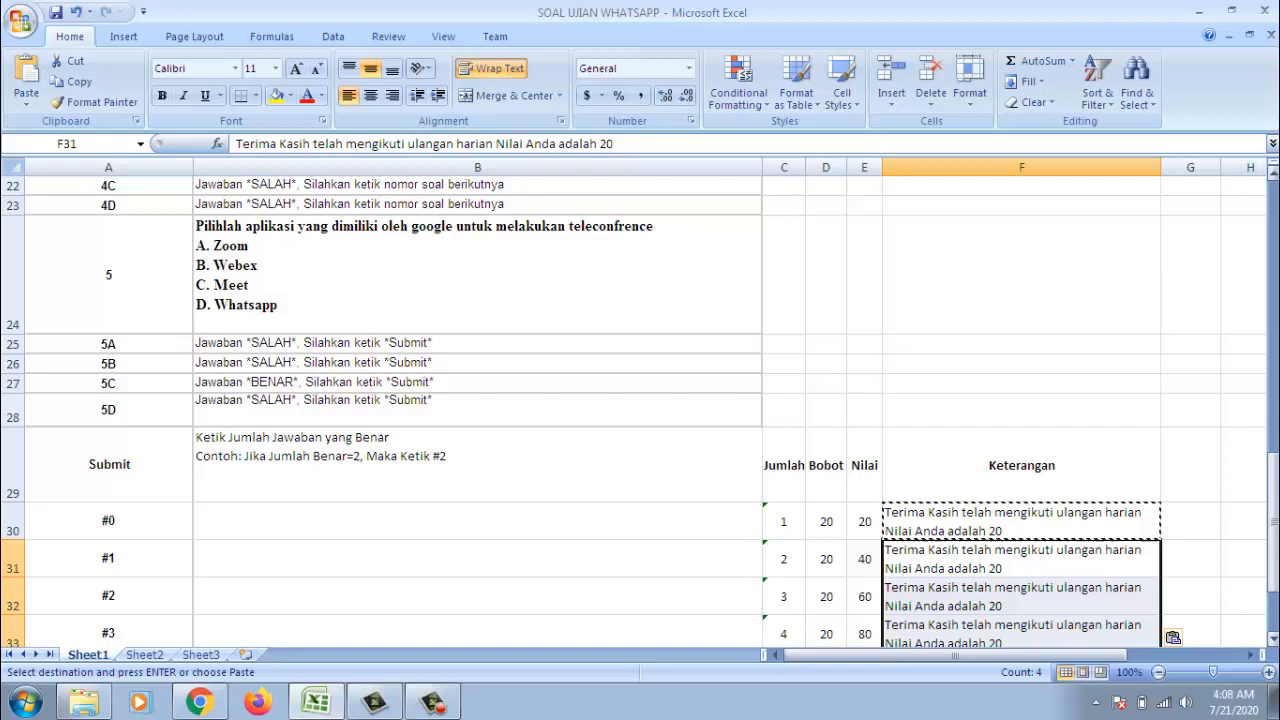
Adjust the copied Keterangan messages so each row states its own score.
scroll(down, 3)
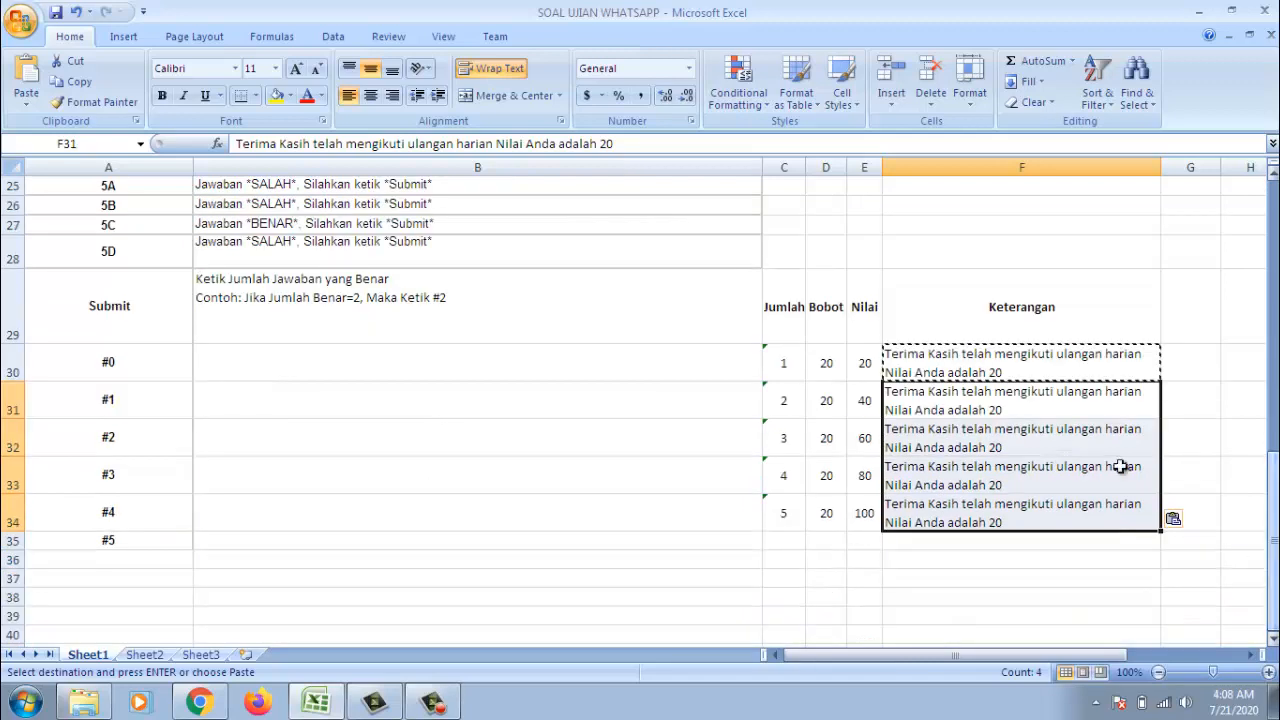
click(1020, 436)
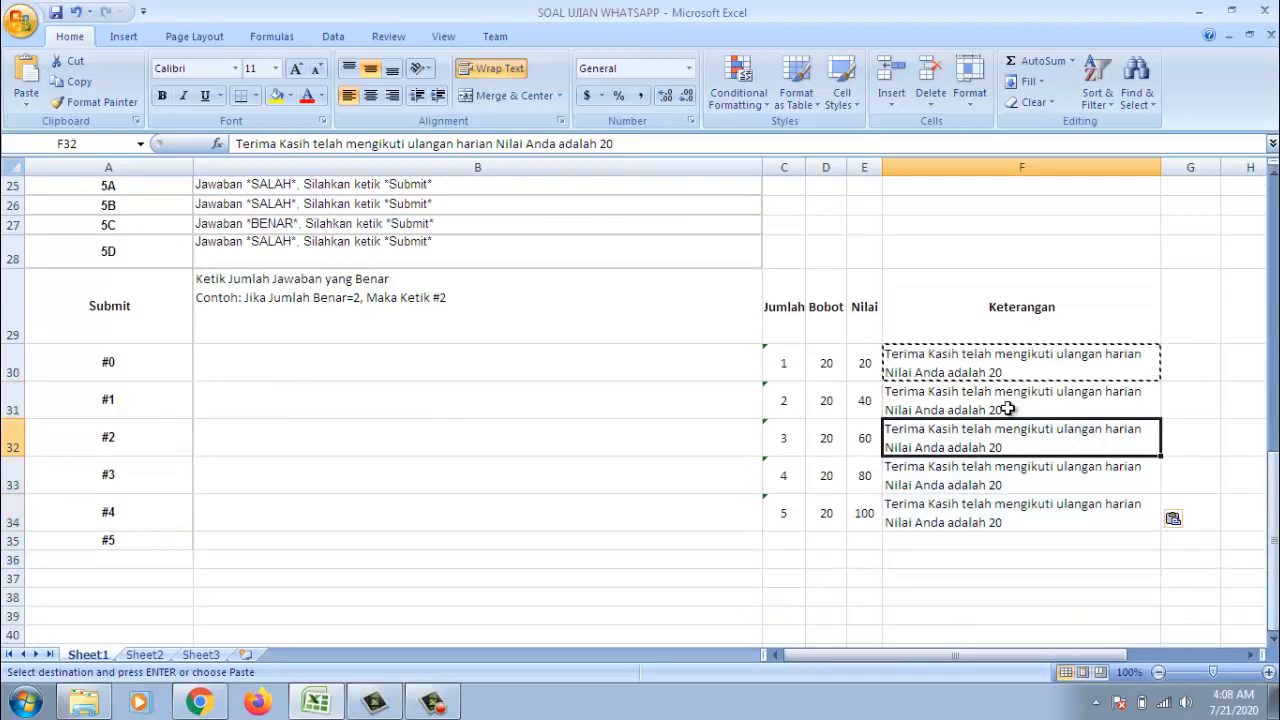
double_click(1020, 400)
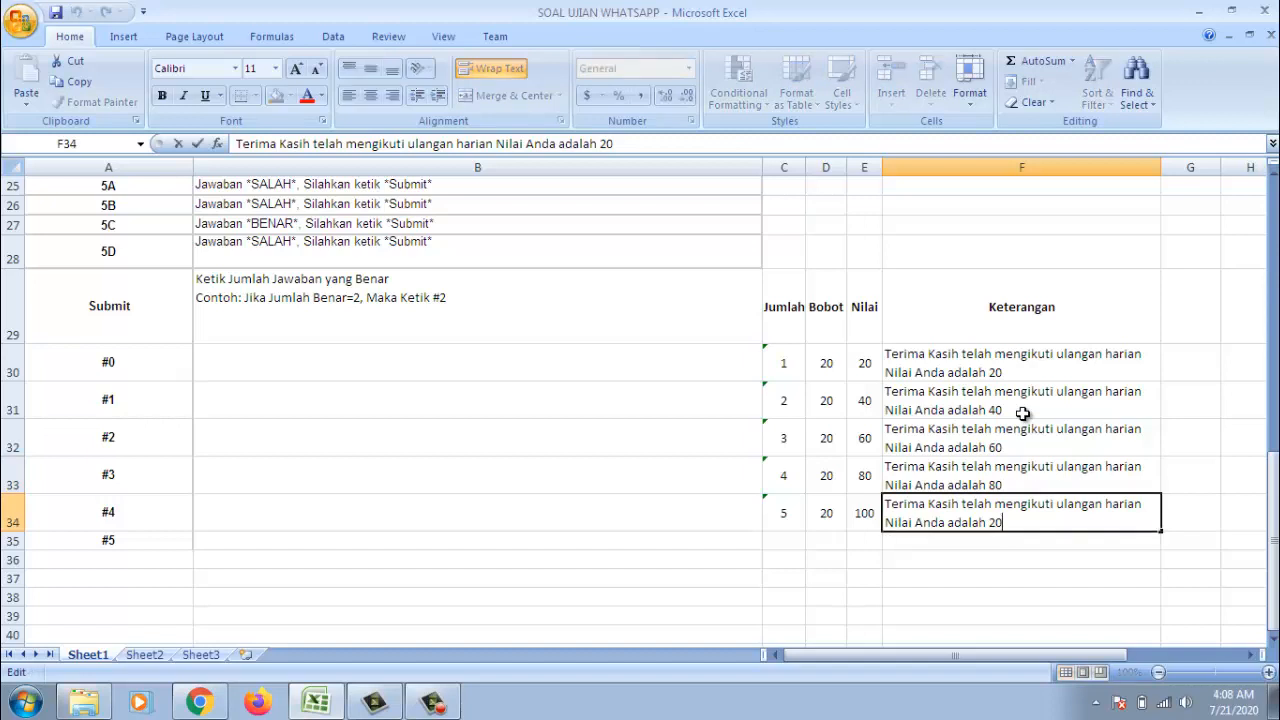
text(100)
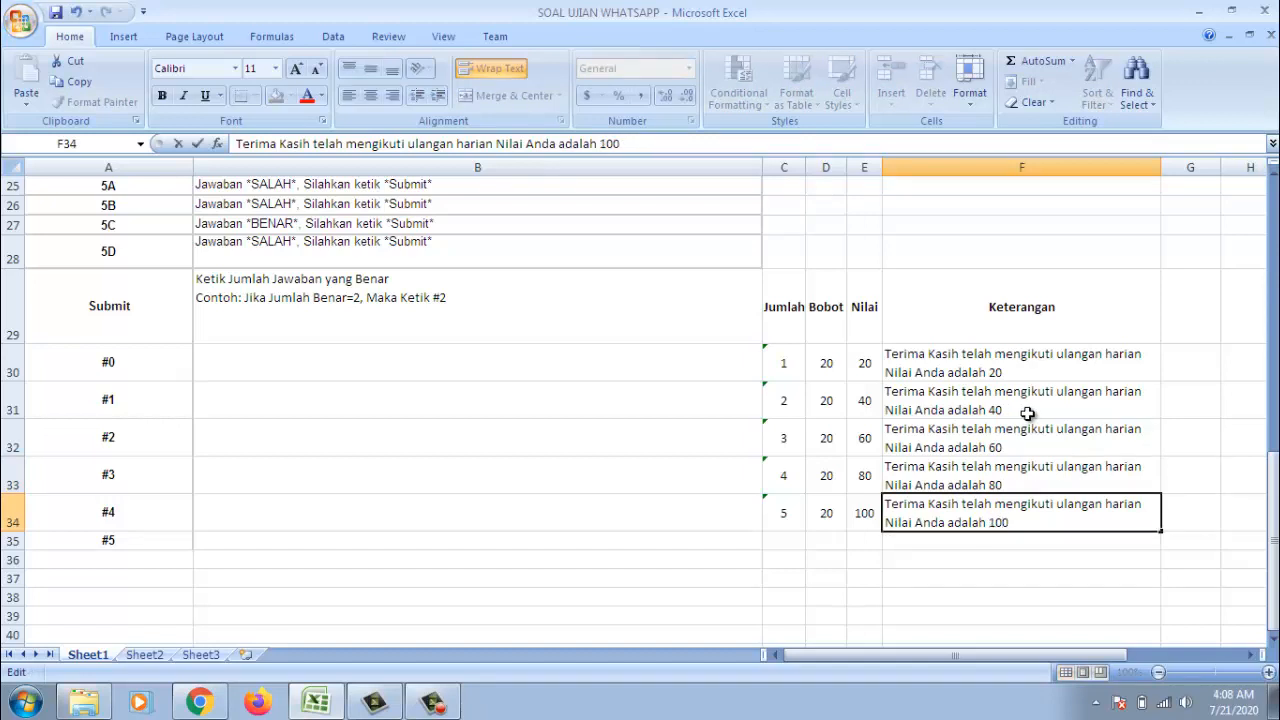
Paste the five score messages into submit rows #1–#5 and set #0's message to score 0.
click(1020, 362)
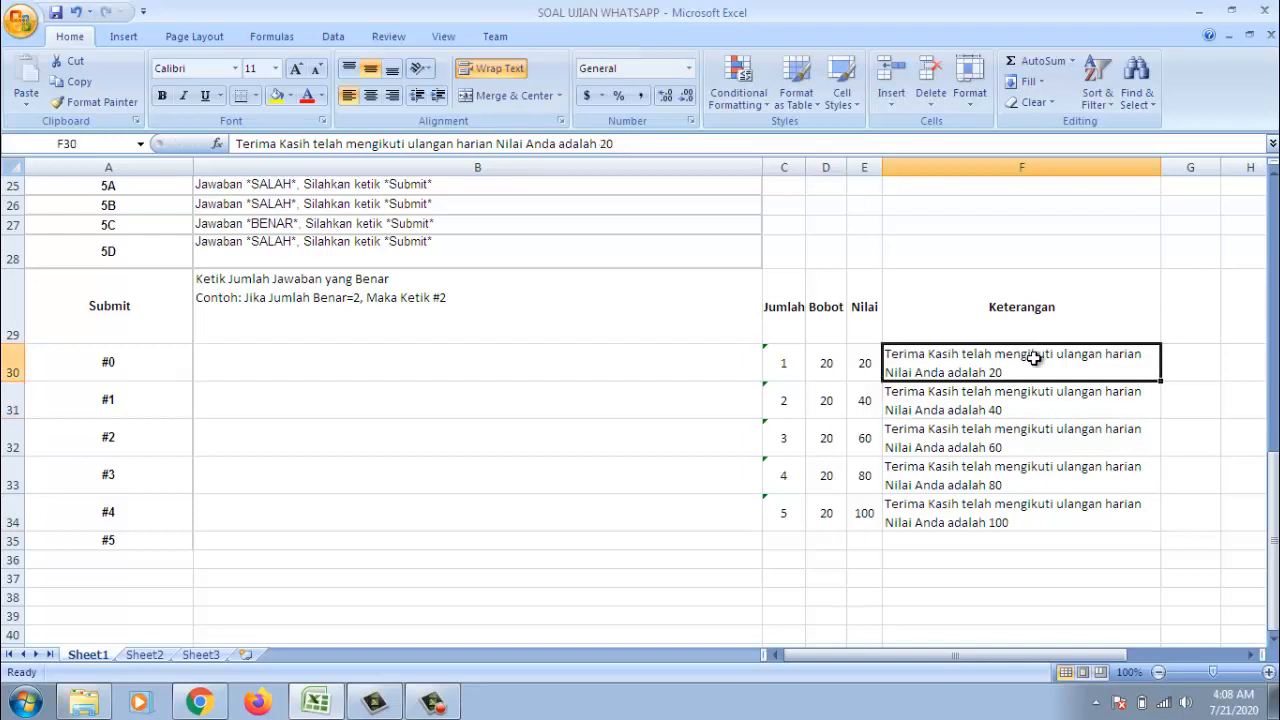
drag(1020, 362, 1020, 512)
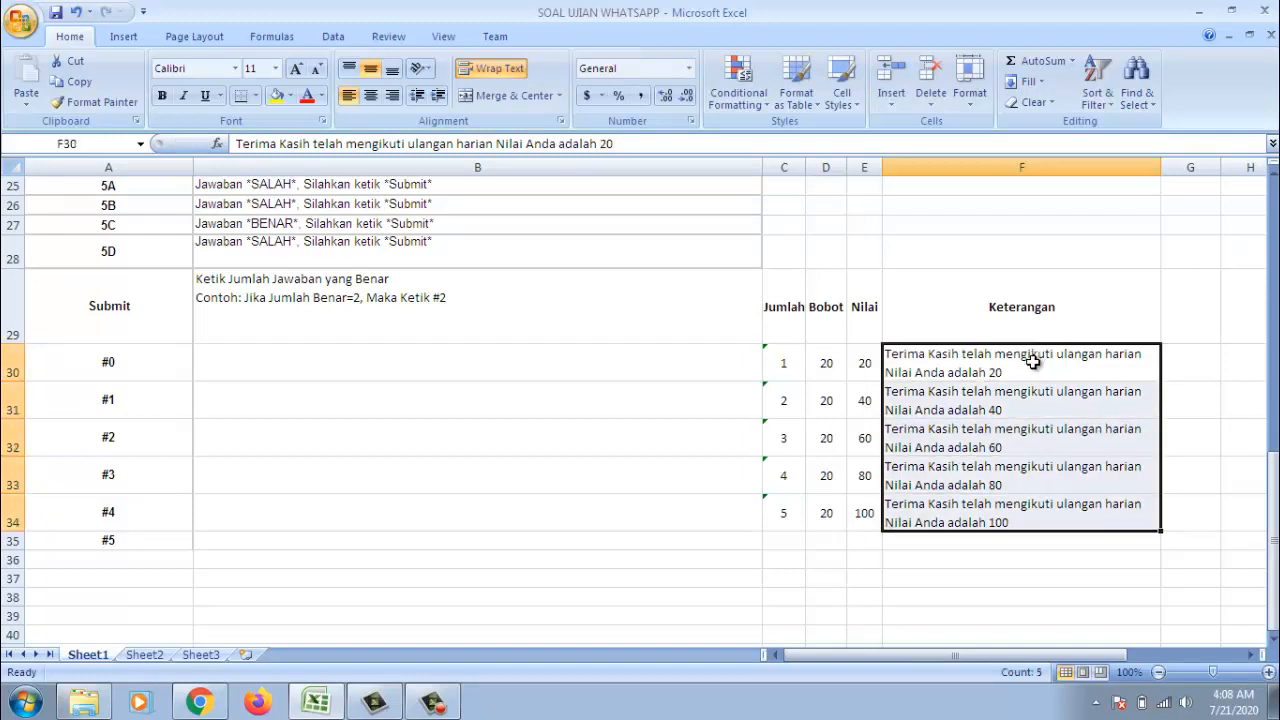
click(476, 362)
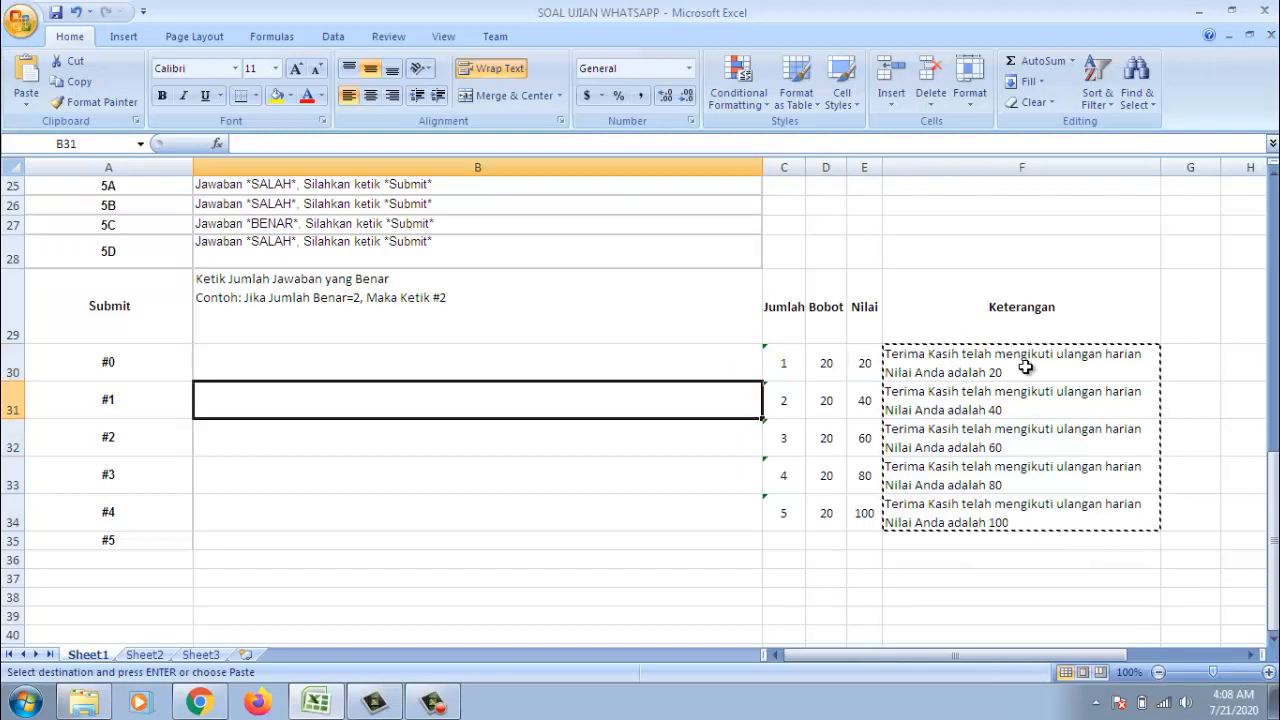
key(ctrl+v)
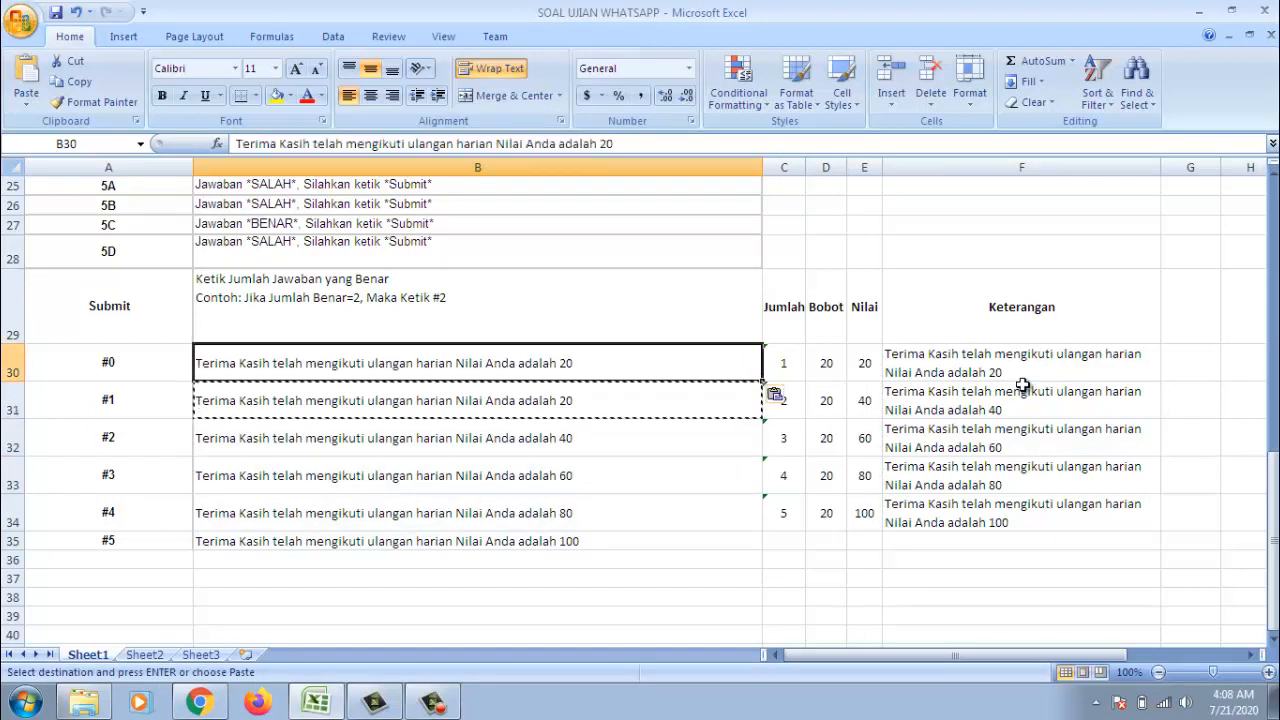
click(476, 306)
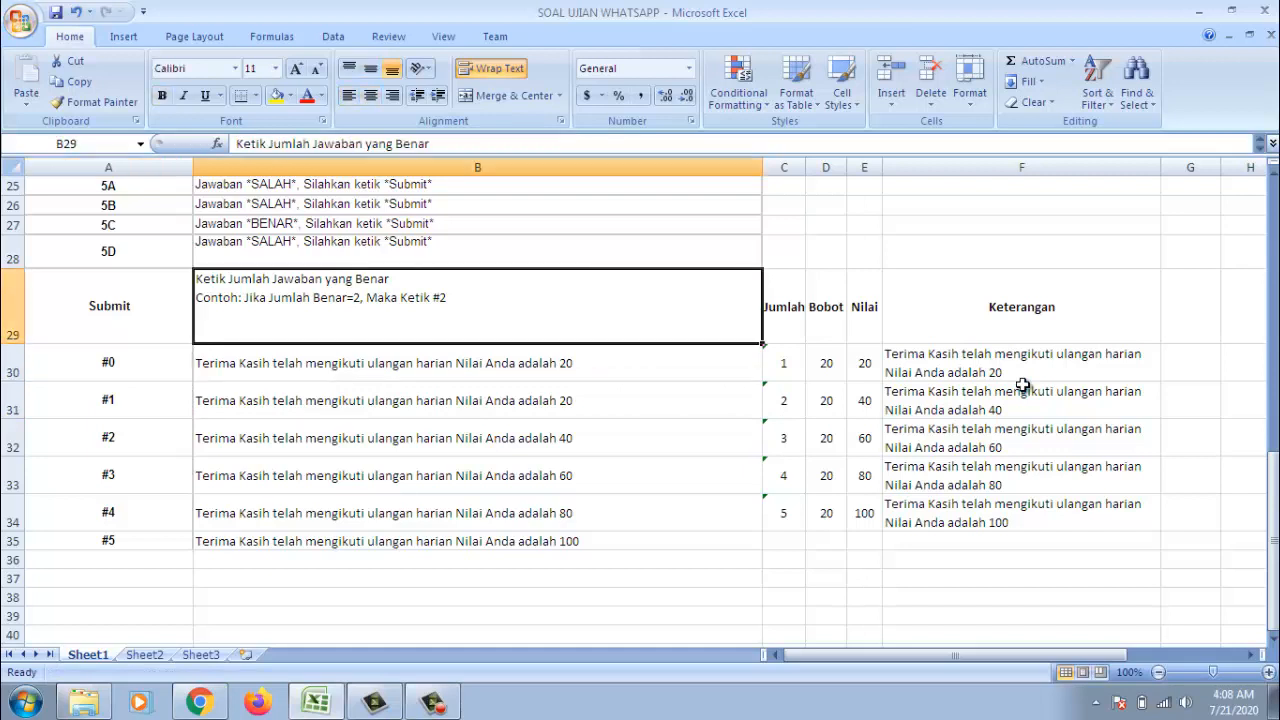
double_click(400, 364)
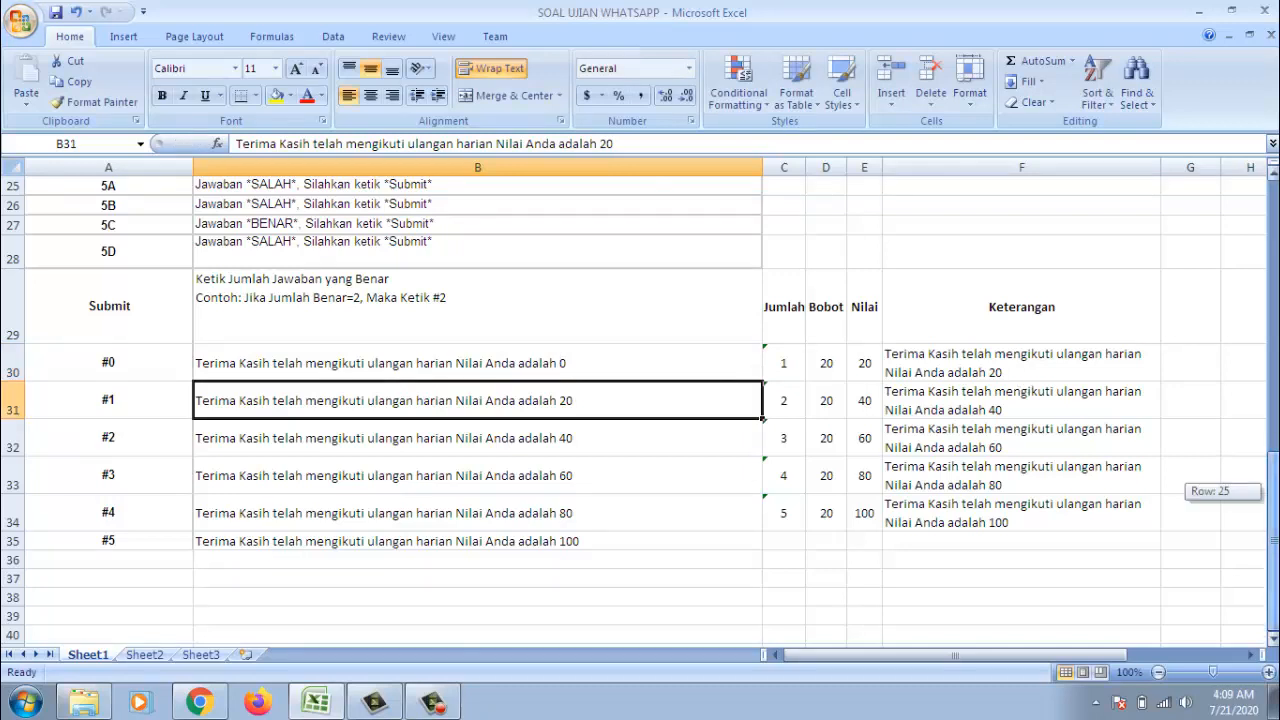
scroll(up, 3)
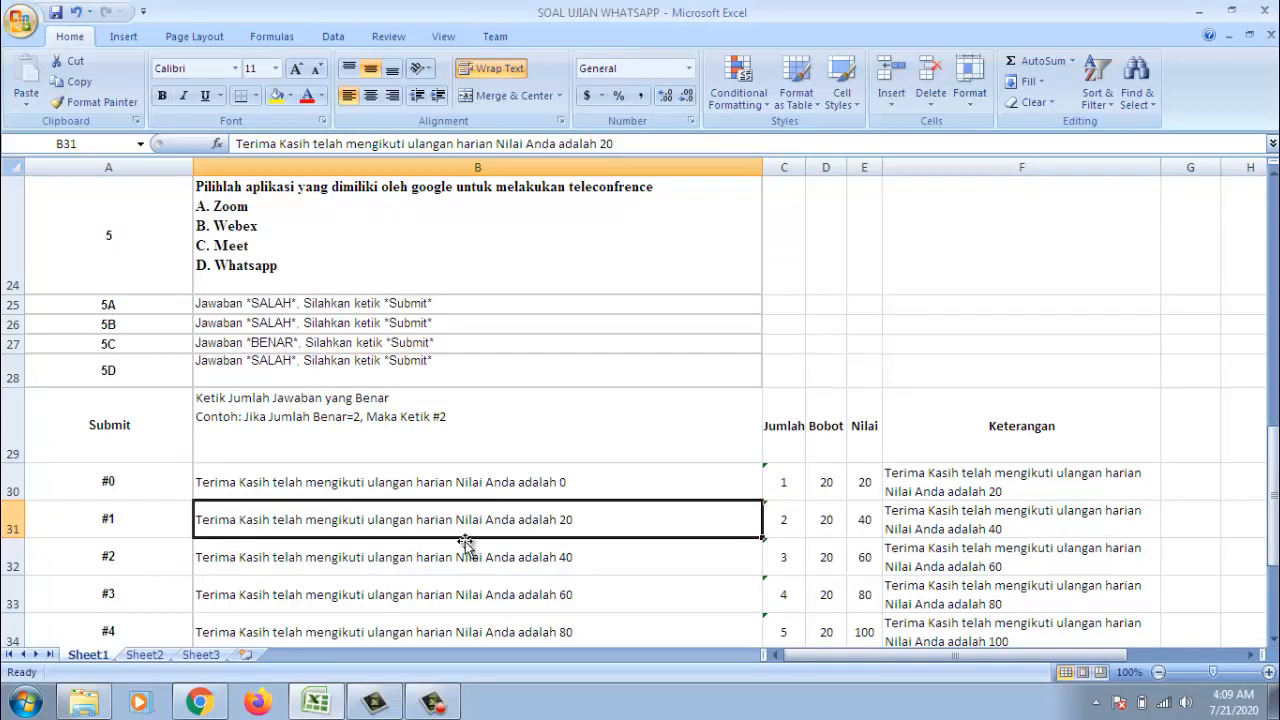
mouse_move(422, 576)
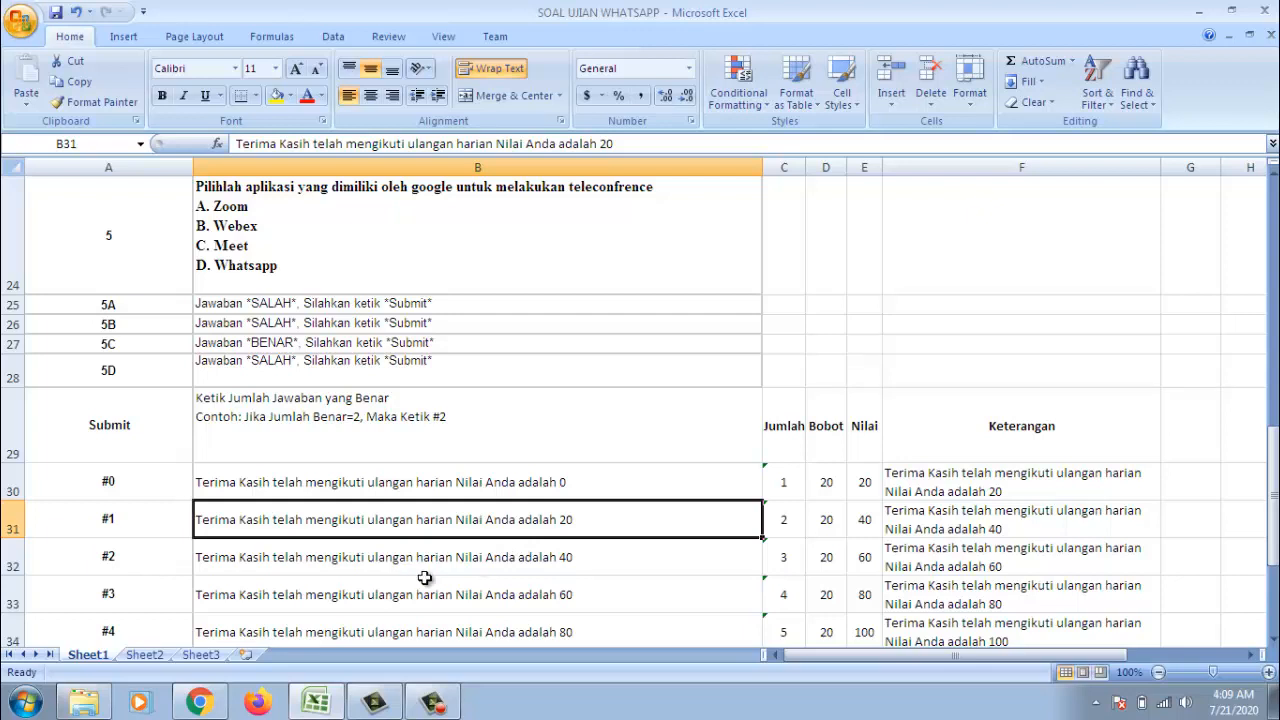
mouse_move(524, 428)
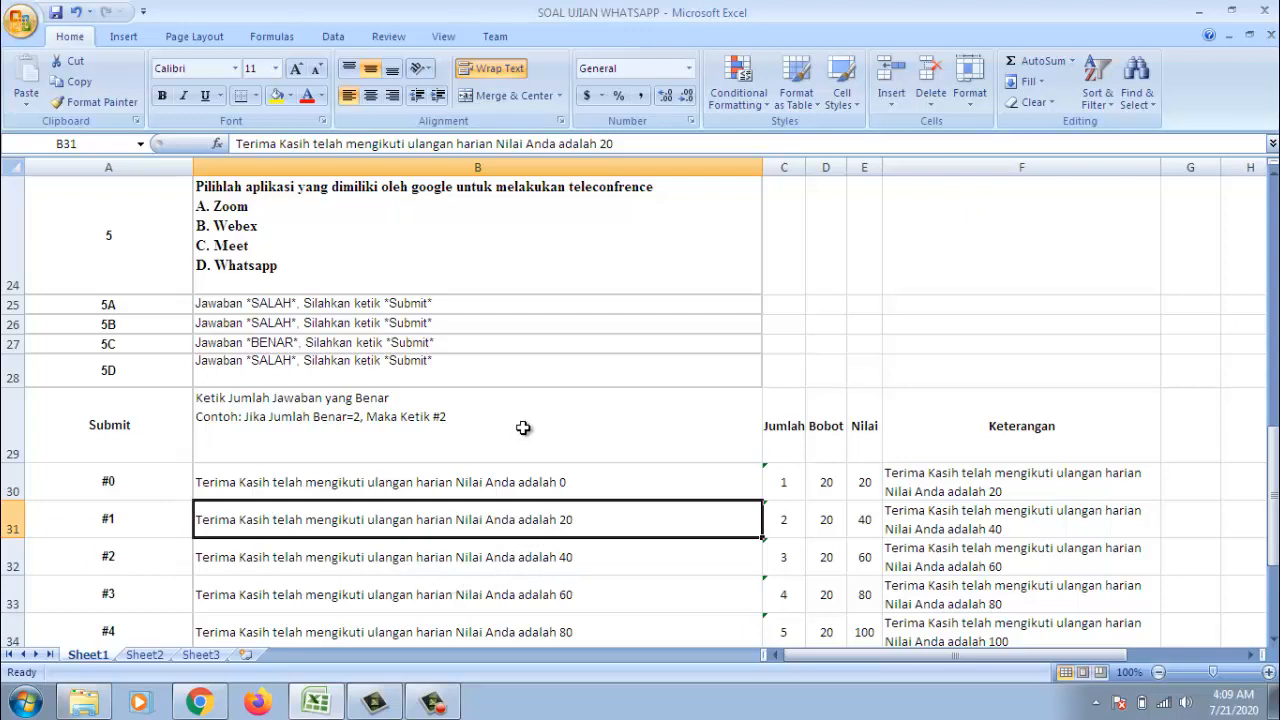
click(476, 424)
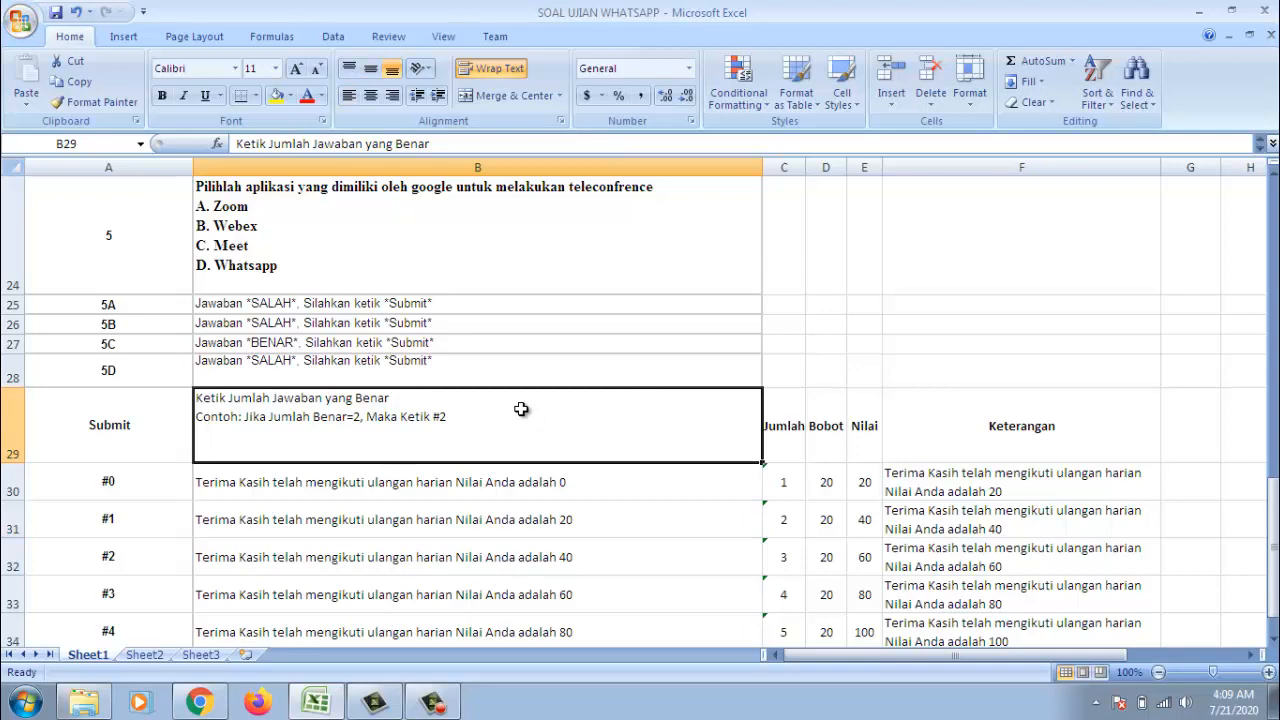
click(476, 236)
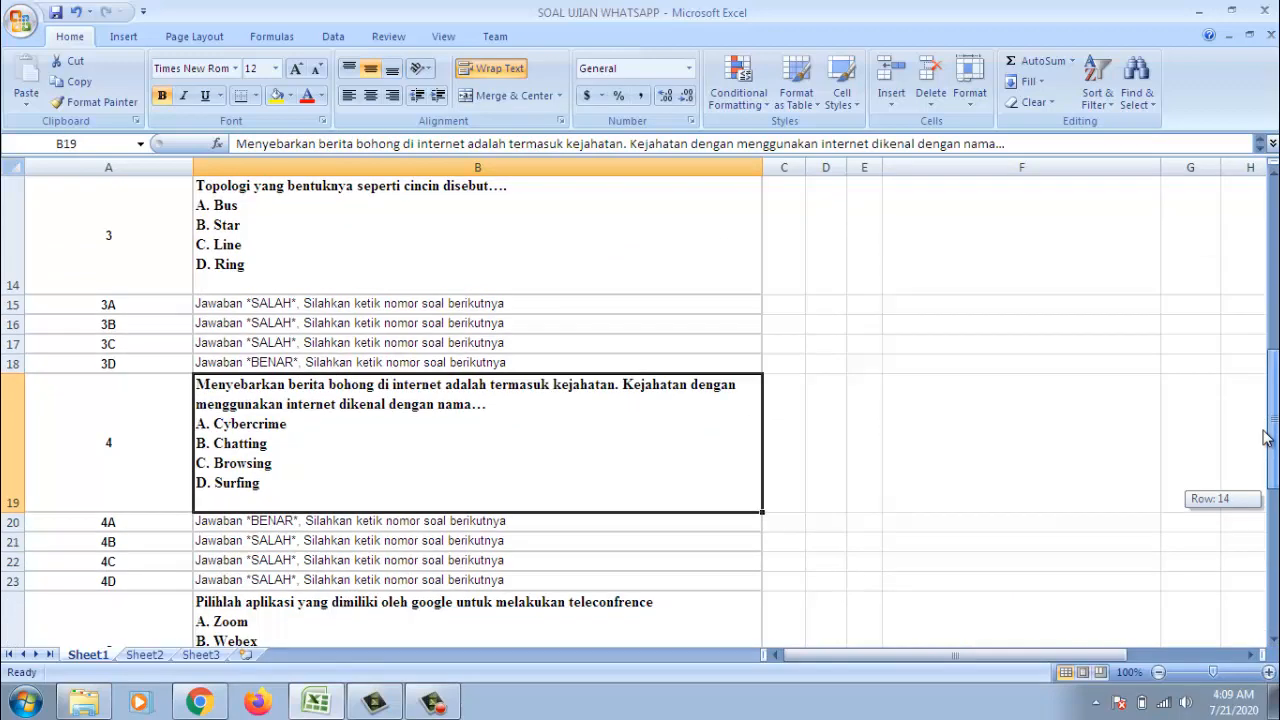
scroll(down, 3)
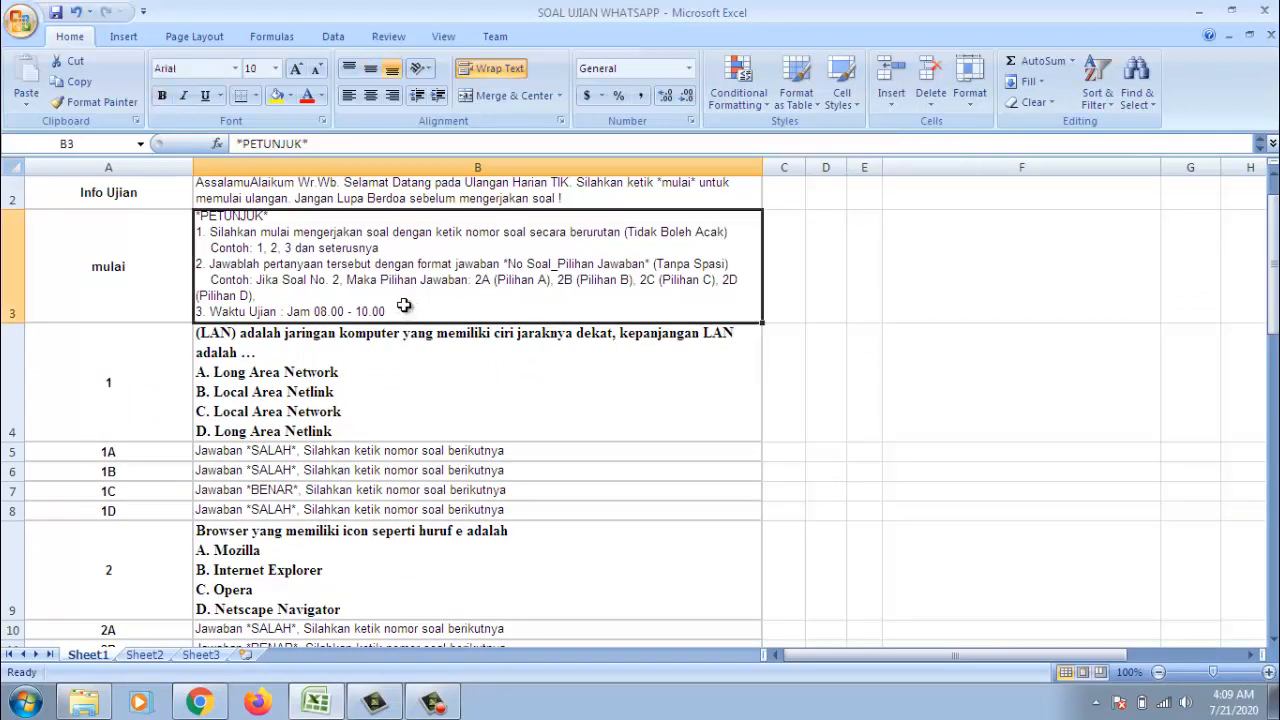
mouse_move(398, 304)
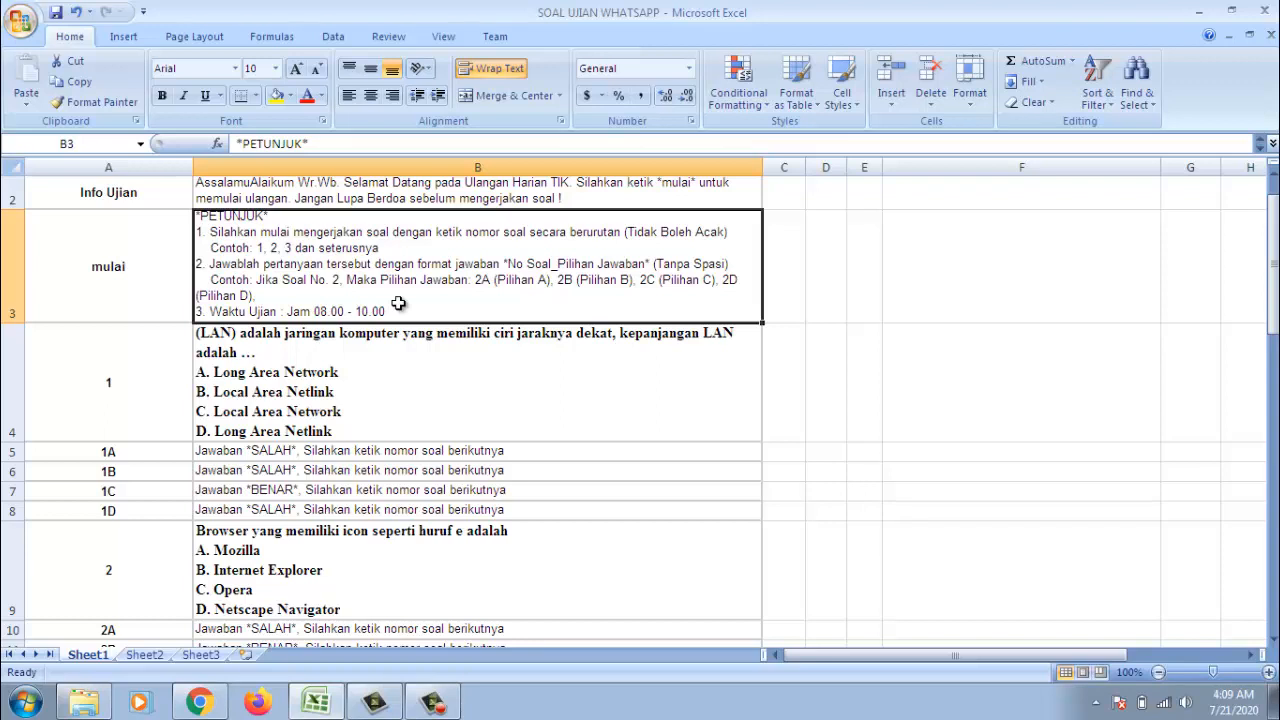
mouse_move(402, 300)
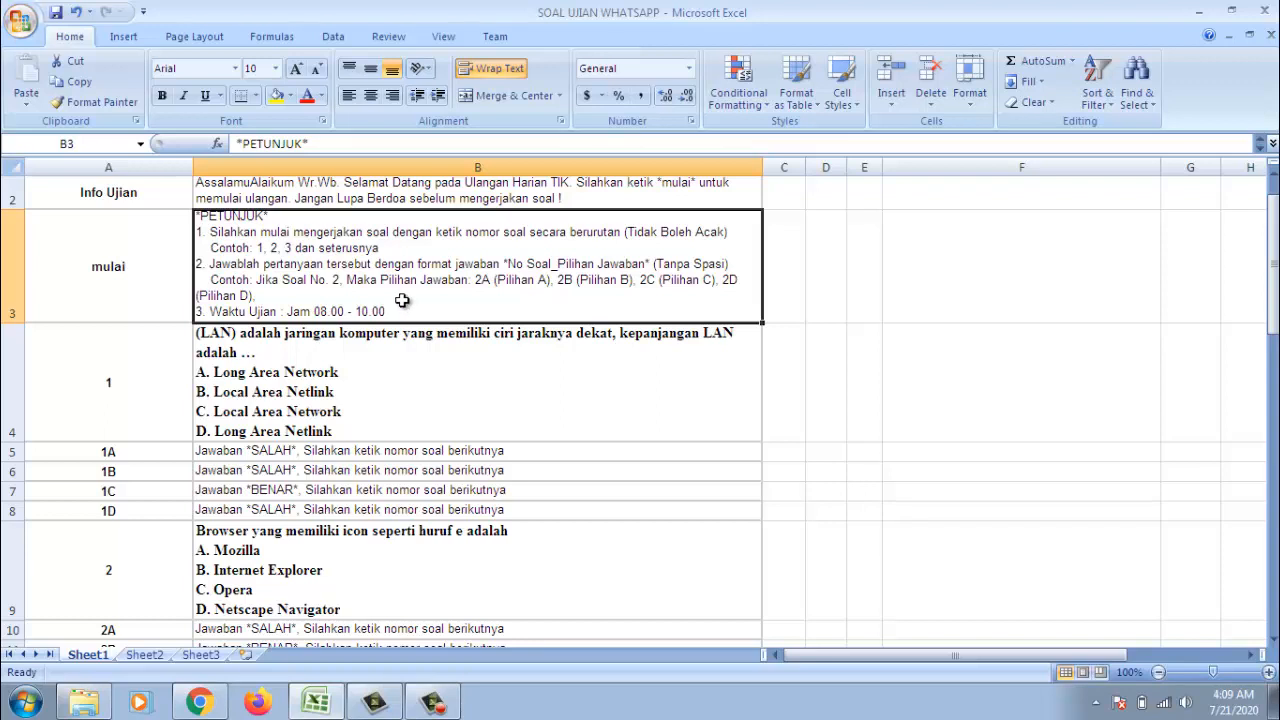
mouse_move(404, 316)
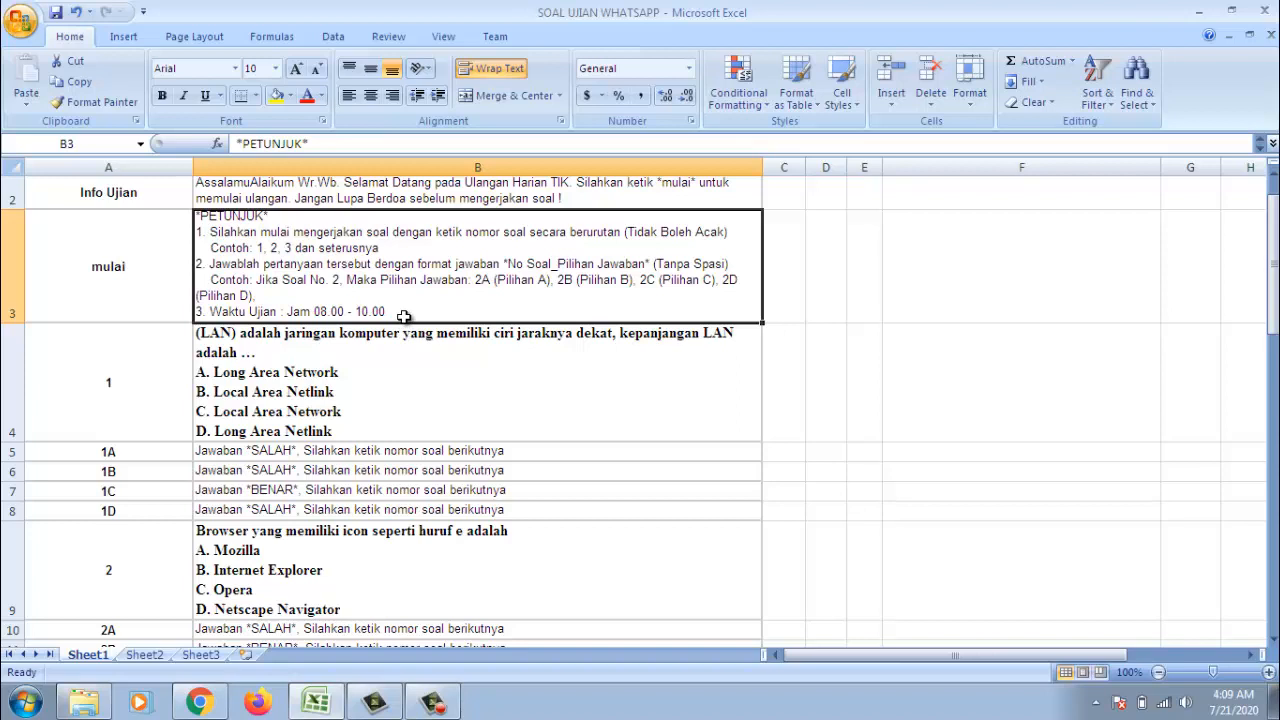
mouse_move(400, 318)
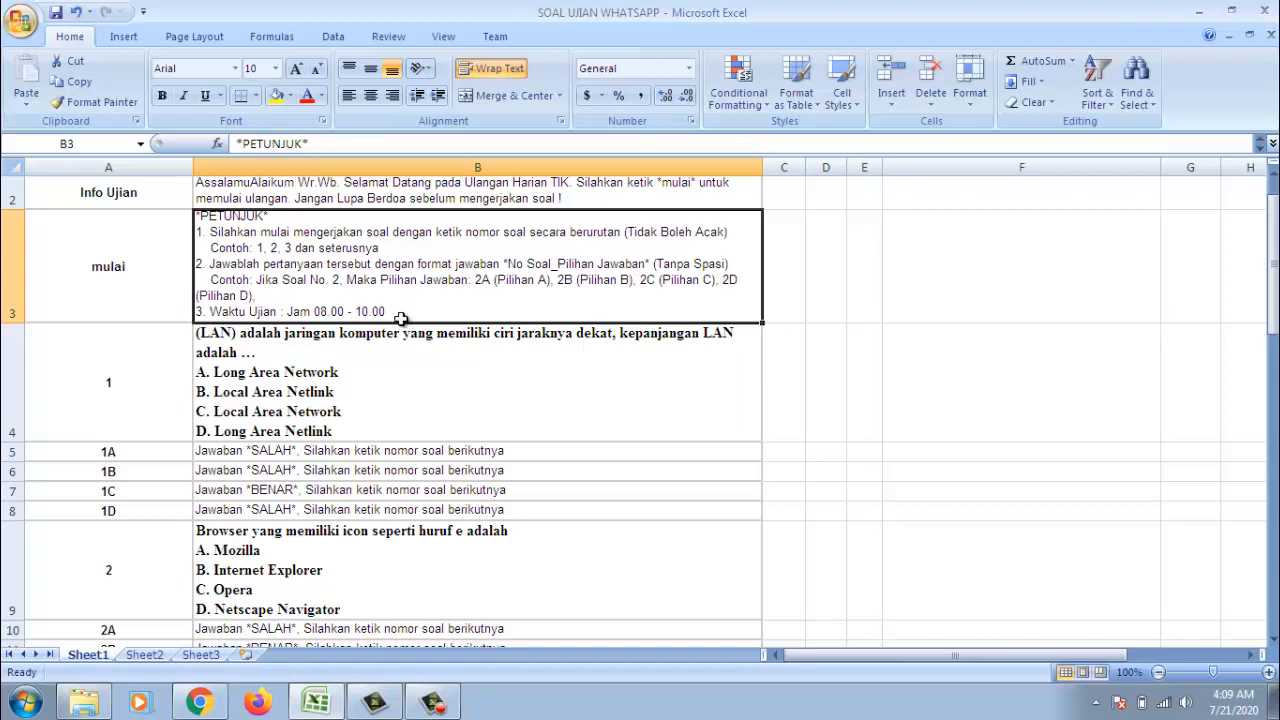
double_click(408, 308)
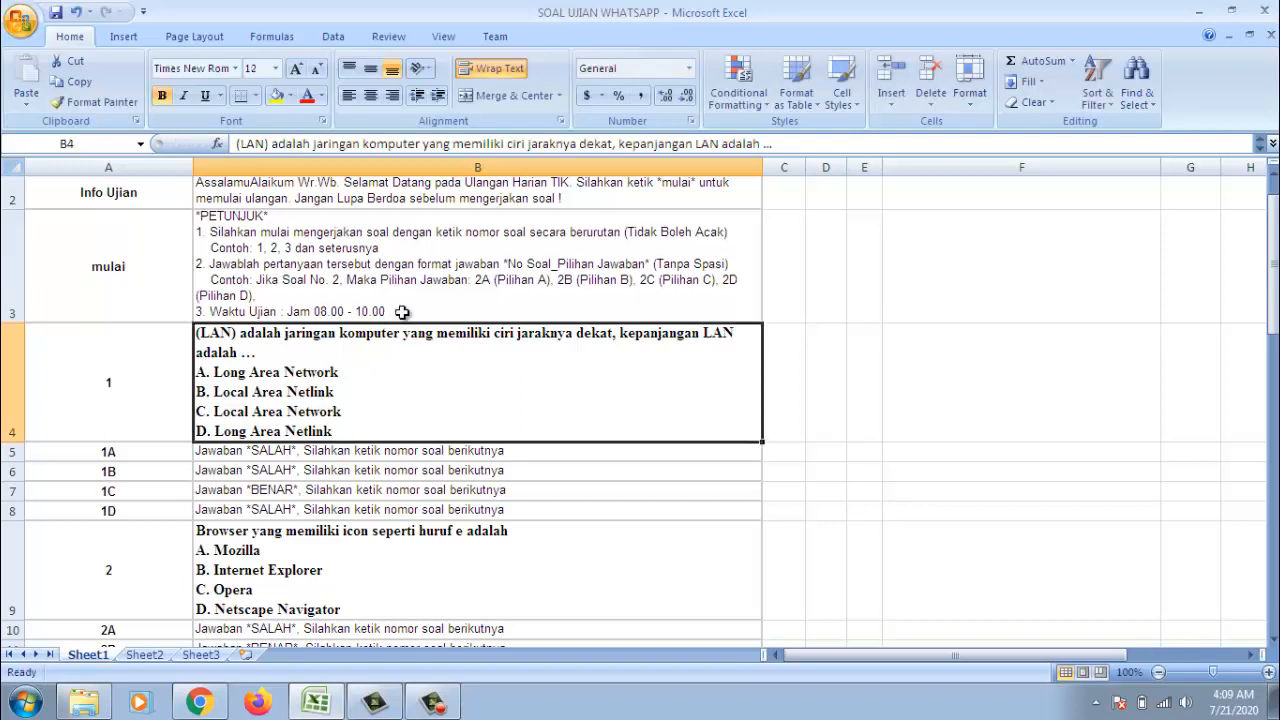
click(400, 266)
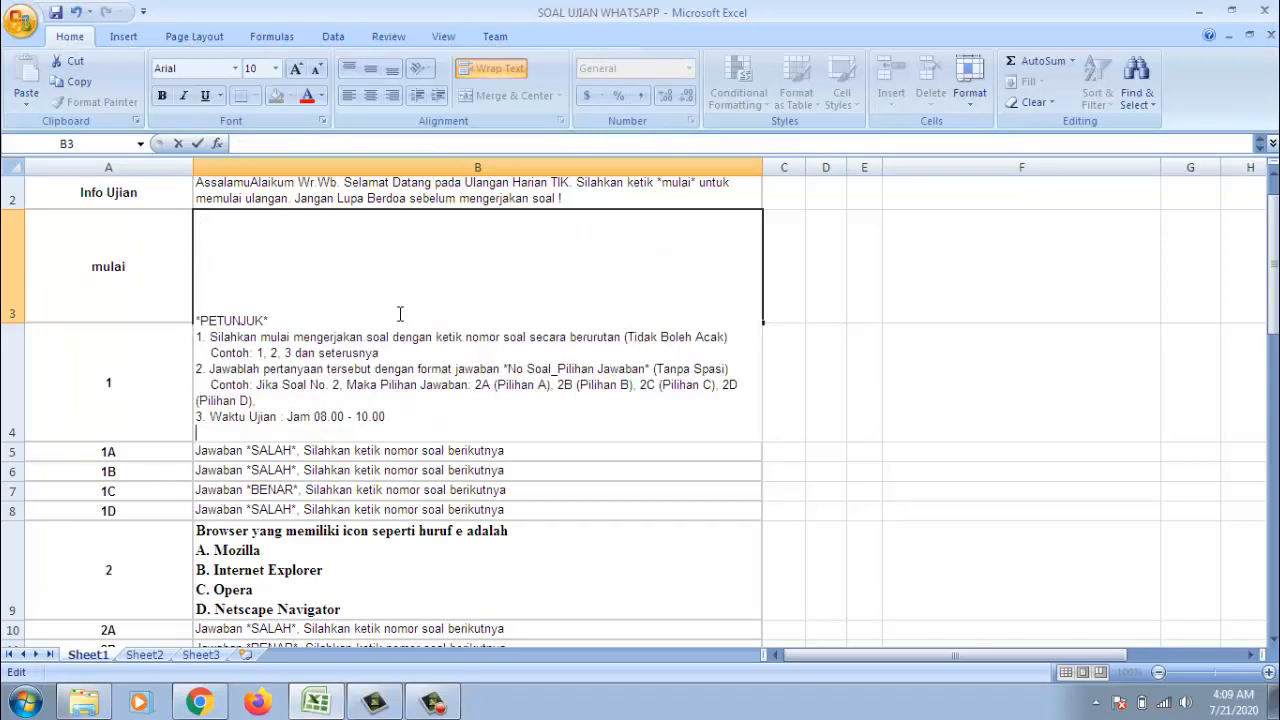
text(4)
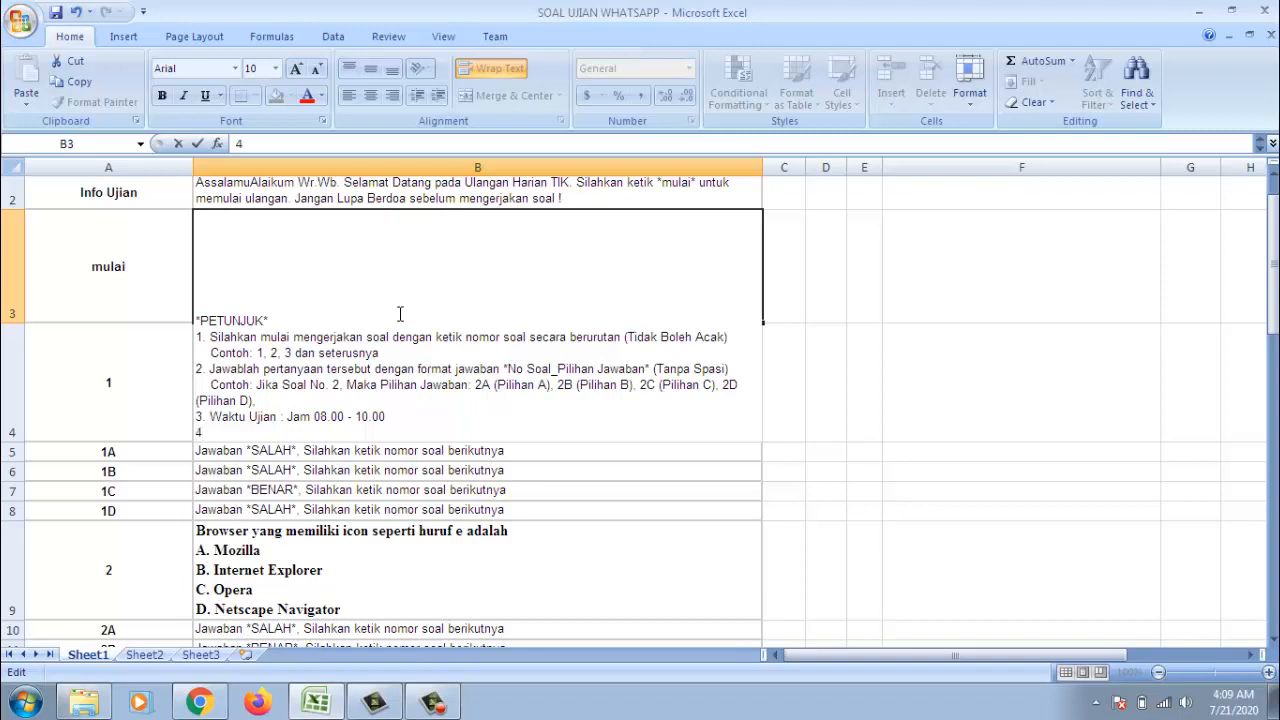
text(.)
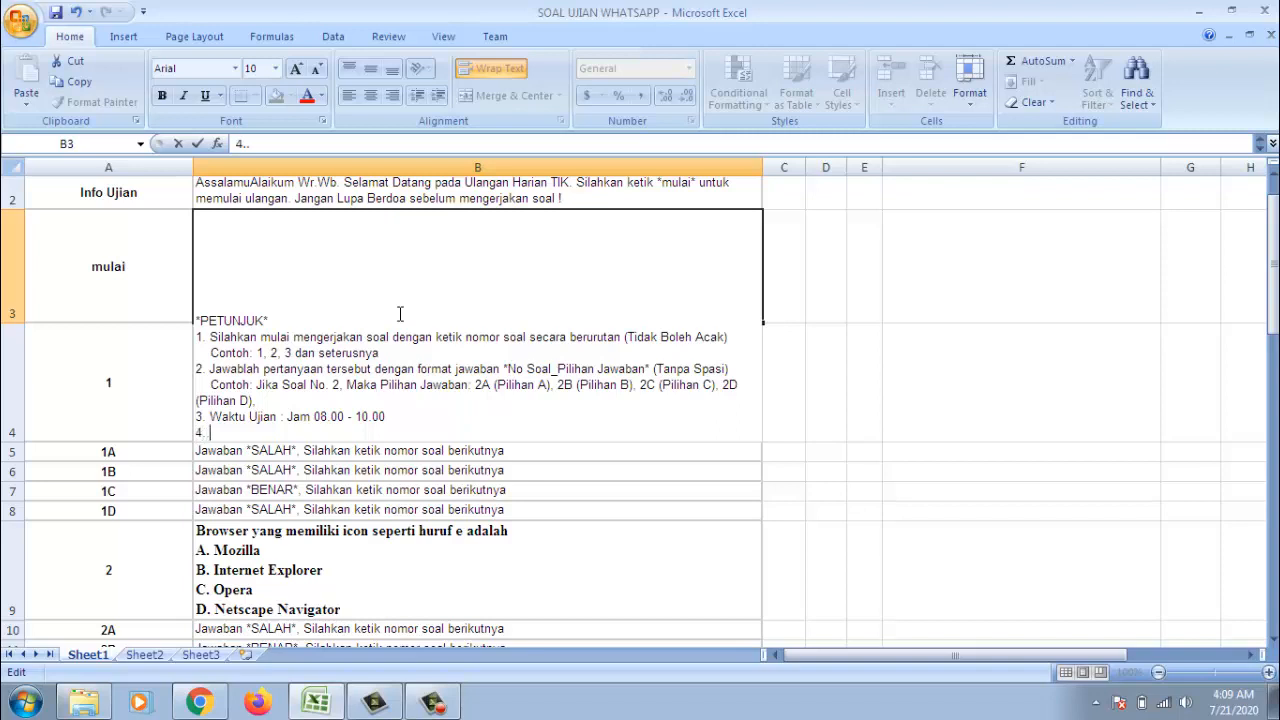
text(.....)
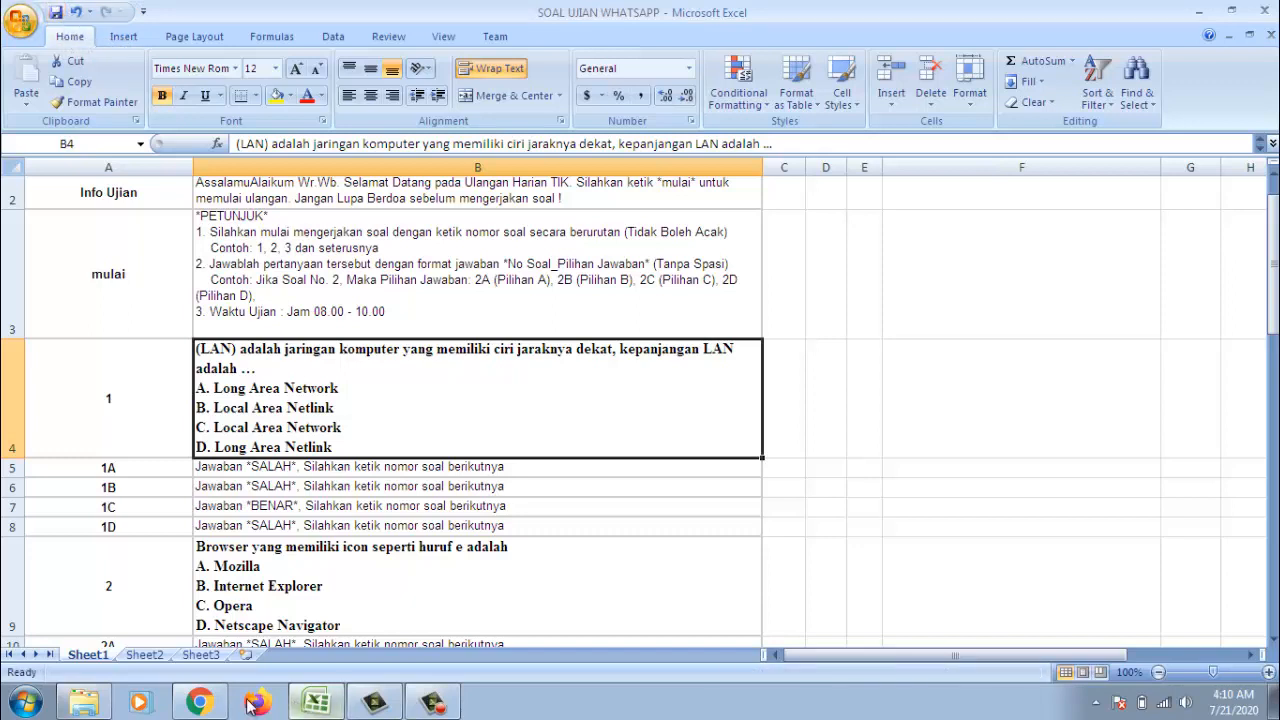
Switch to Chrome and open Google Drive's My Drive from the Google apps grid.
click(198, 700)
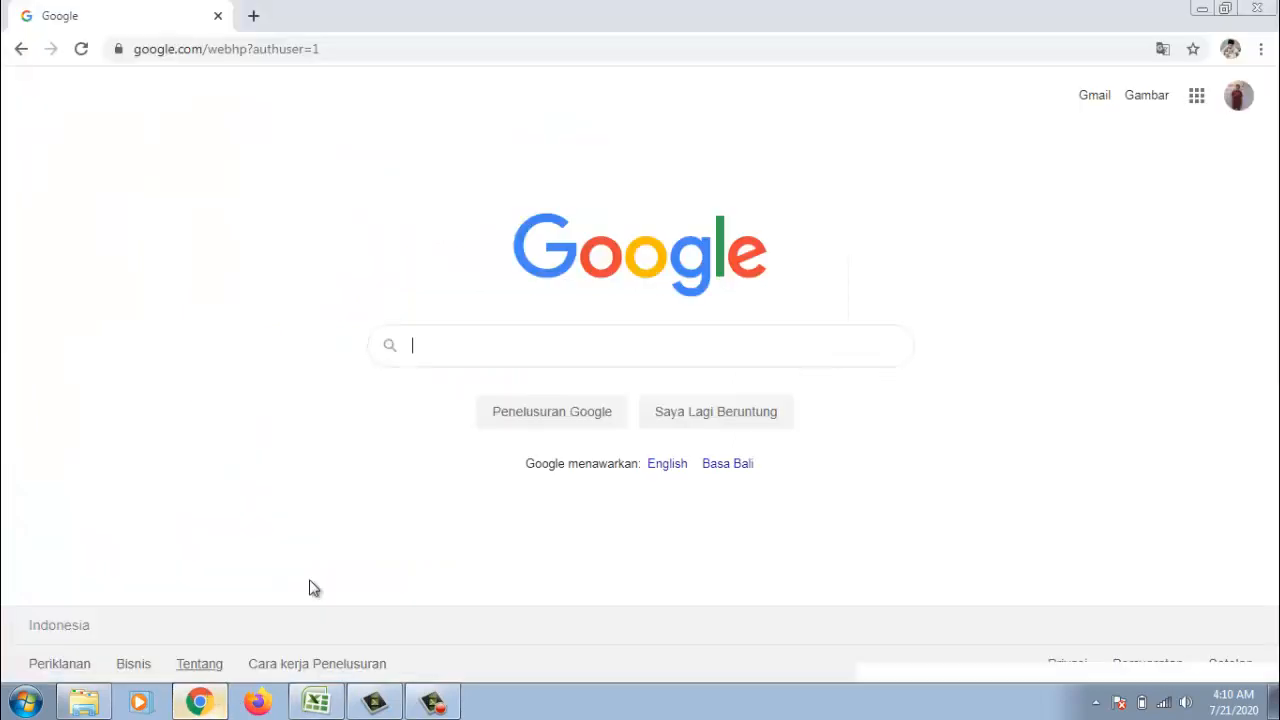
mouse_move(1196, 96)
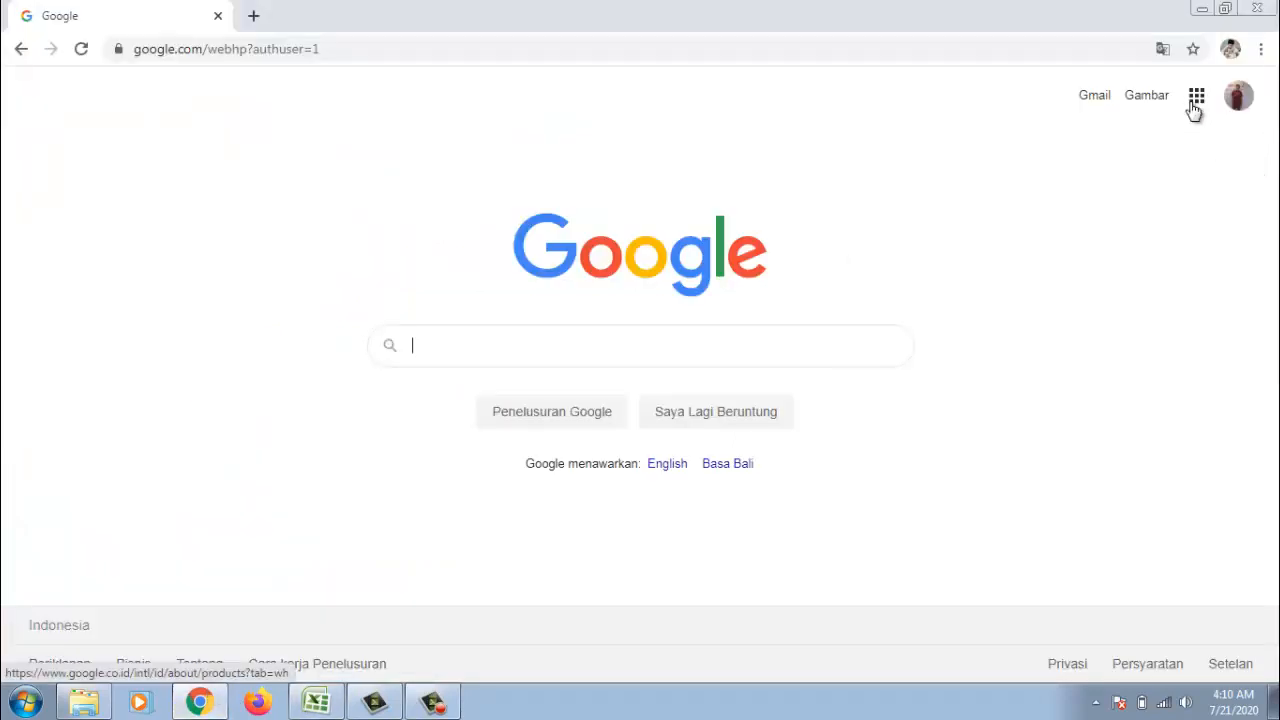
click(1196, 96)
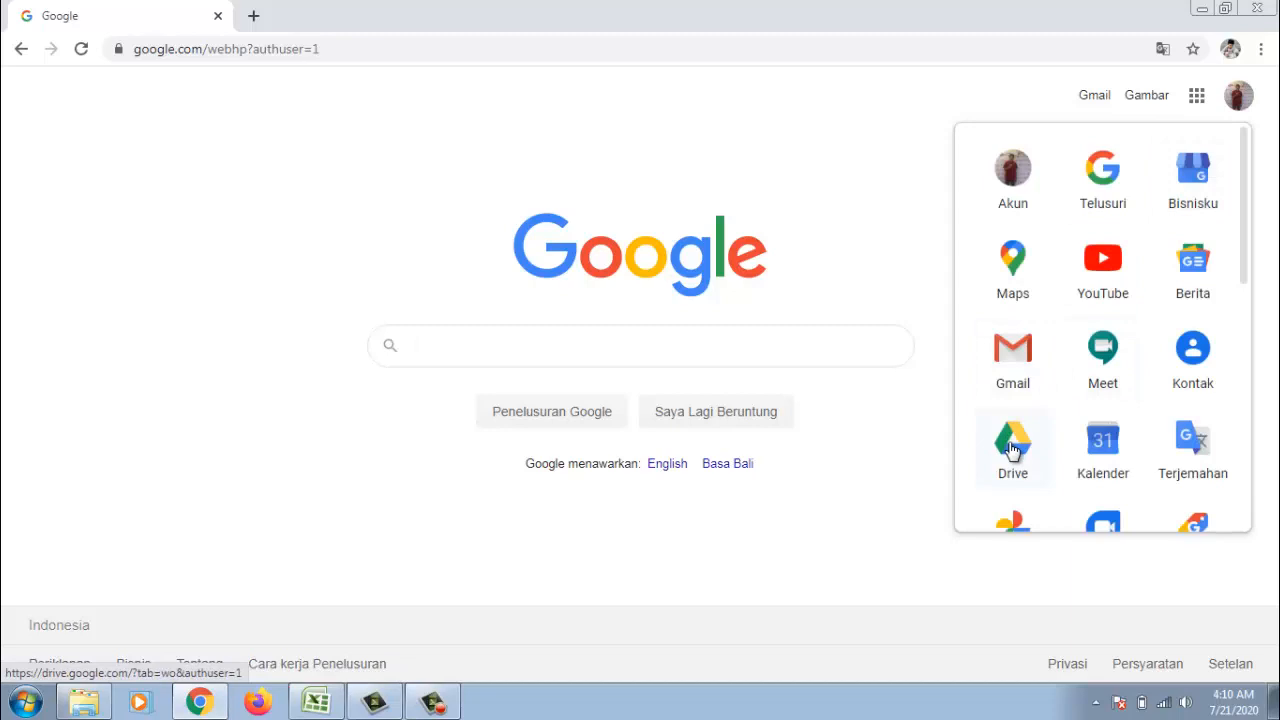
click(1012, 448)
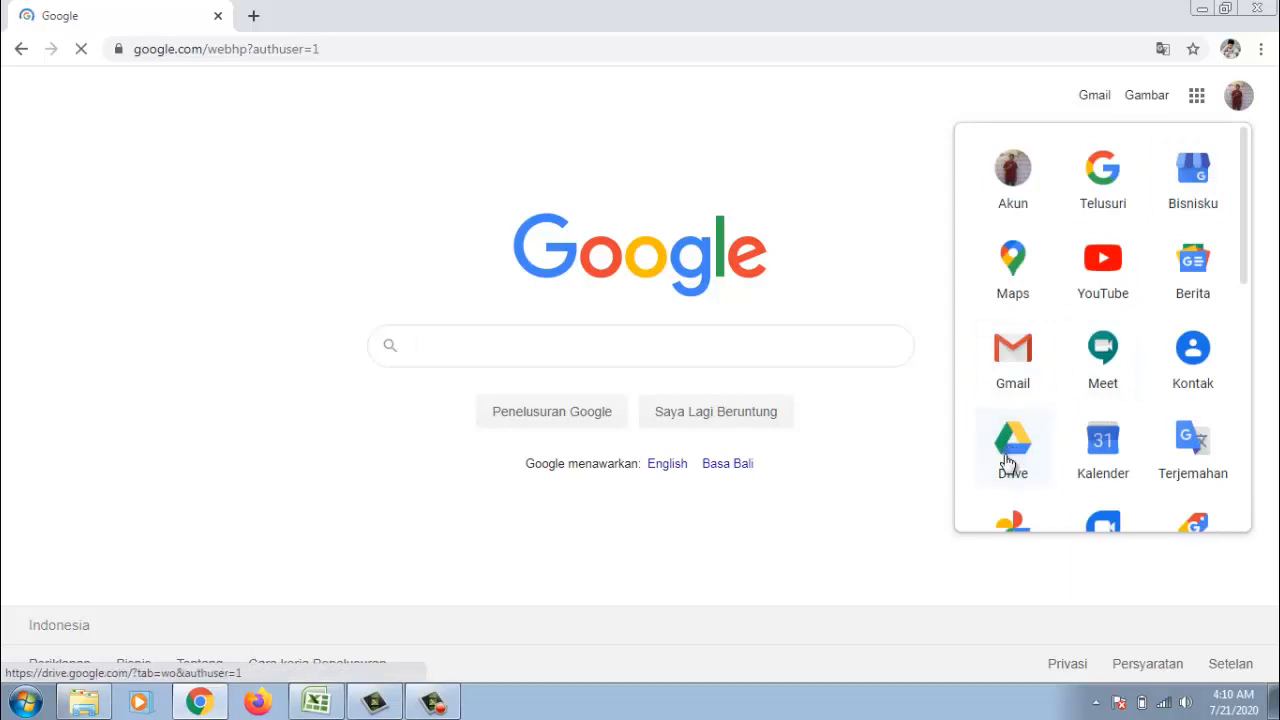
click(1012, 448)
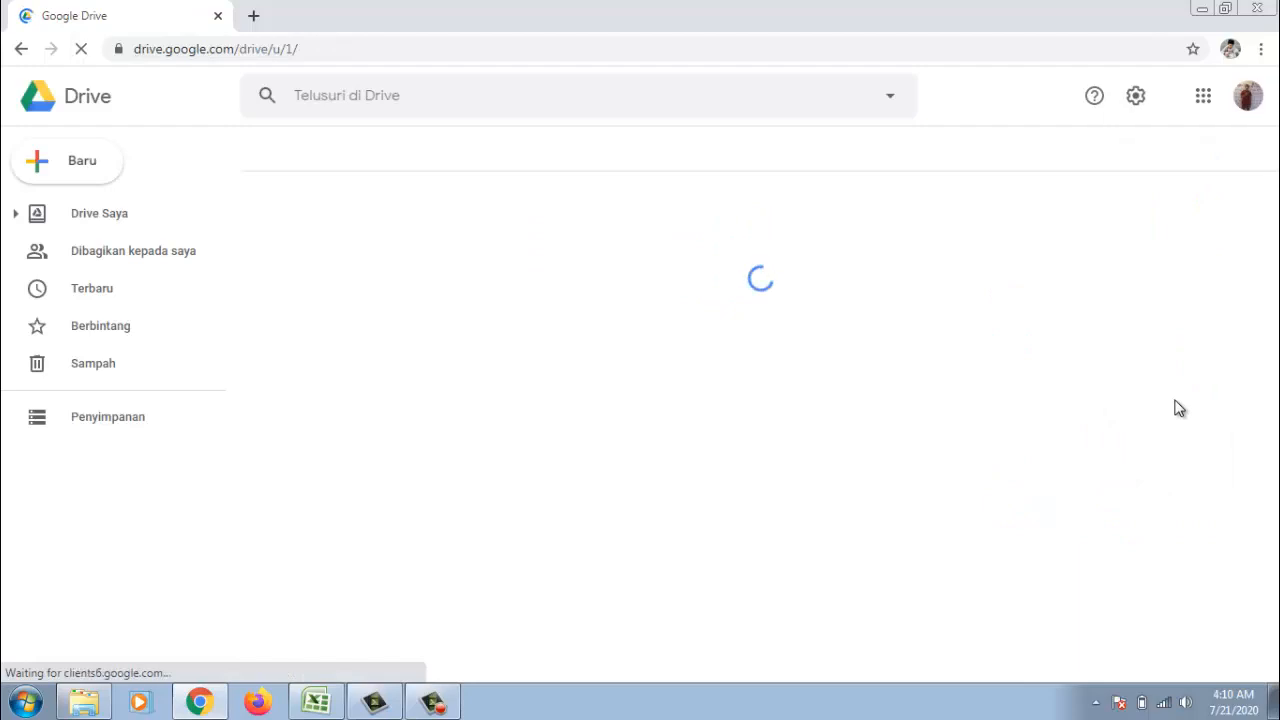
click(100, 212)
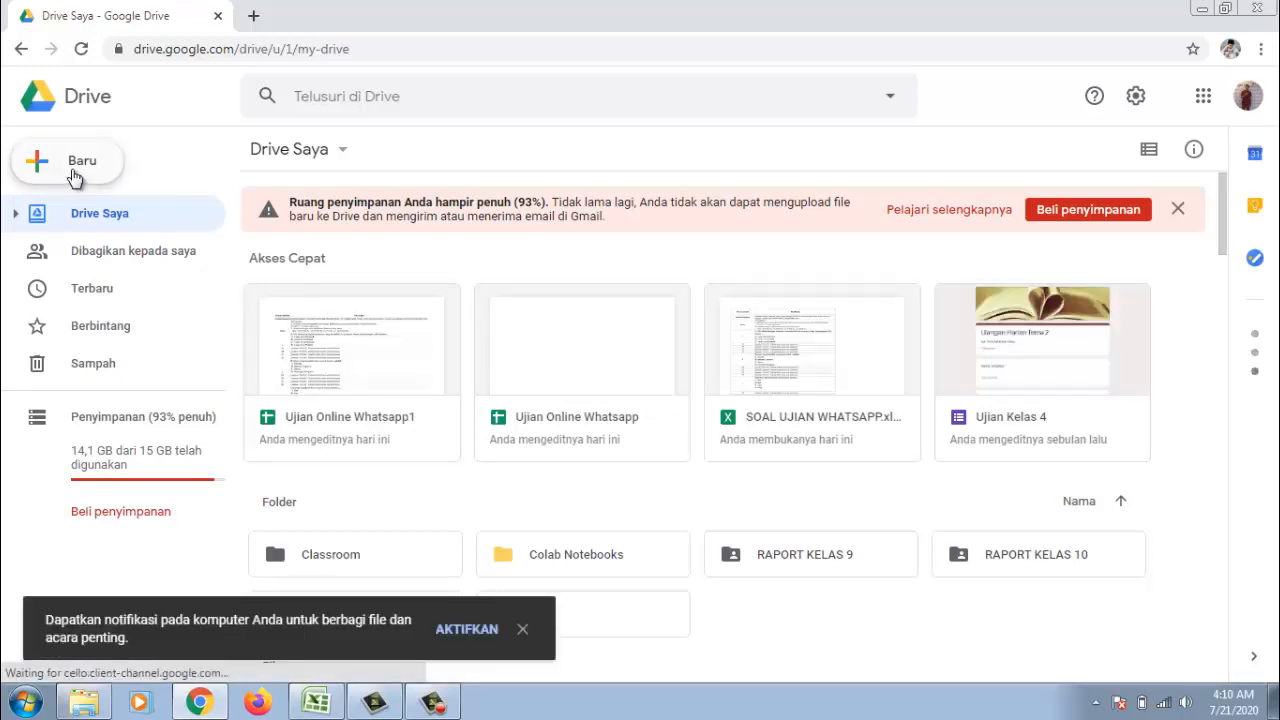
Upload the SOAL UJIAN WHATSAPP workbook from the computer to My Drive.
click(68, 160)
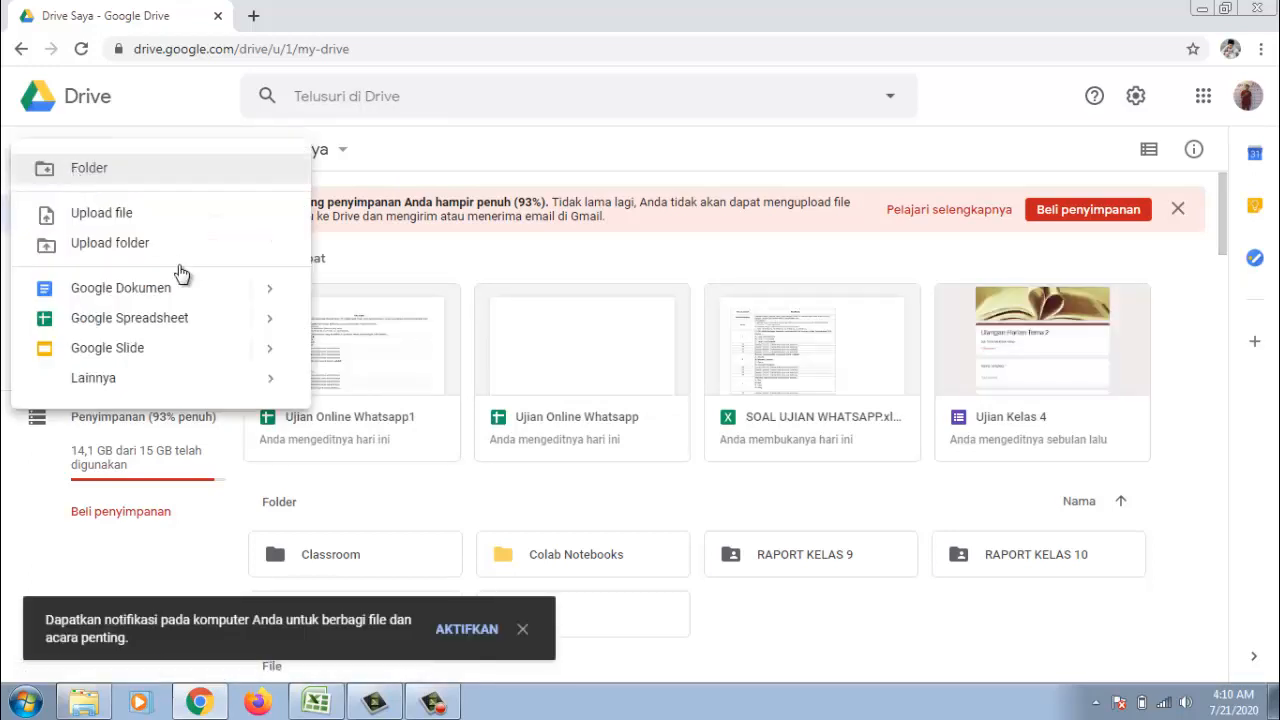
mouse_move(204, 318)
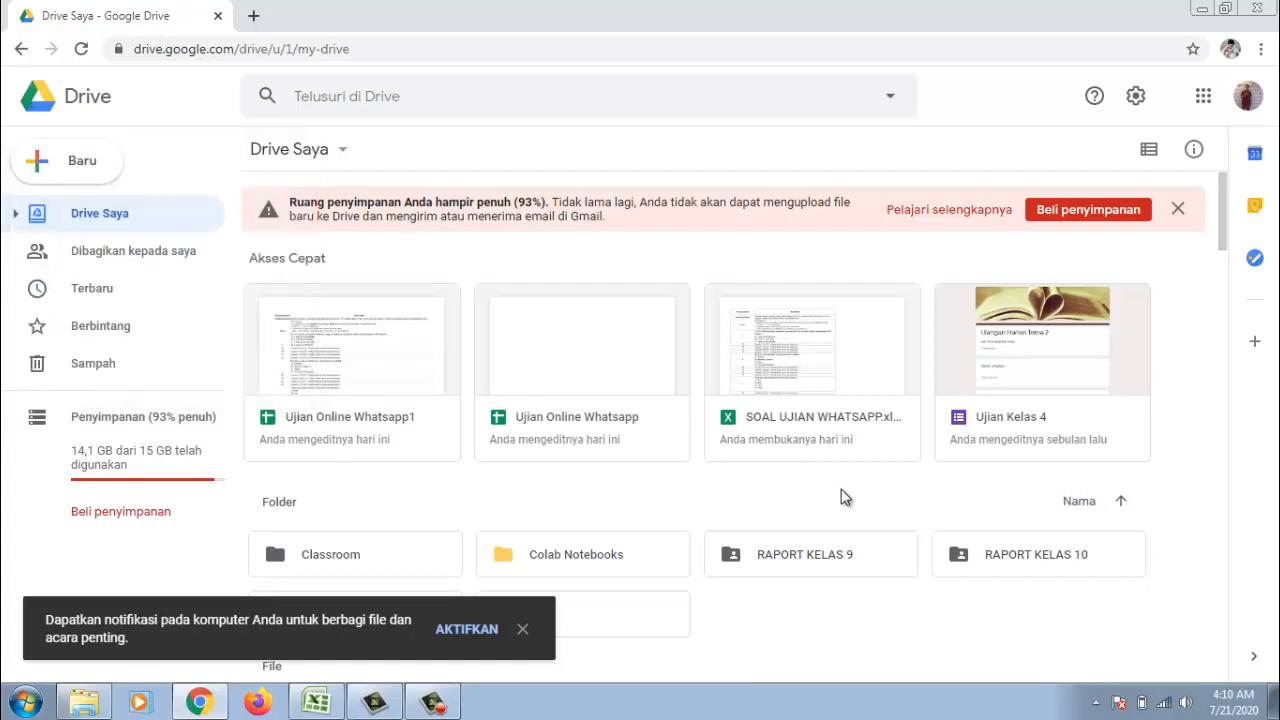
click(68, 160)
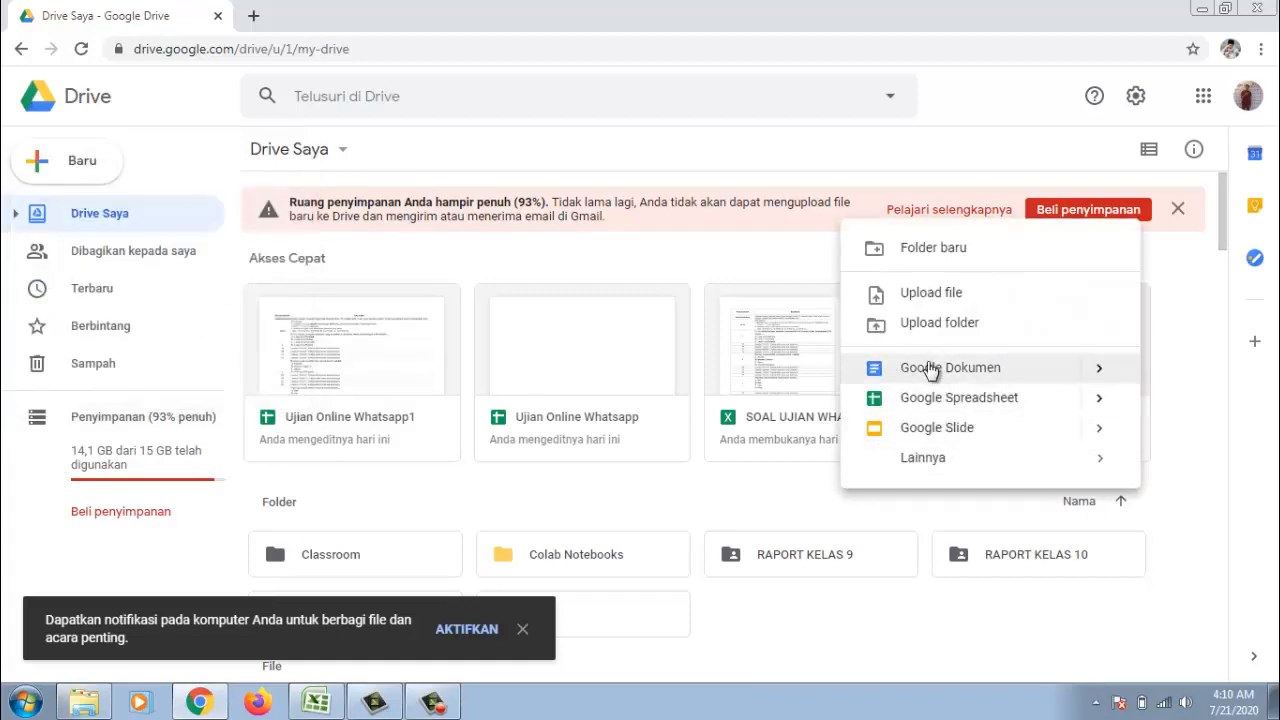
mouse_move(930, 292)
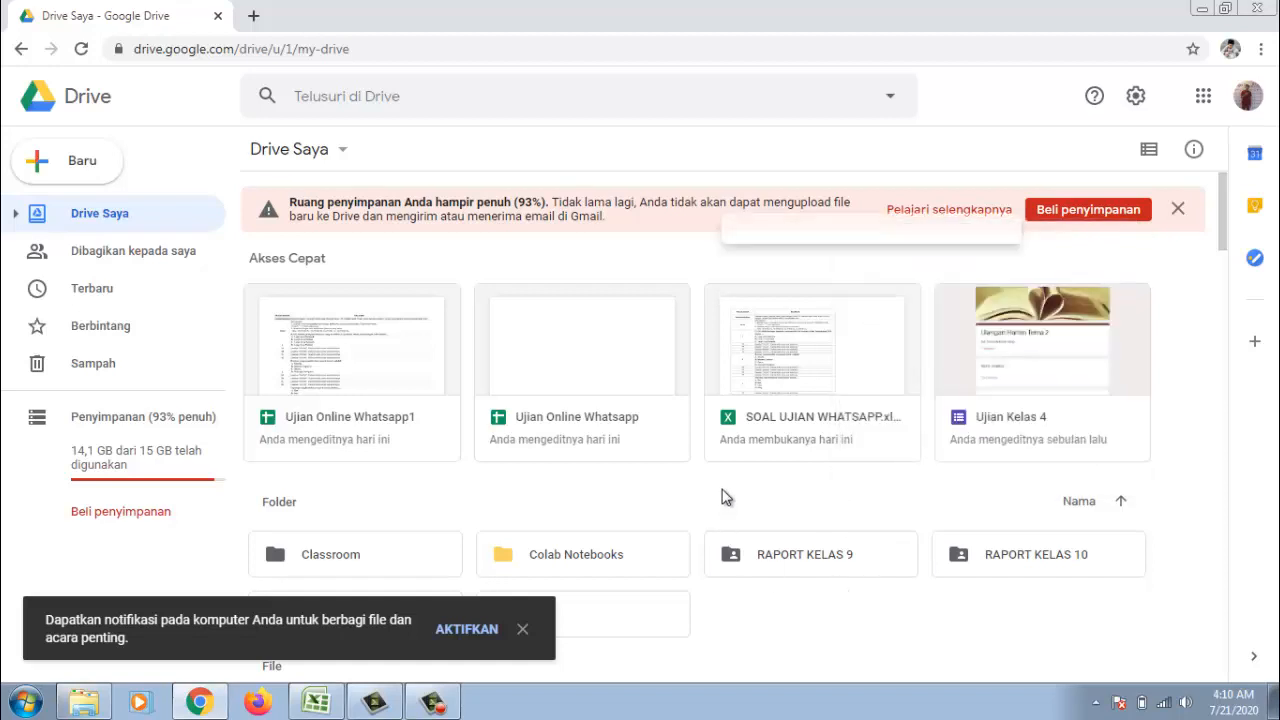
click(68, 160)
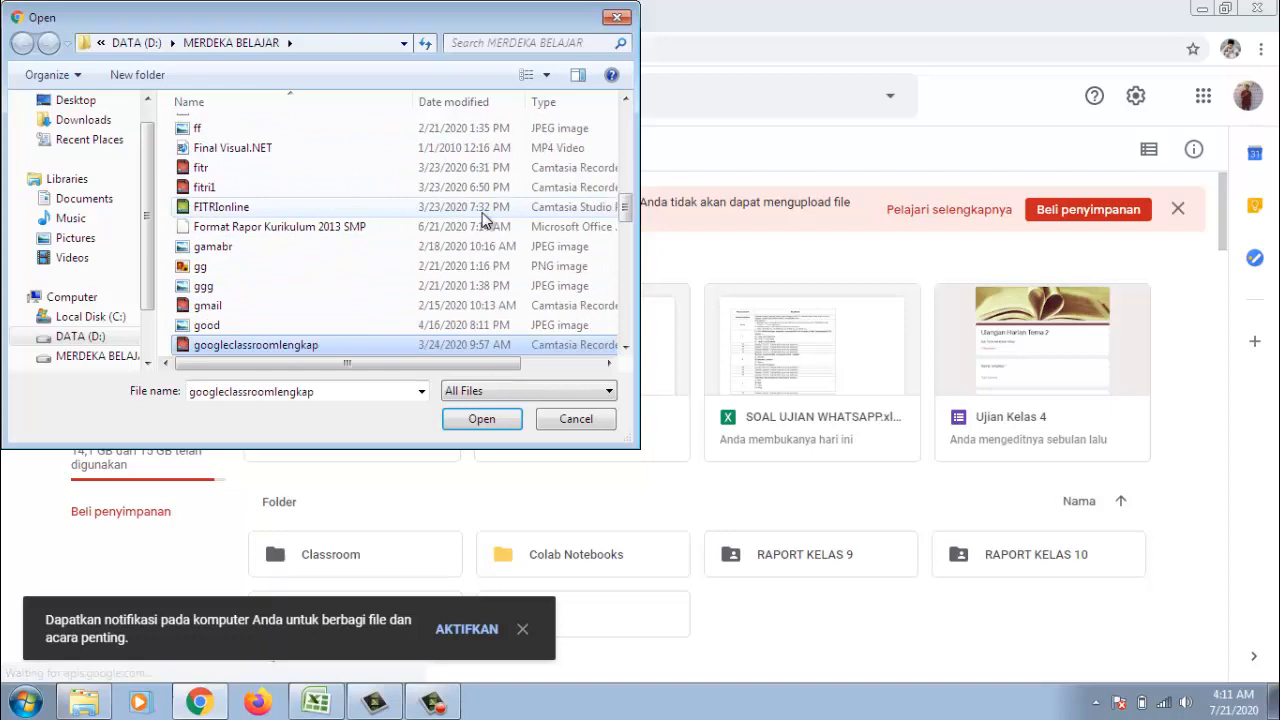
click(254, 344)
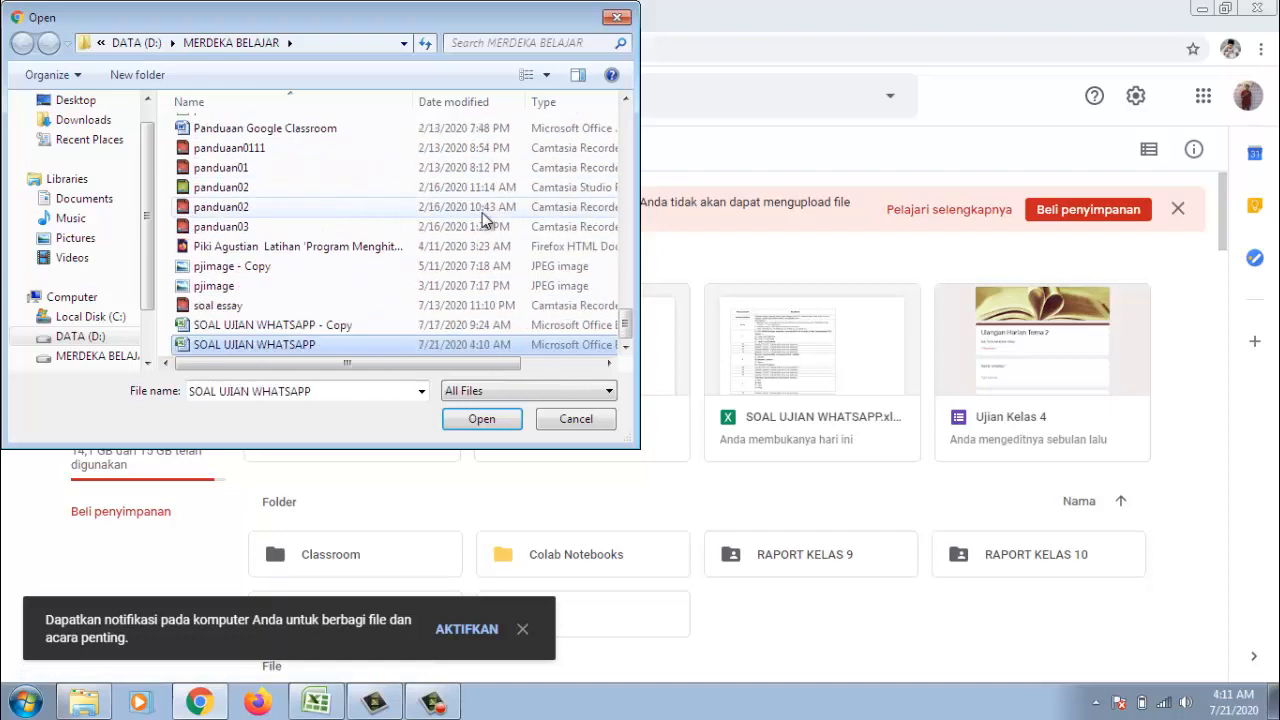
click(480, 418)
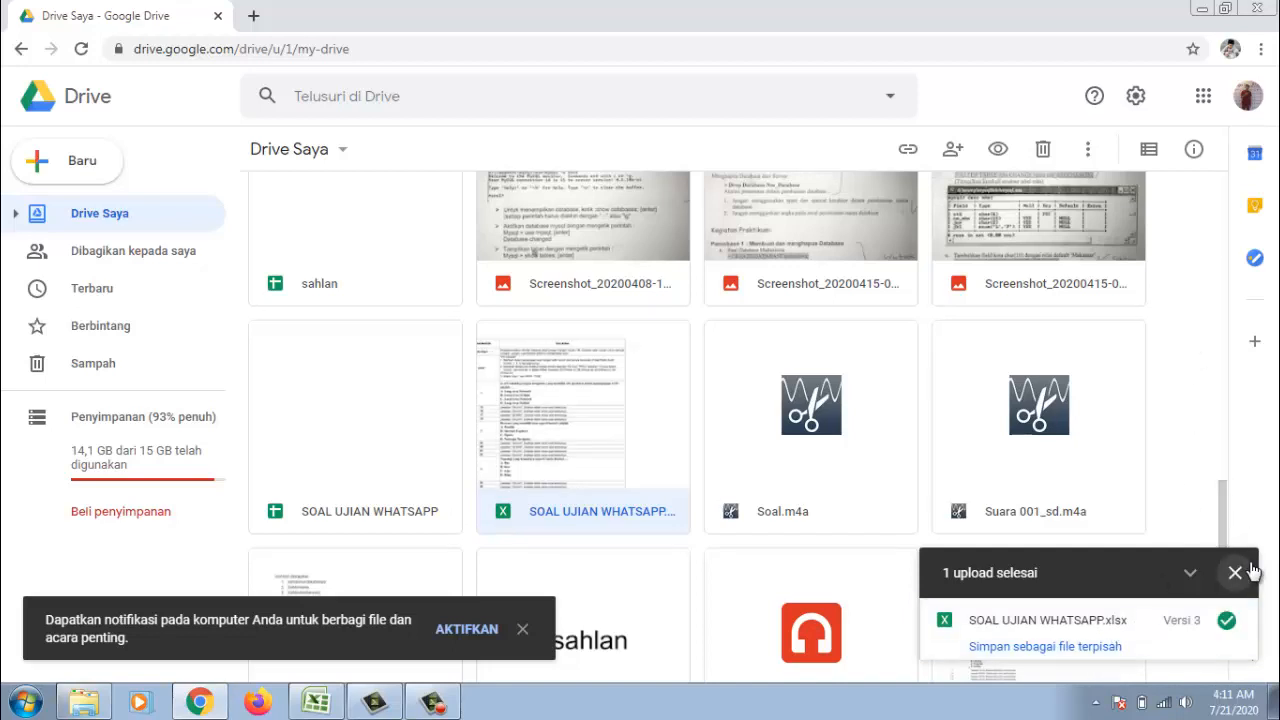
mouse_move(1236, 572)
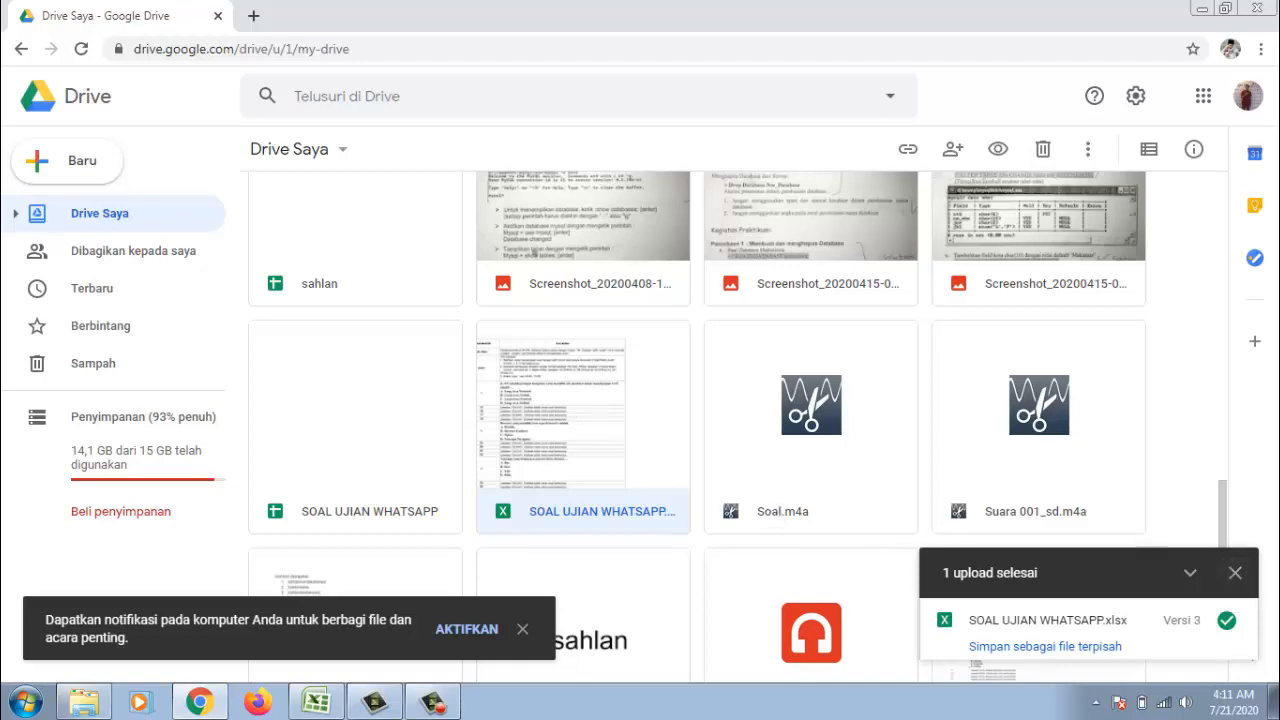
mouse_move(604, 392)
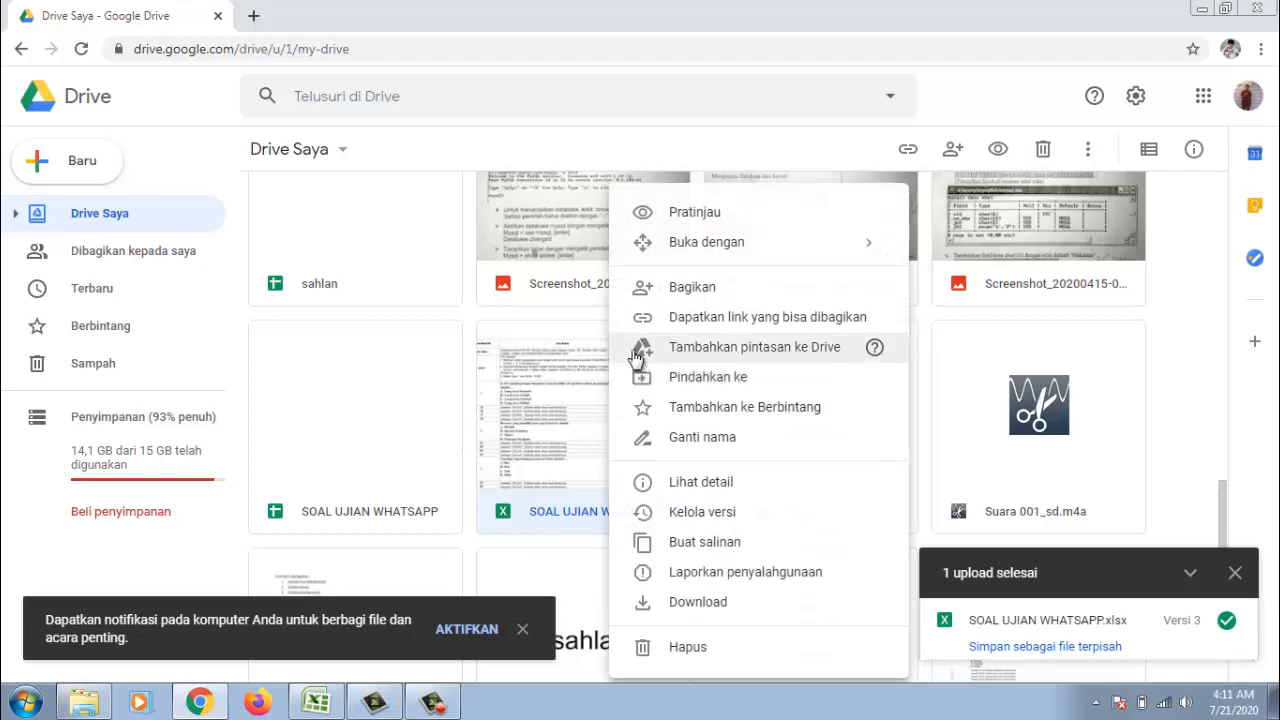
mouse_move(804, 376)
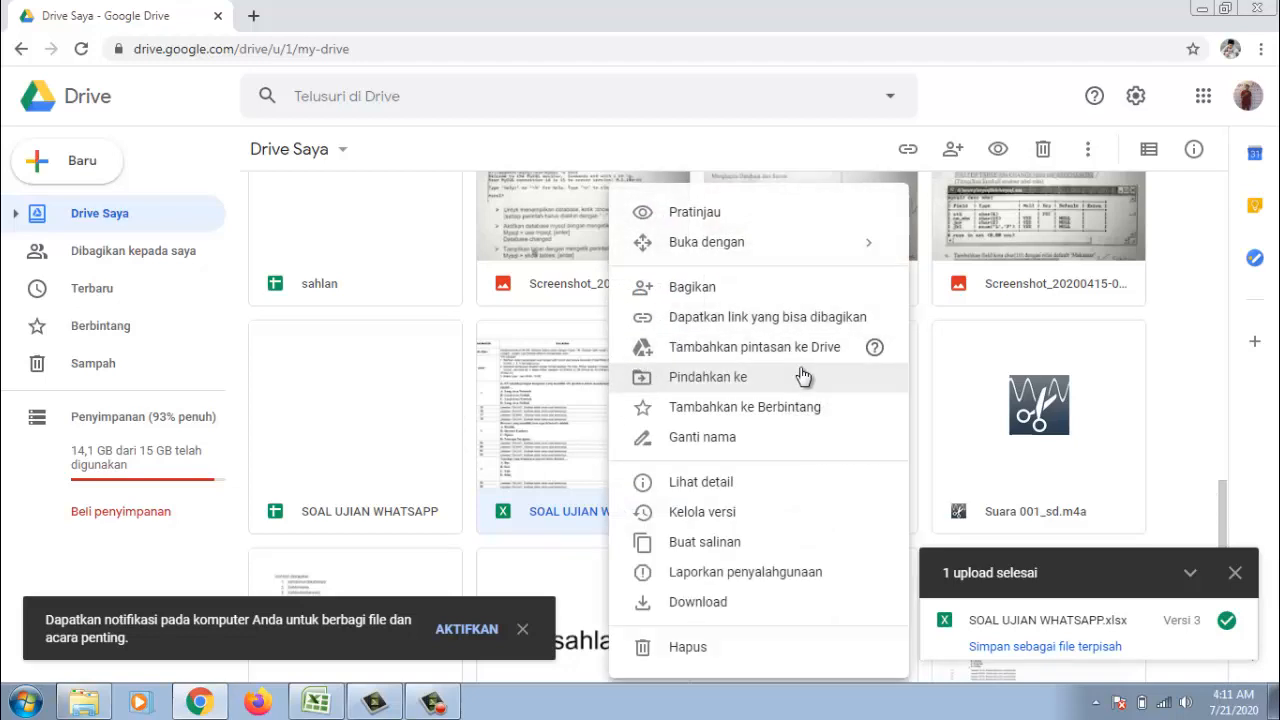
mouse_move(804, 288)
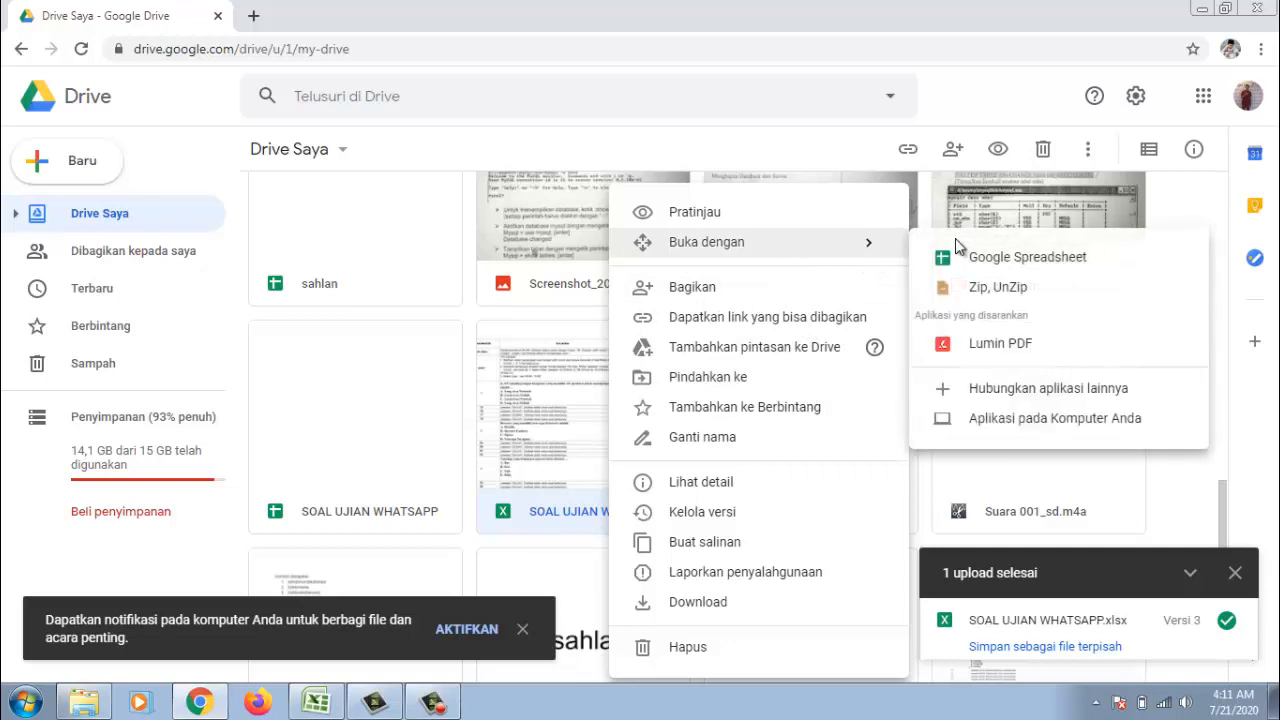
Open SOAL UJIAN WHATSAPP.xlsx with Google Sheets.
click(1028, 256)
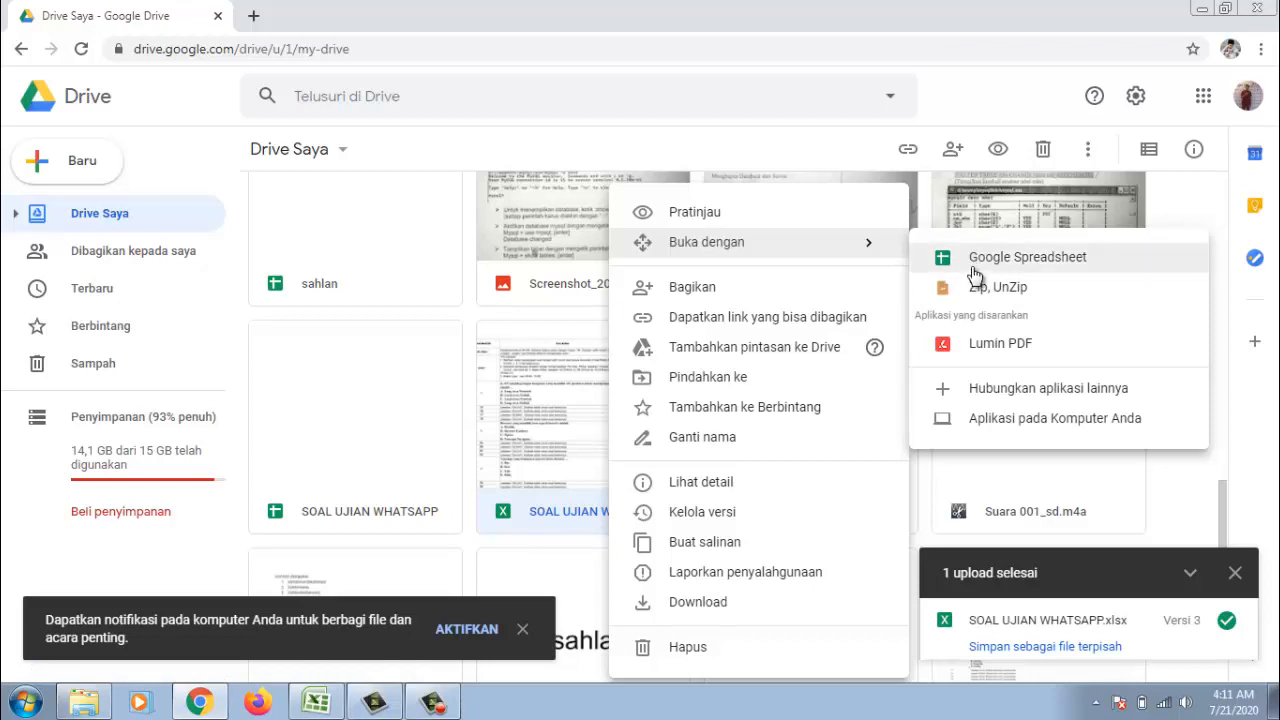
click(1026, 256)
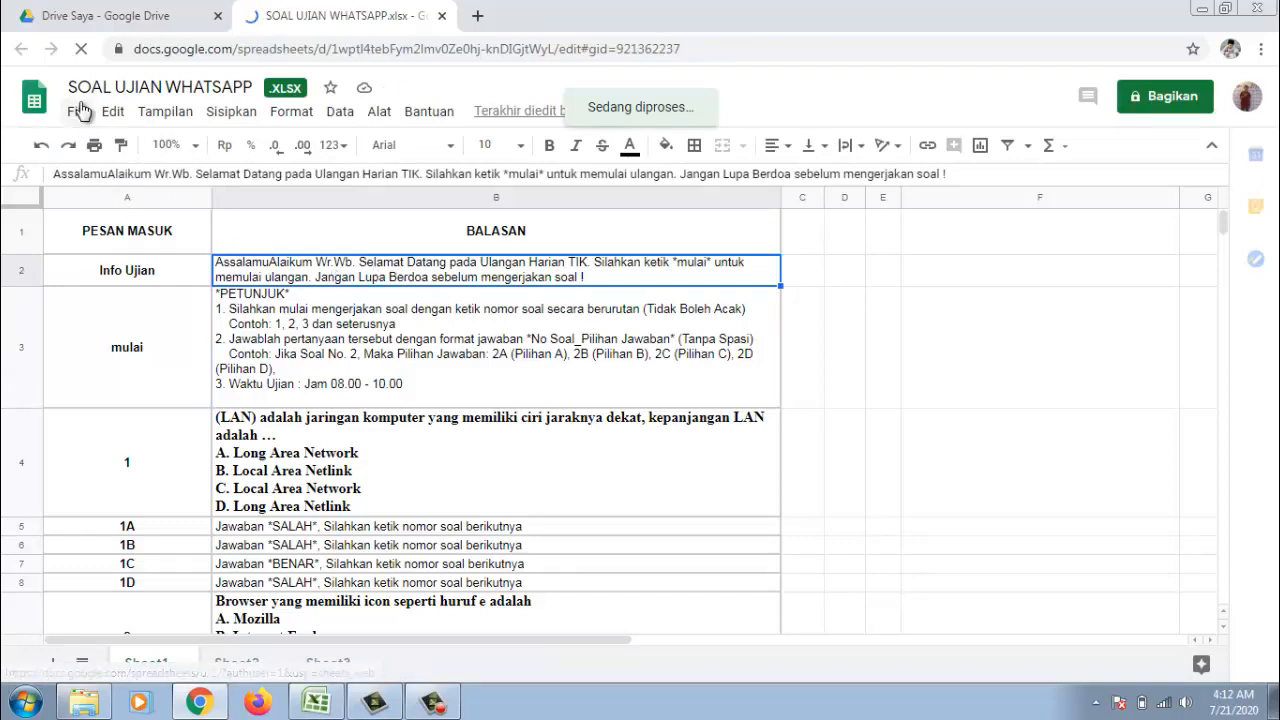
click(78, 112)
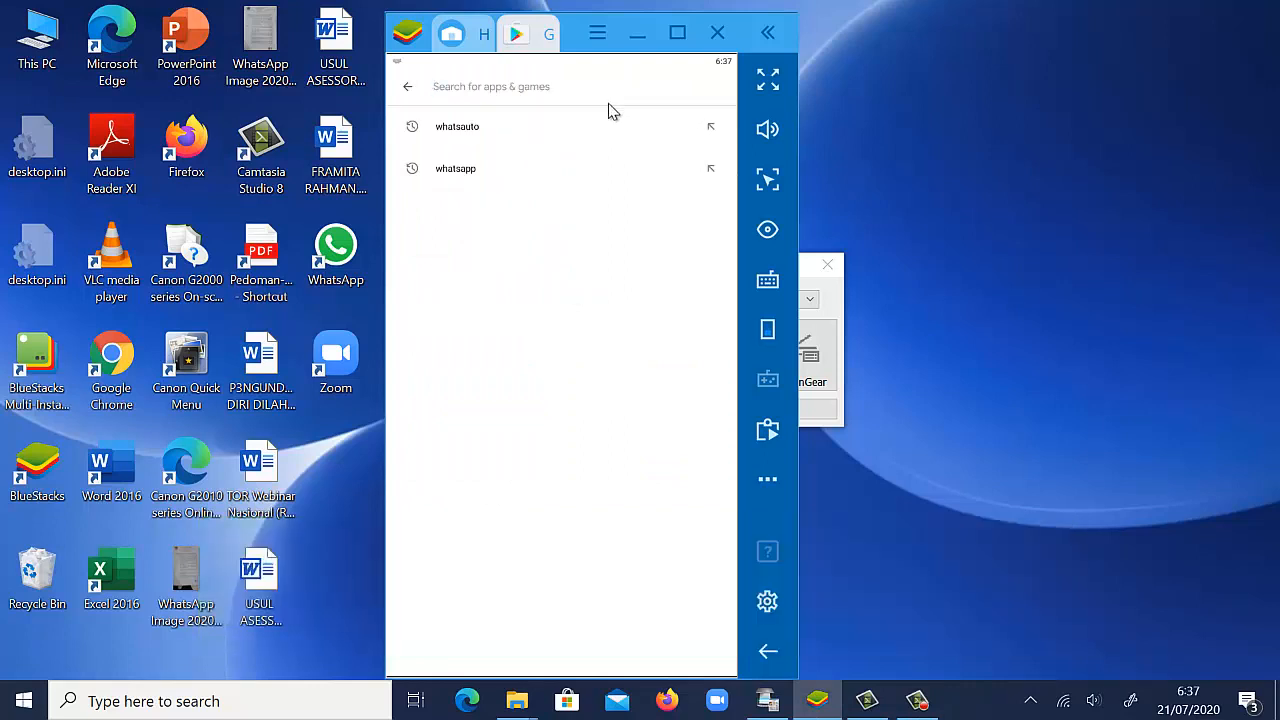
Search the Play Store for 'wha', pick whatsauto and install WhatsAuto - Reply App.
text(wha)
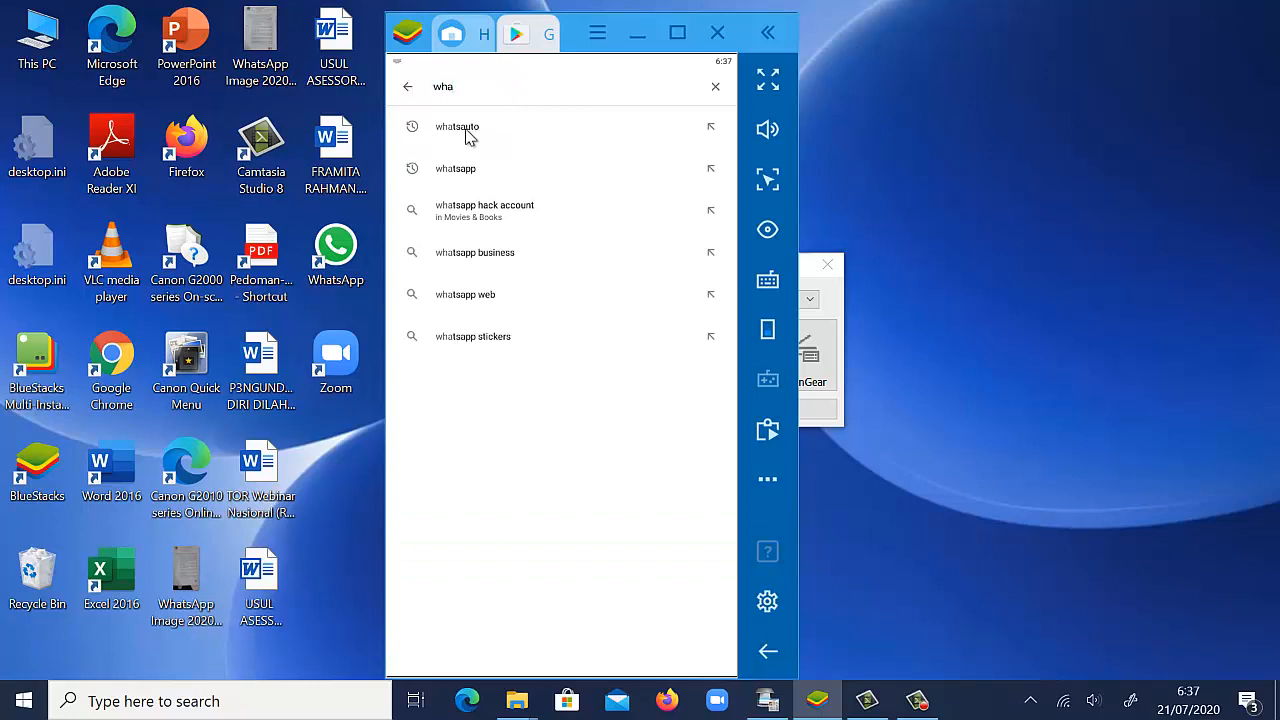
click(456, 126)
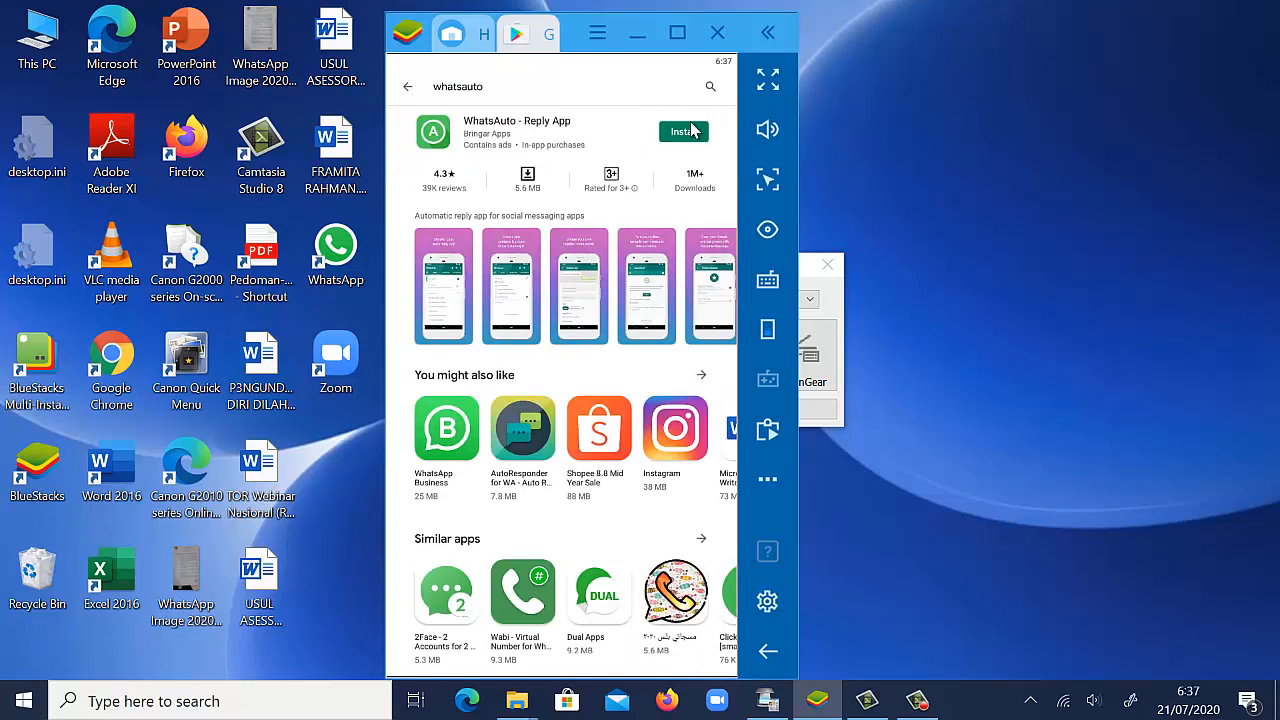
click(684, 132)
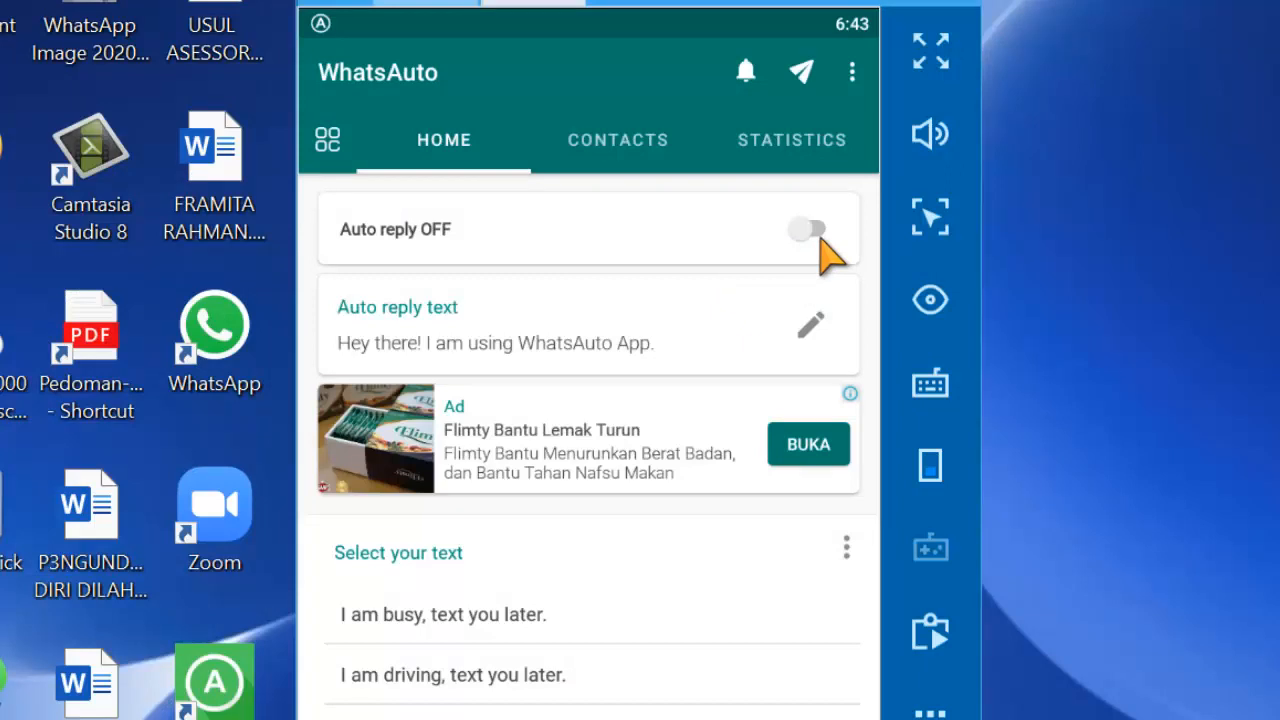
Switch Auto reply on with Custom Reply only and save the reply text settings.
click(812, 228)
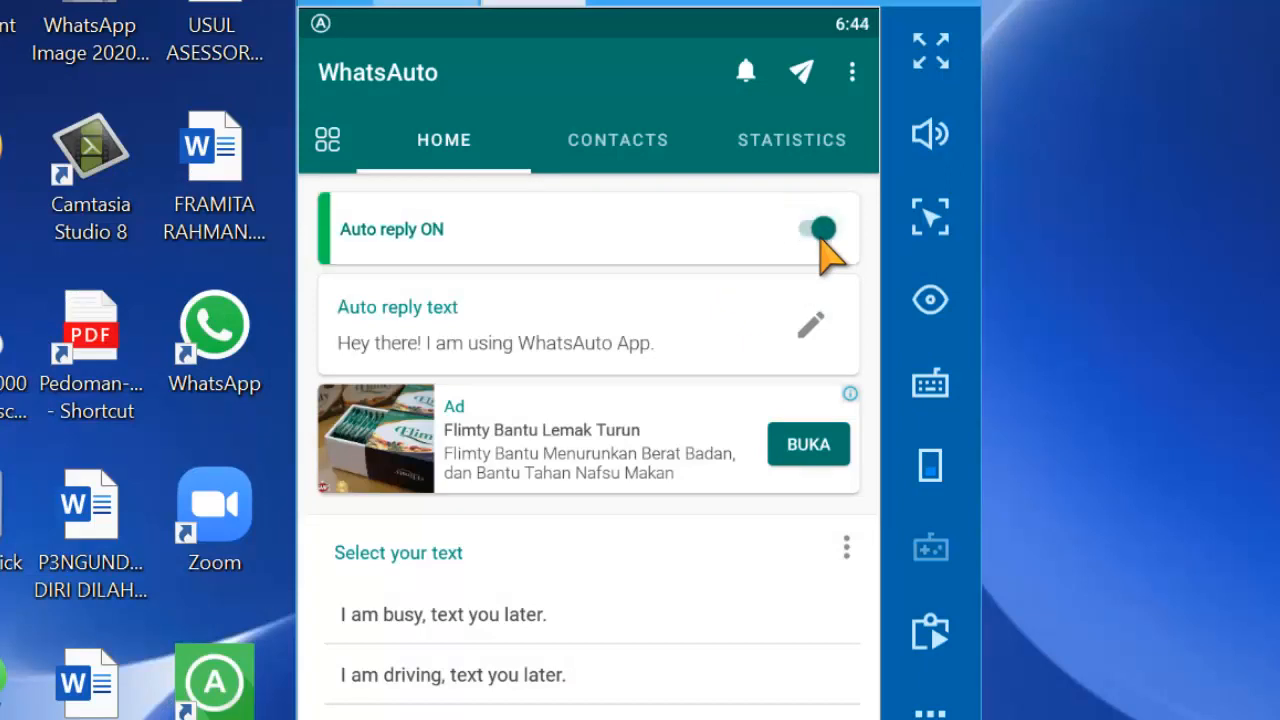
mouse_move(816, 330)
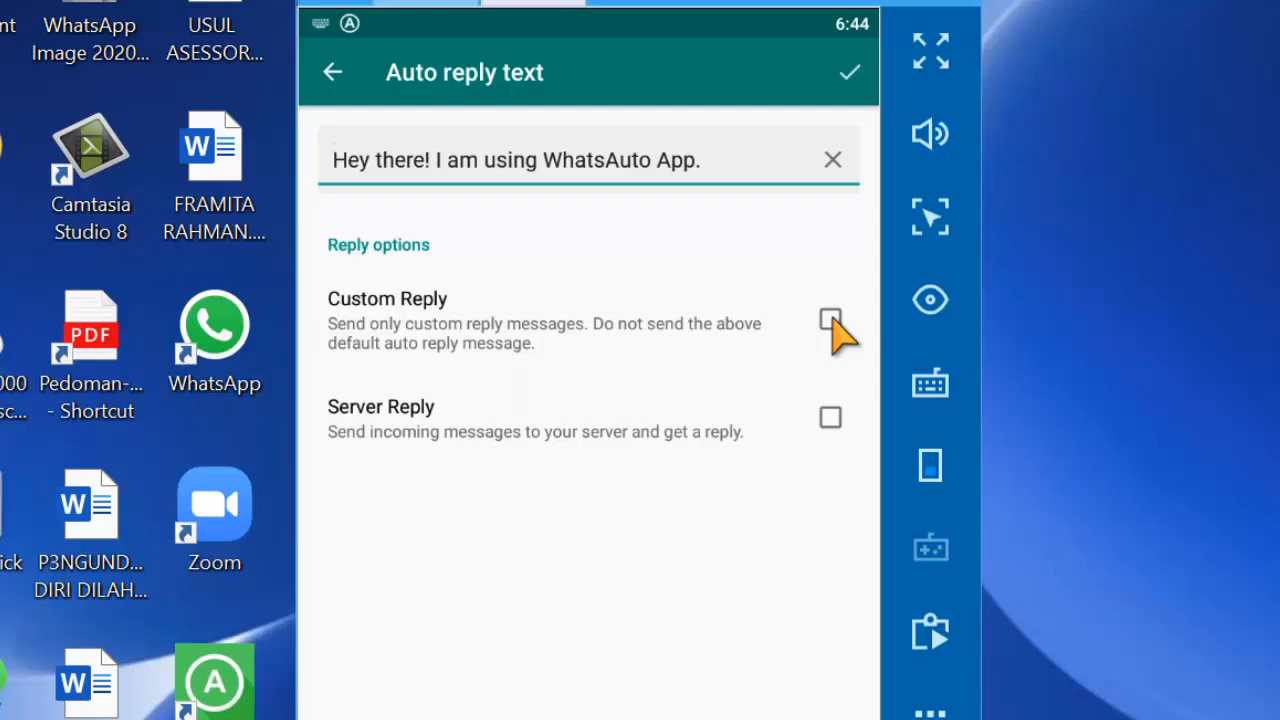
mouse_move(764, 232)
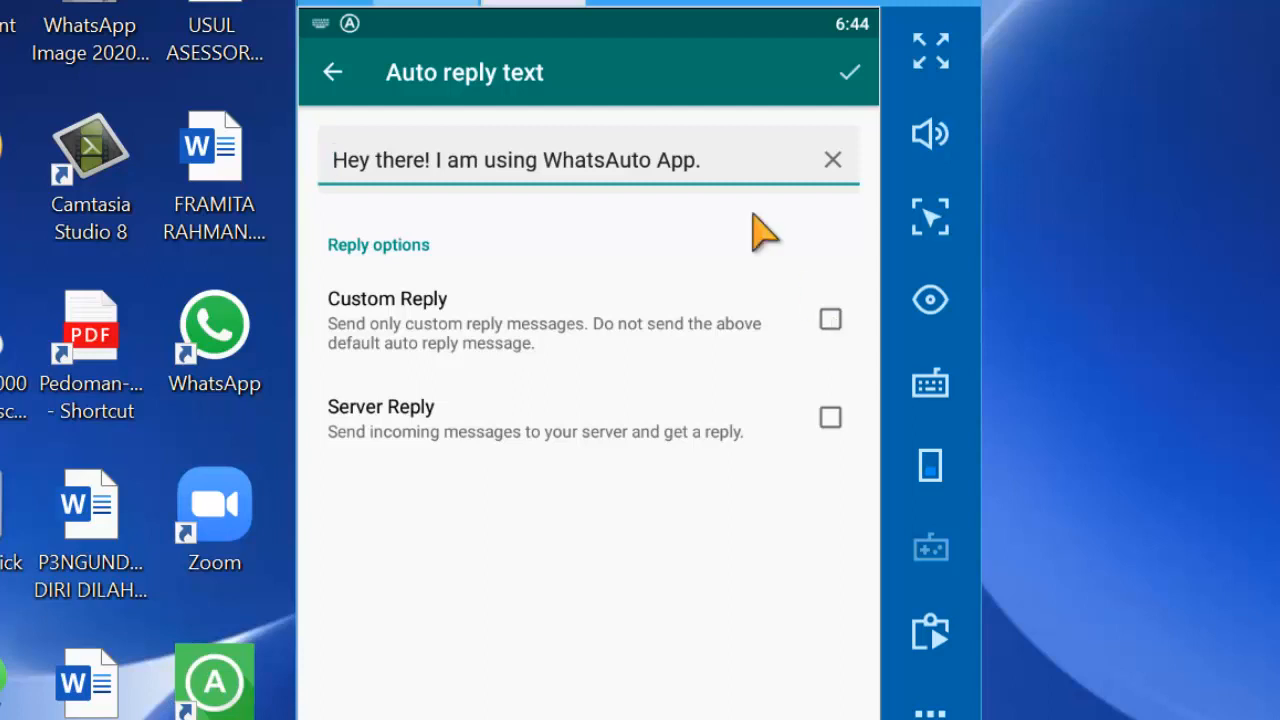
mouse_move(840, 340)
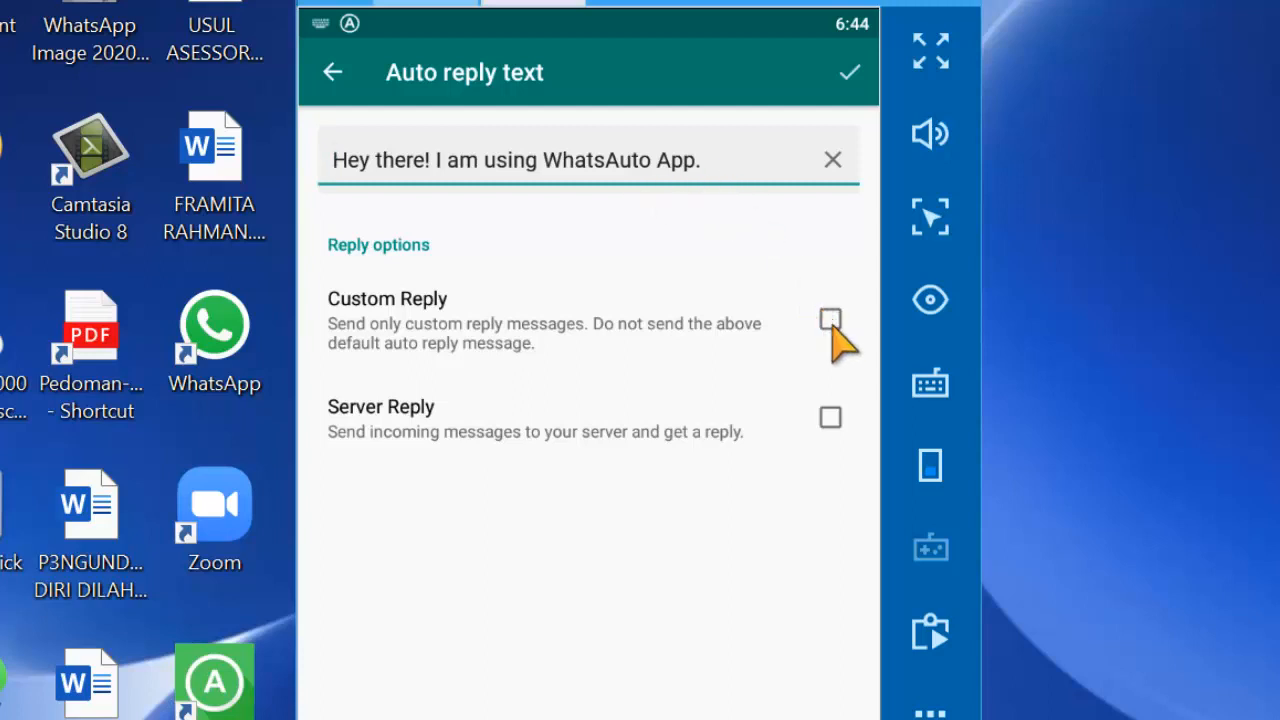
click(830, 320)
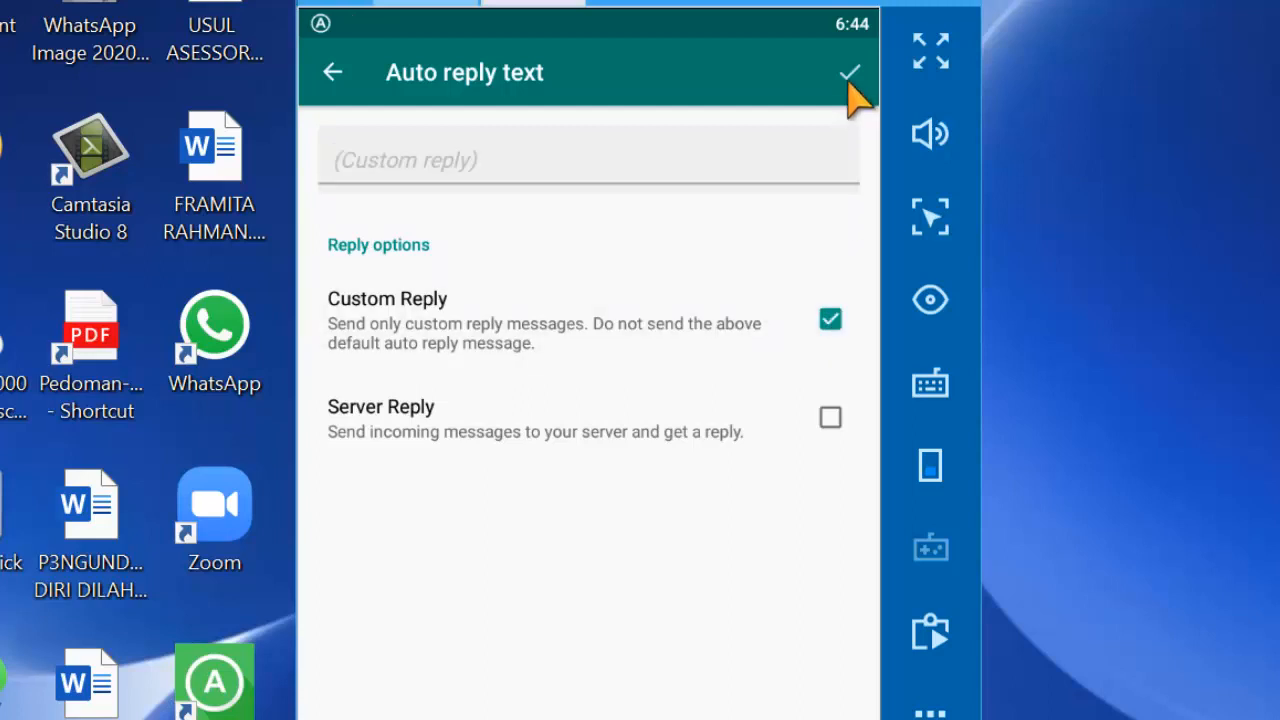
click(848, 74)
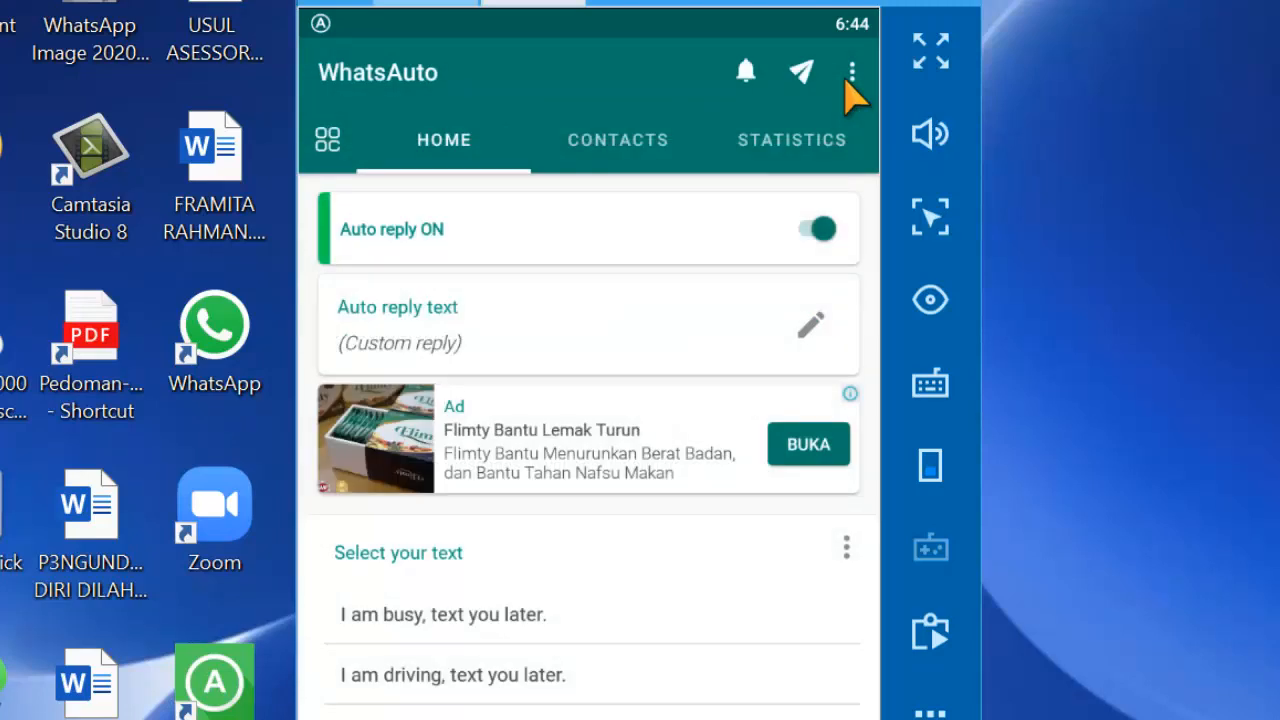
mouse_move(596, 114)
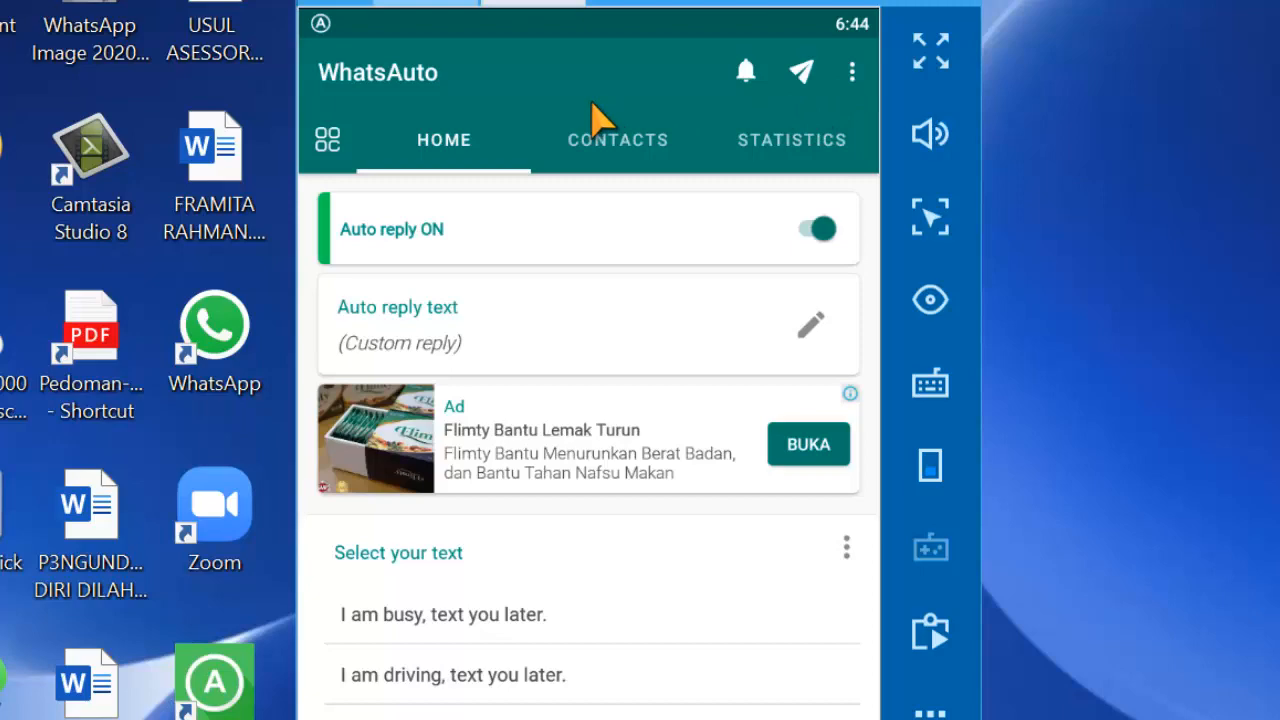
mouse_move(348, 180)
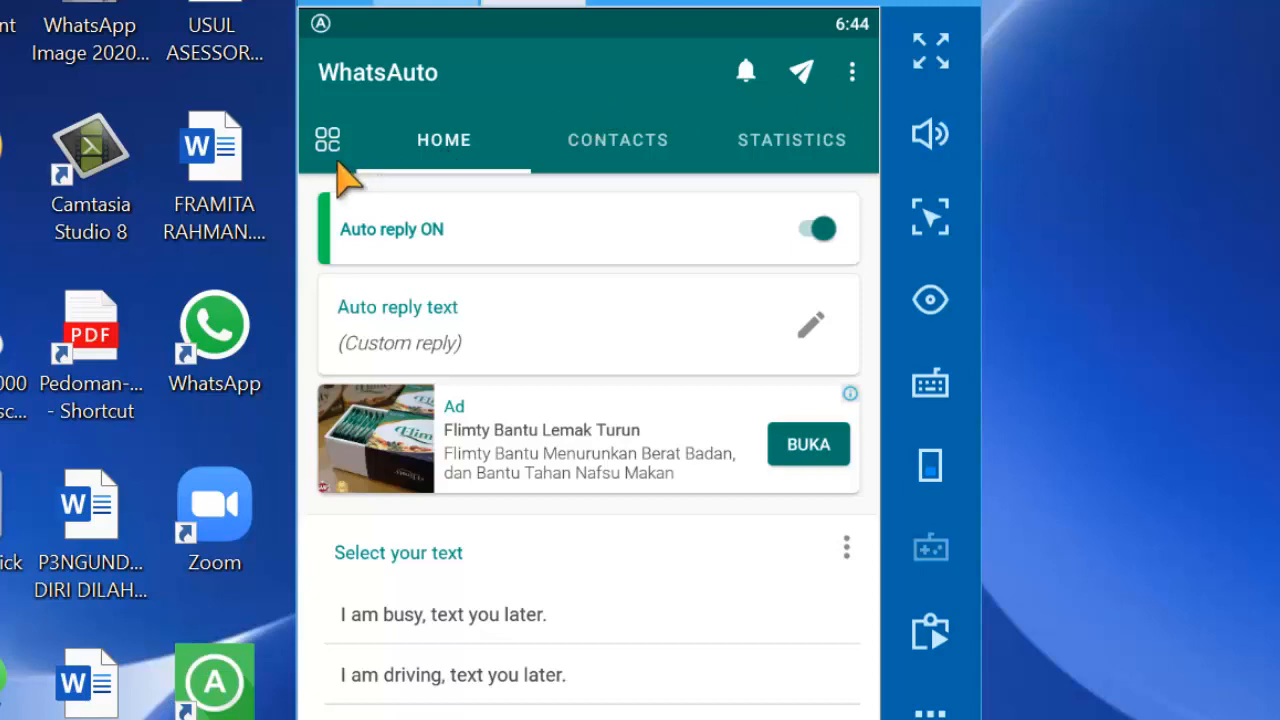
Enable the Spreadsheet feature and start a sync with the Google account.
click(328, 140)
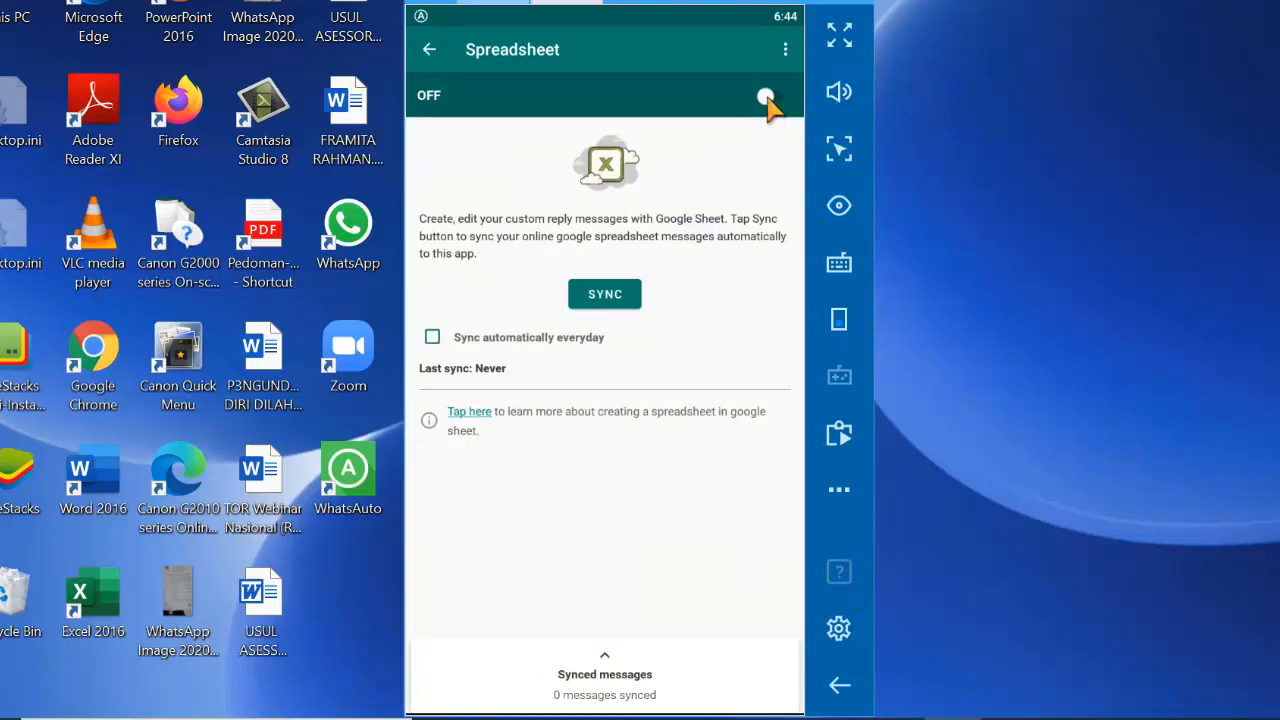
click(776, 96)
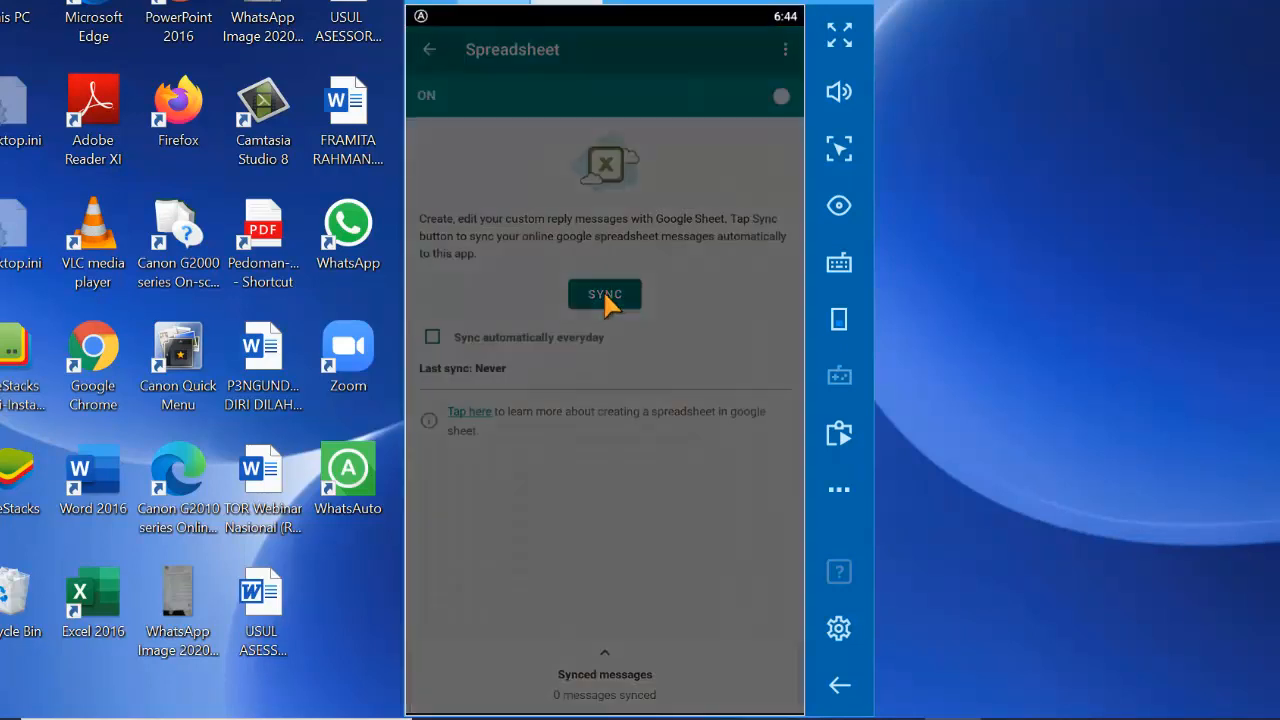
click(604, 294)
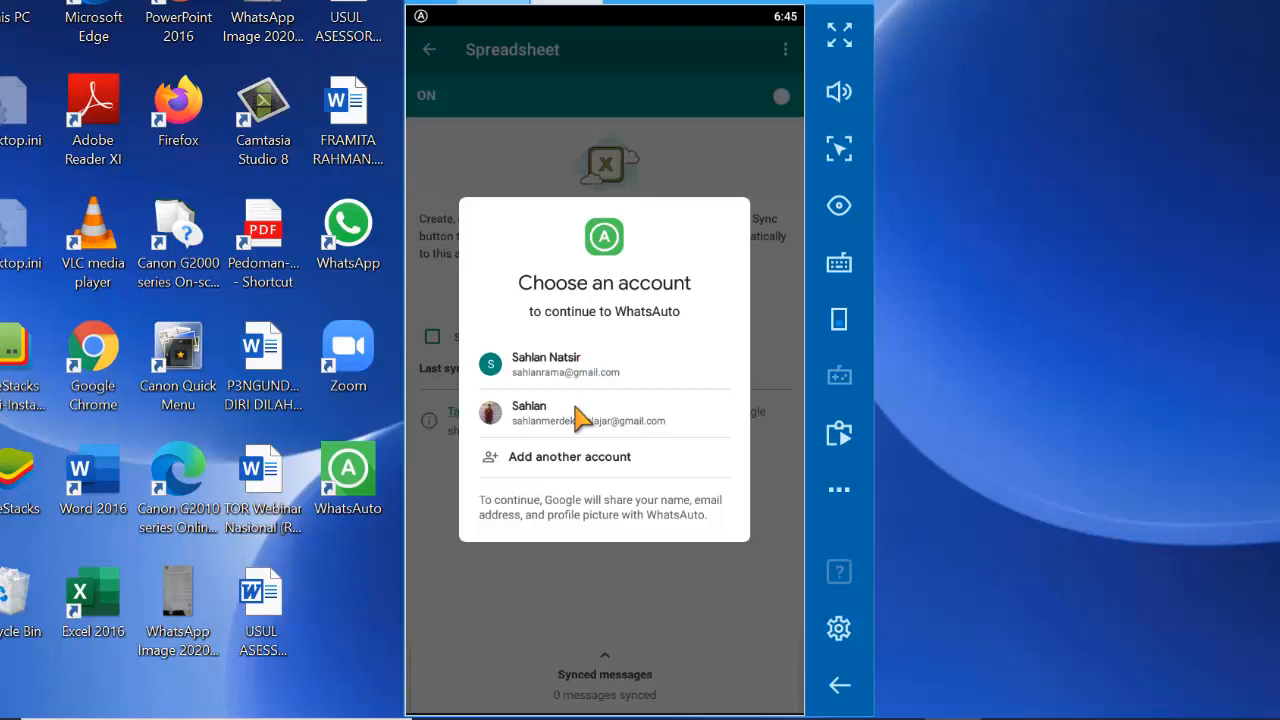
click(604, 412)
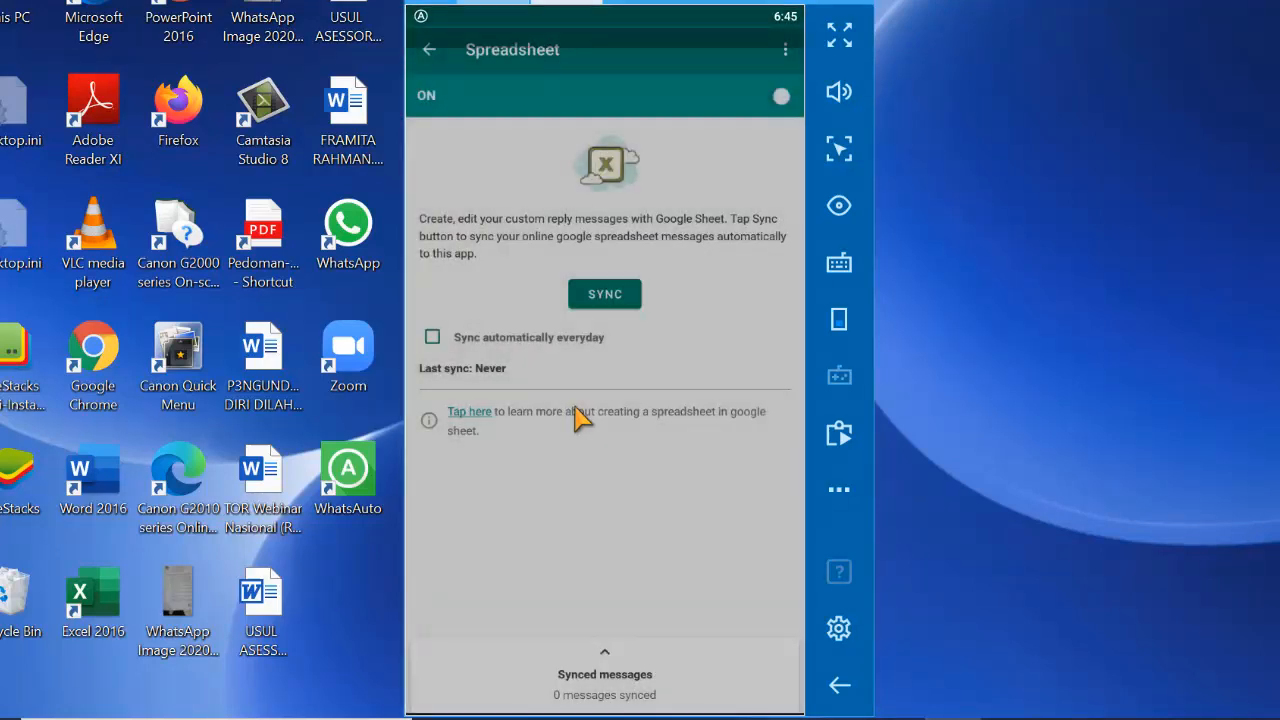
Link the sync to the SOAL UJIAN WHATSAPP spreadsheet, loading 35 messages.
click(604, 292)
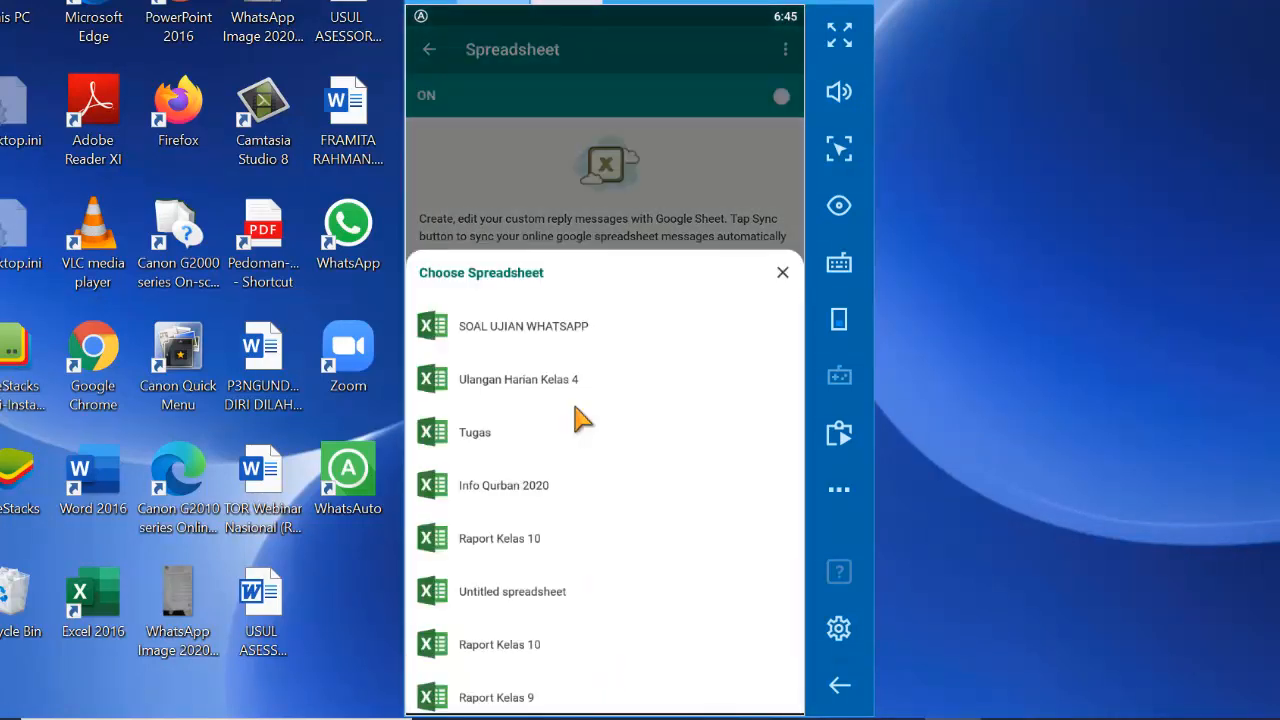
mouse_move(556, 340)
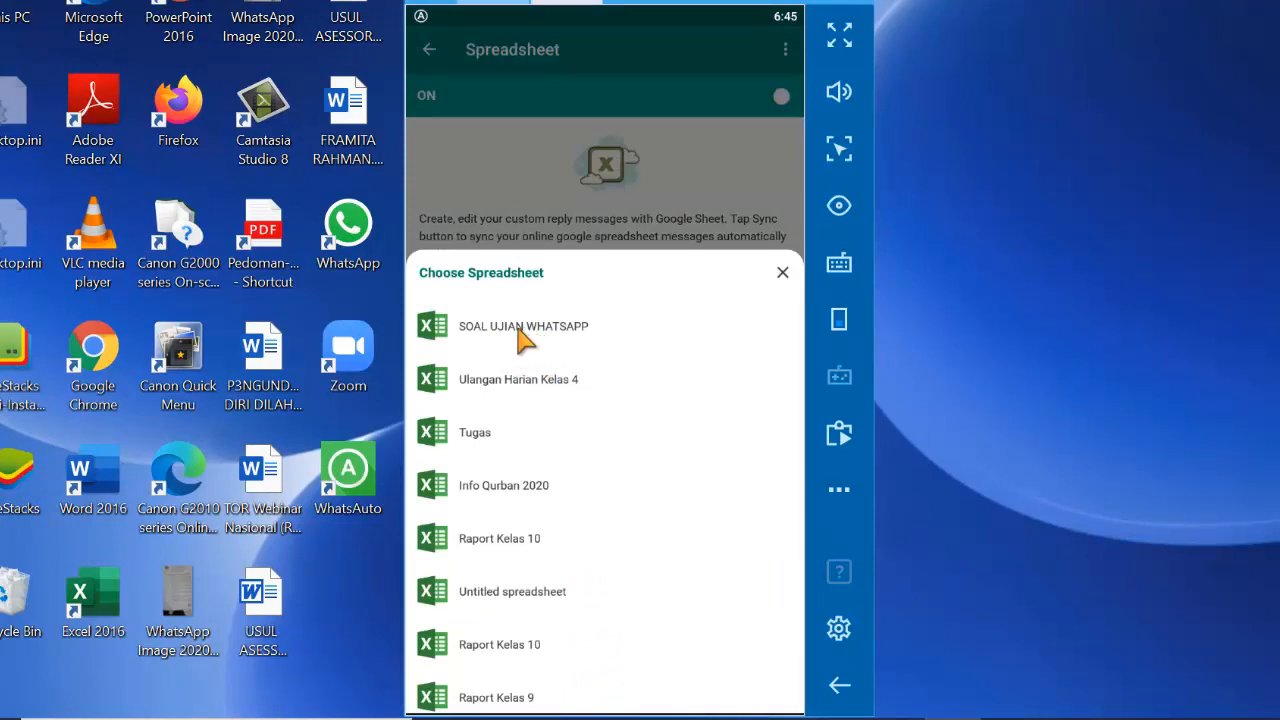
click(524, 326)
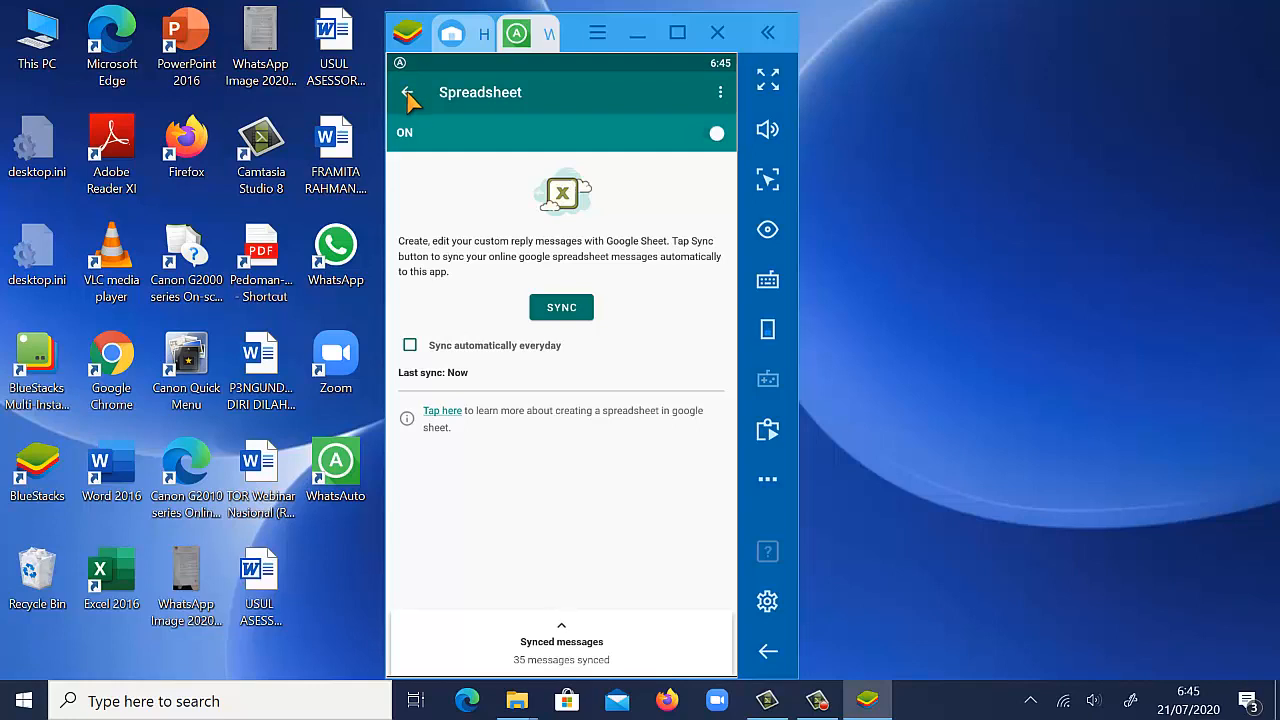
In the CONTACTS tab, try 'My contact list' then set Auto reply to Everyone.
click(408, 92)
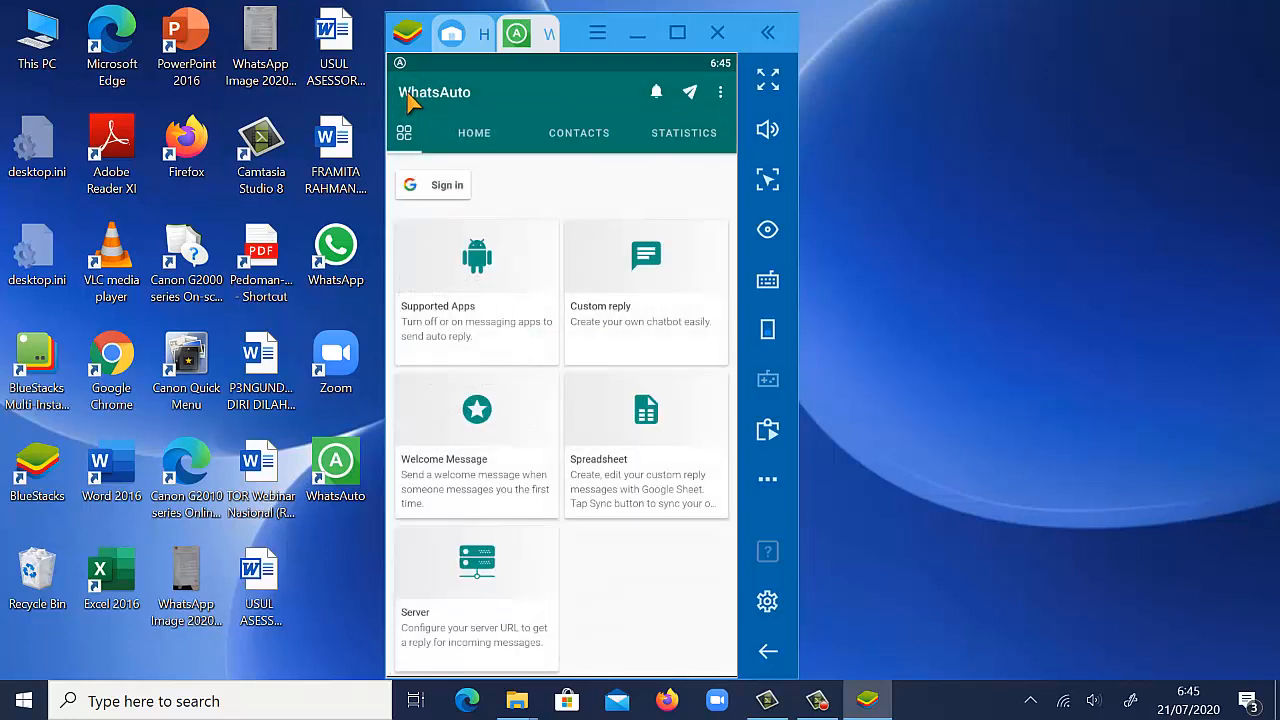
mouse_move(552, 114)
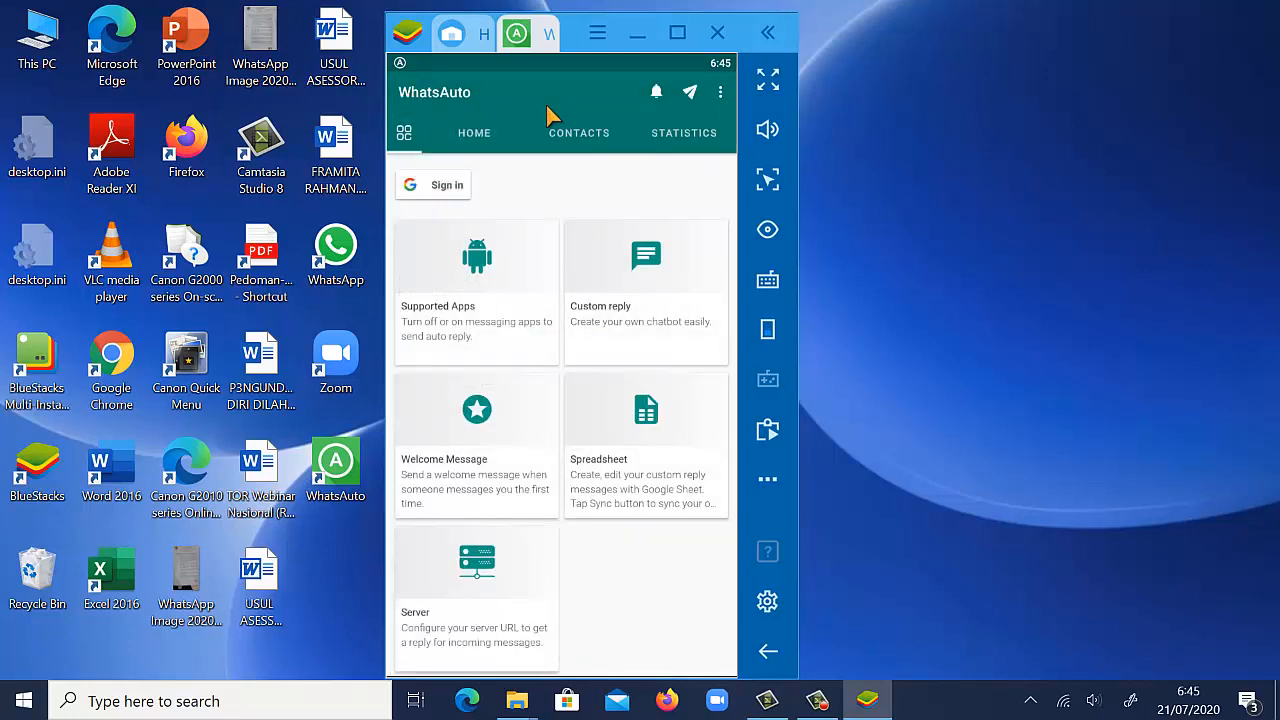
click(578, 132)
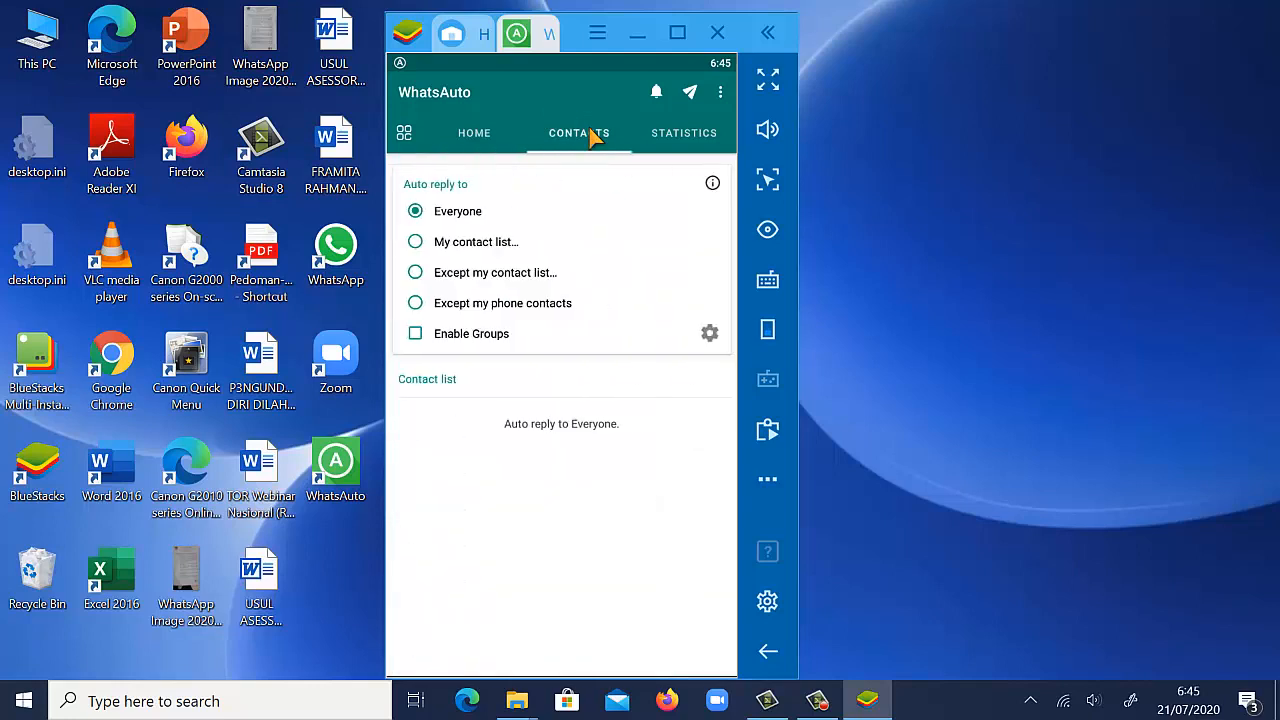
mouse_move(470, 258)
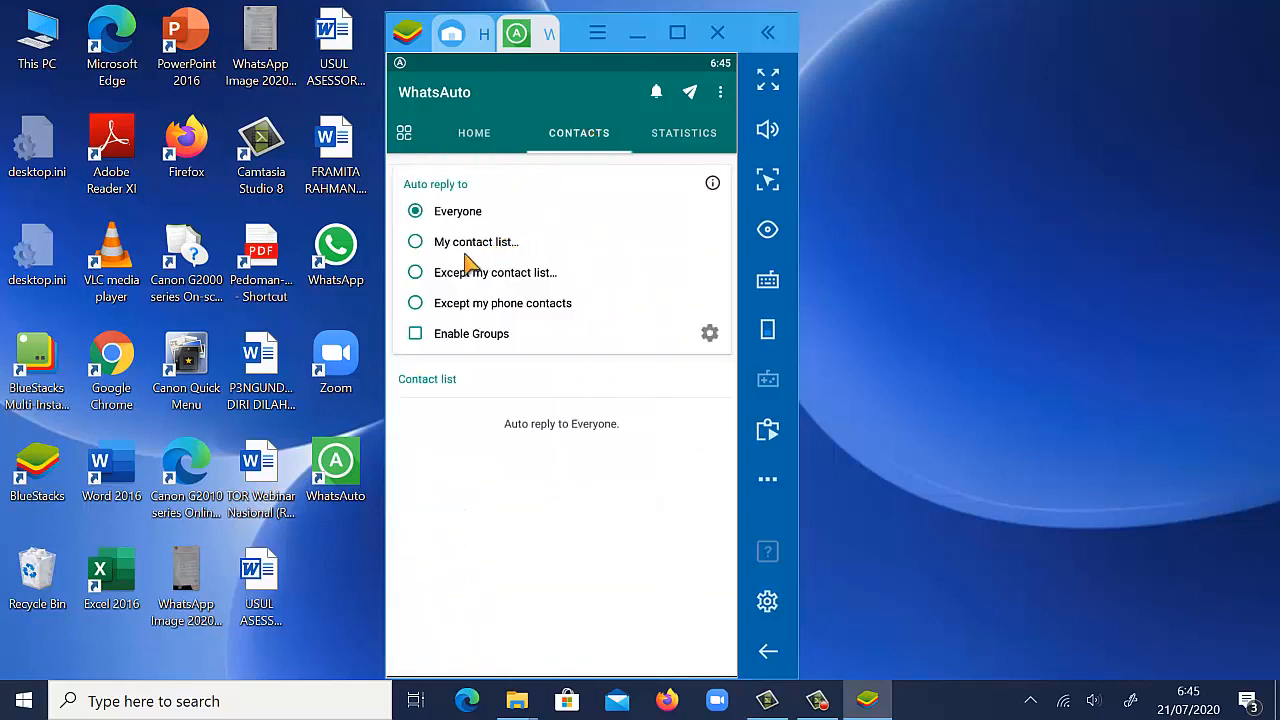
click(416, 240)
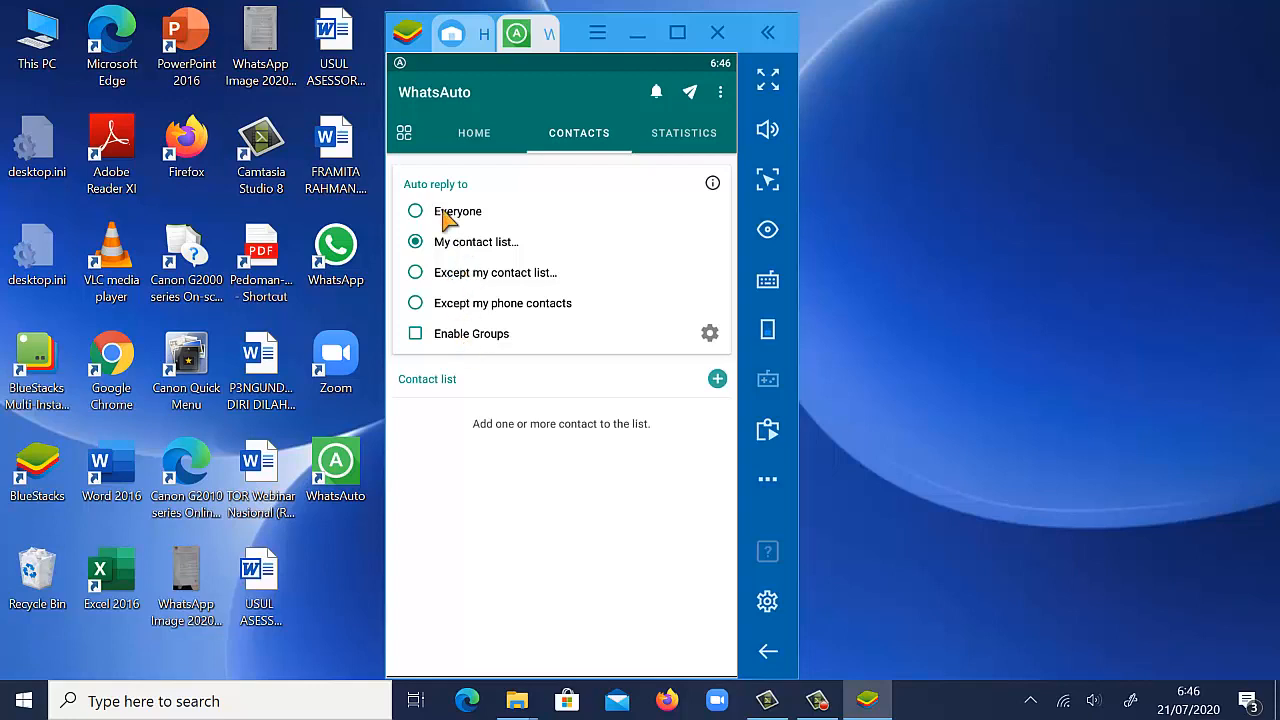
click(416, 212)
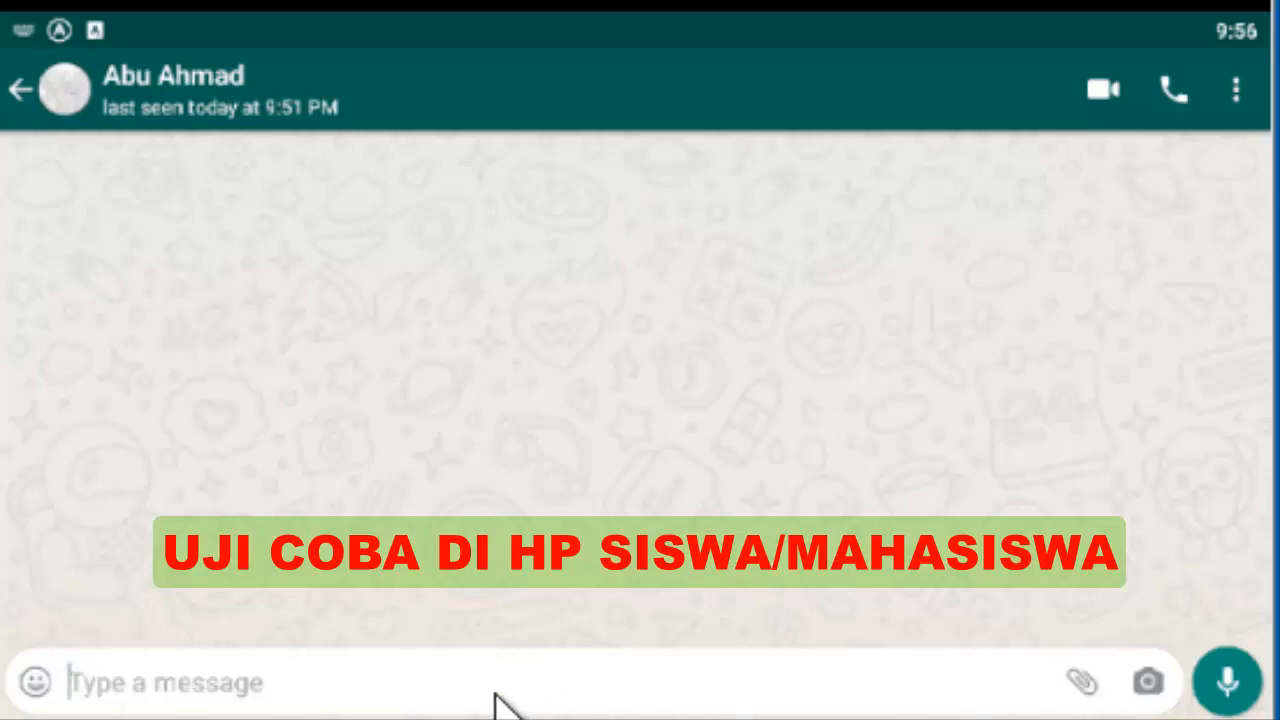
Send 'info ujian' then 'mulai' in the chat to receive the welcome and exam instructions.
text(info ujian)
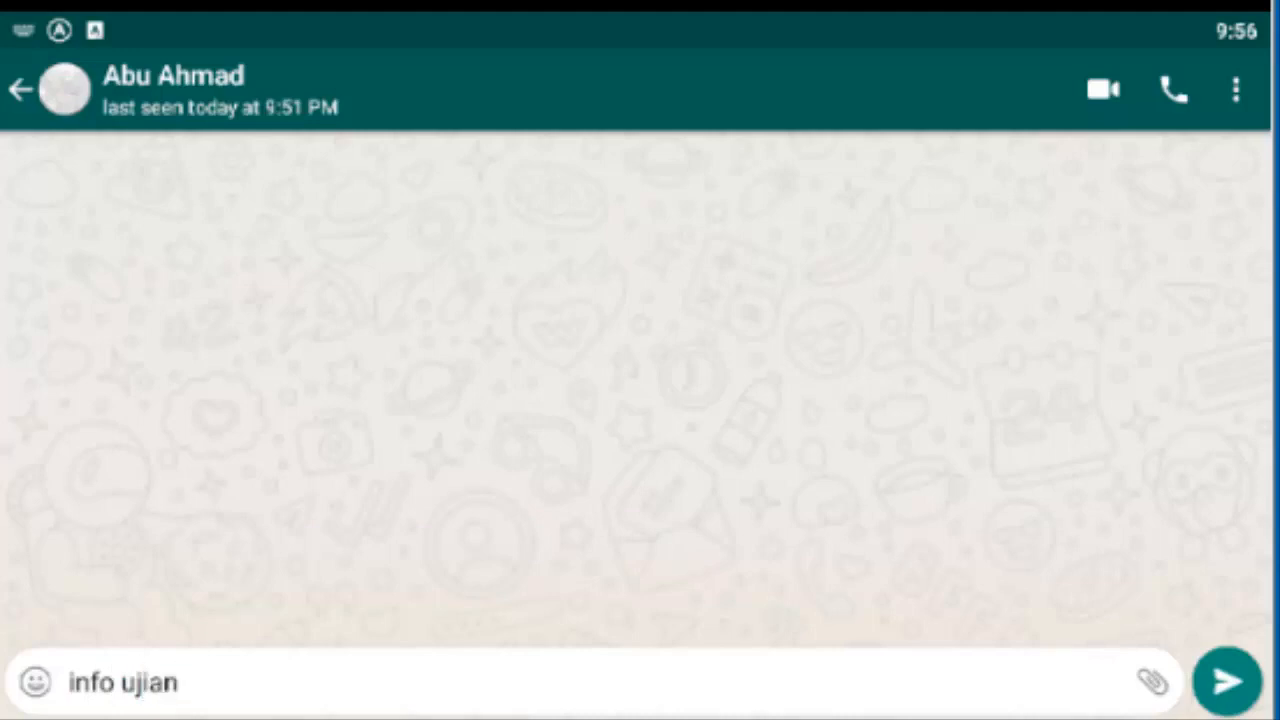
click(1228, 680)
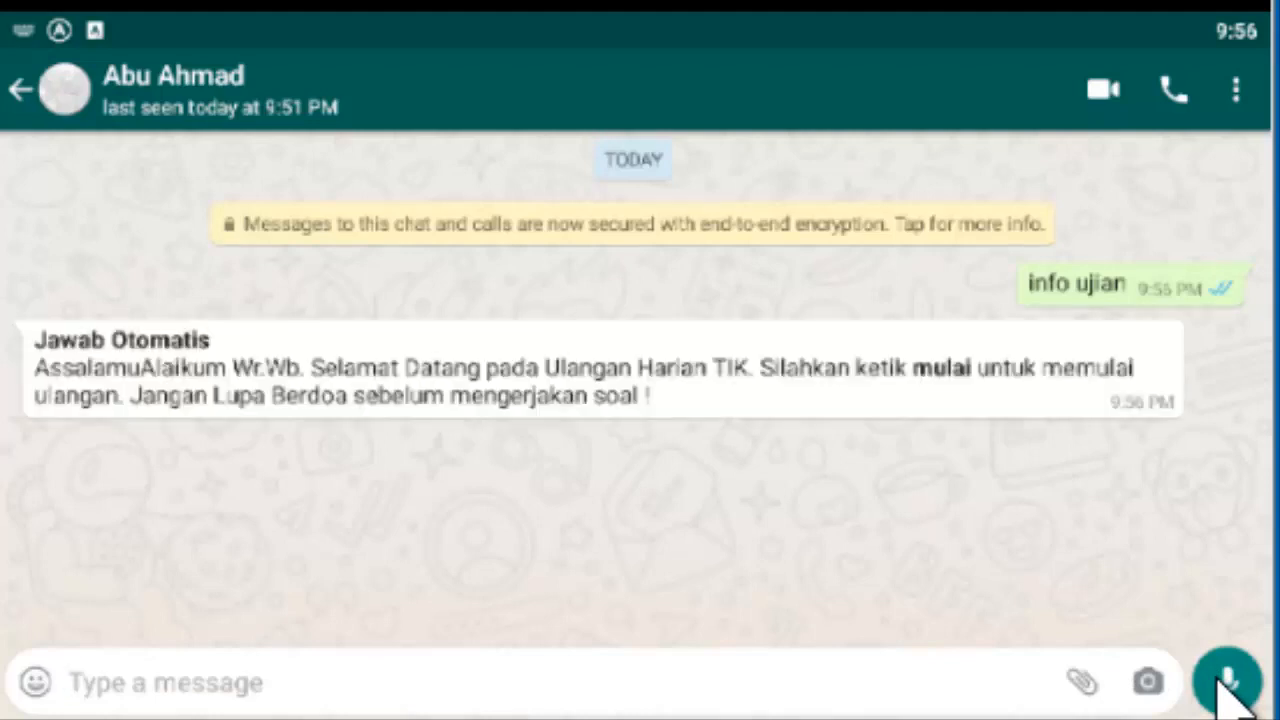
text(mulai)
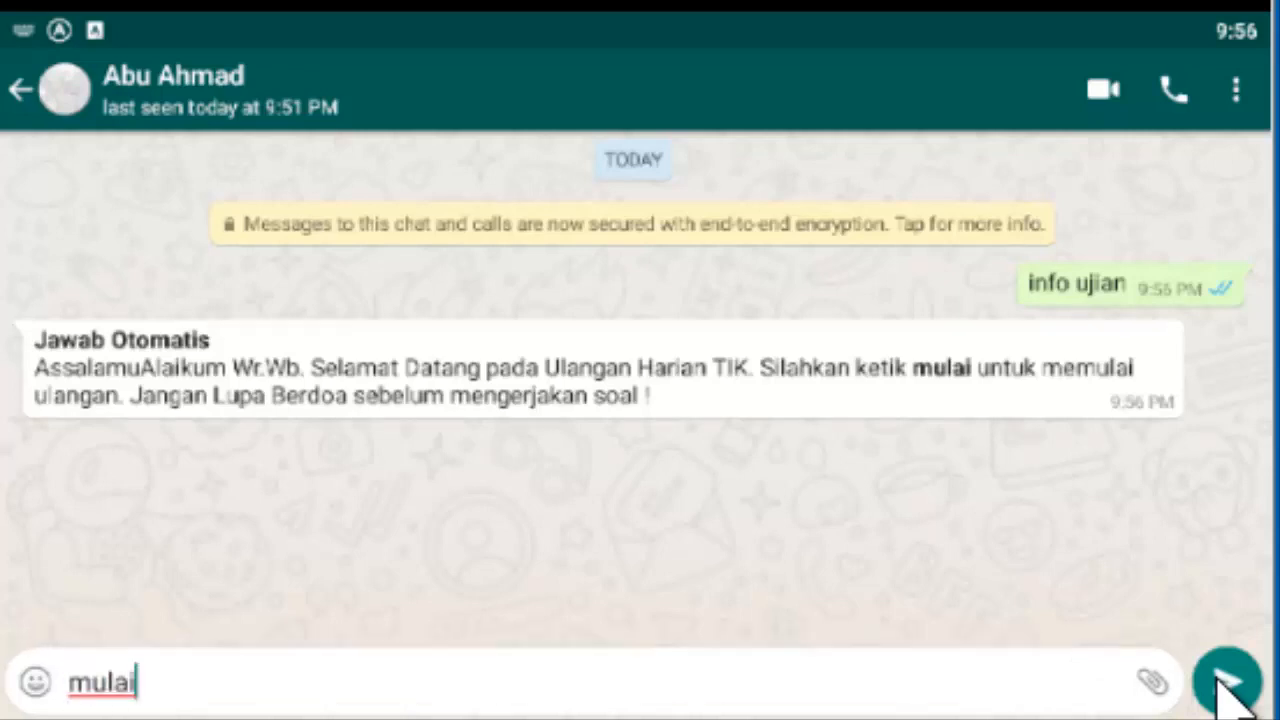
click(1224, 680)
text(1)
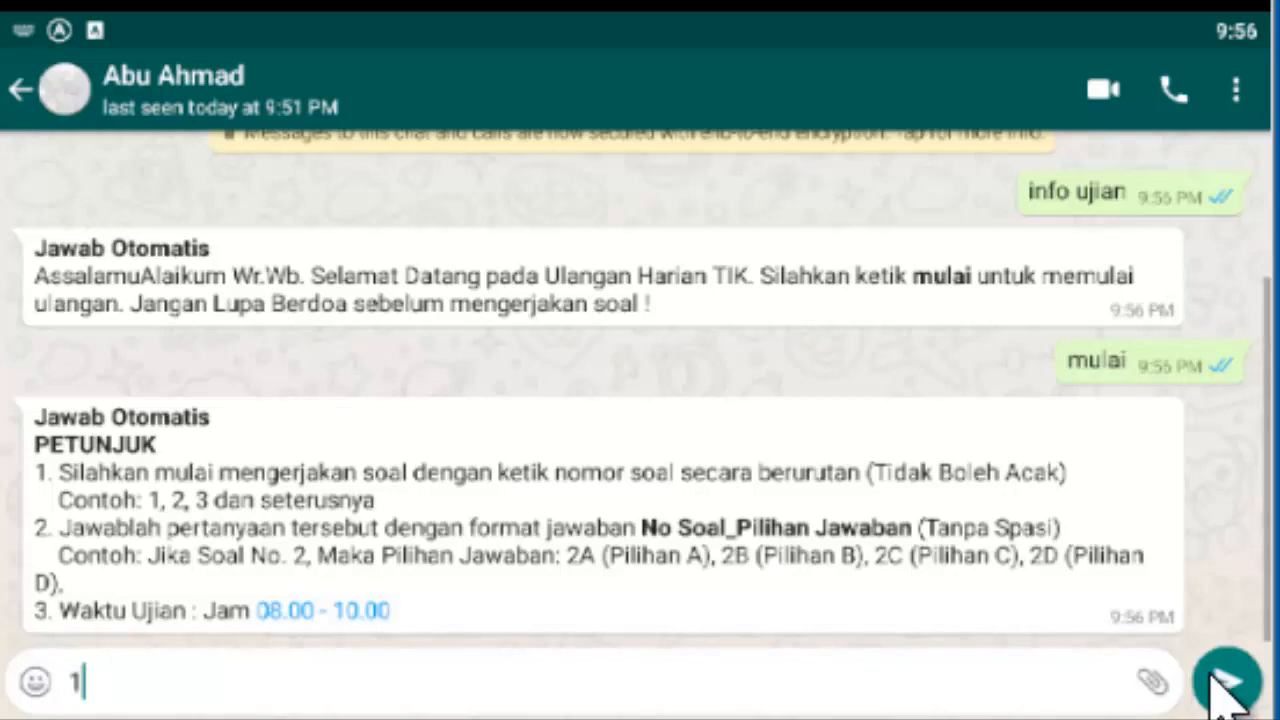
Request questions 1 and 2 and answer them with '1c' and '2B', both marked correct.
click(1224, 684)
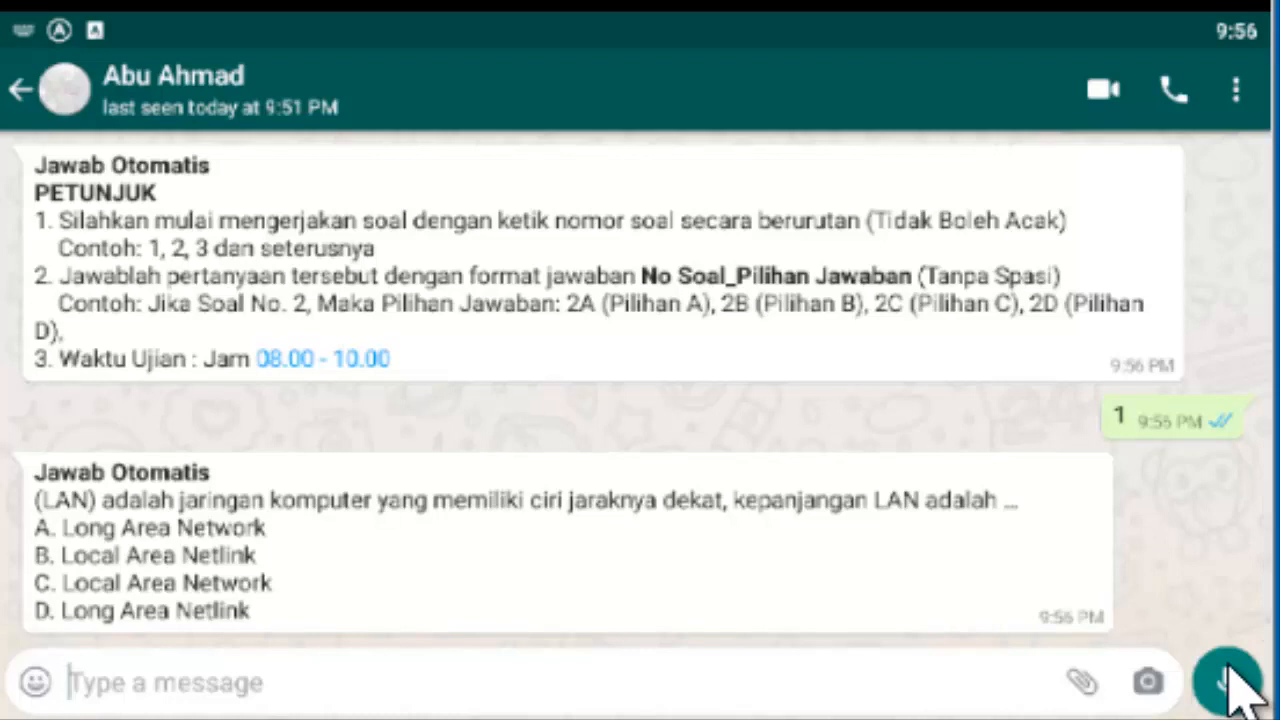
text(1)
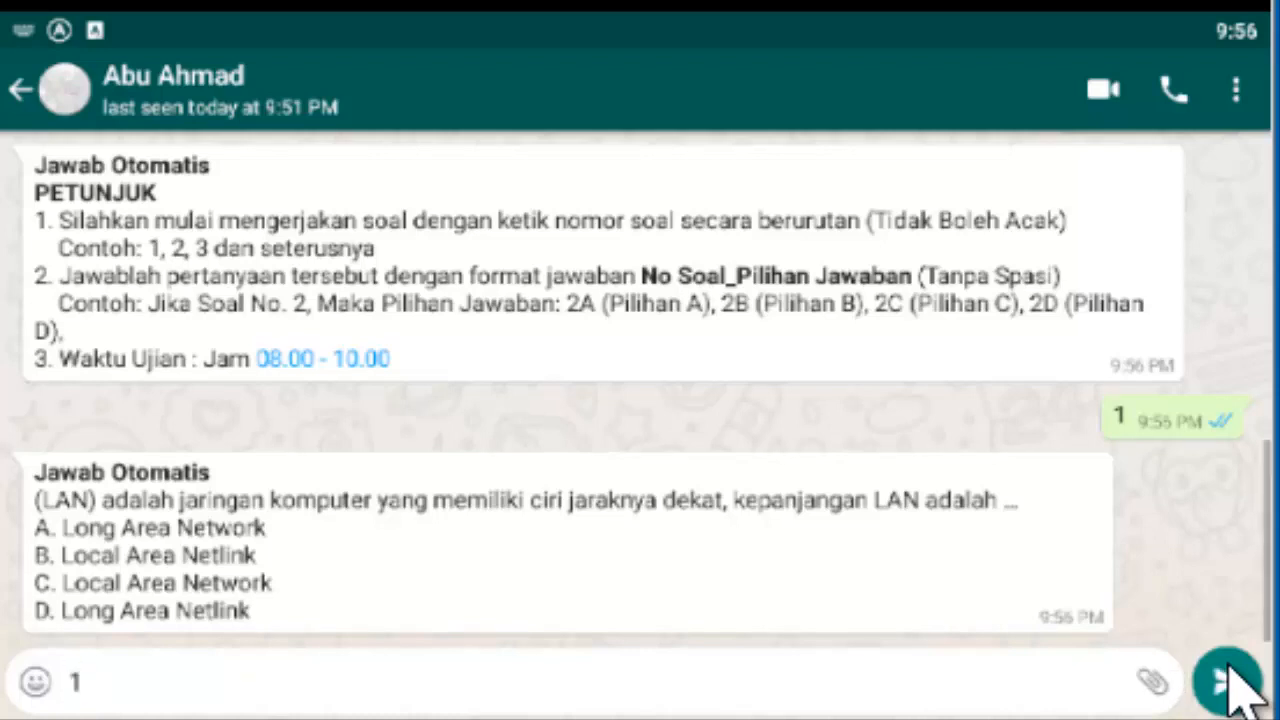
text(c)
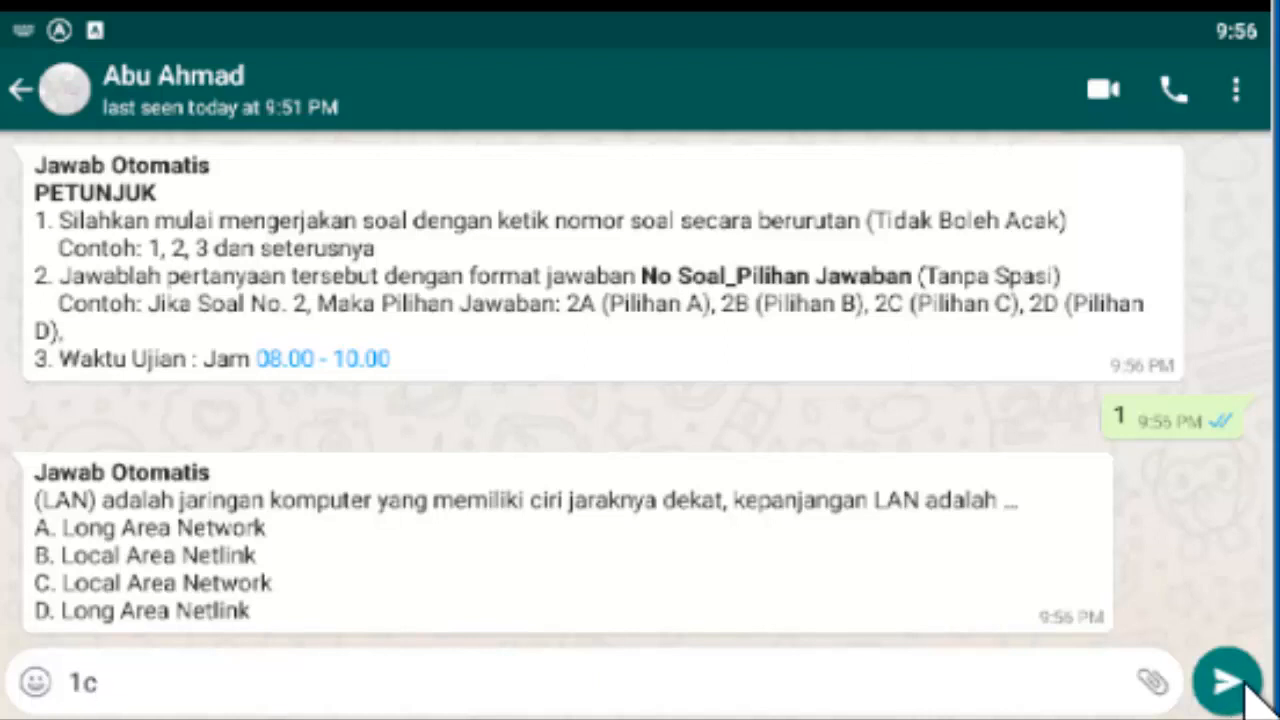
click(1224, 682)
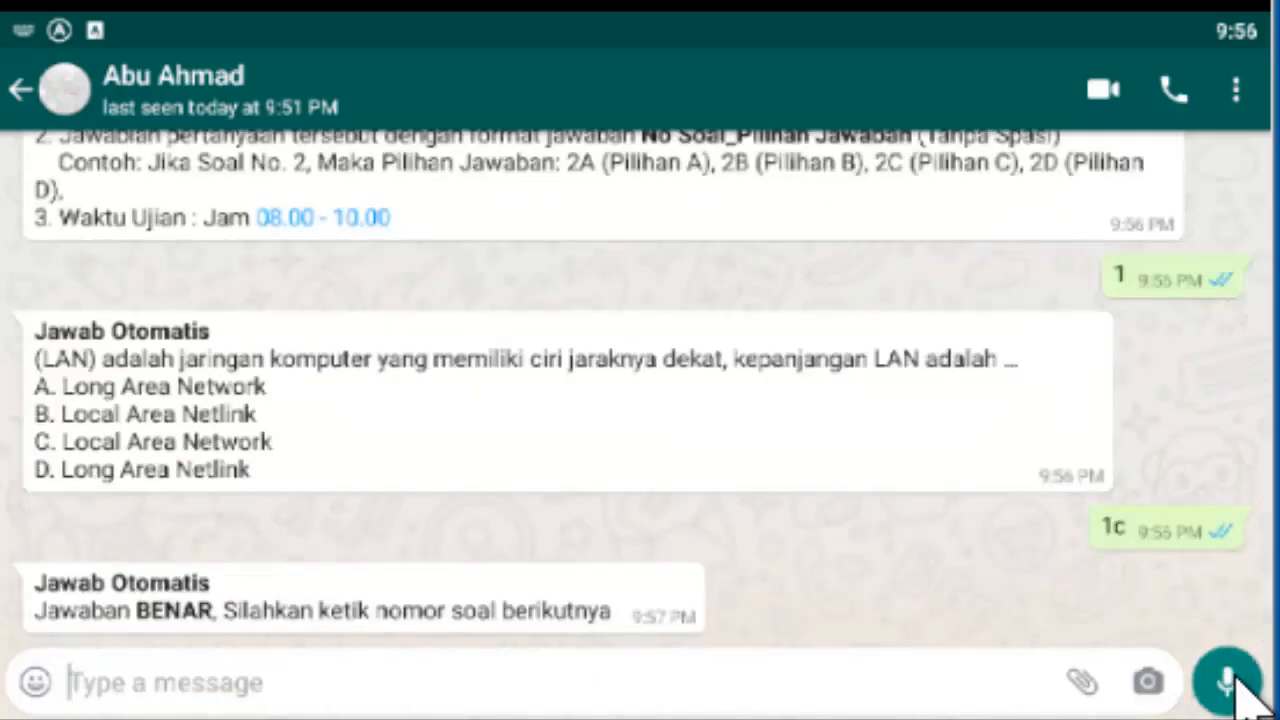
text(2)
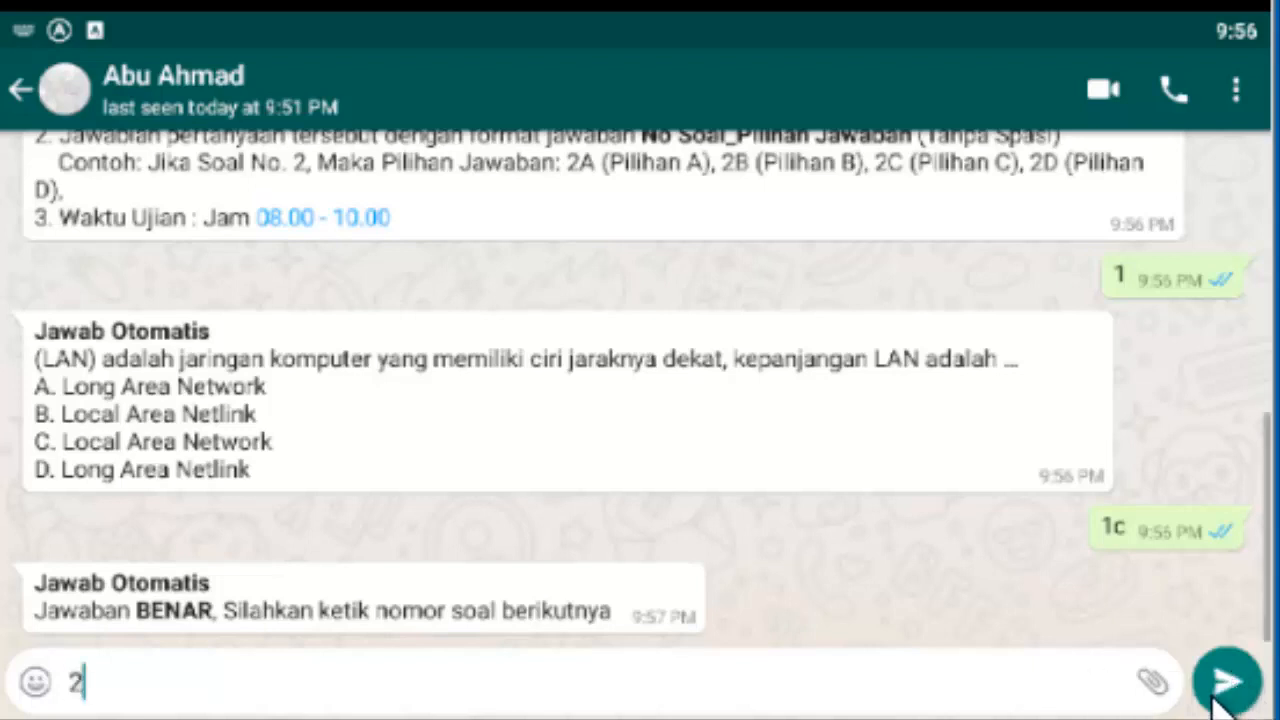
click(1224, 680)
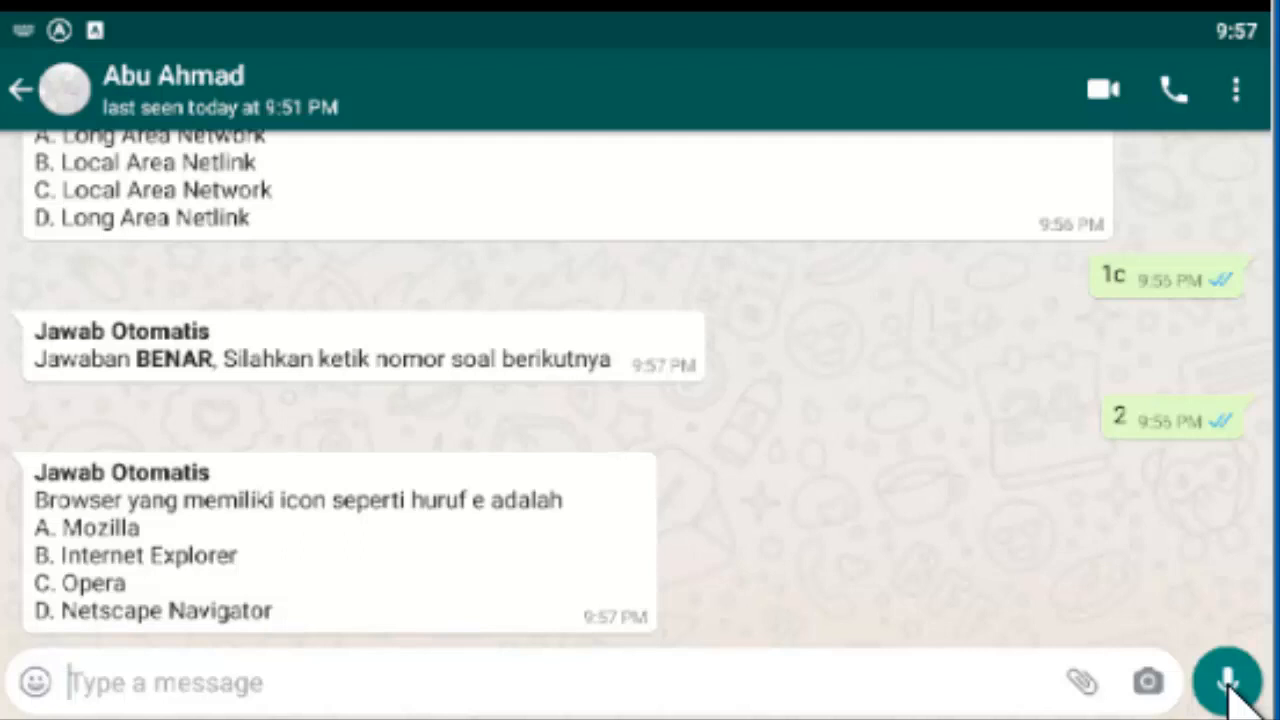
text(2)
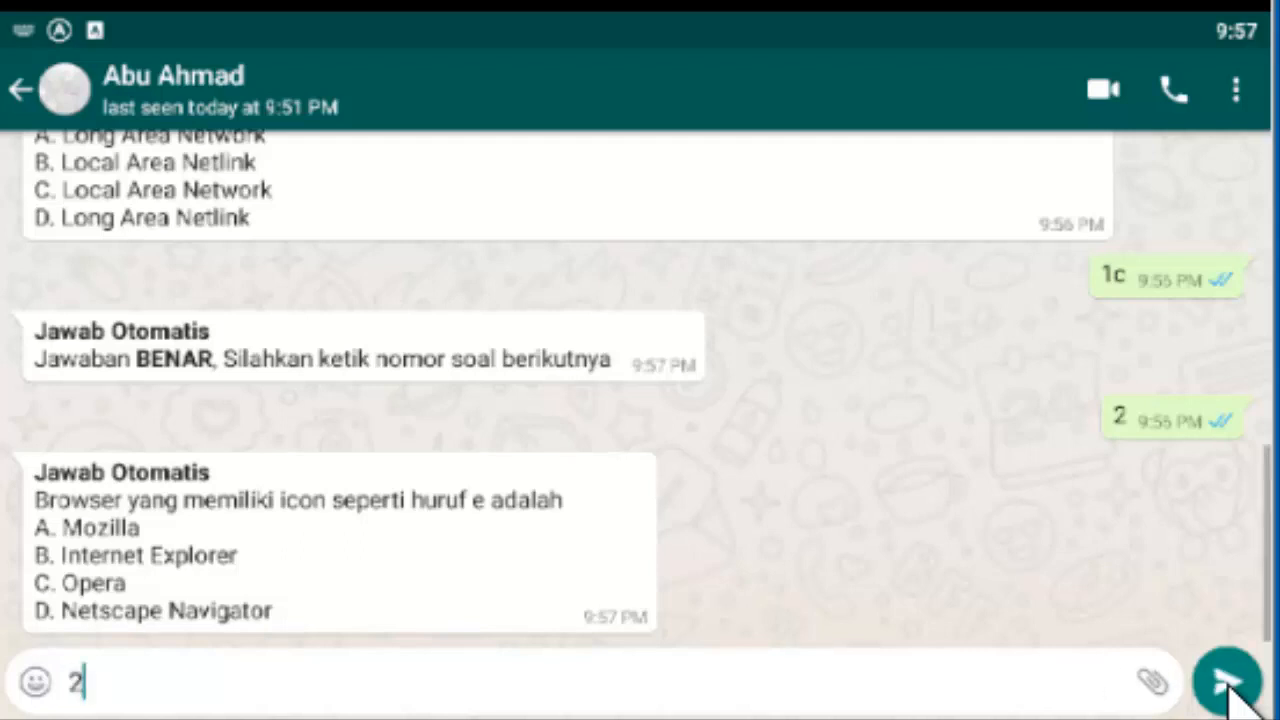
text(B)
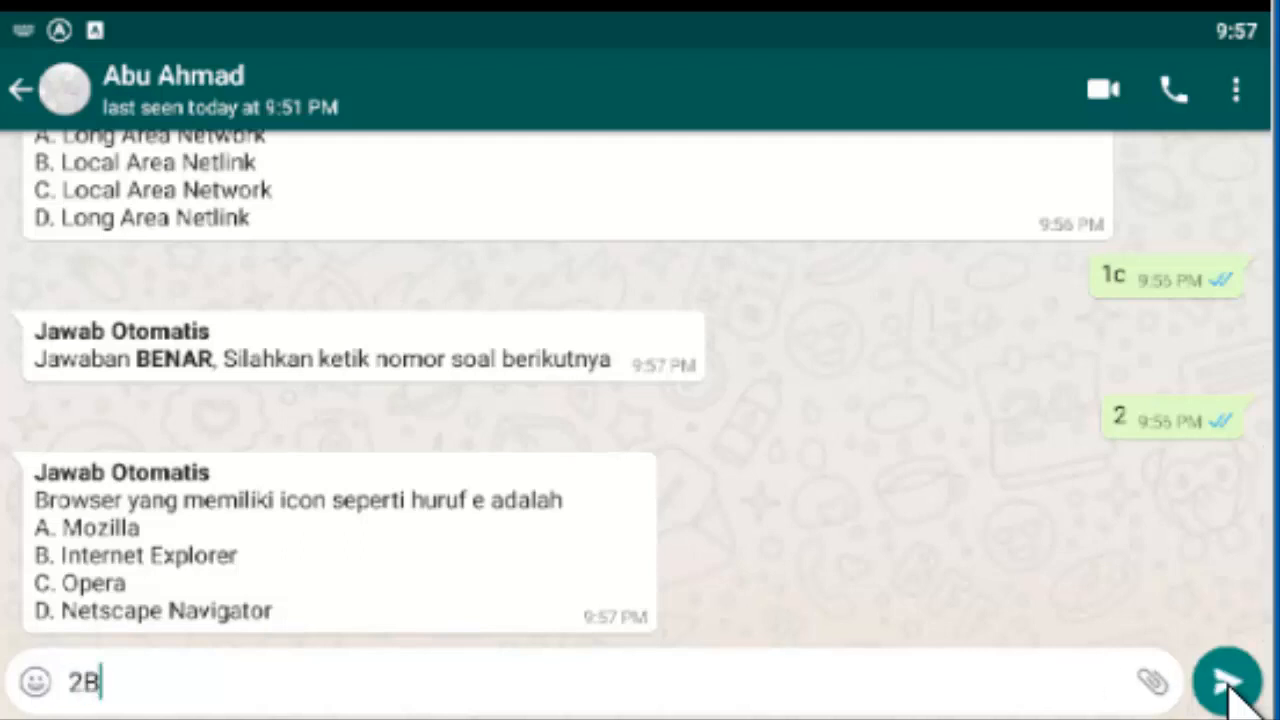
click(1226, 680)
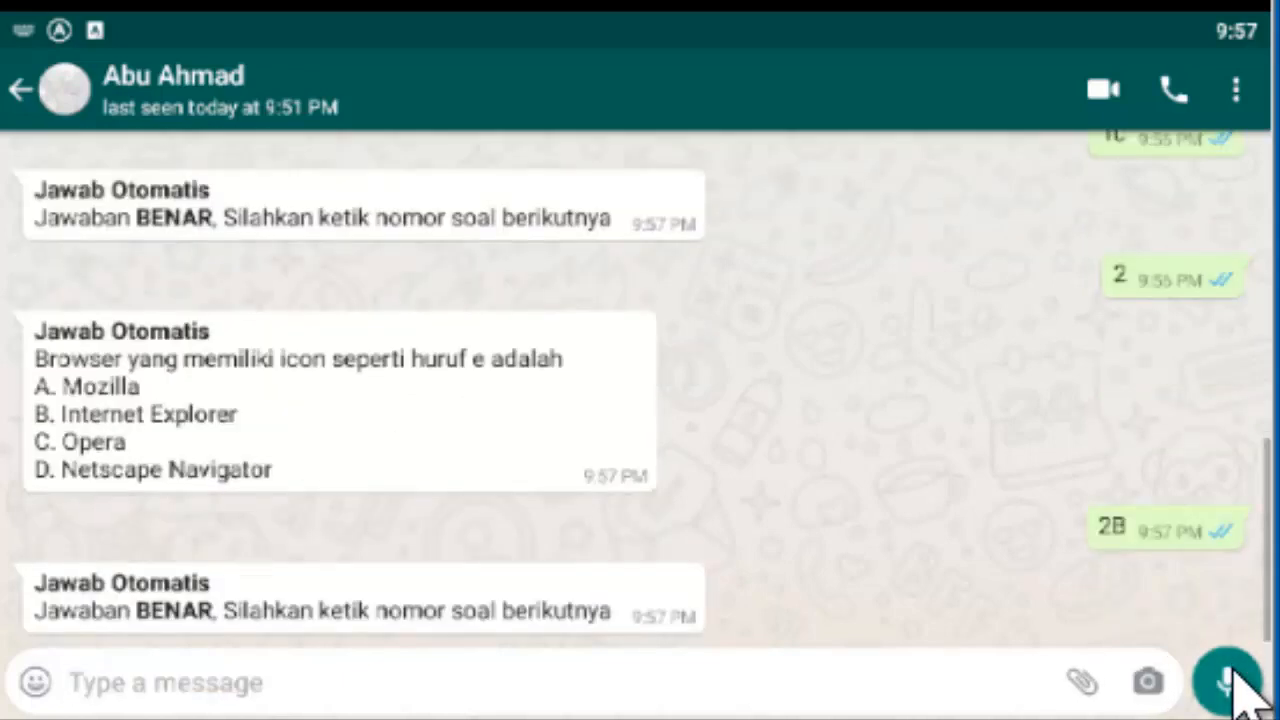
Request question 3 and answer it with '3d', marked correct.
text(3)
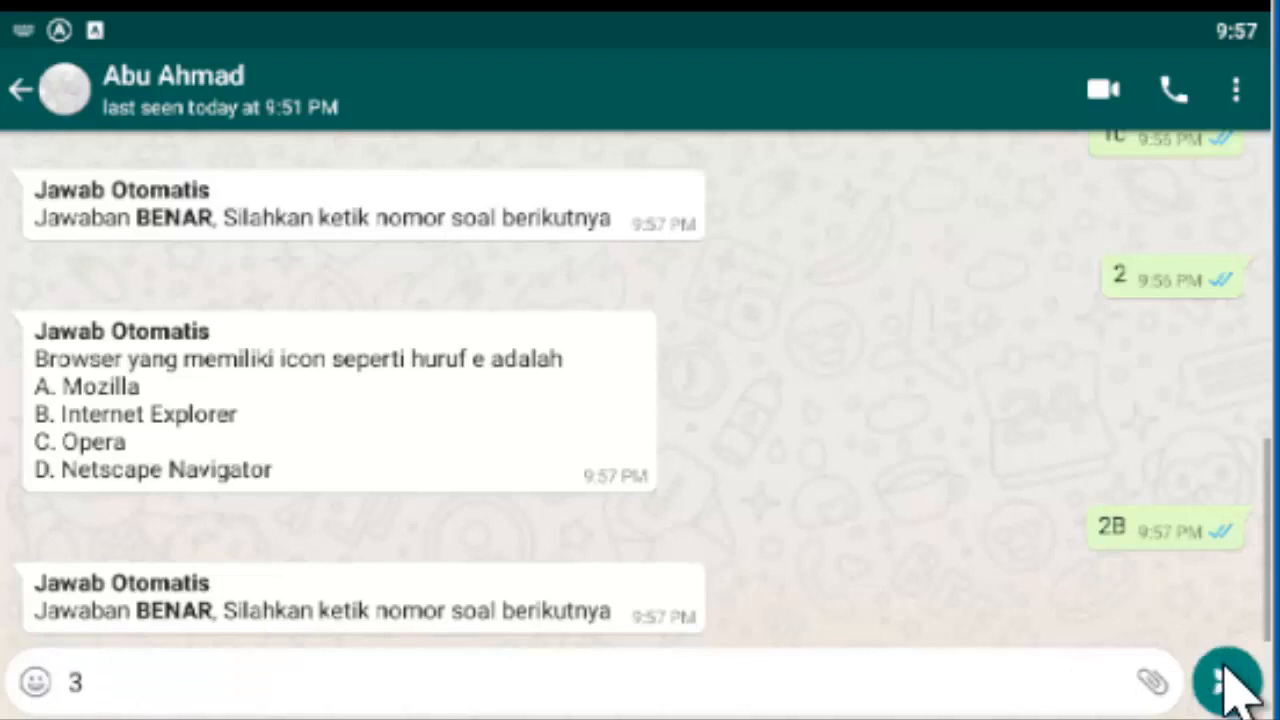
click(1226, 682)
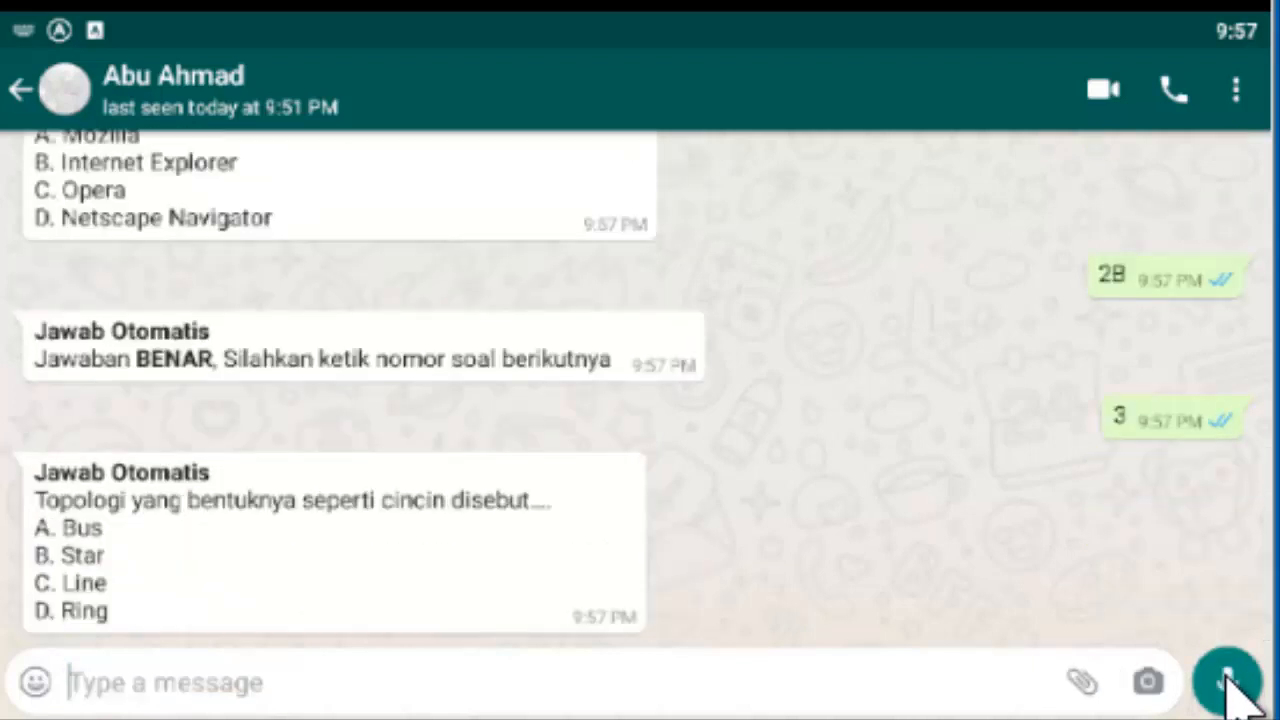
text(3)
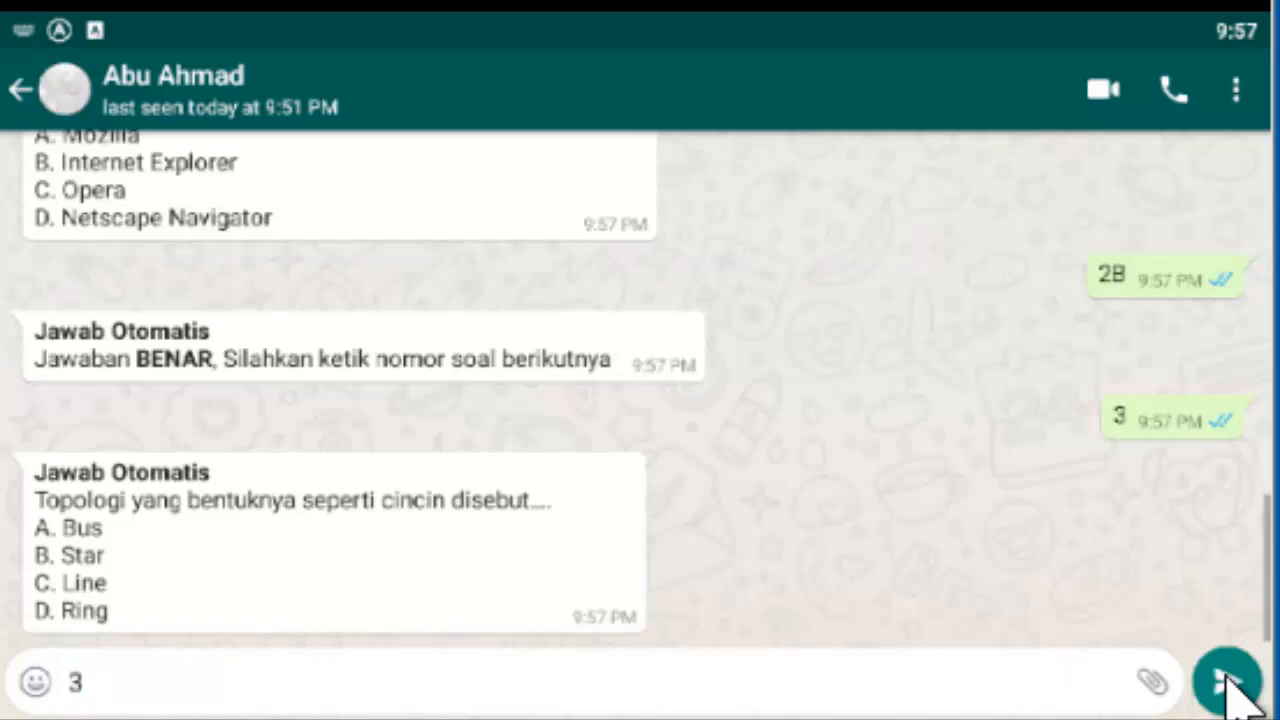
text(d)
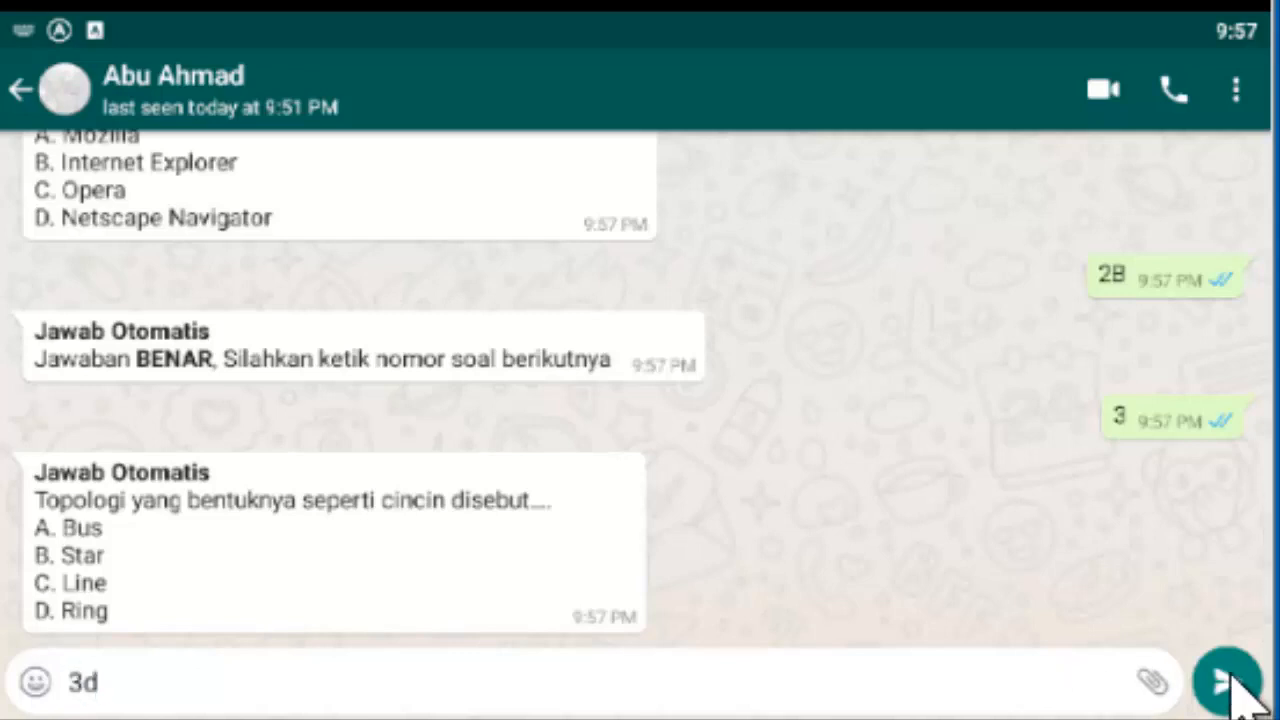
click(1224, 682)
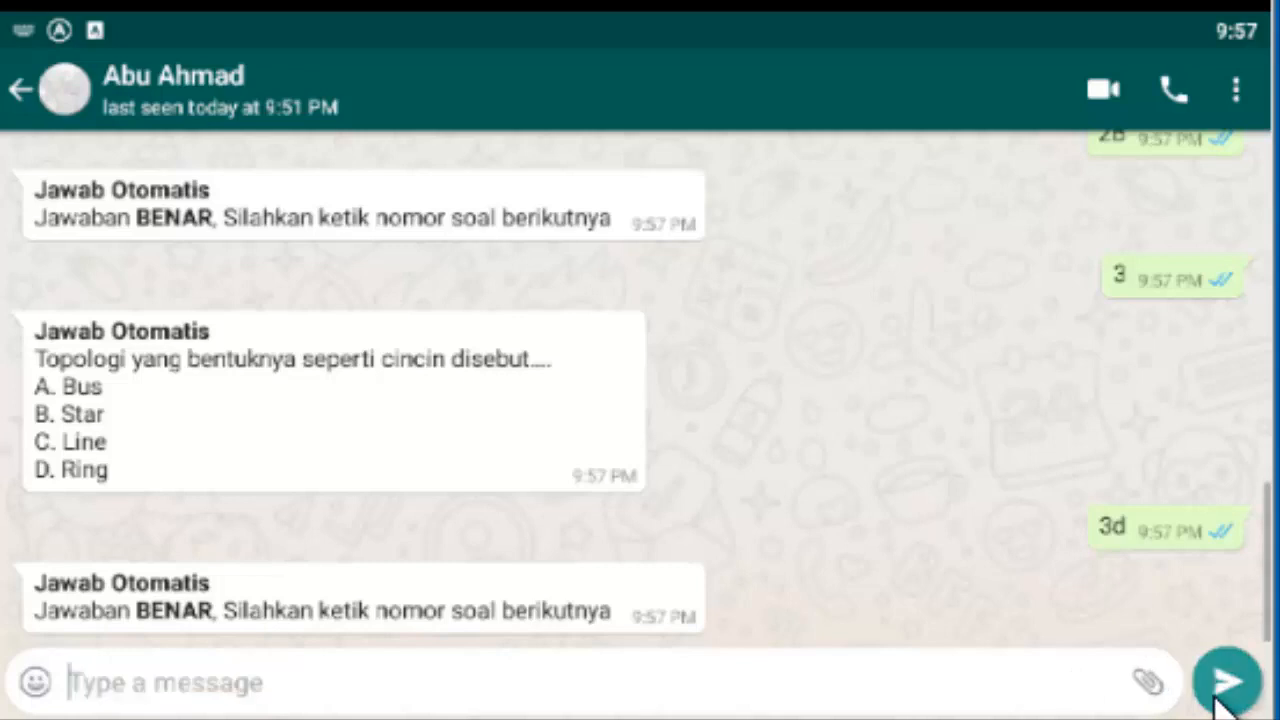
Request question 4 and answer it with '4a', marked correct.
click(1228, 682)
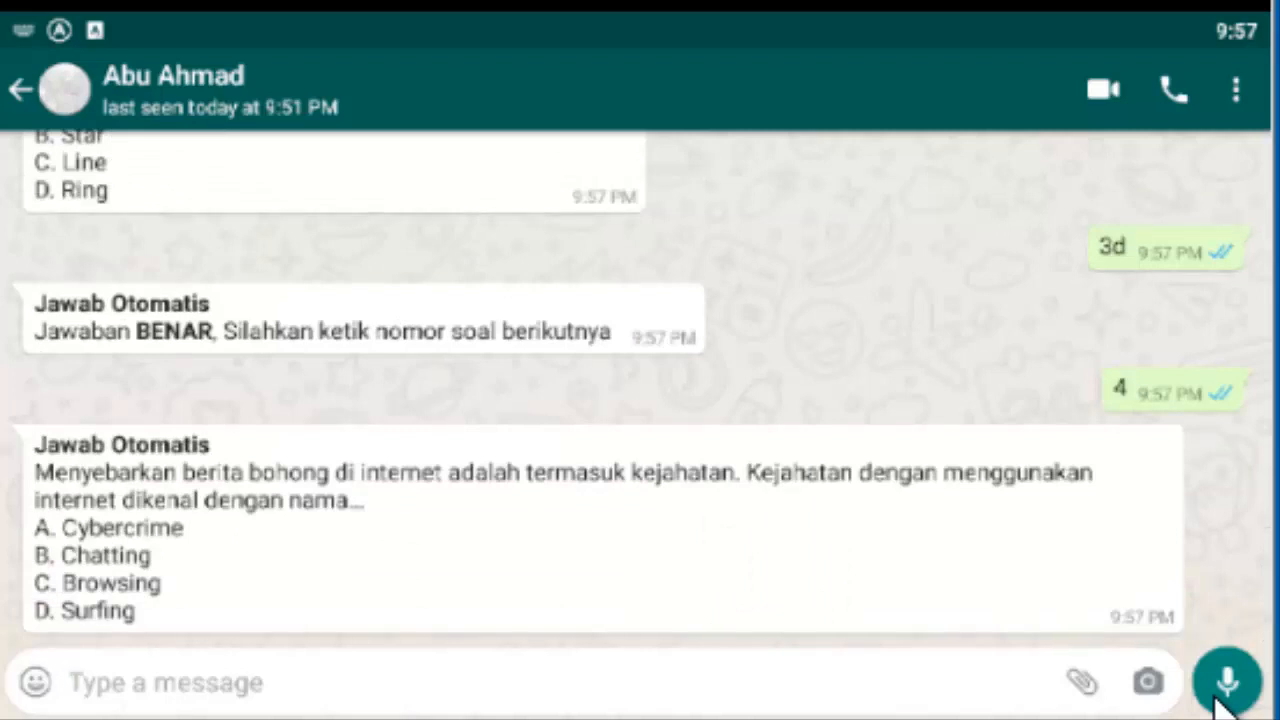
text(4)
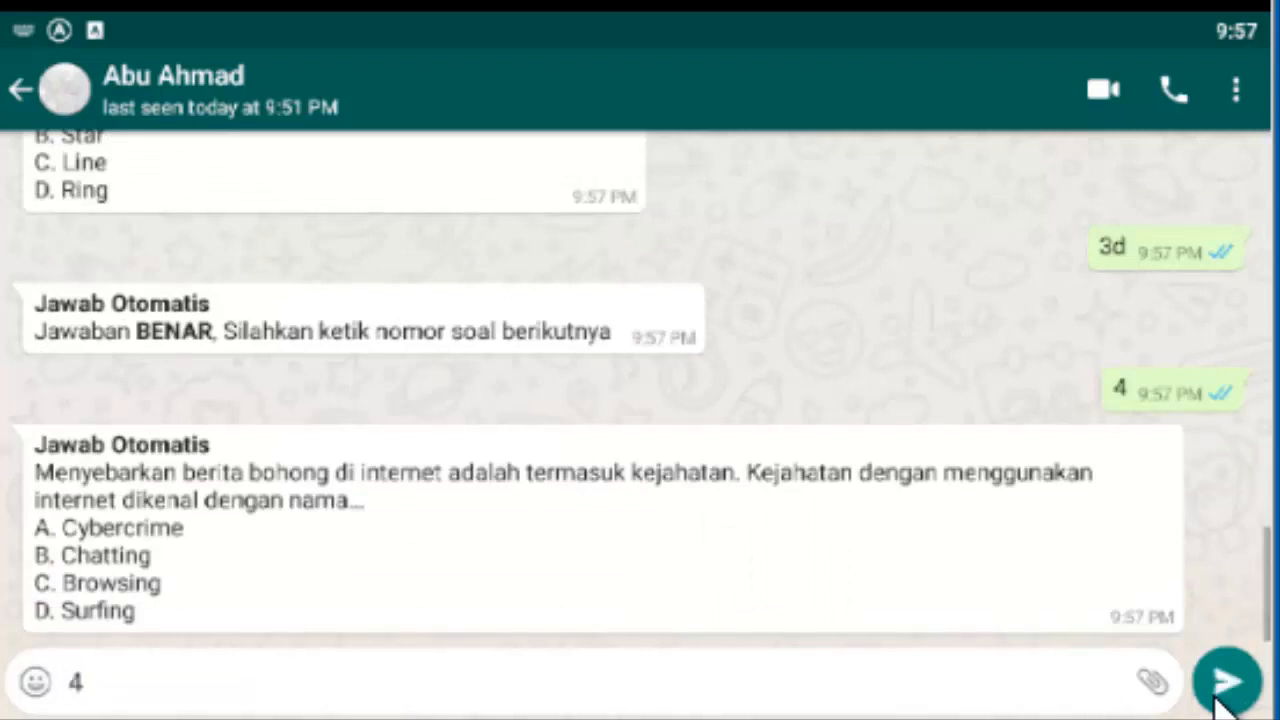
text(a)
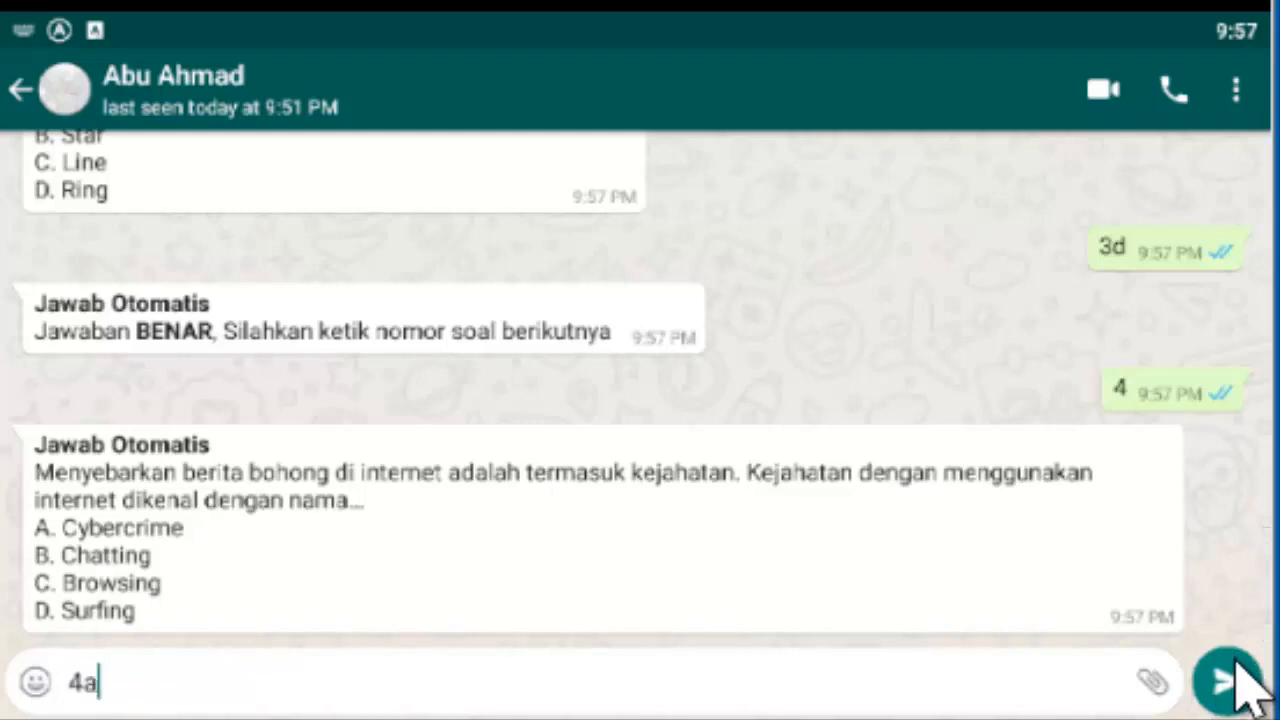
click(1230, 682)
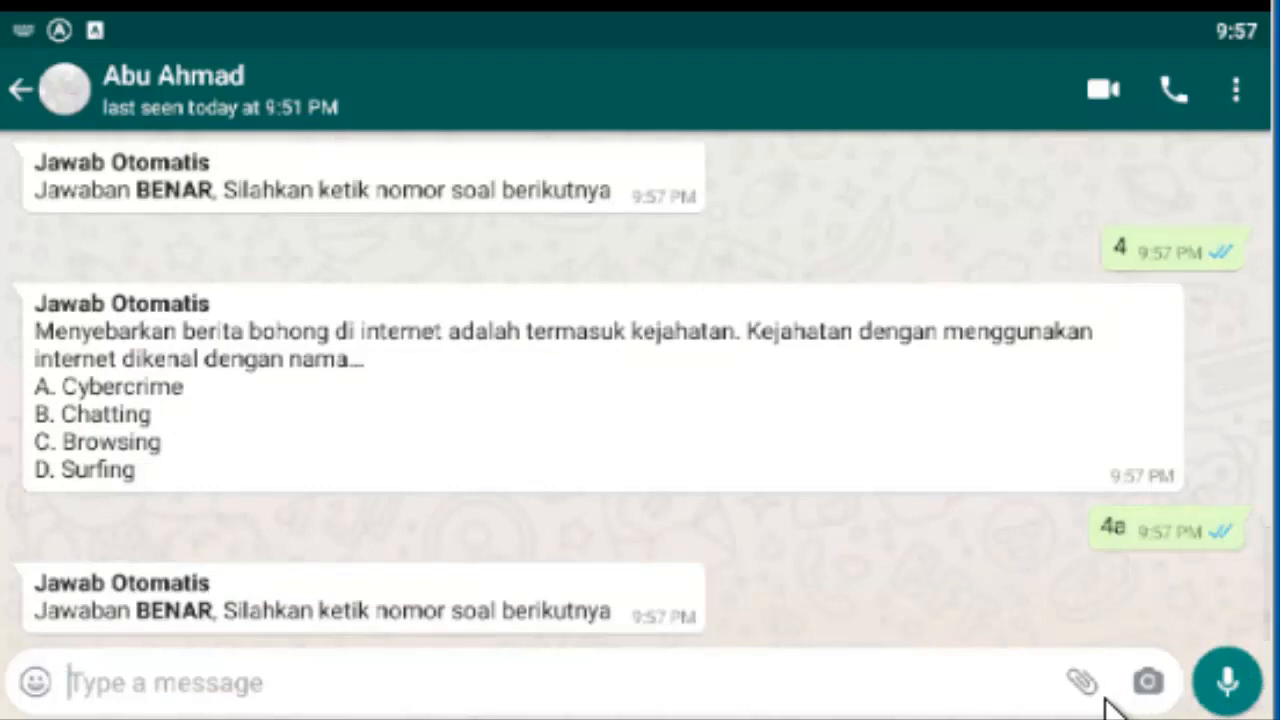
Request question 5, send an answer marked wrong, and start typing 'submit'.
text(5)
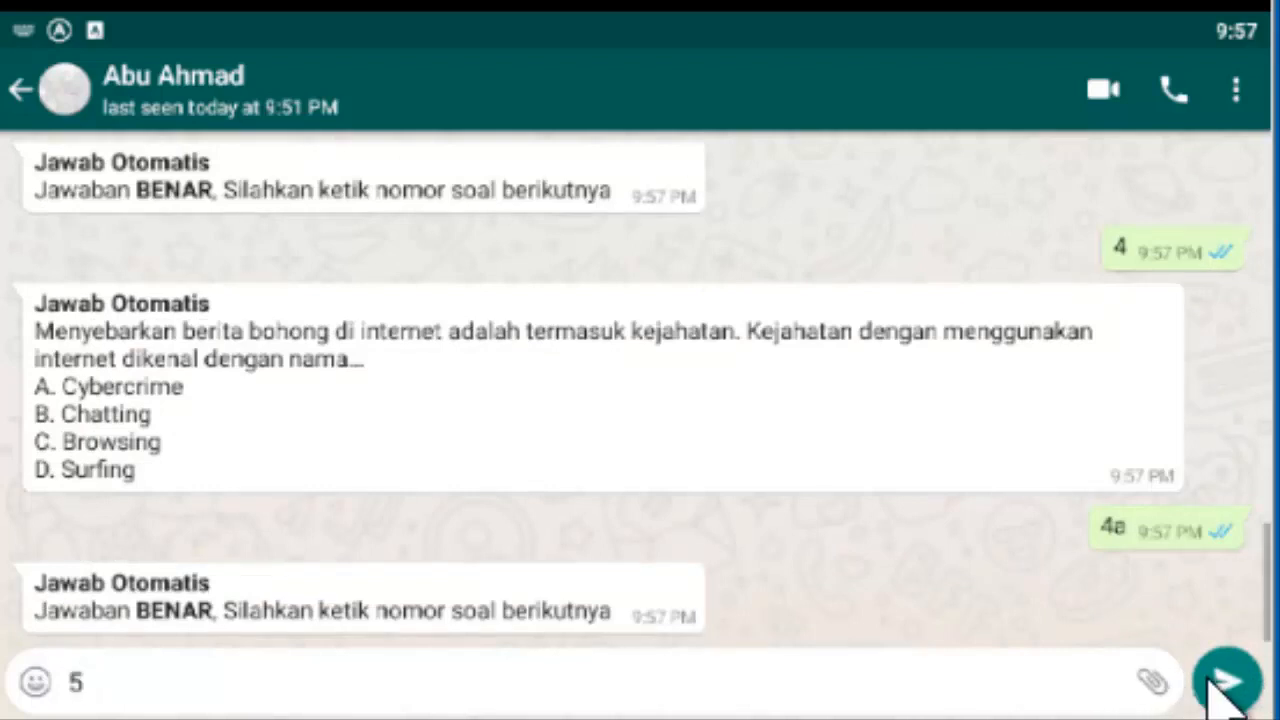
click(1224, 682)
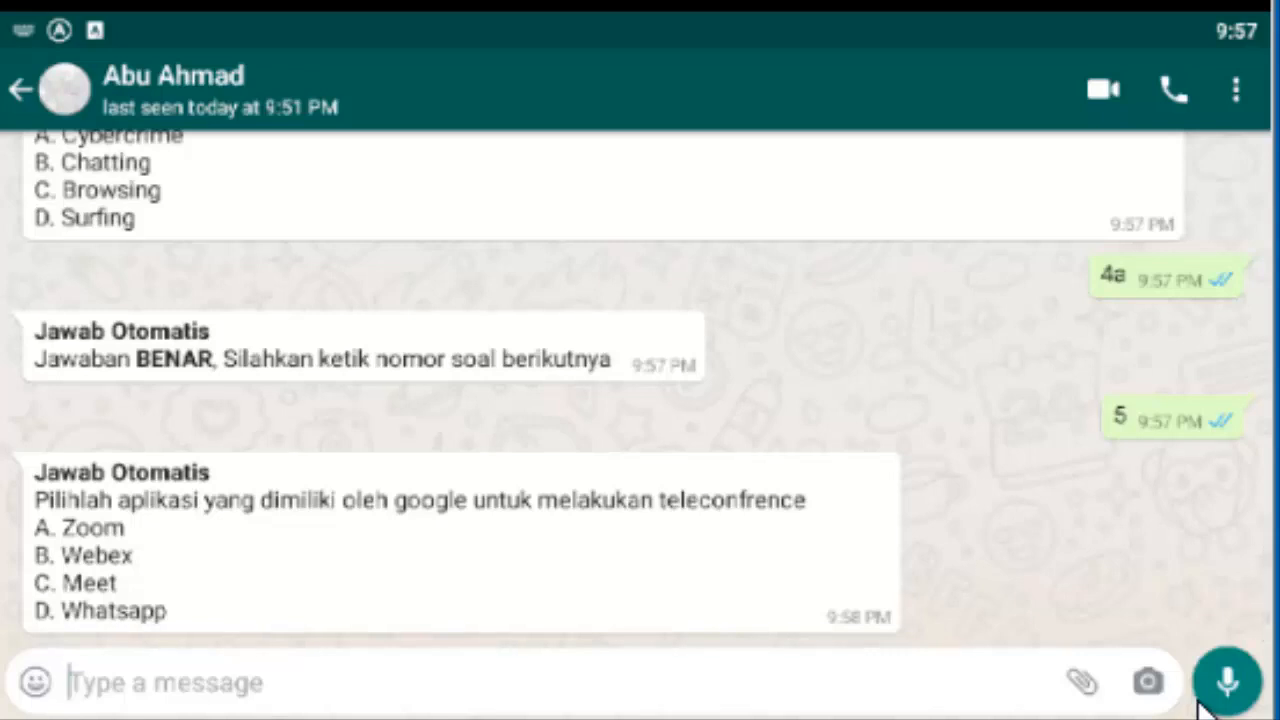
text(5)
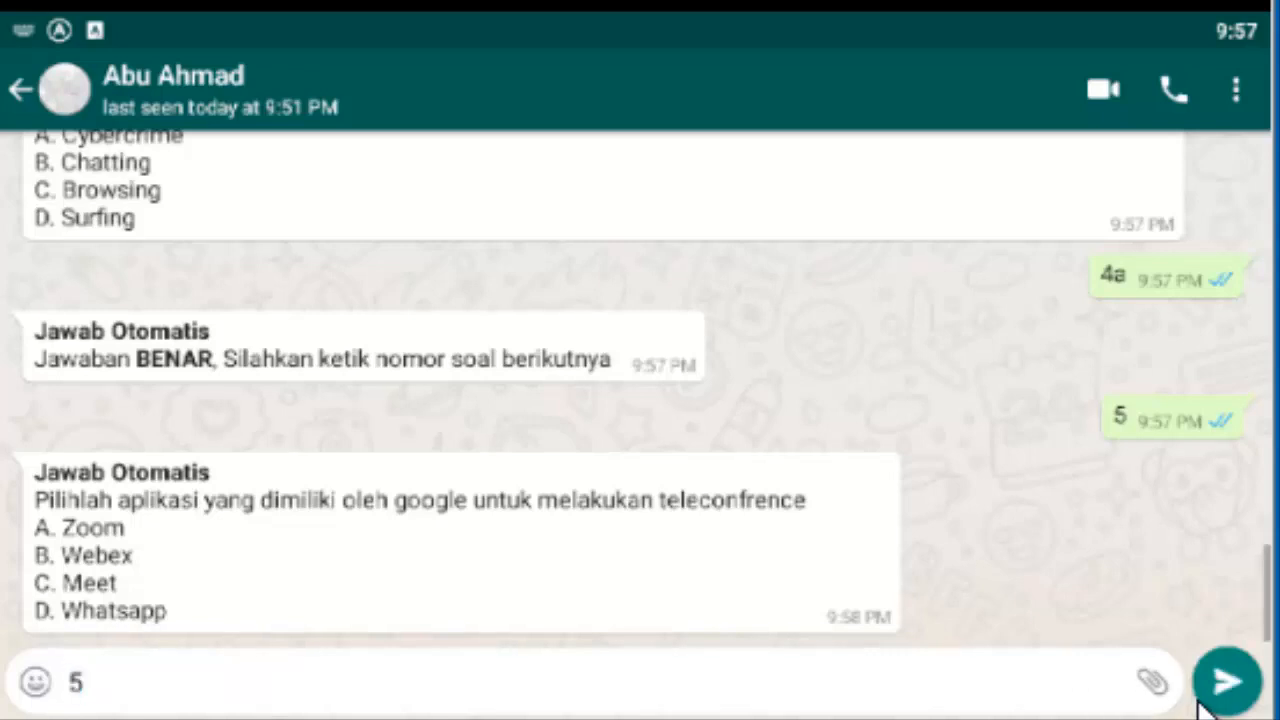
click(1228, 680)
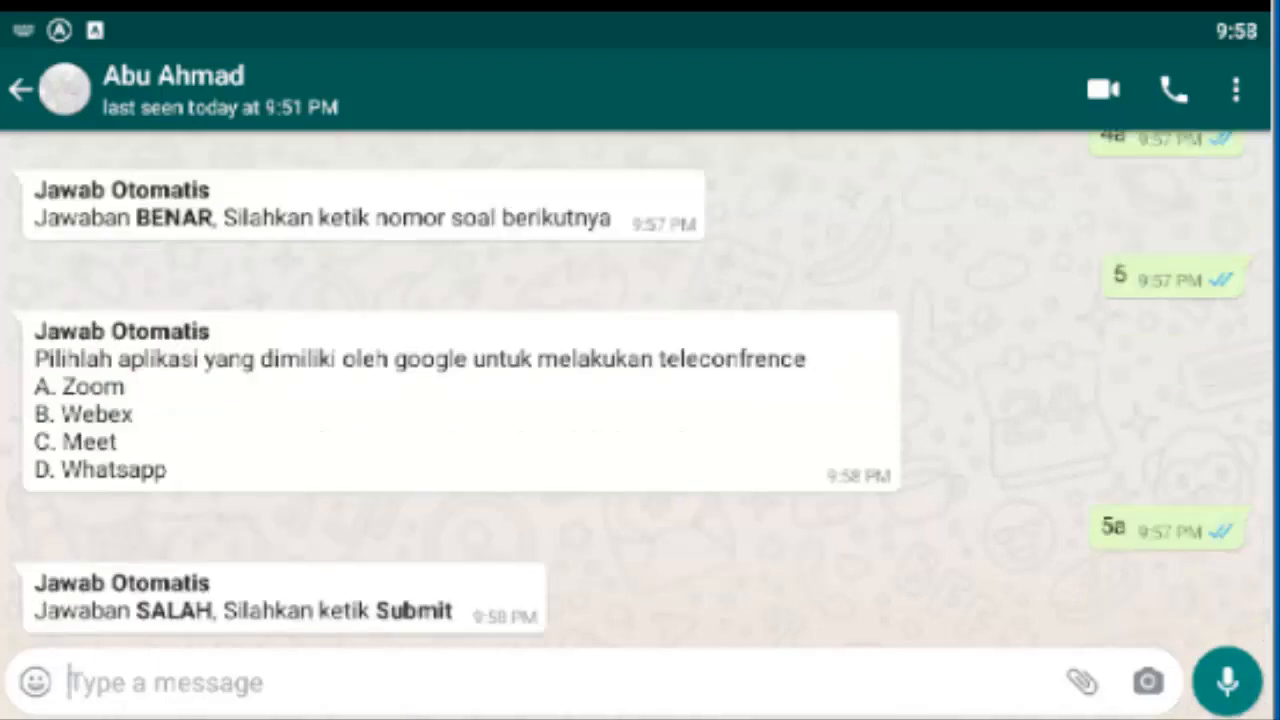
text(s)
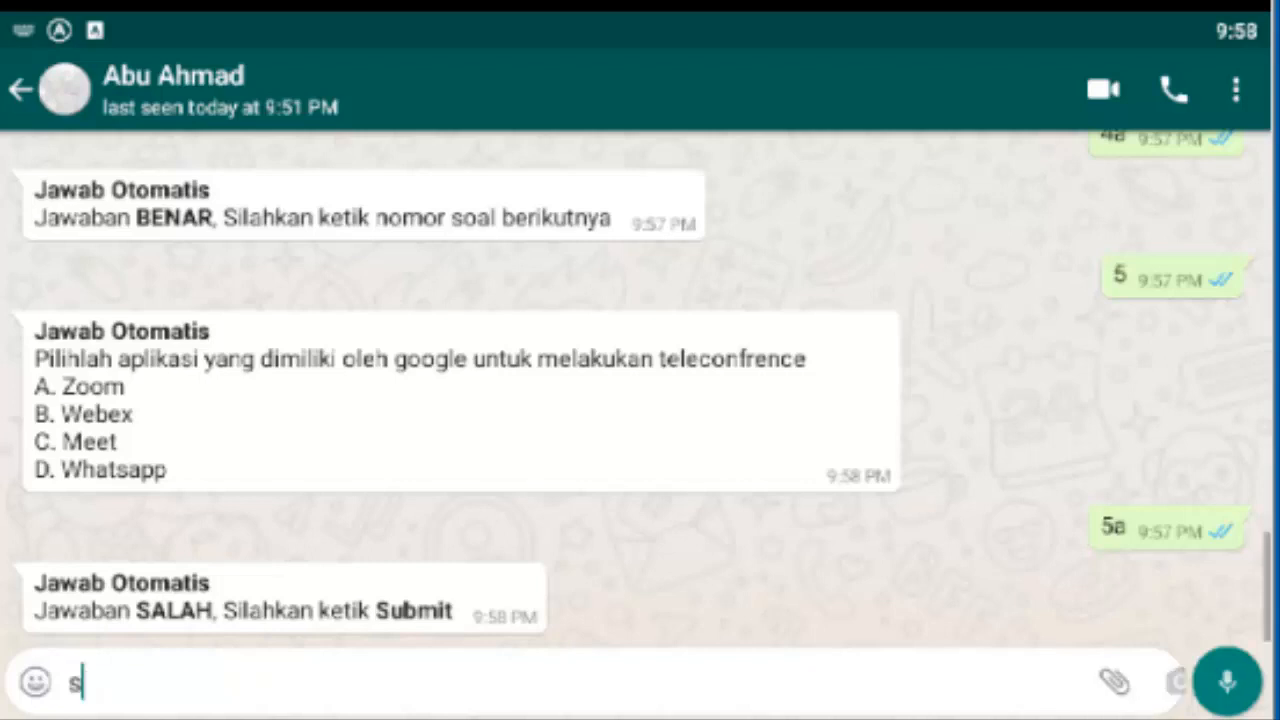
text(ubmit)
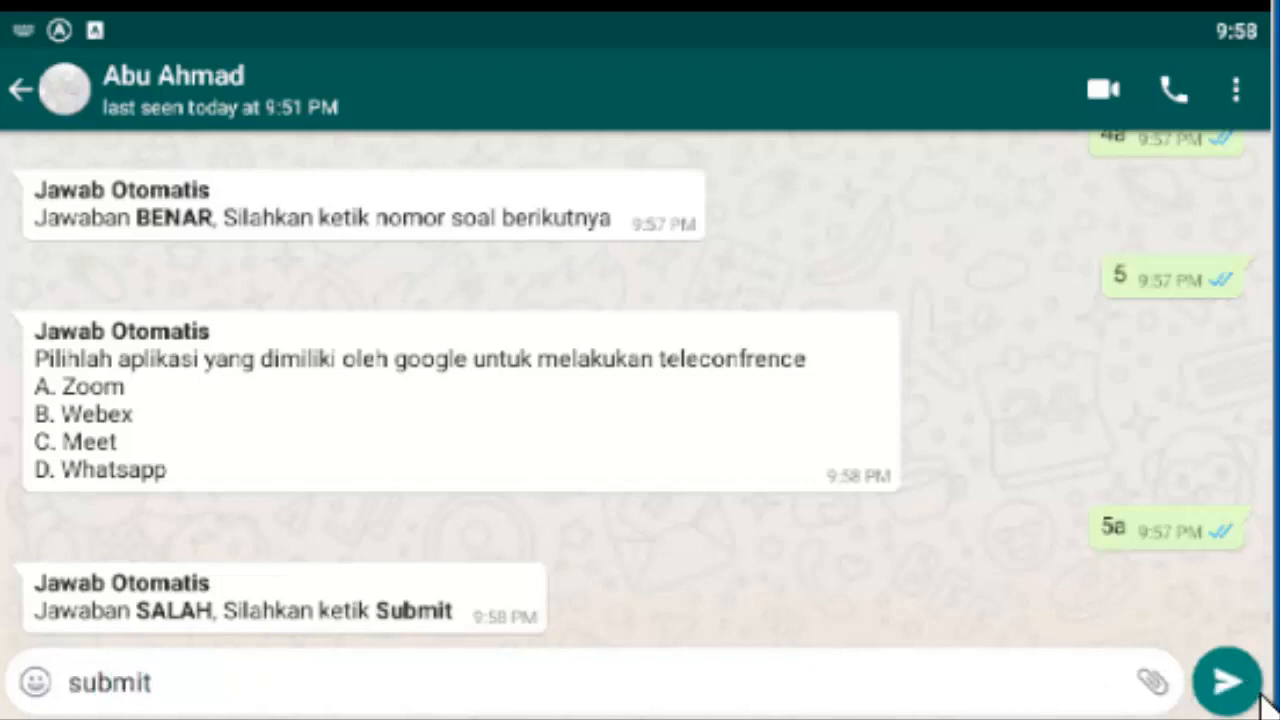
Send 'submit' and then report the score '#4' in the chat.
click(1224, 680)
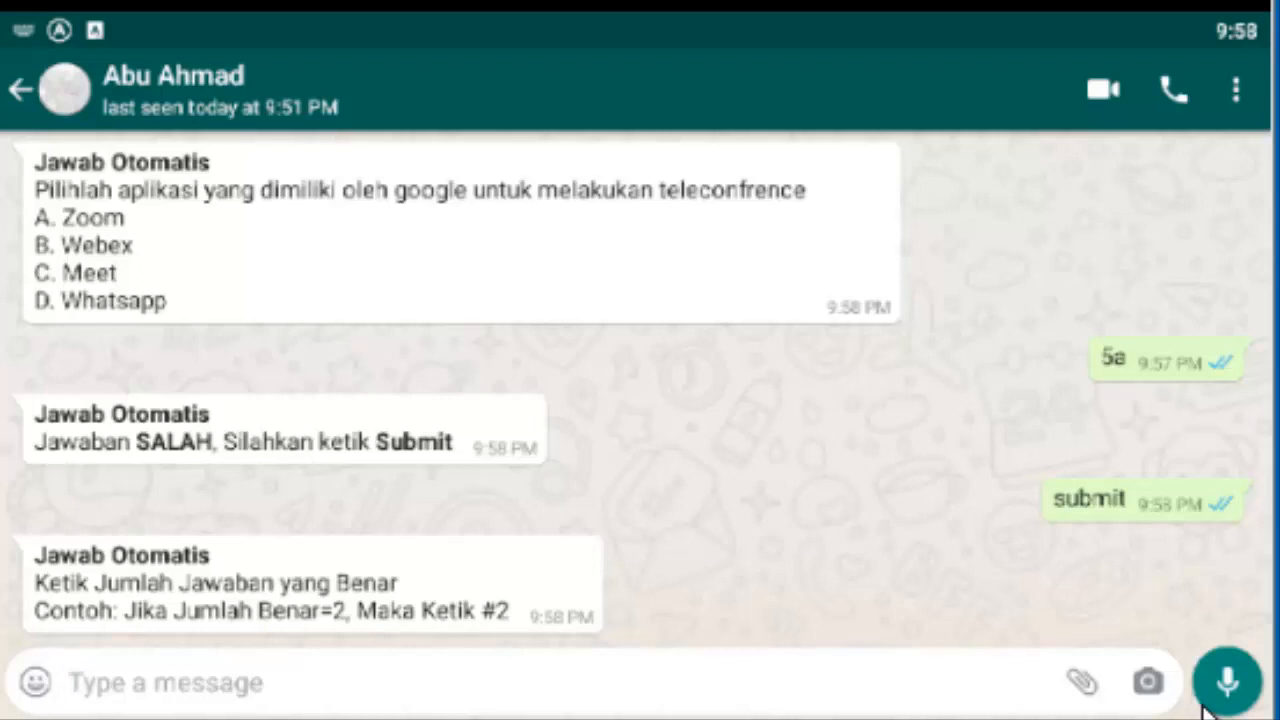
text(#4)
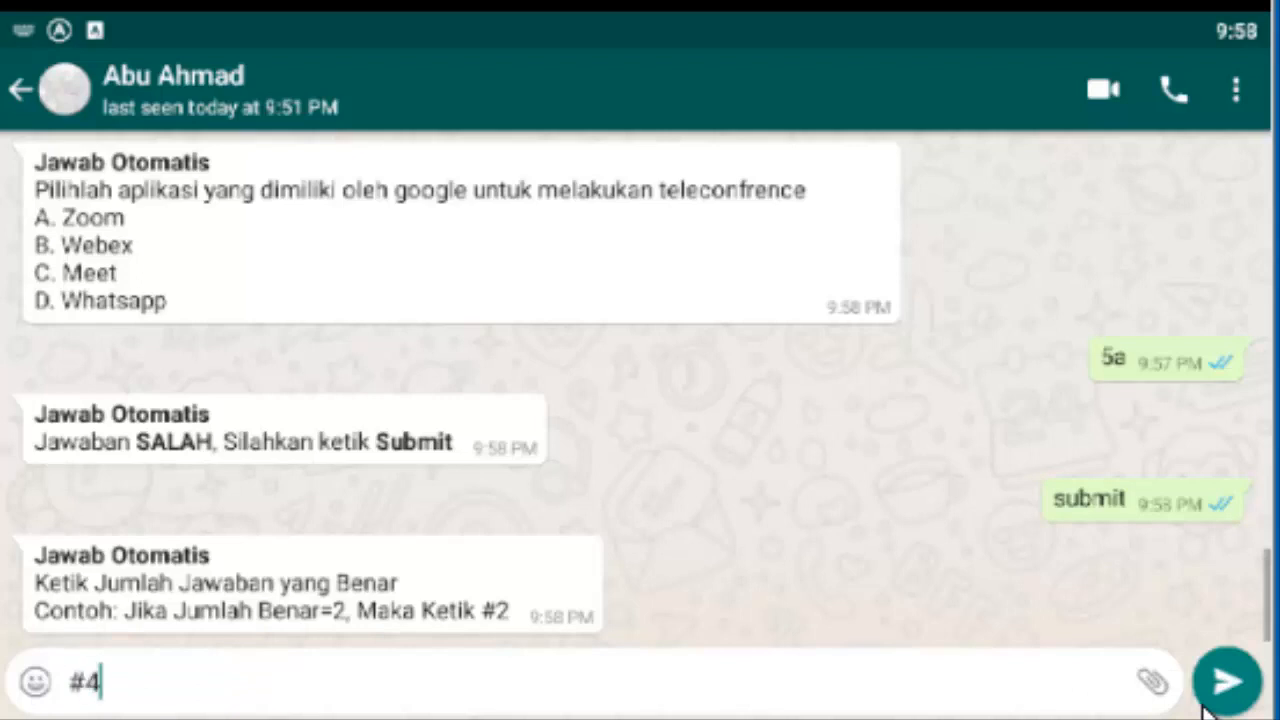
click(1228, 680)
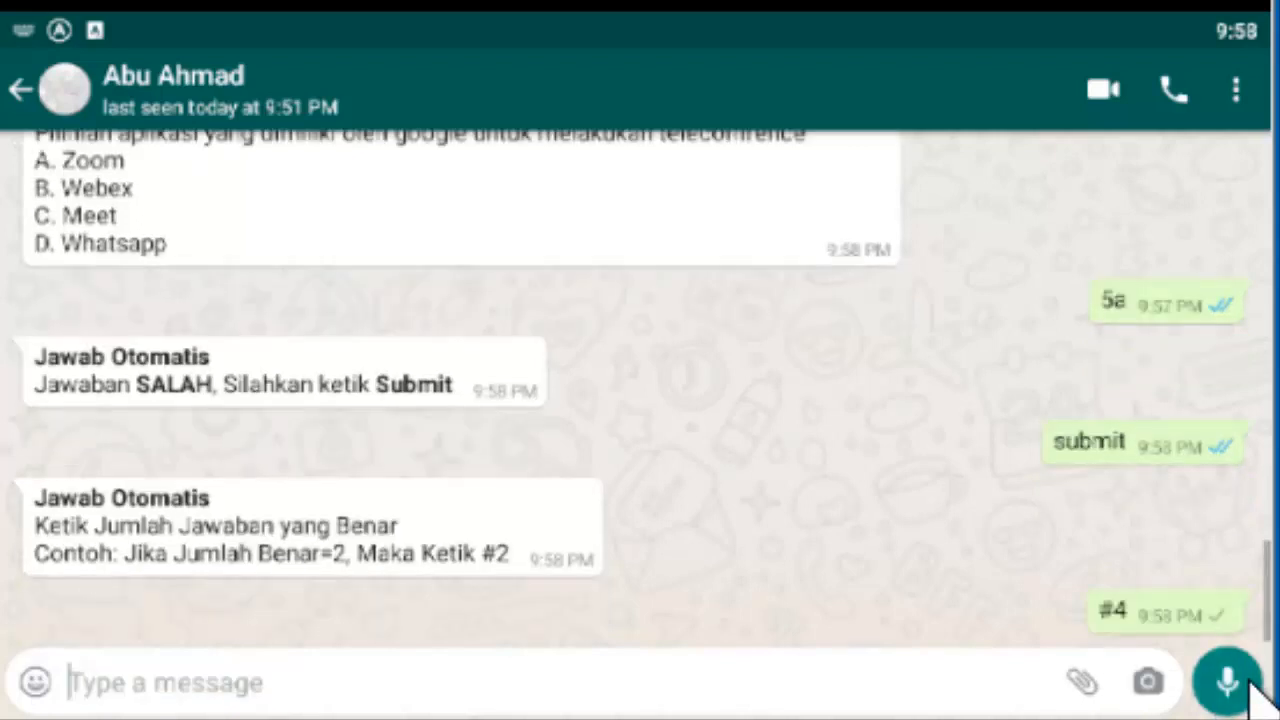